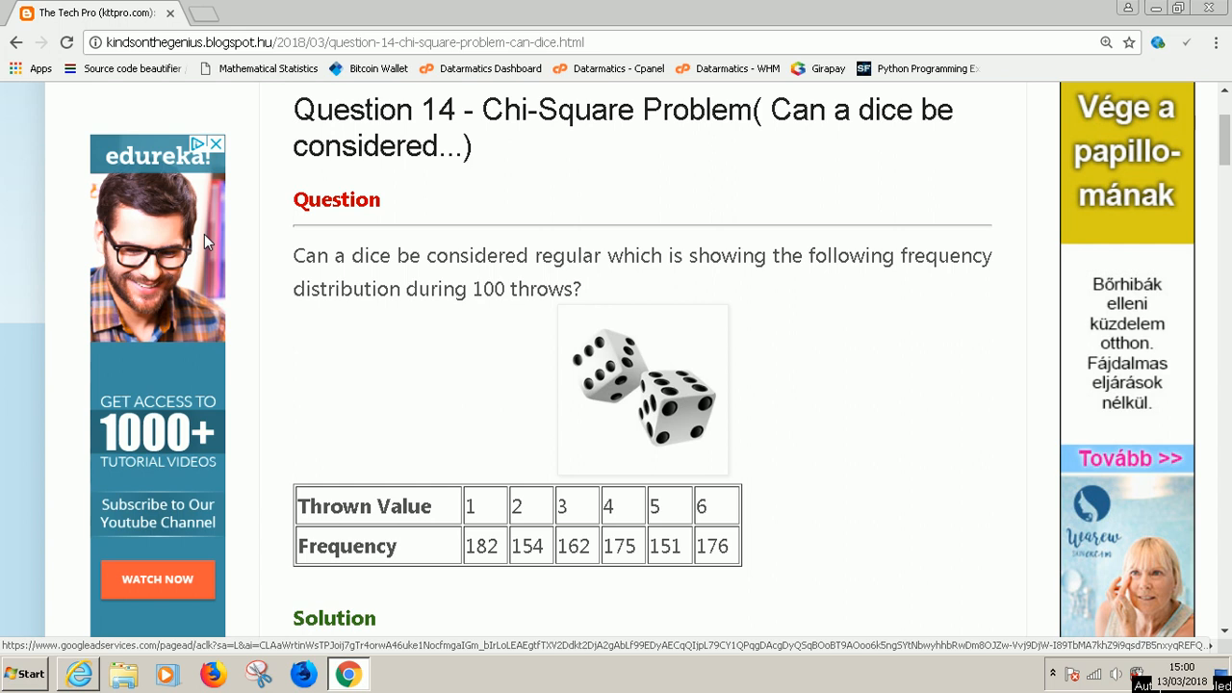
mouse_move(408, 277)
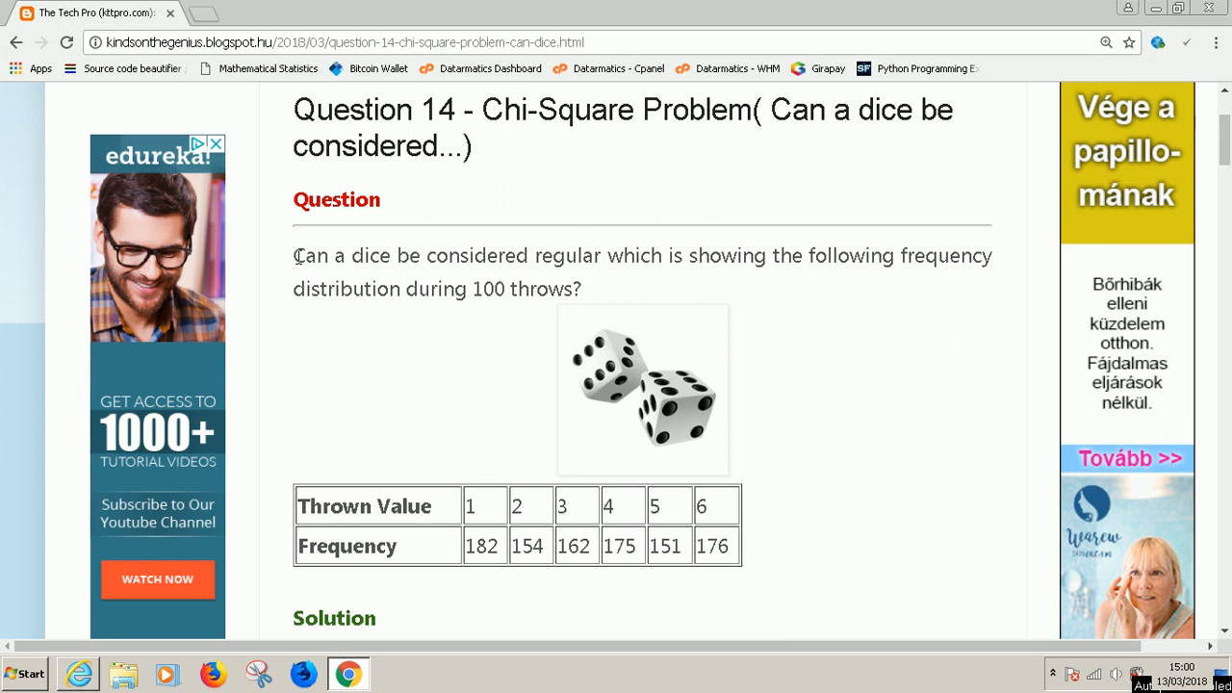
mouse_move(304, 258)
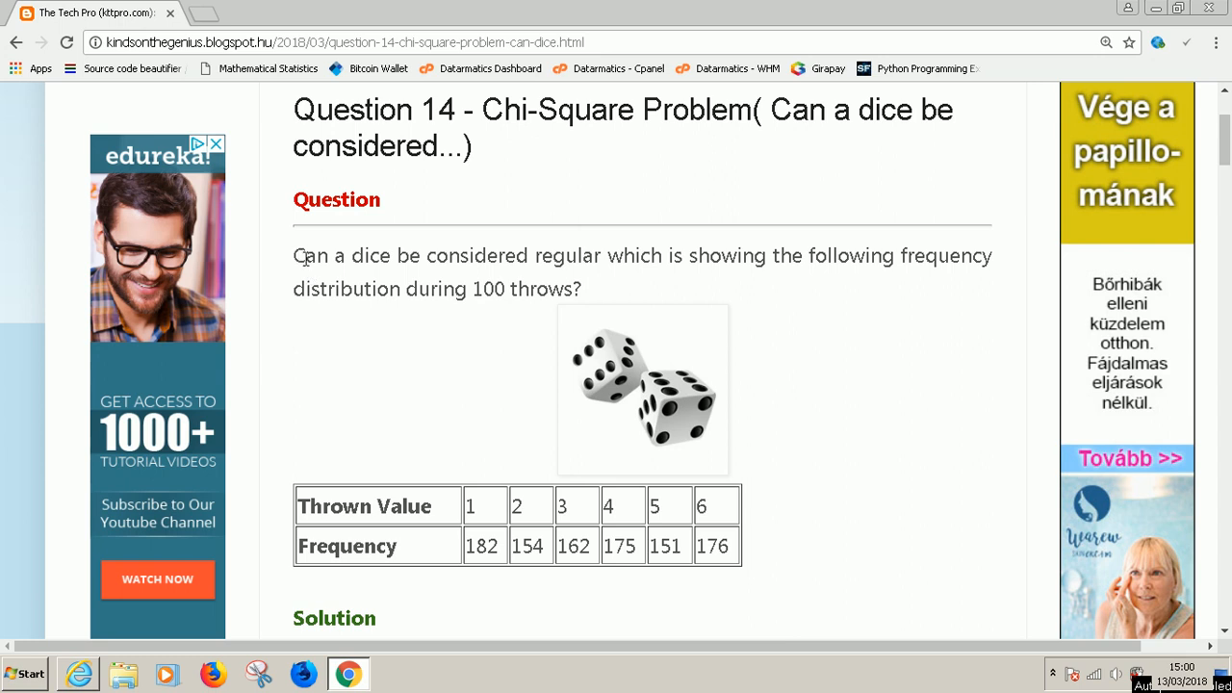
mouse_move(310, 262)
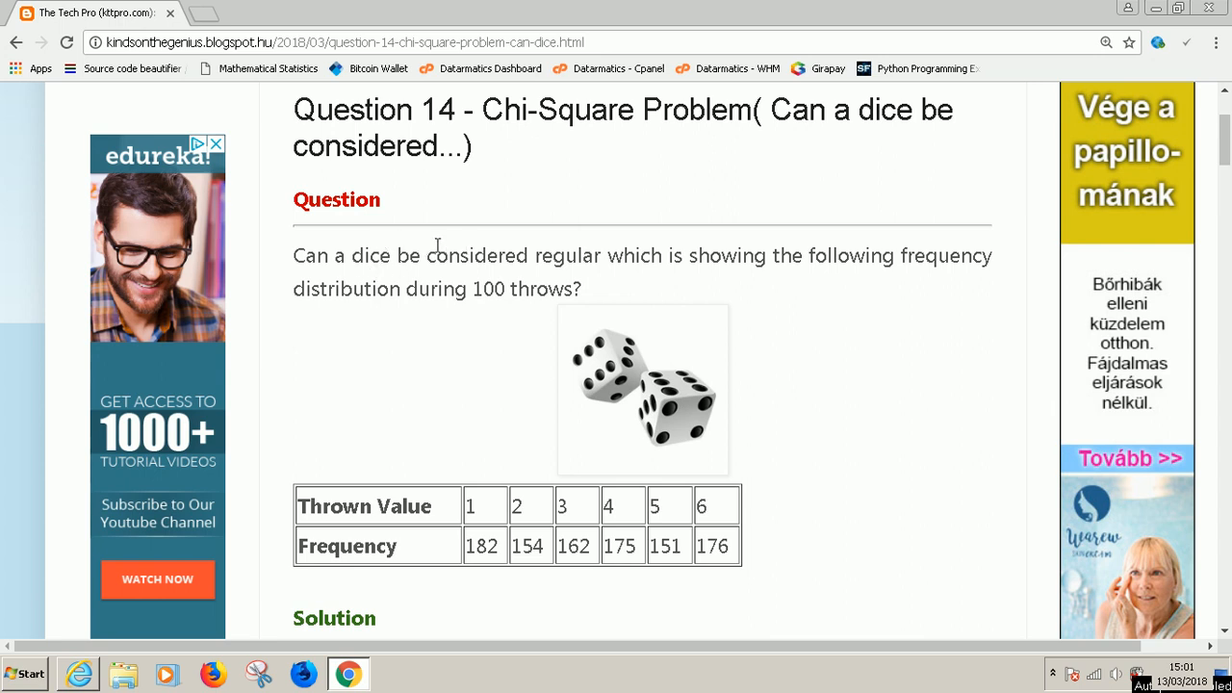
mouse_move(339, 256)
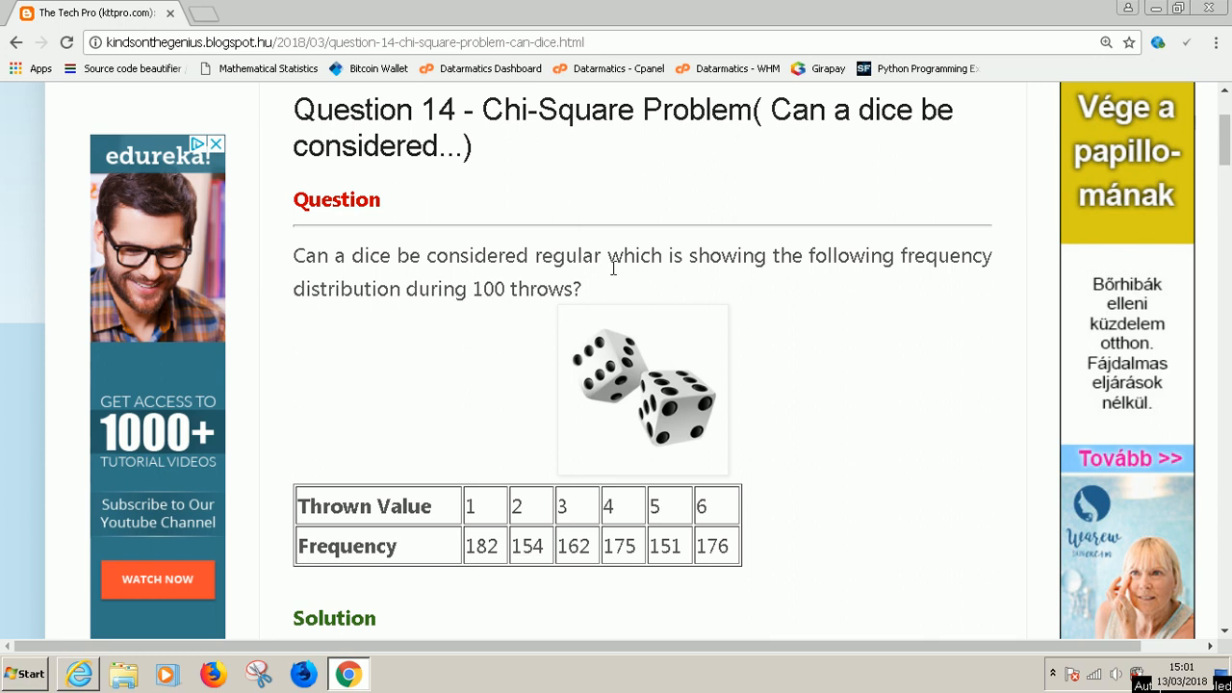
mouse_move(784, 262)
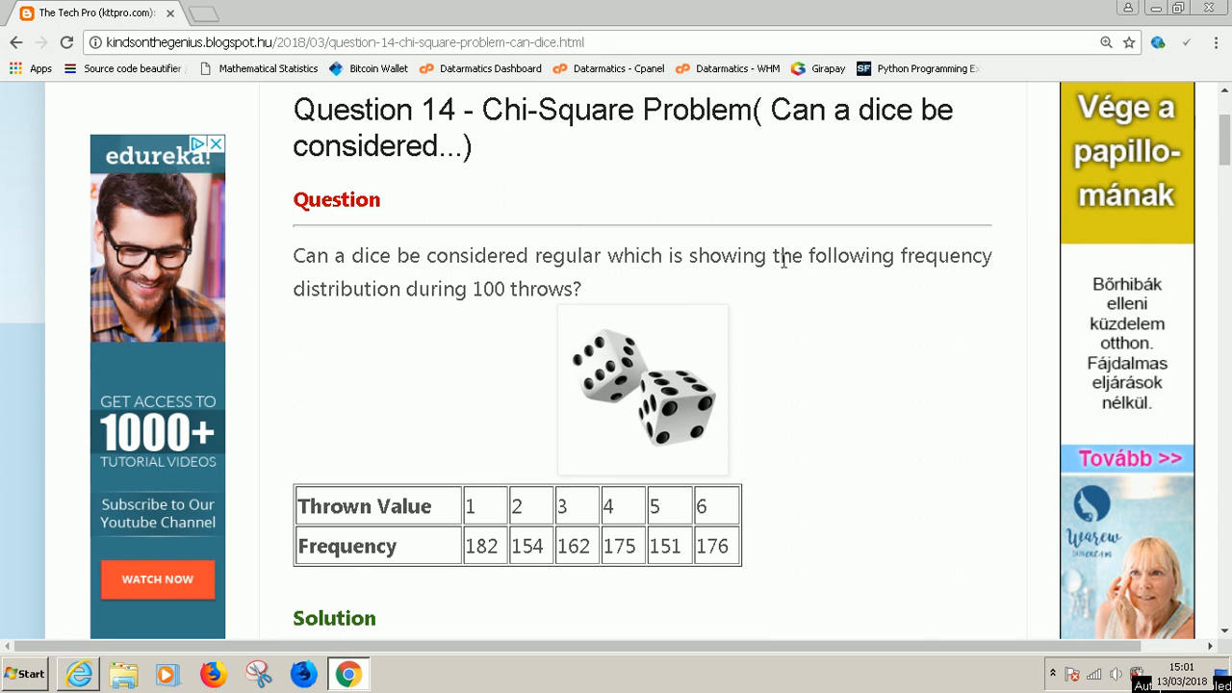
mouse_move(466, 280)
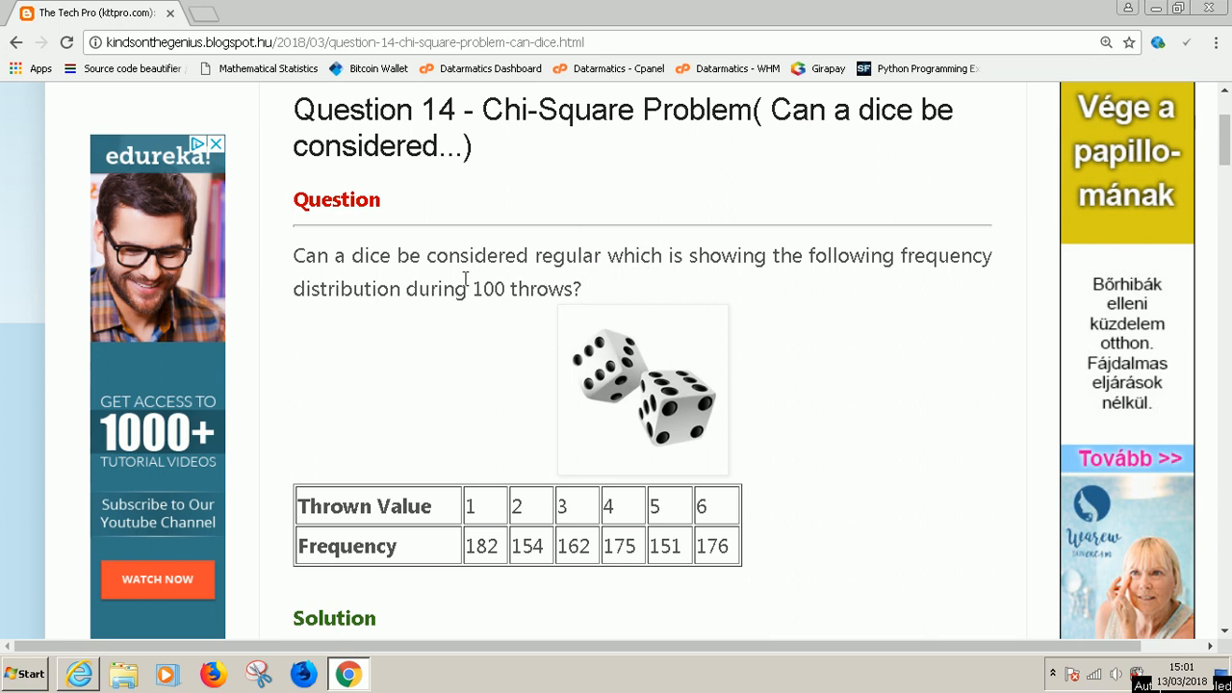
mouse_move(522, 289)
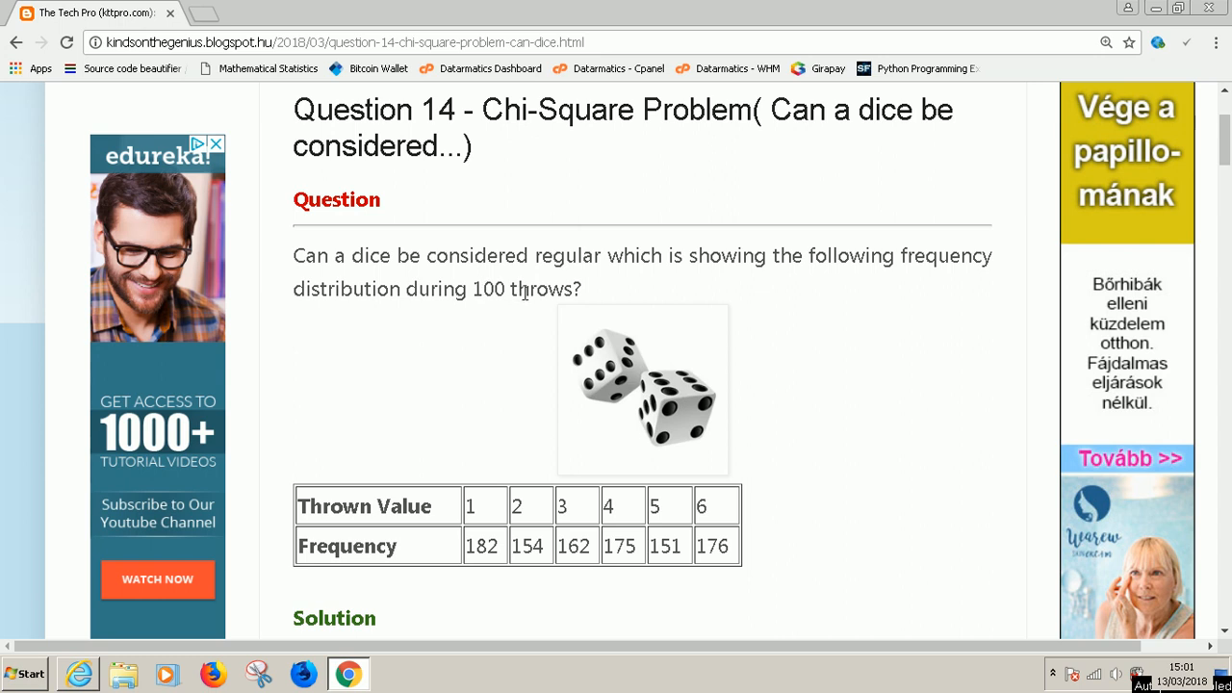
mouse_move(690, 300)
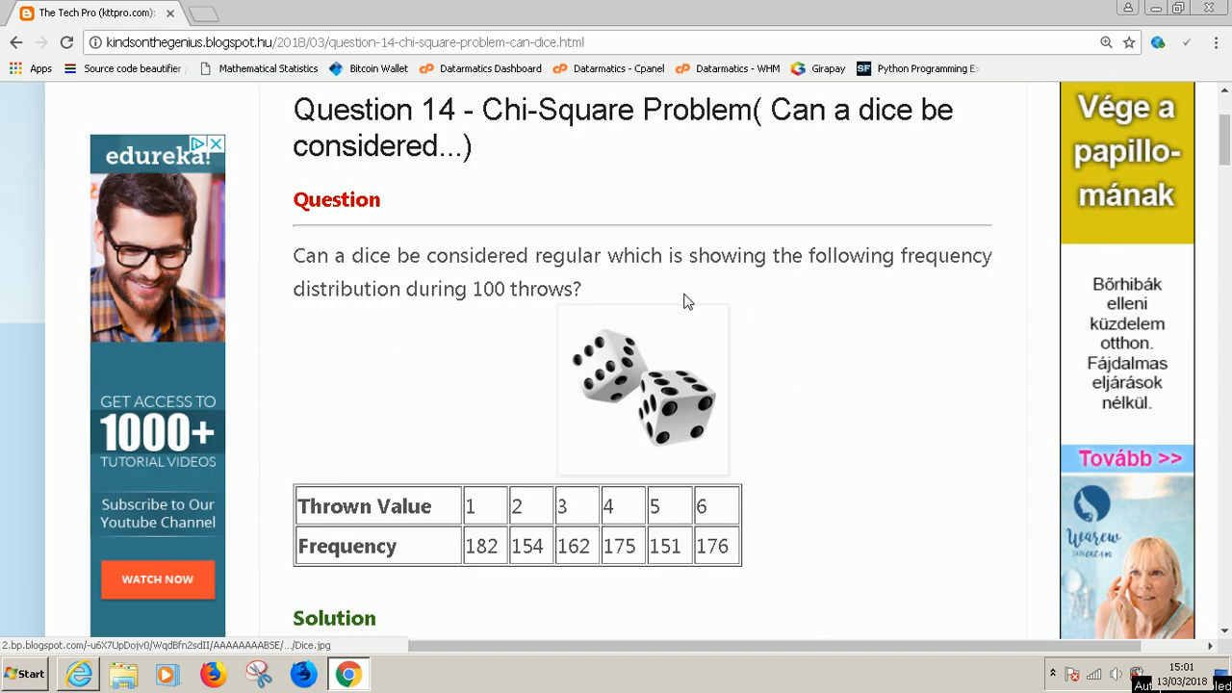
mouse_move(589, 293)
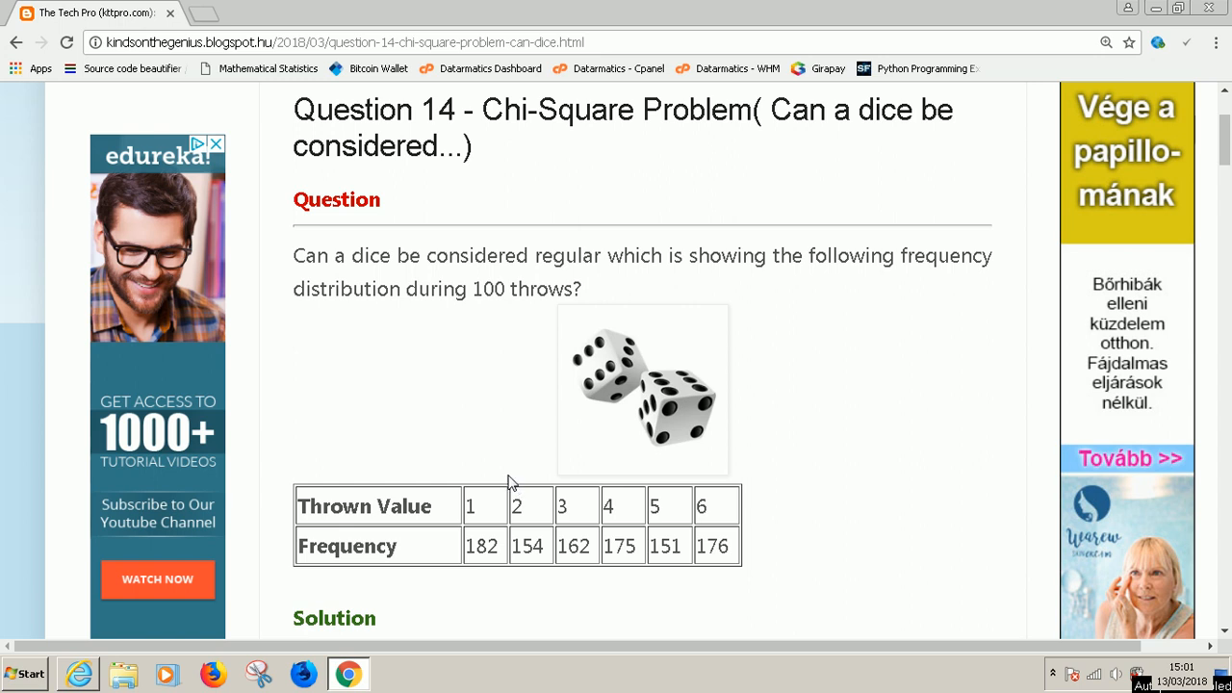
mouse_move(485, 293)
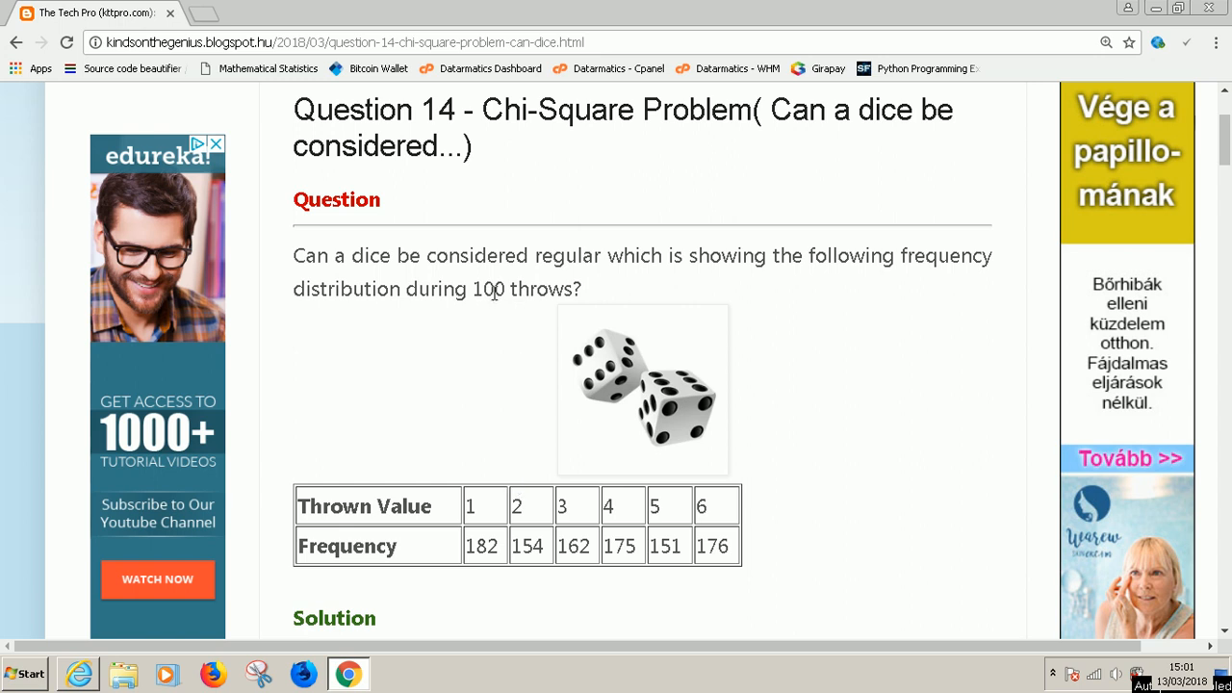
mouse_move(679, 547)
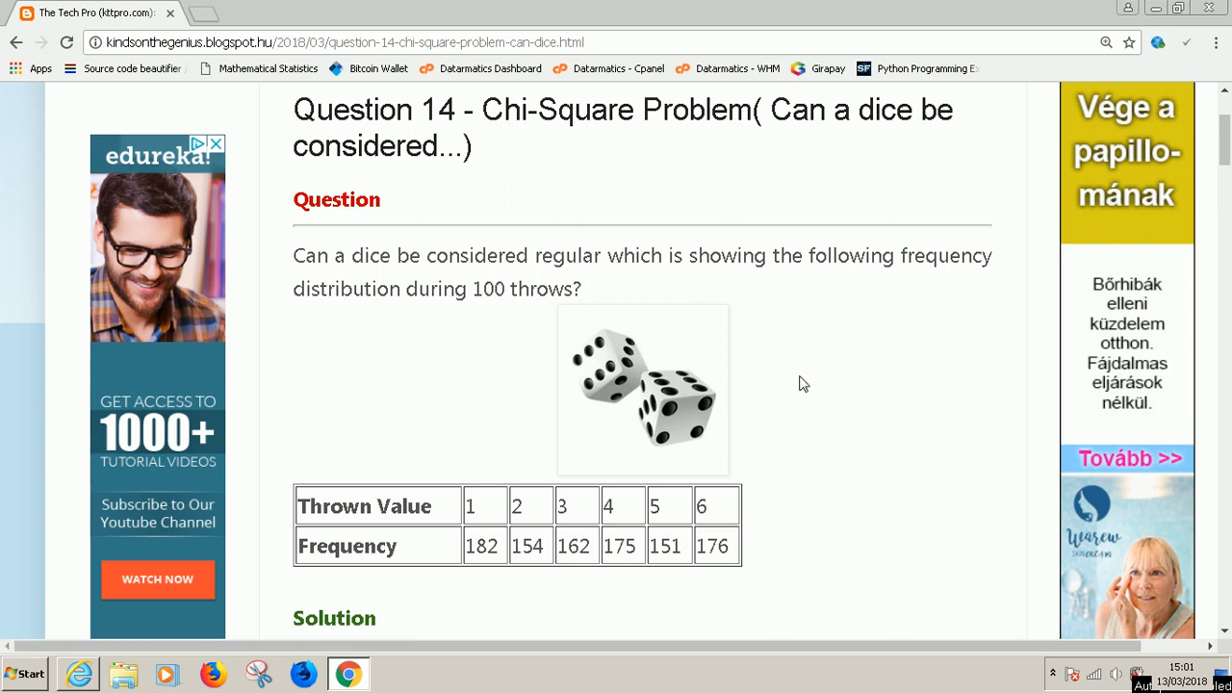
Scroll the blog page down to the Solution section and the chi-square formula
scroll("down", 3)
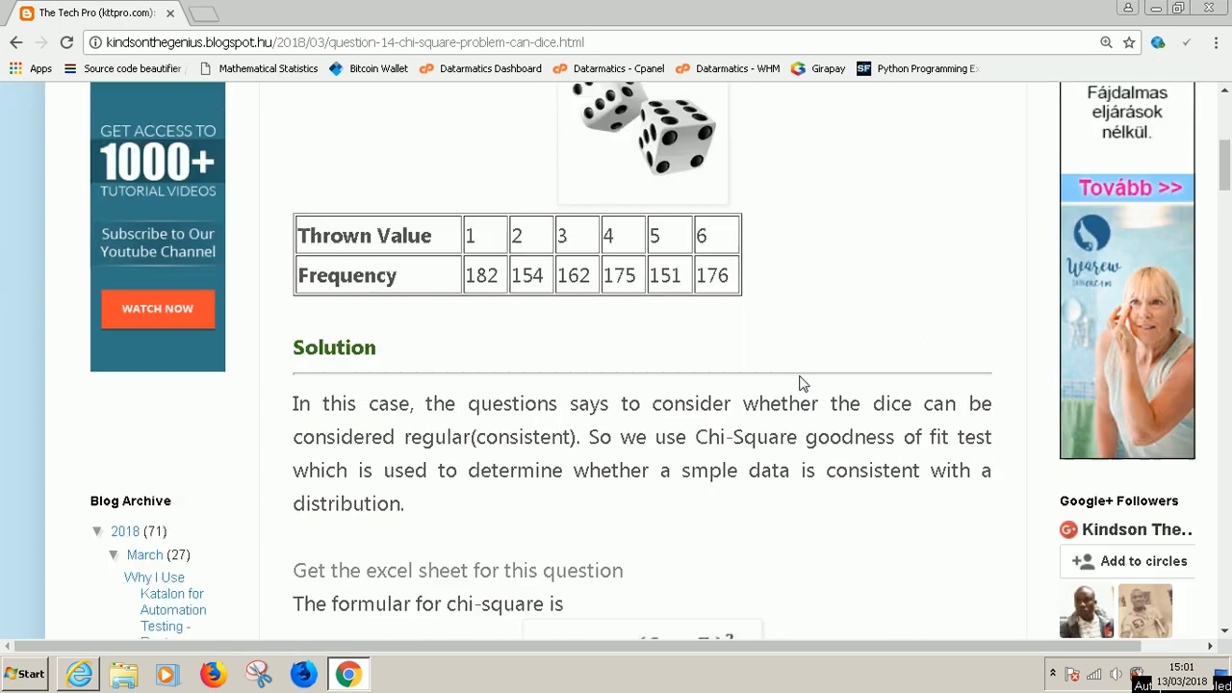
scroll("down", 3)
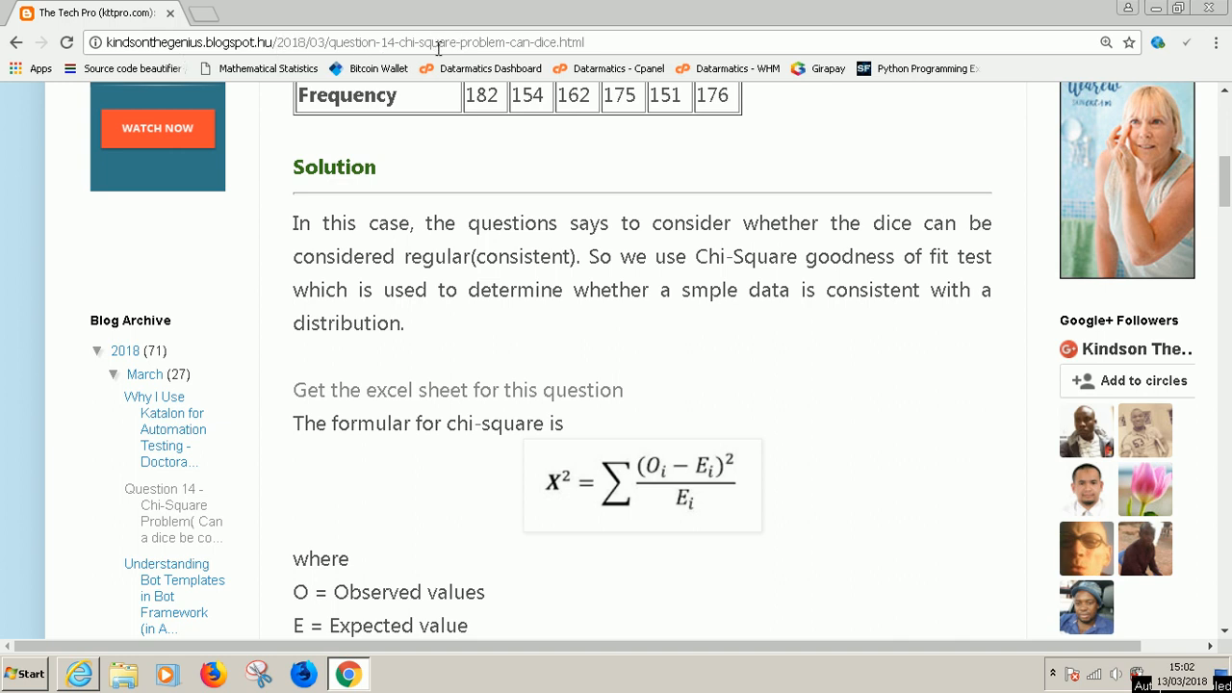
mouse_move(449, 277)
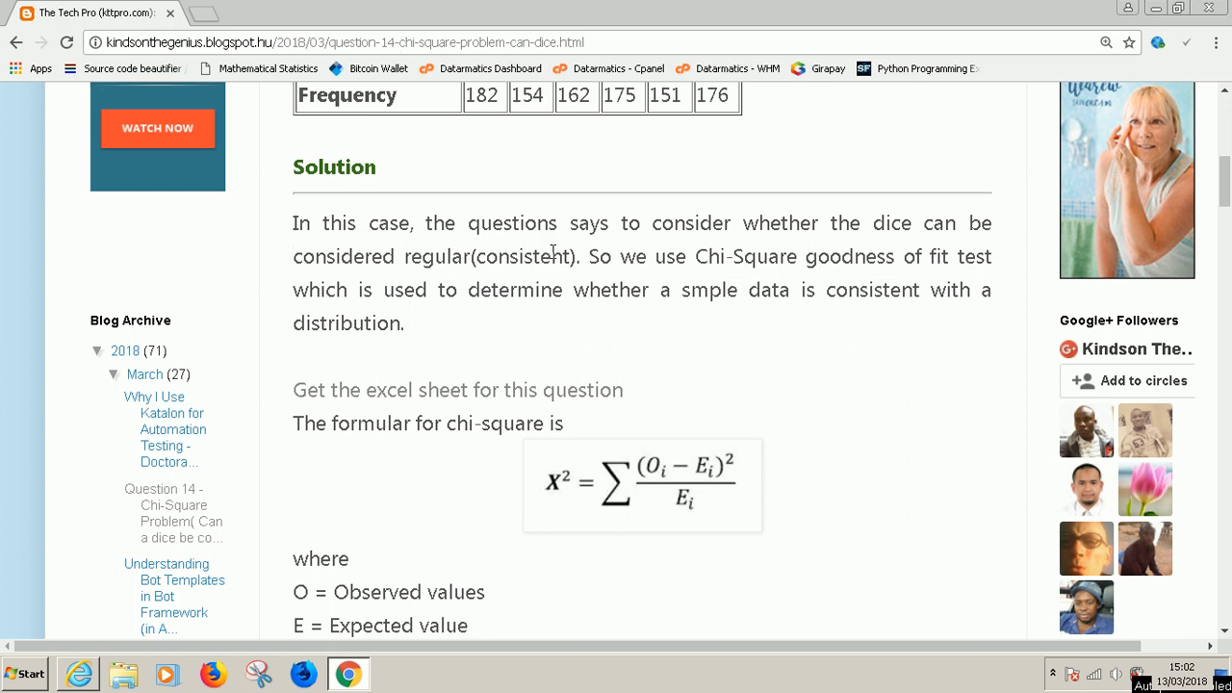
mouse_move(659, 243)
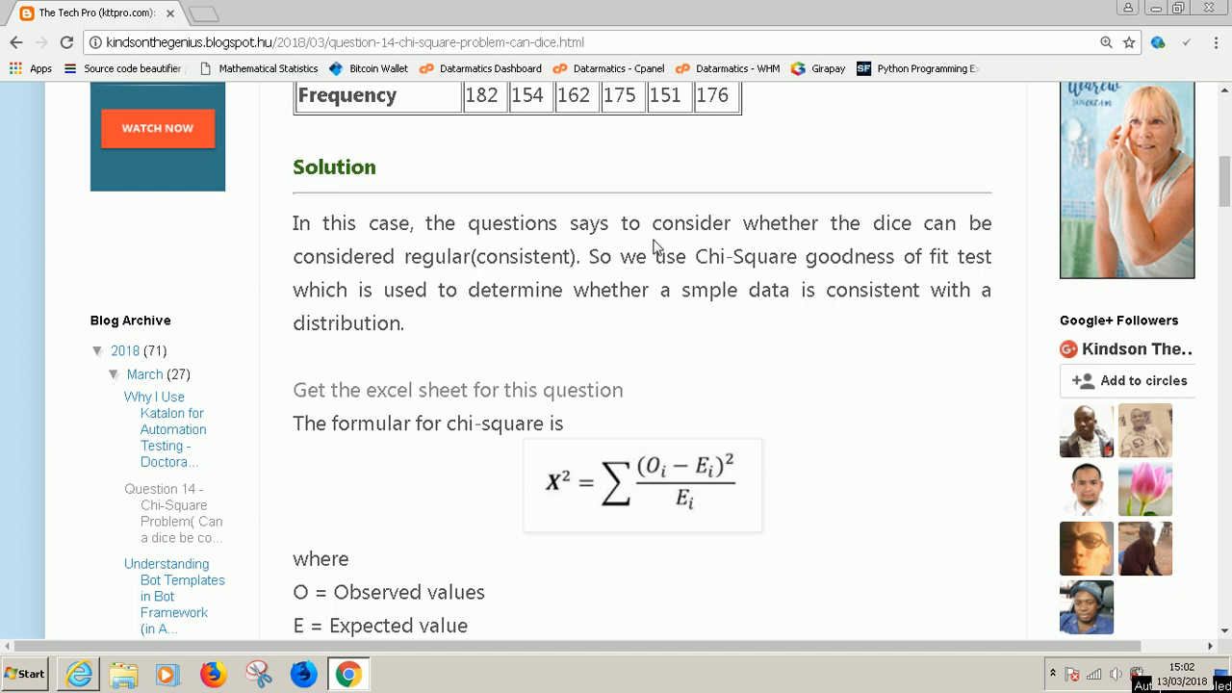
mouse_move(655, 247)
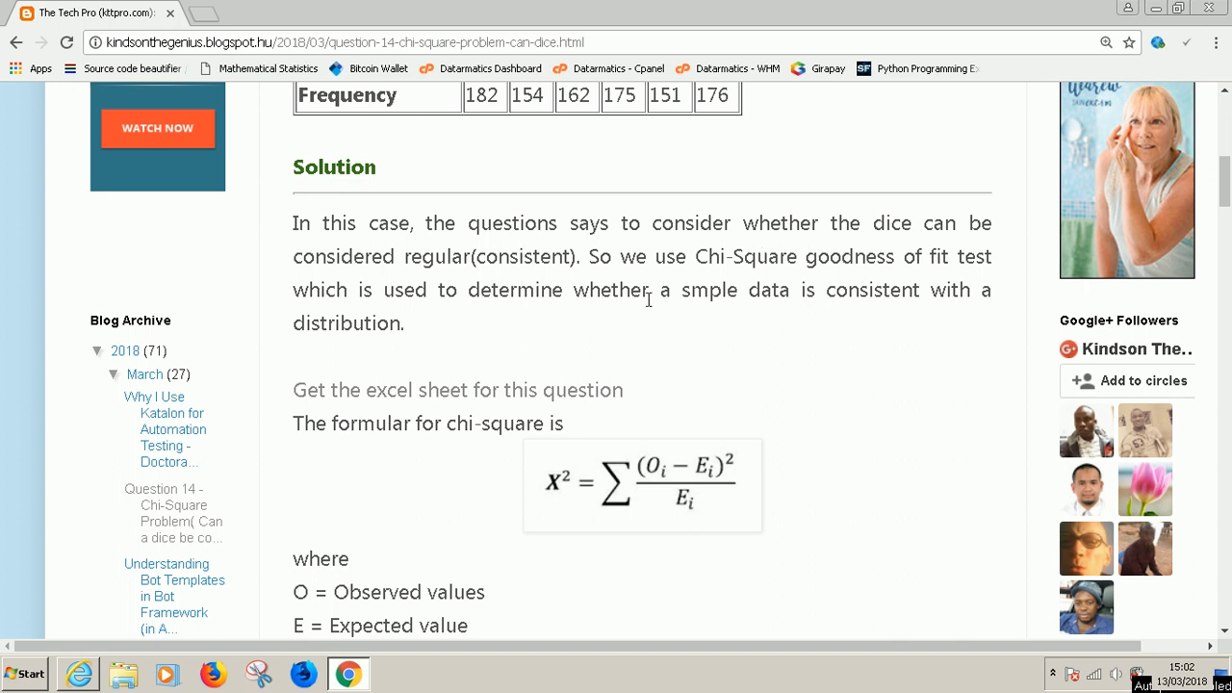
mouse_move(646, 312)
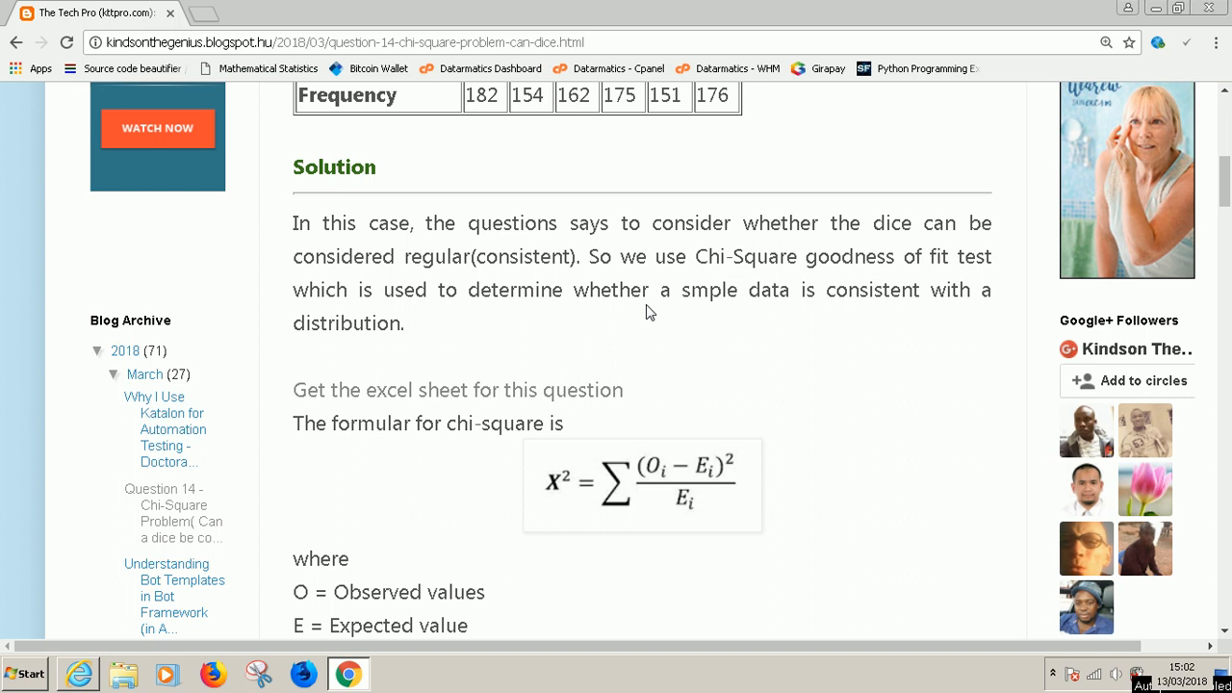
mouse_move(633, 202)
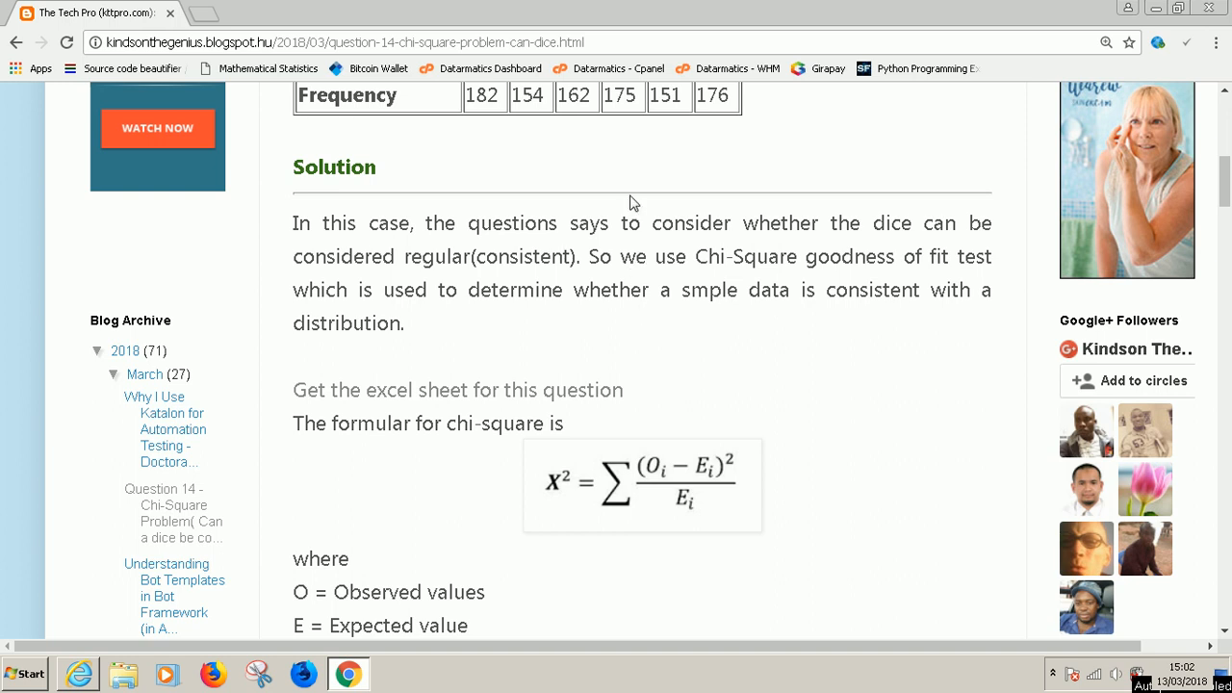
mouse_move(532, 266)
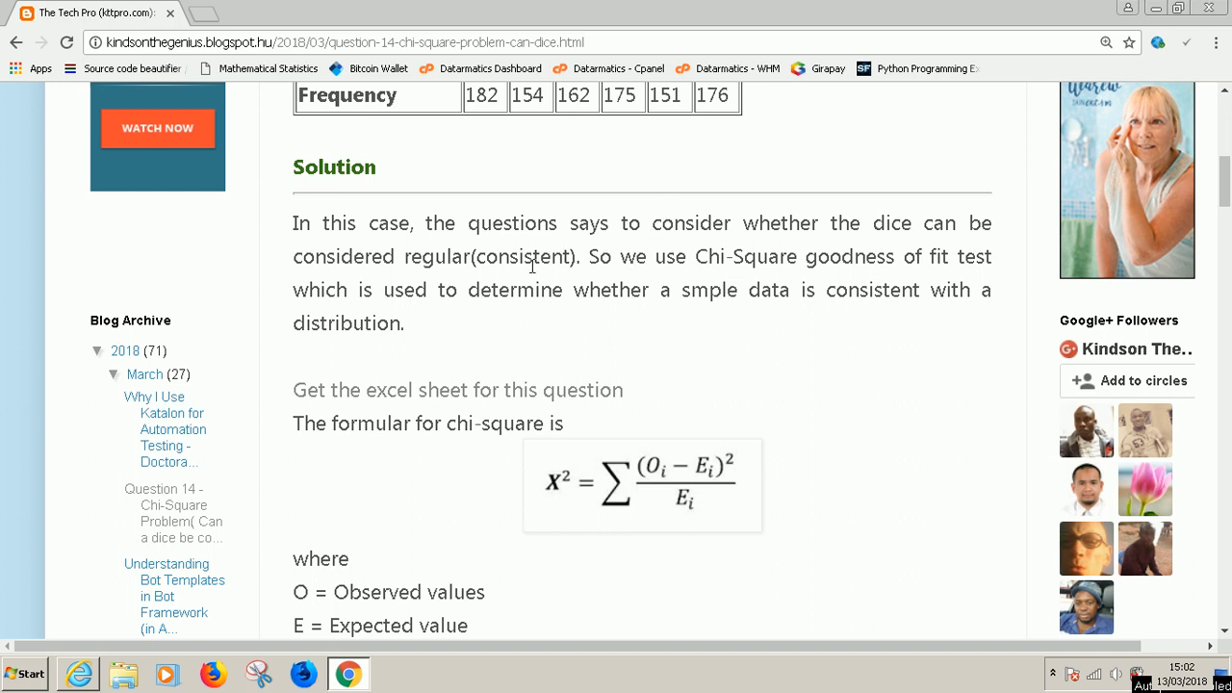
mouse_move(566, 265)
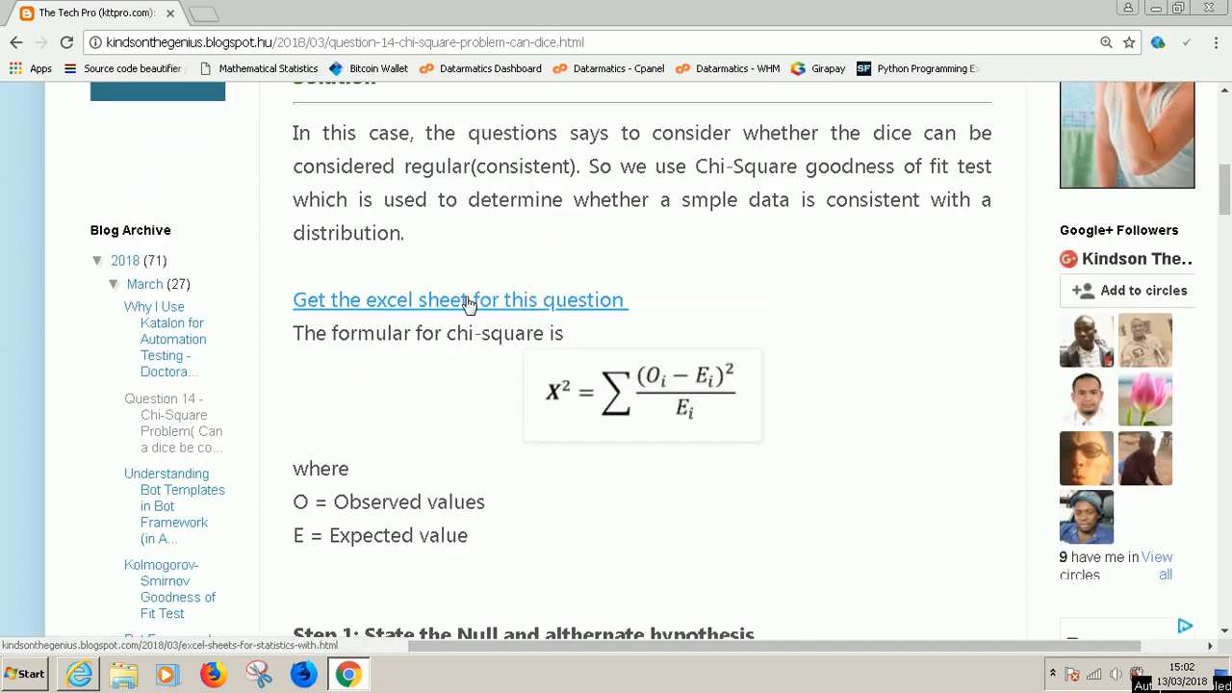
mouse_move(524, 291)
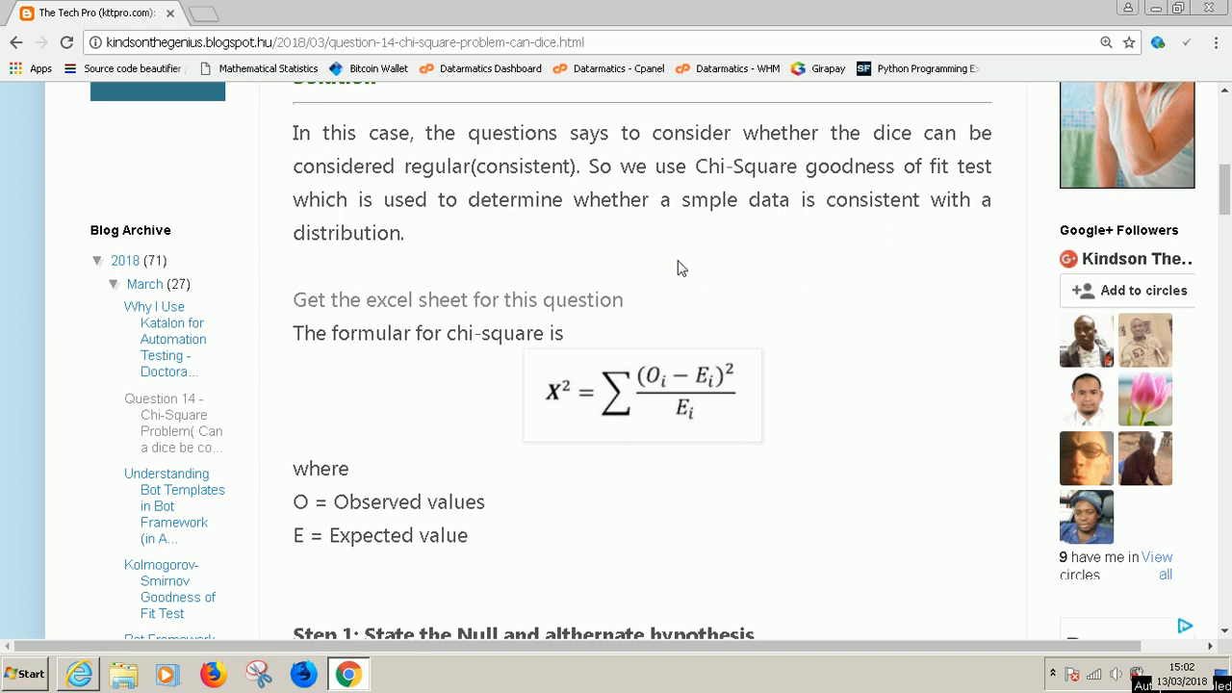
mouse_move(722, 279)
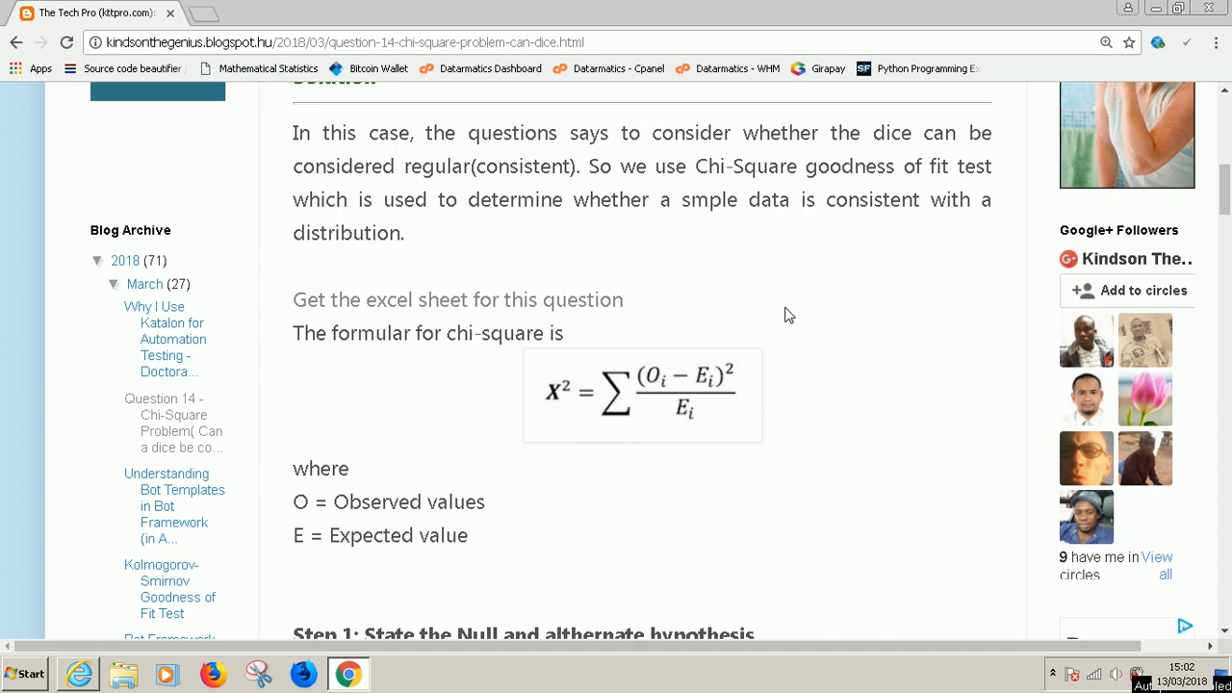
scroll("down", 3)
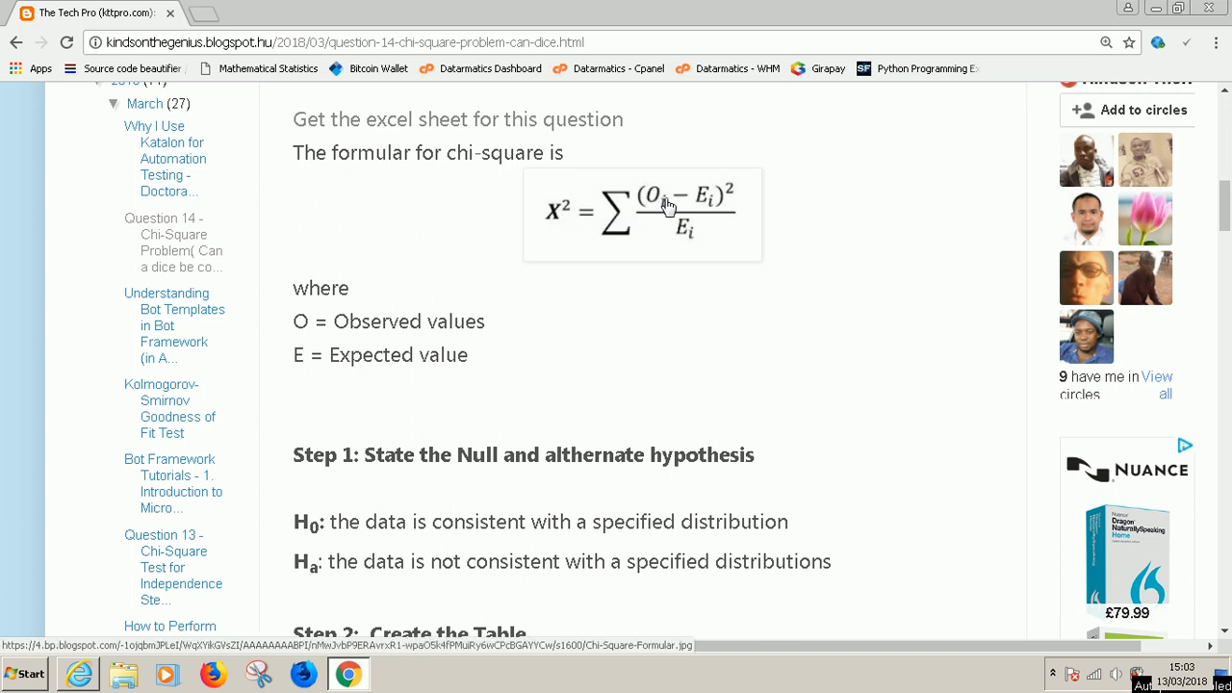
mouse_move(684, 228)
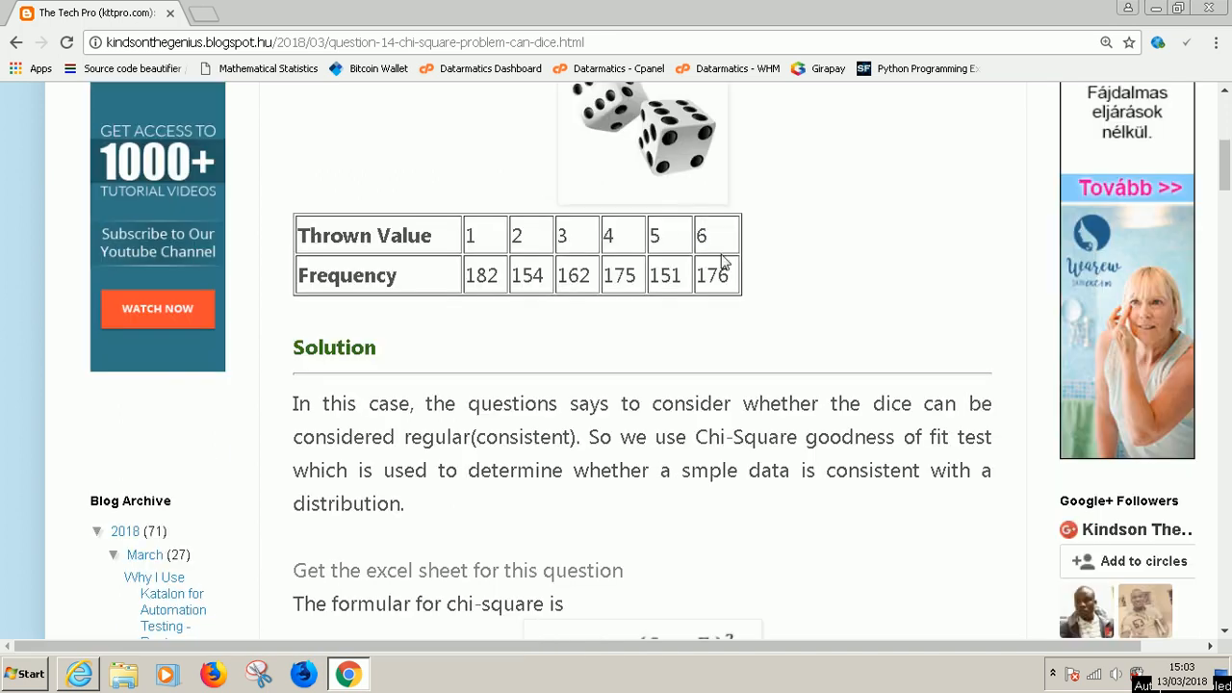
scroll("down", 3)
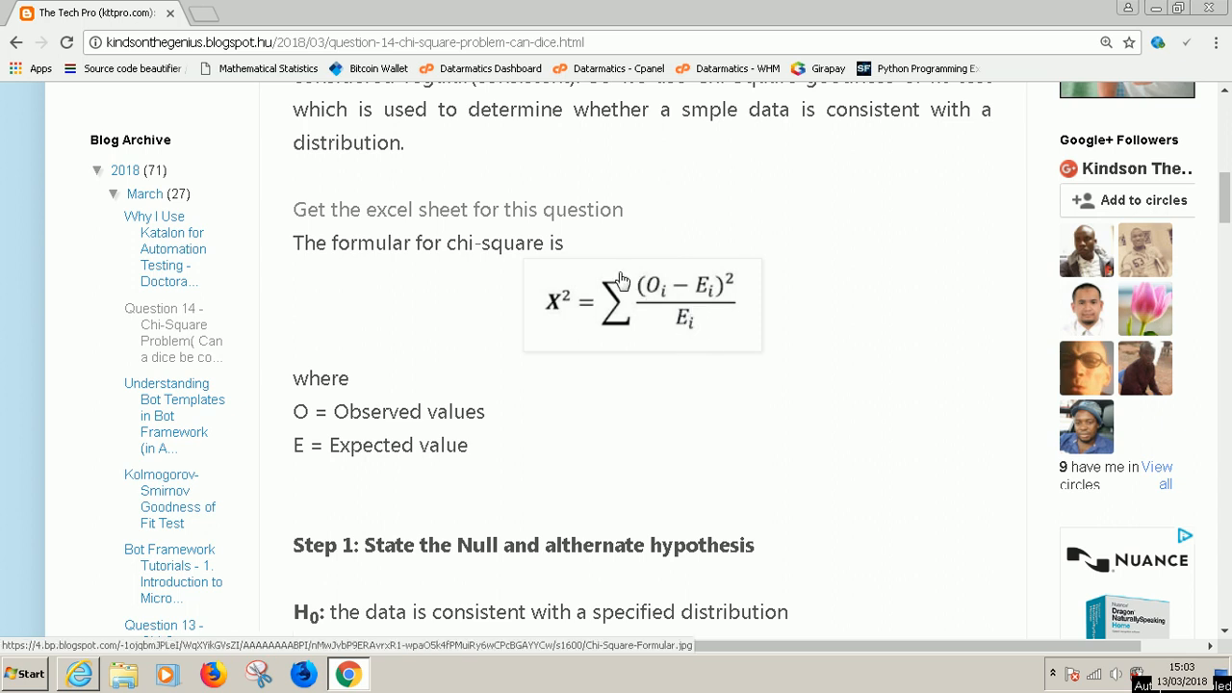
mouse_move(659, 292)
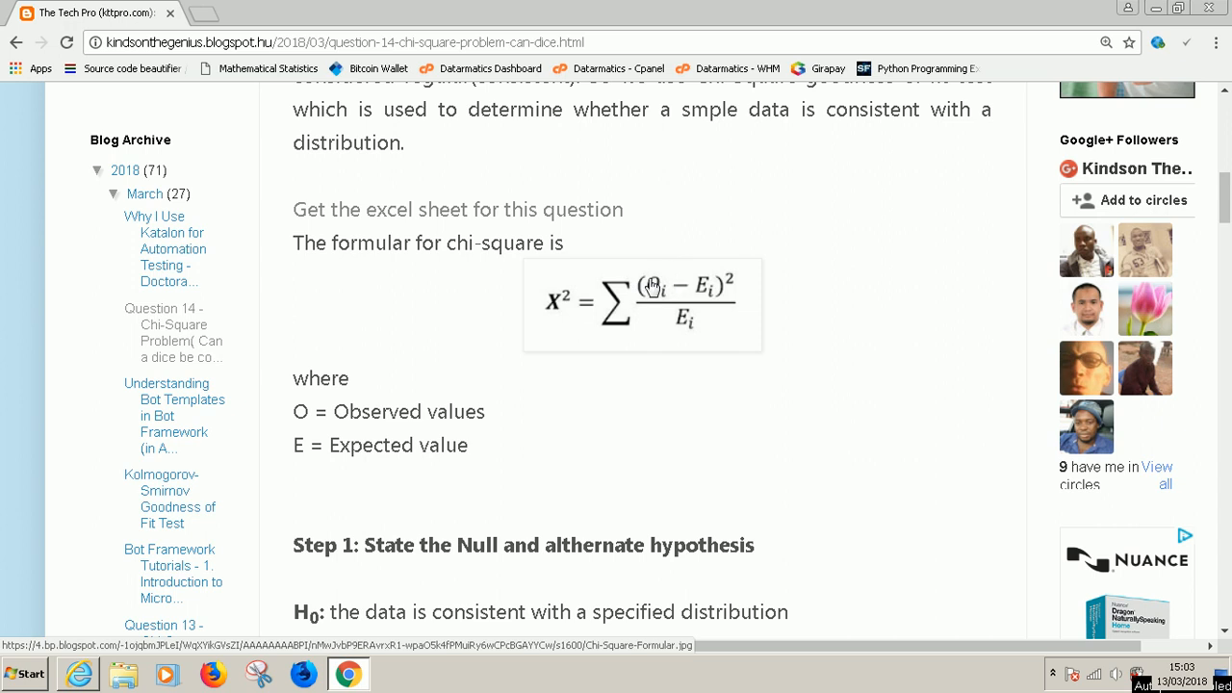
mouse_move(645, 414)
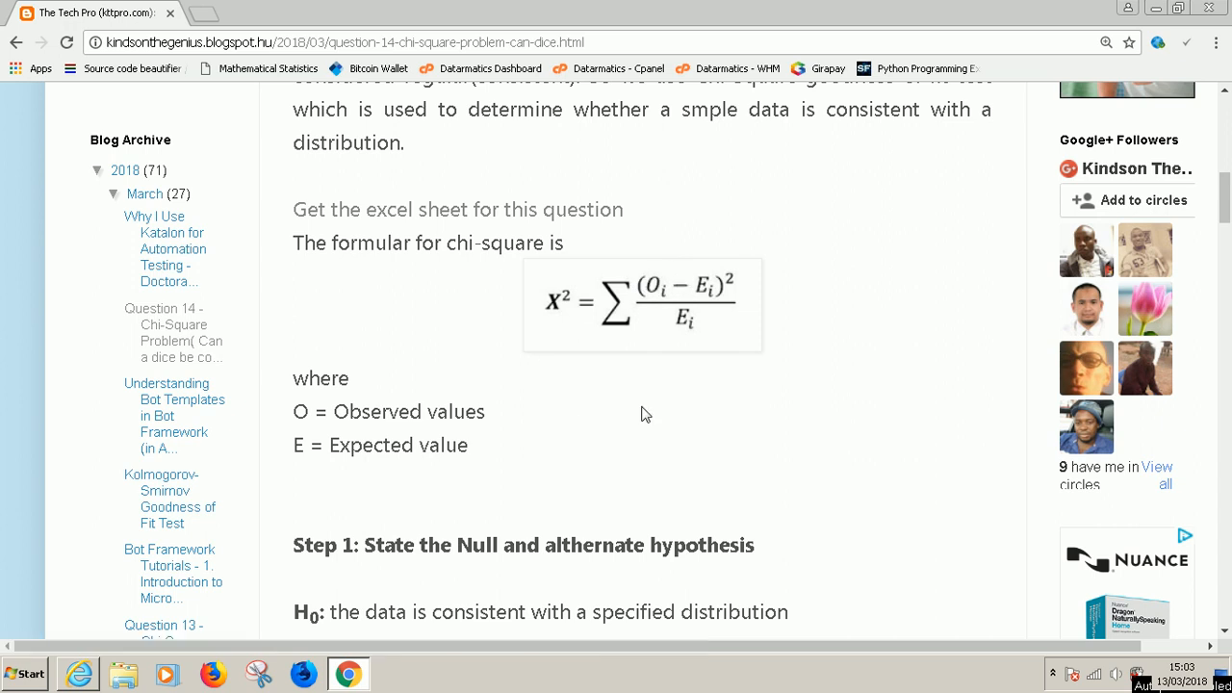
Scroll down until the full Chi-Squared Calculations table with the MEAN row is visible
scroll("down", 3)
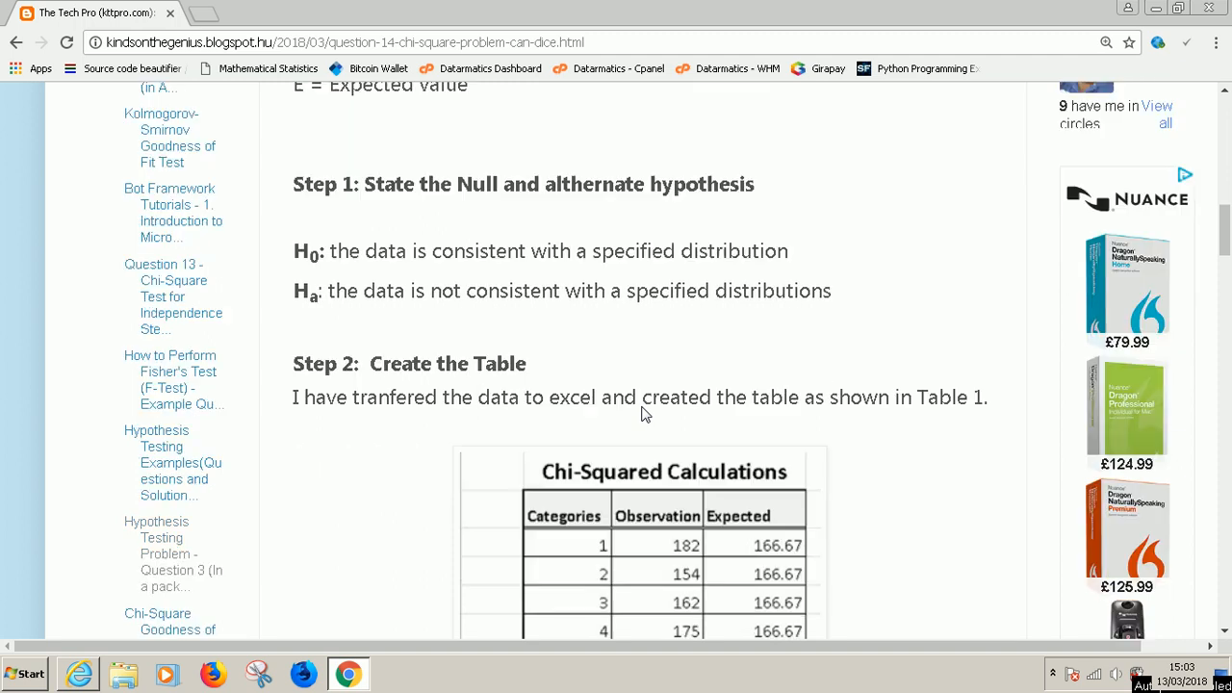
mouse_move(337, 212)
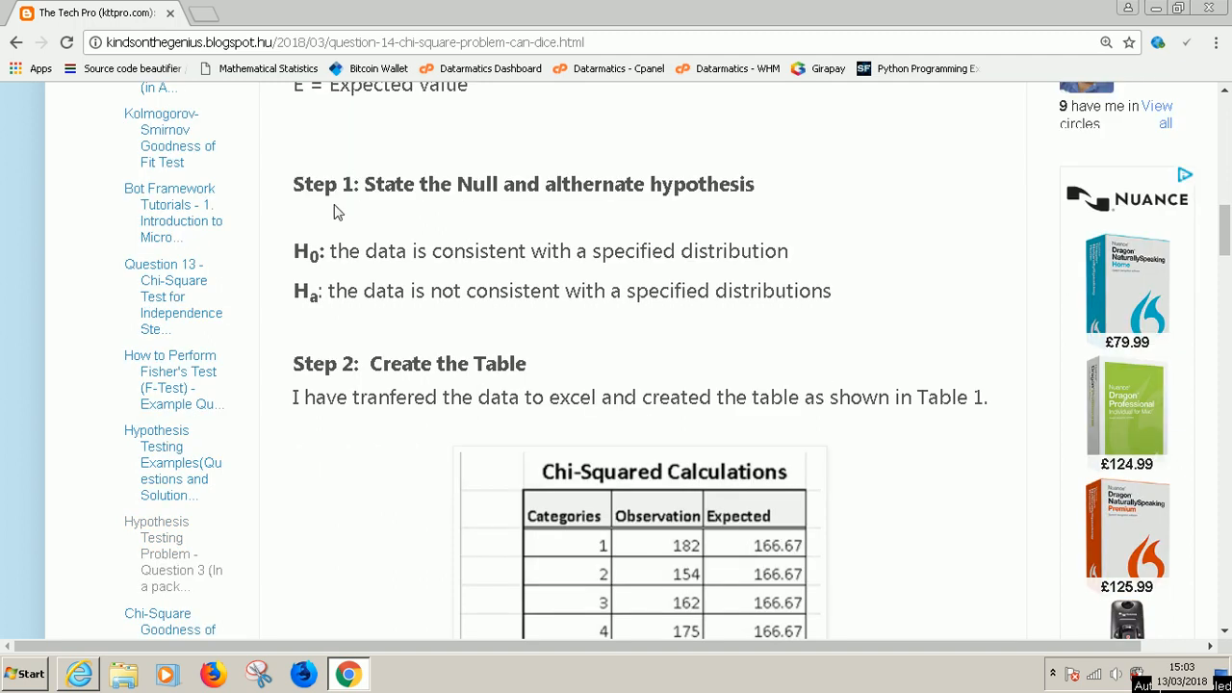
mouse_move(419, 212)
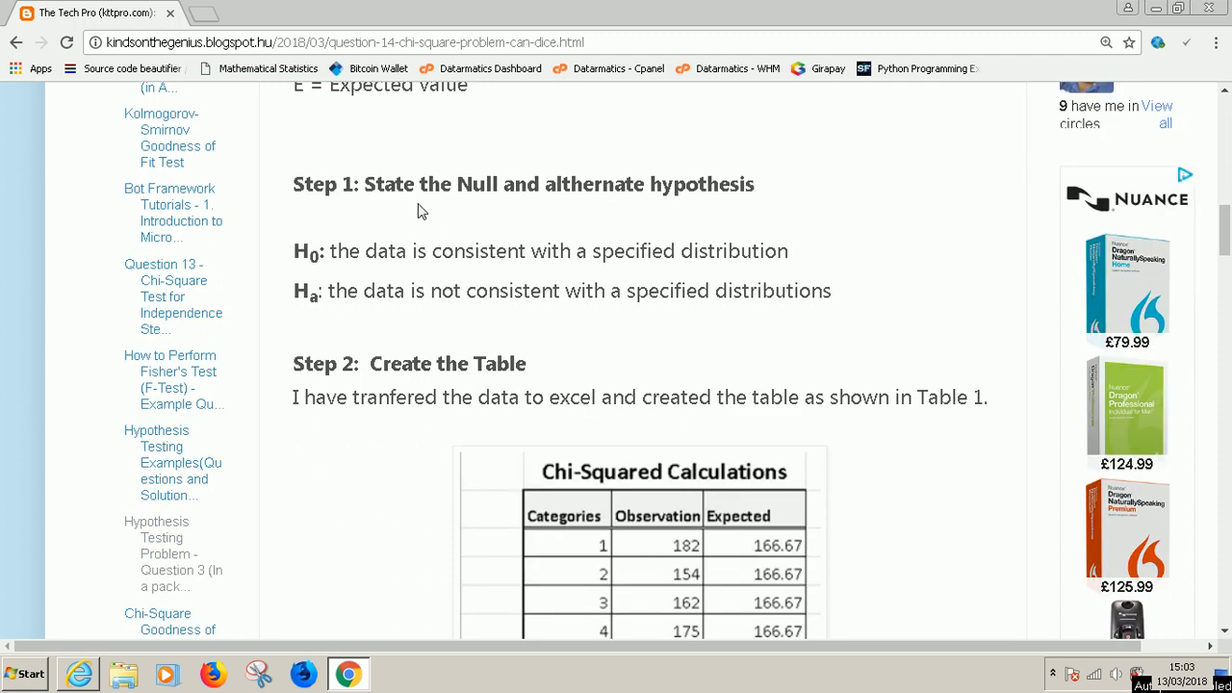
mouse_move(416, 250)
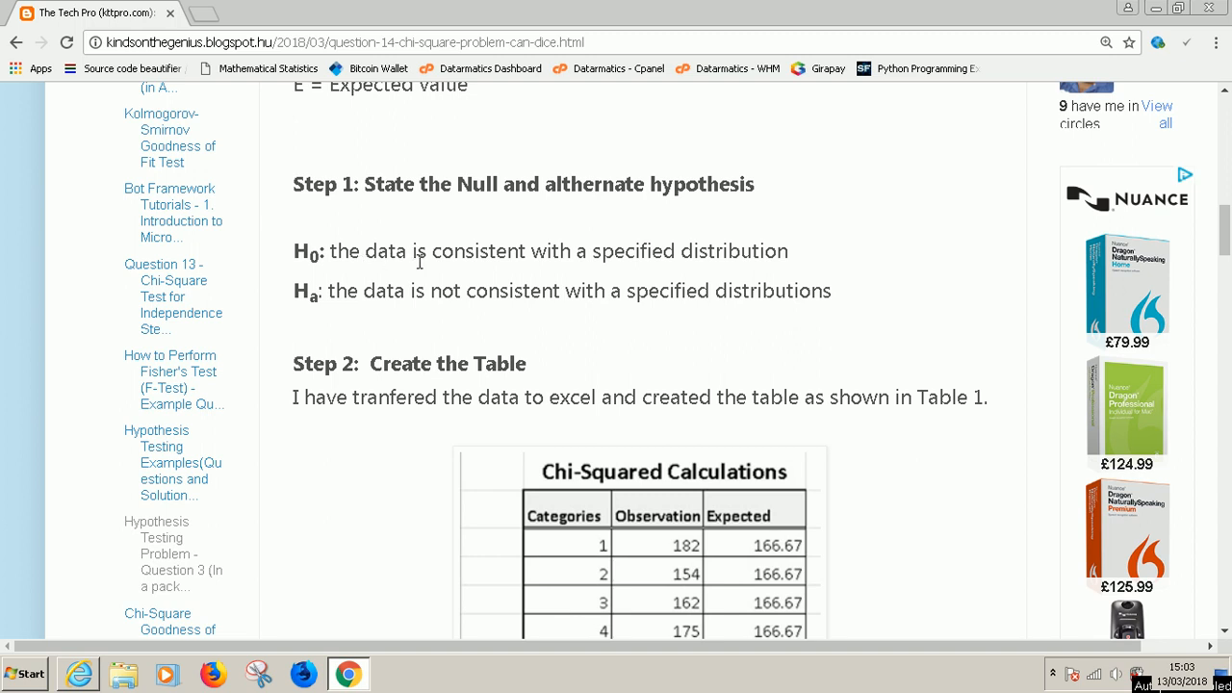
mouse_move(396, 312)
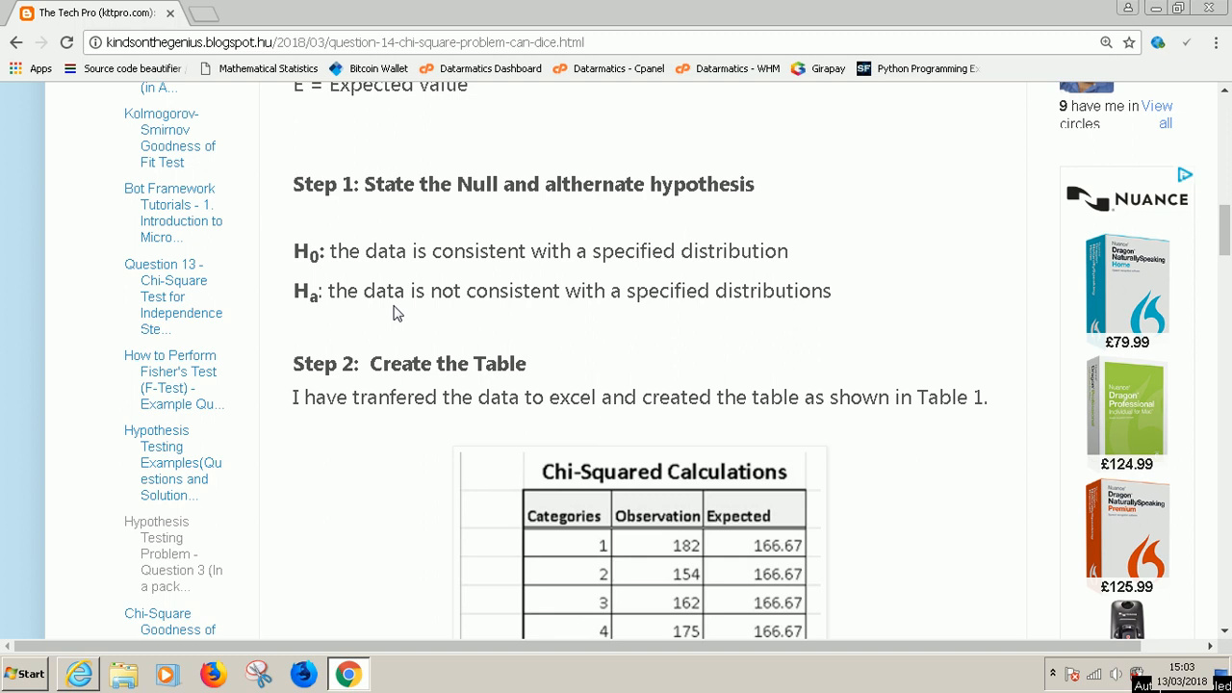
mouse_move(482, 293)
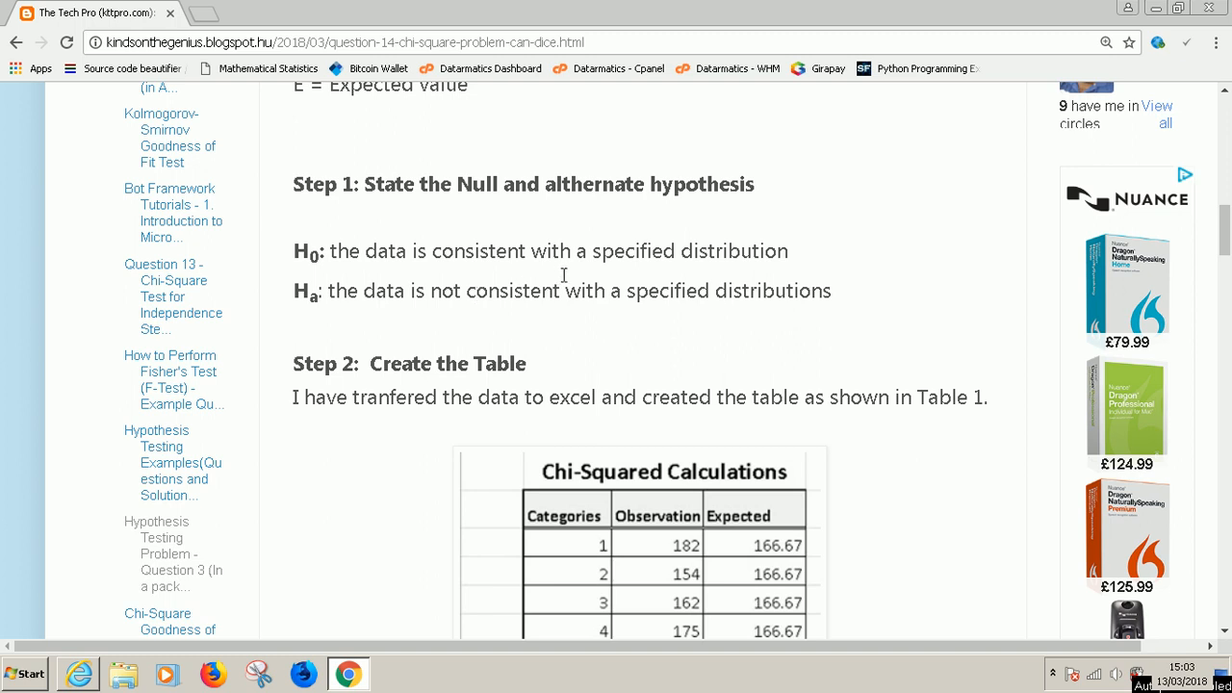
mouse_move(574, 276)
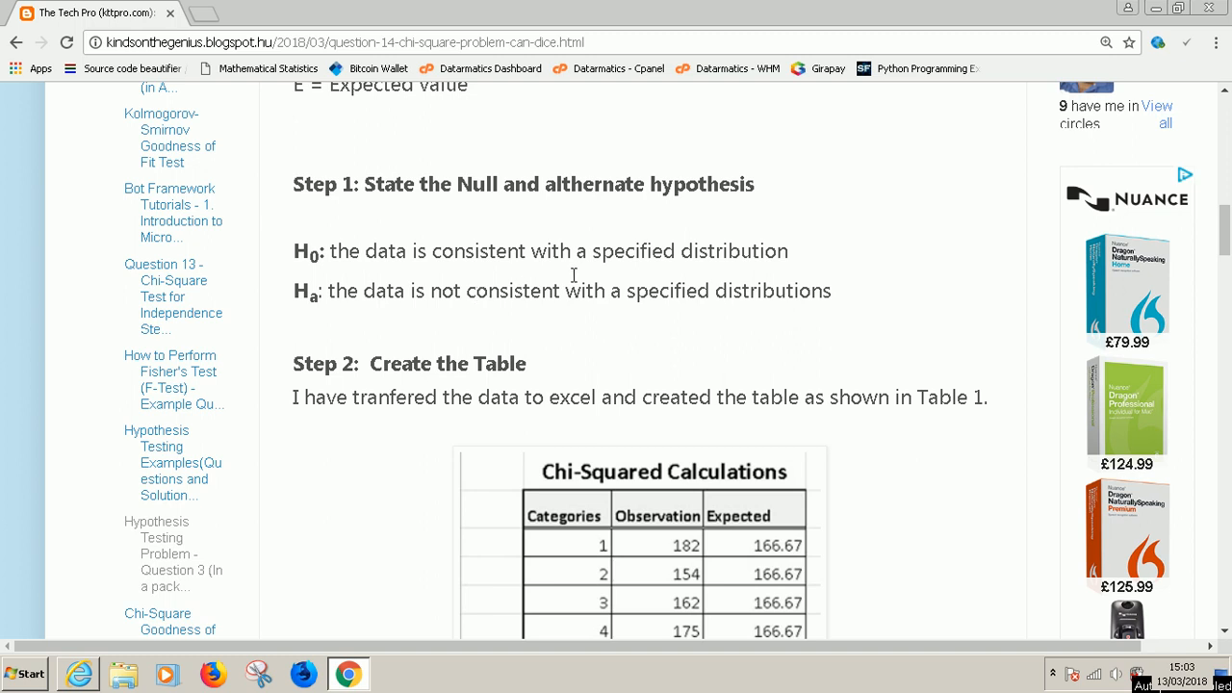
scroll("down", 3)
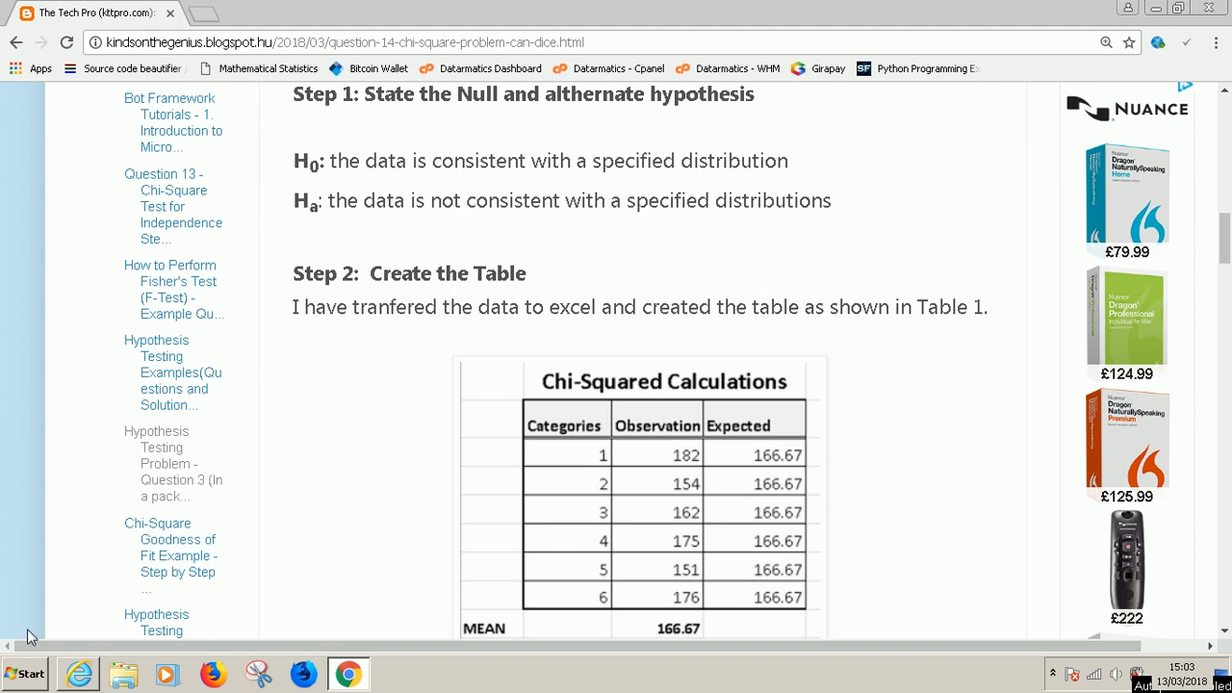
Launch Microsoft Excel 2010 from Start, select cell B2, then switch back to Chrome
left_click(23, 674)
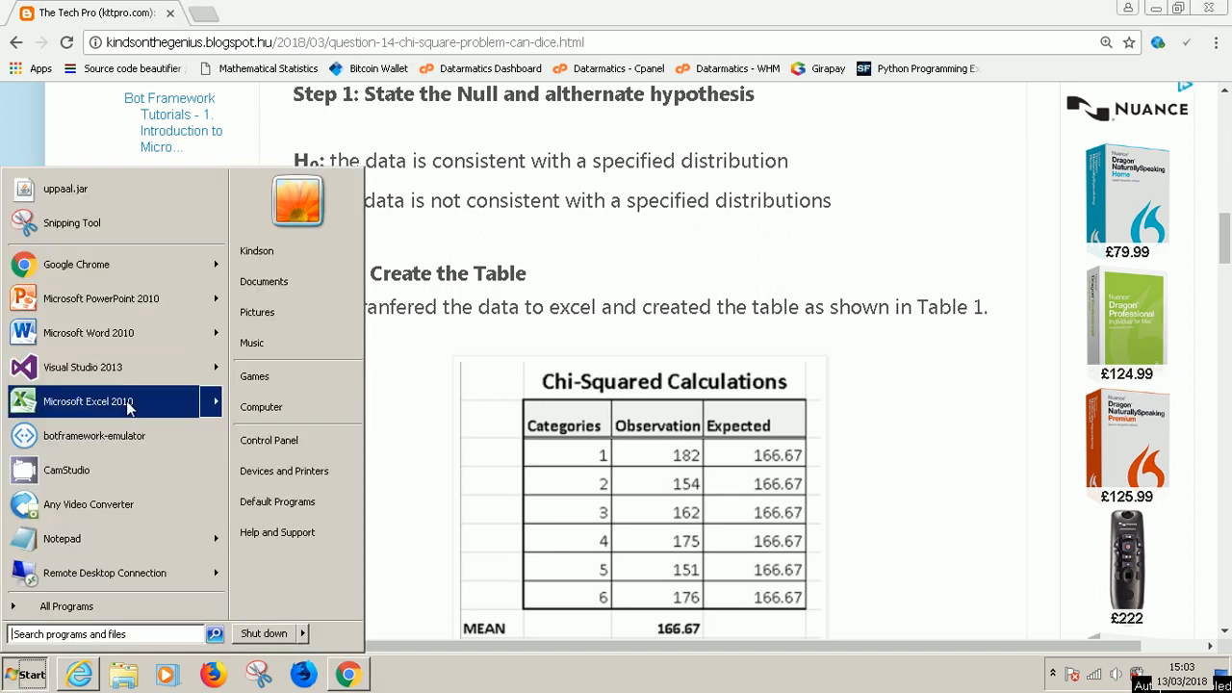
left_click(577, 231)
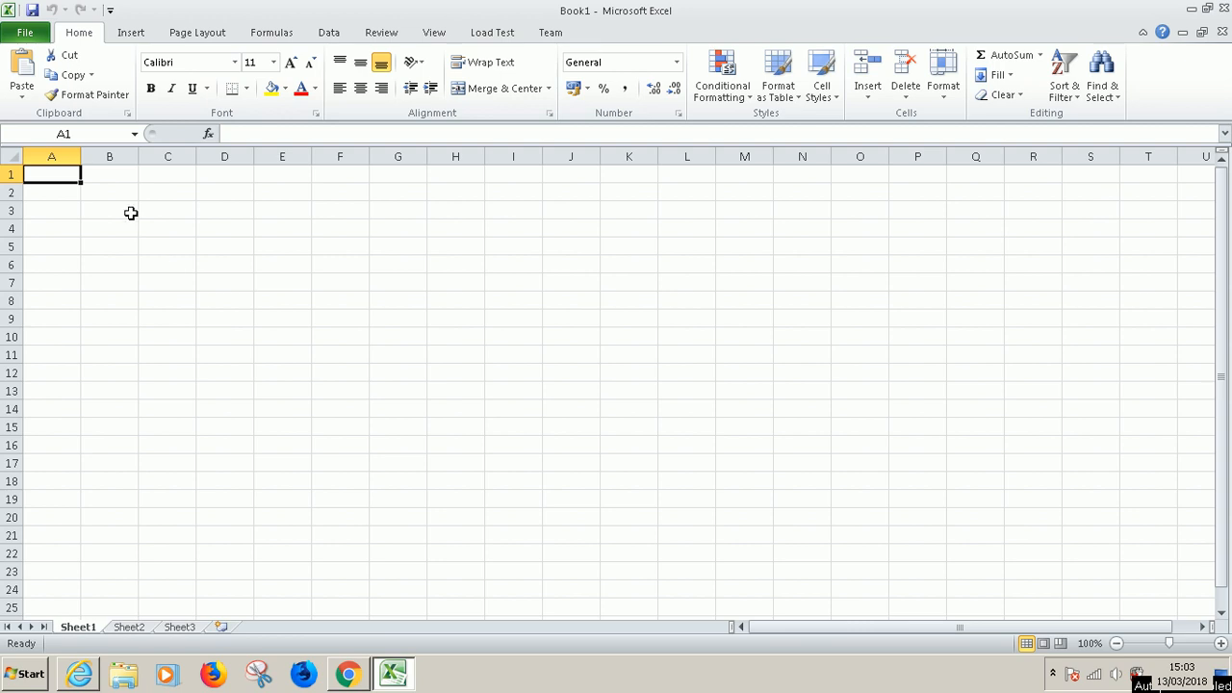
left_click(108, 193)
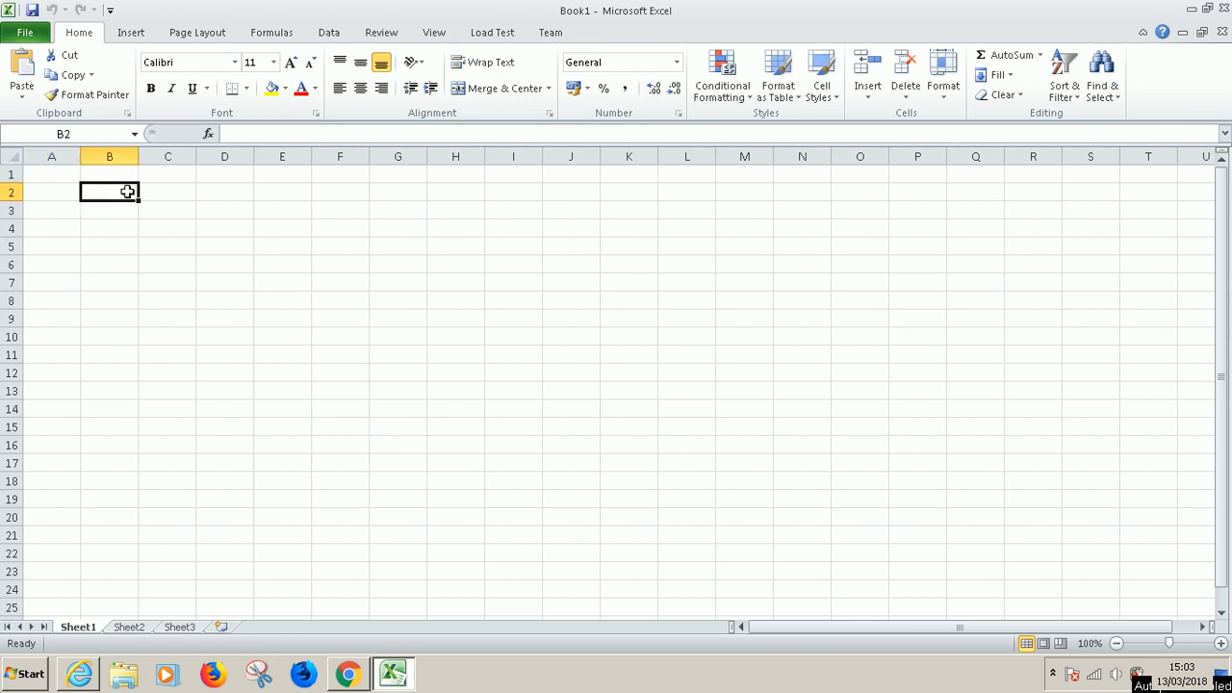
left_click(346, 674)
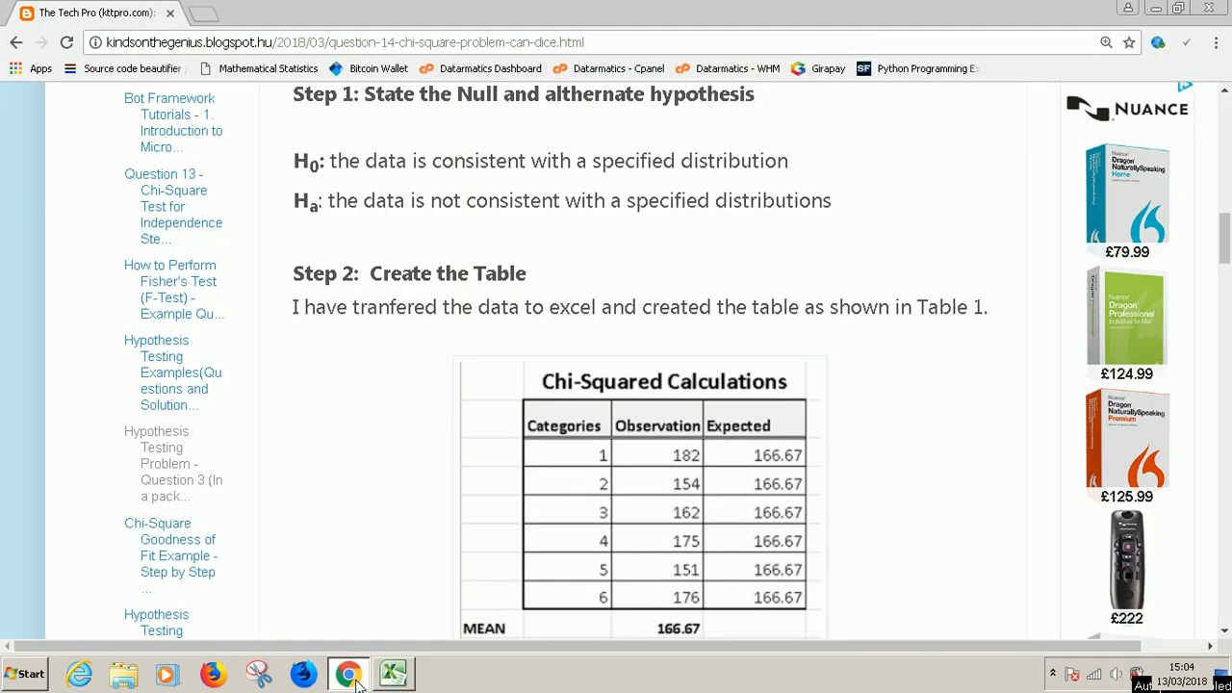
mouse_move(697, 431)
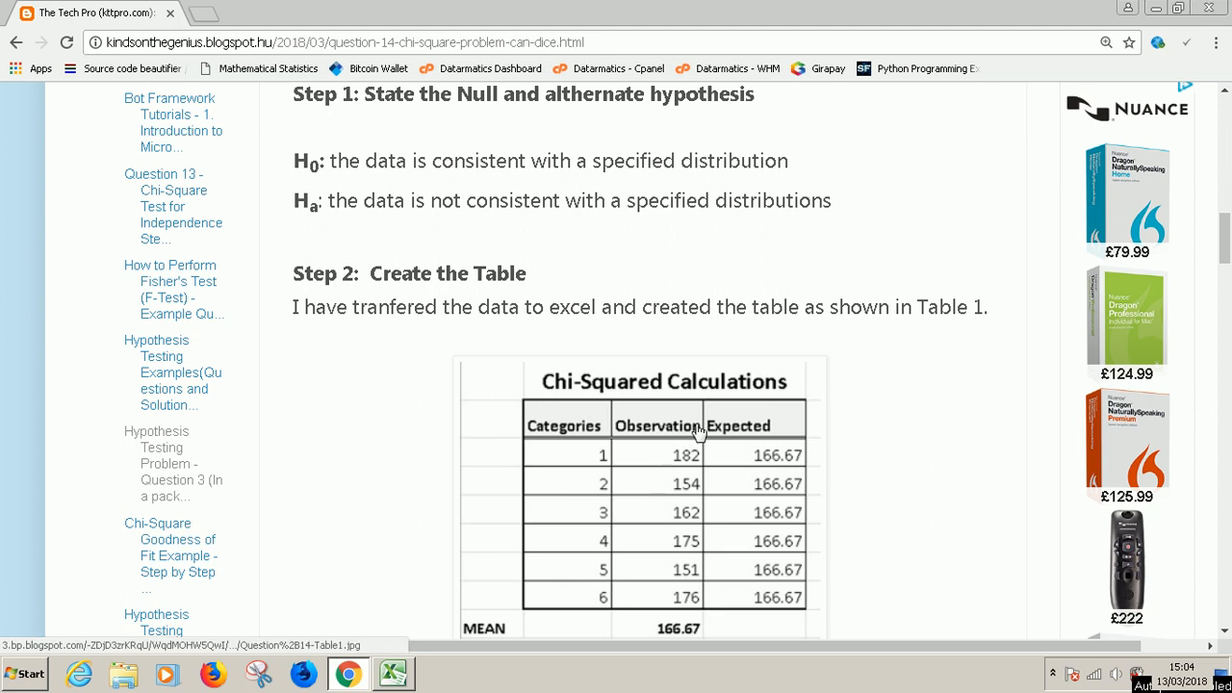
mouse_move(739, 418)
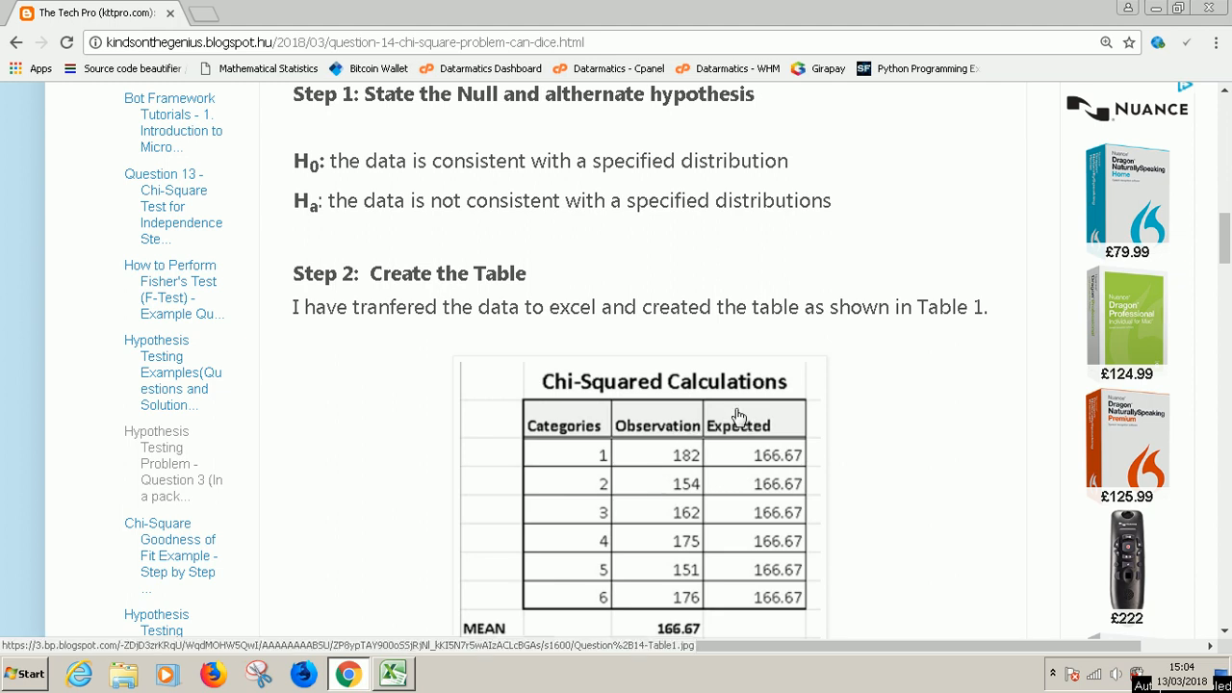
mouse_move(720, 416)
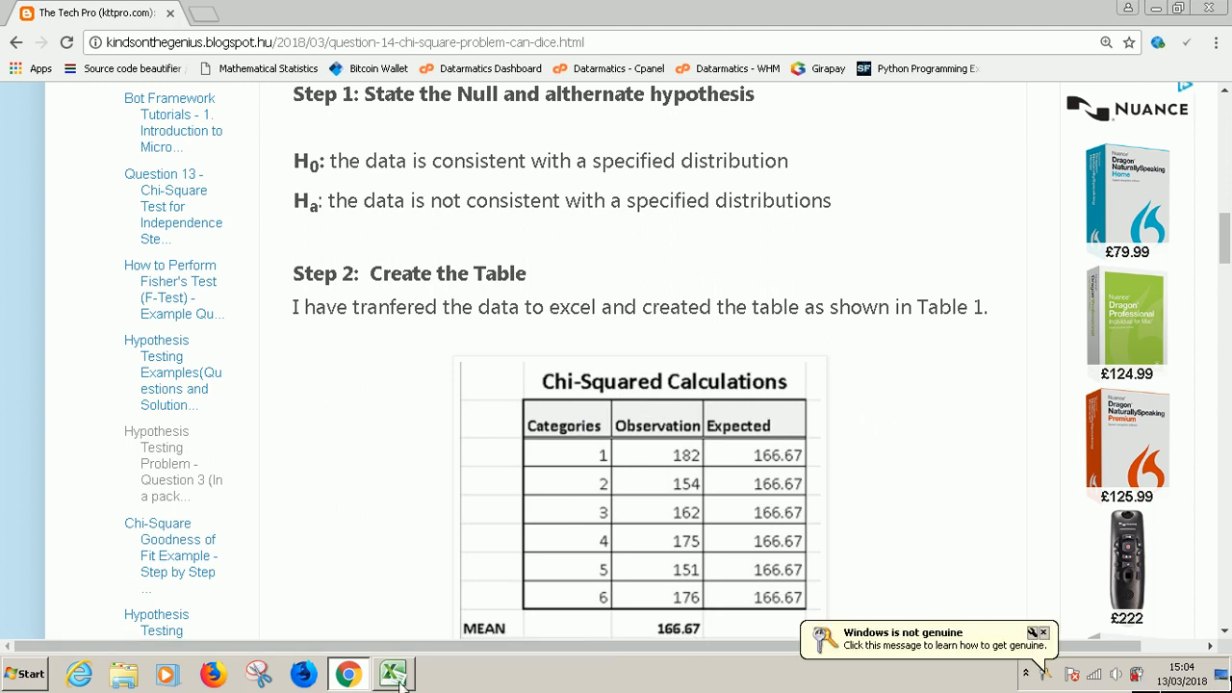
Enter Categories and Observation headings in B2 and C2 and widen column B to fit
left_click(393, 674)
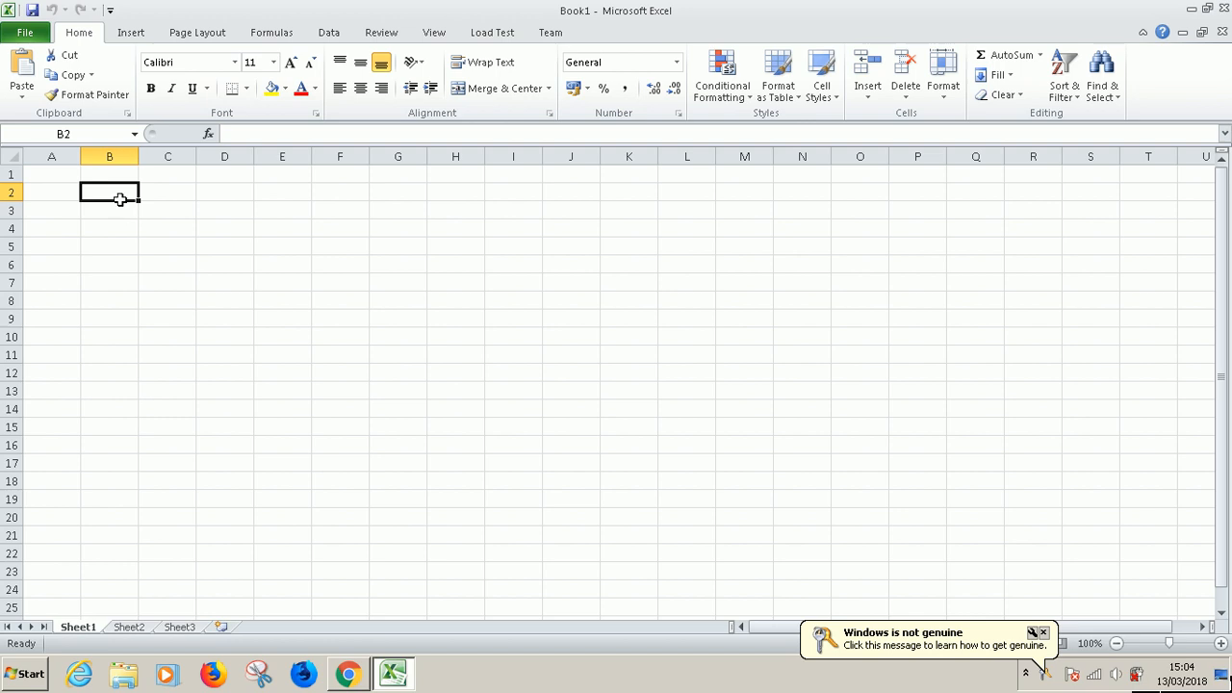
type("Categorie")
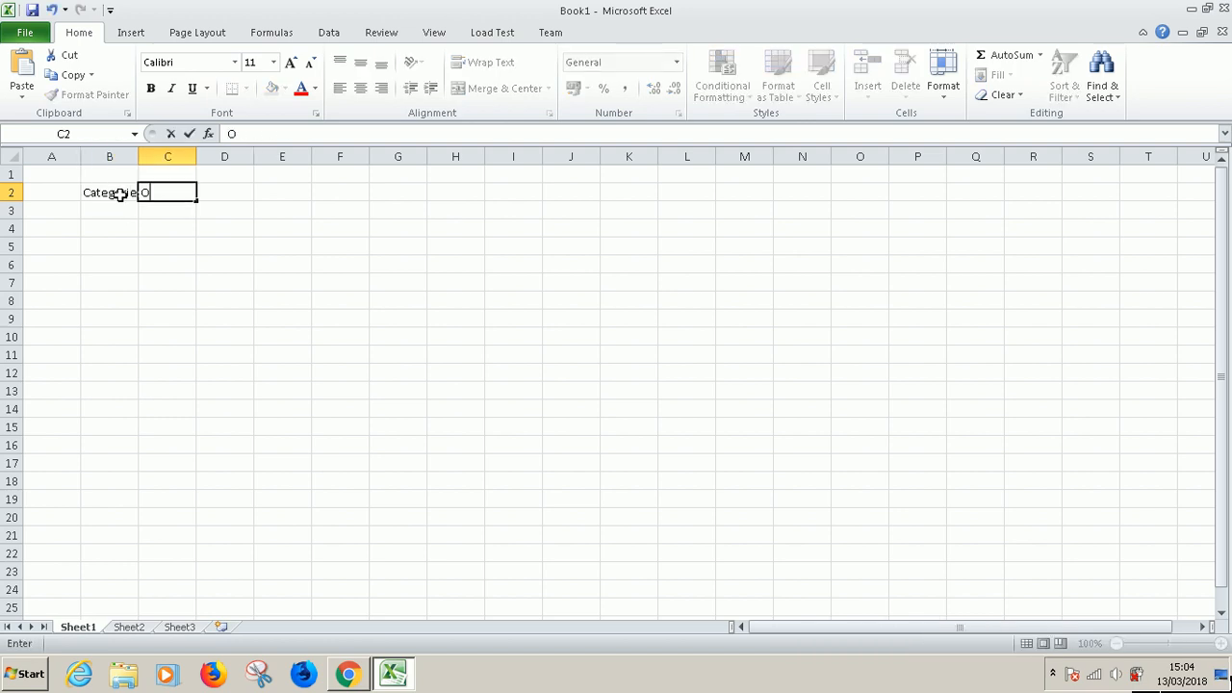
type("bservat")
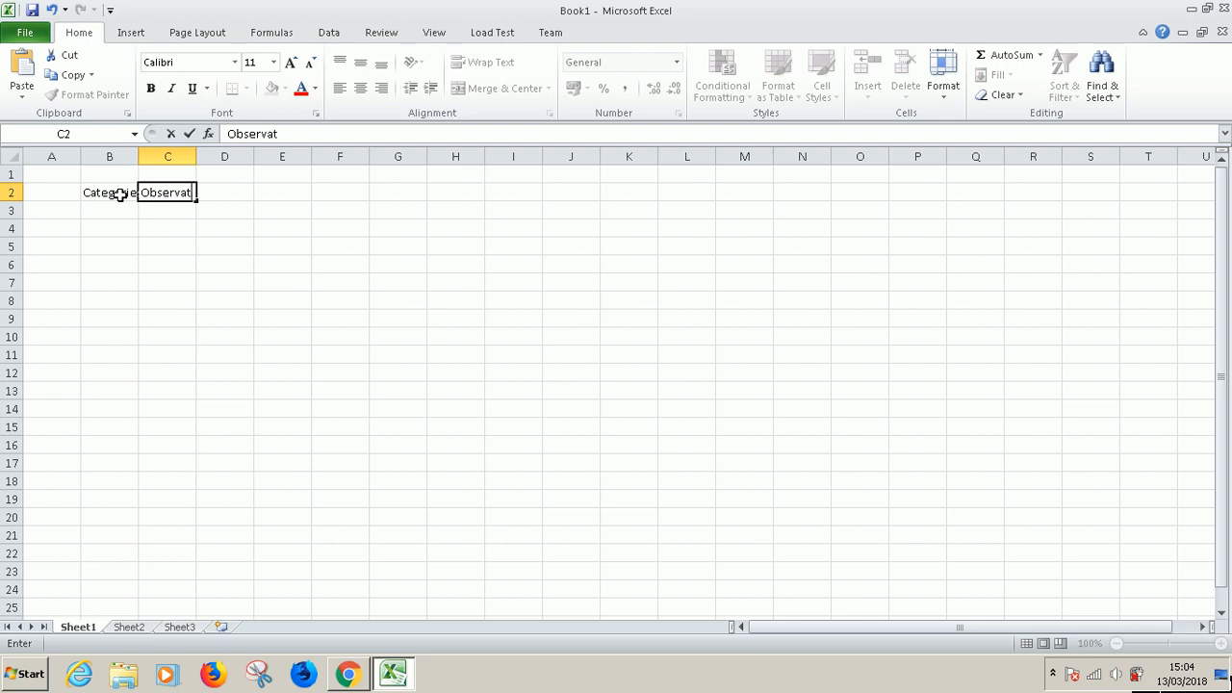
left_click(107, 156)
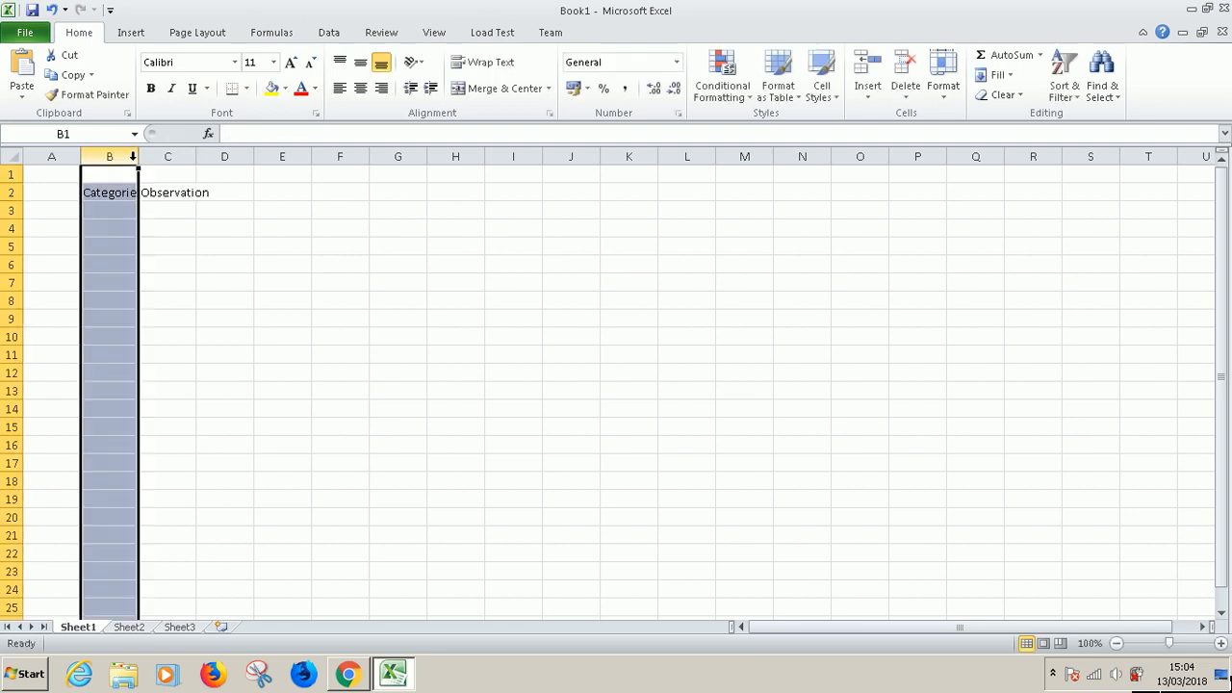
left_click_drag(138, 156, 177, 156)
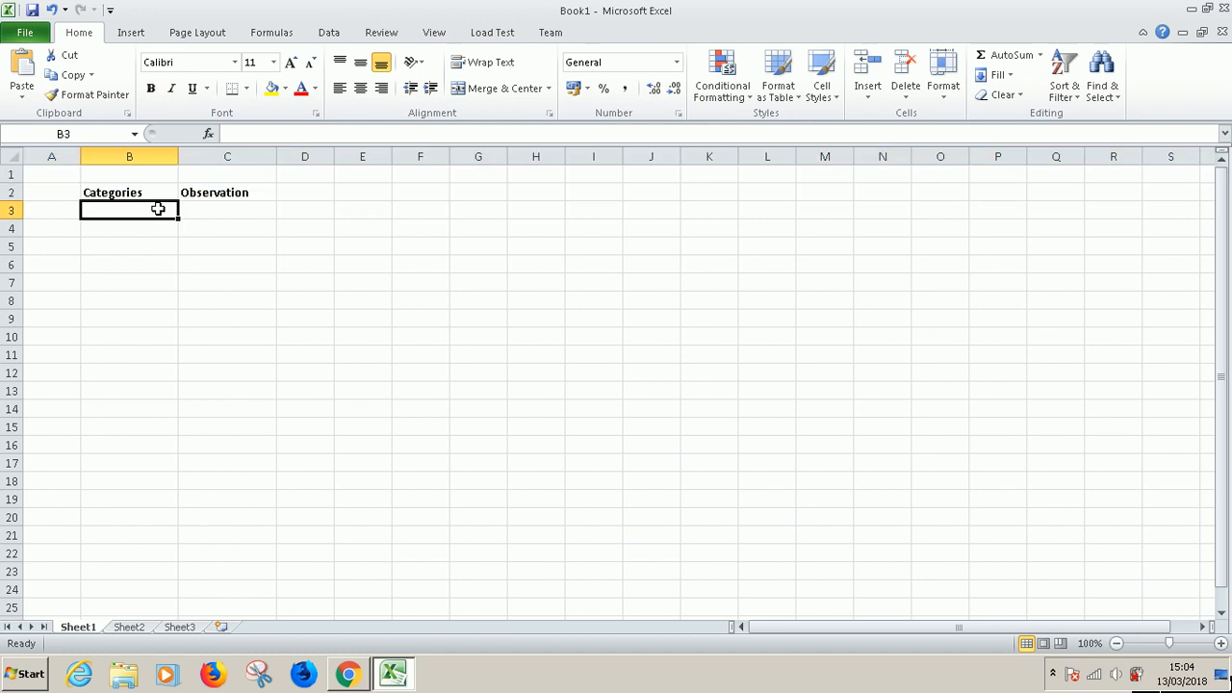
List category numbers 1 to 6 below the heading using the fill handle
type("2")
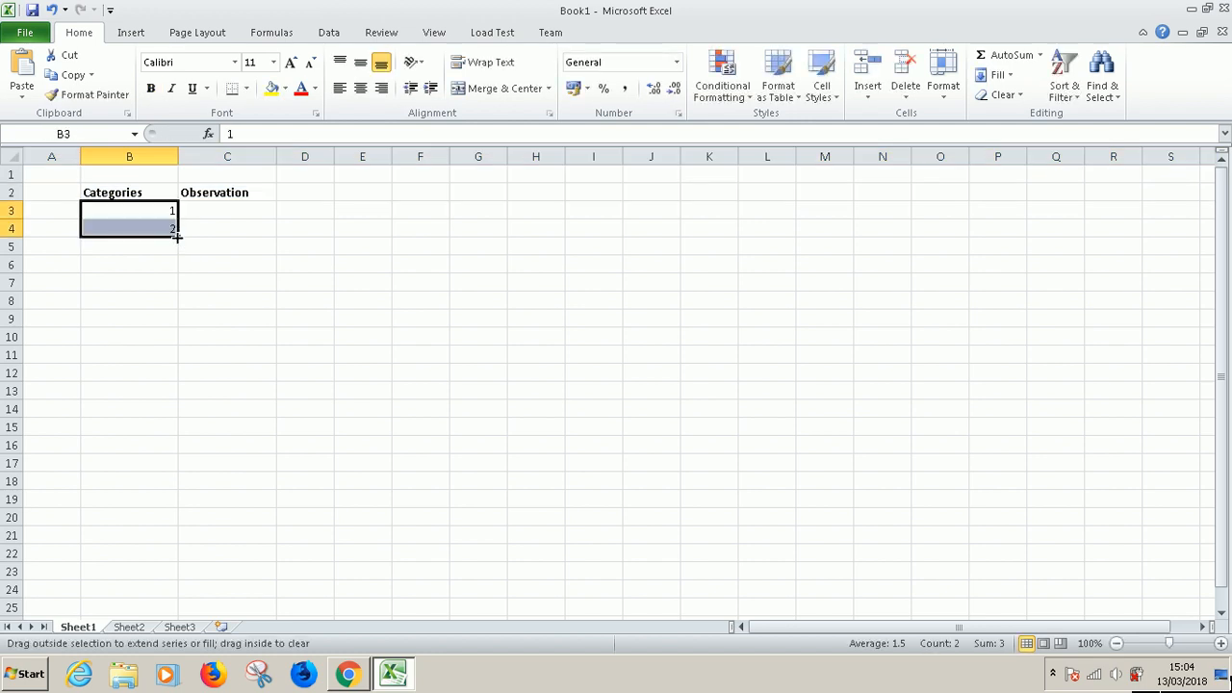
left_click_drag(177, 229, 177, 301)
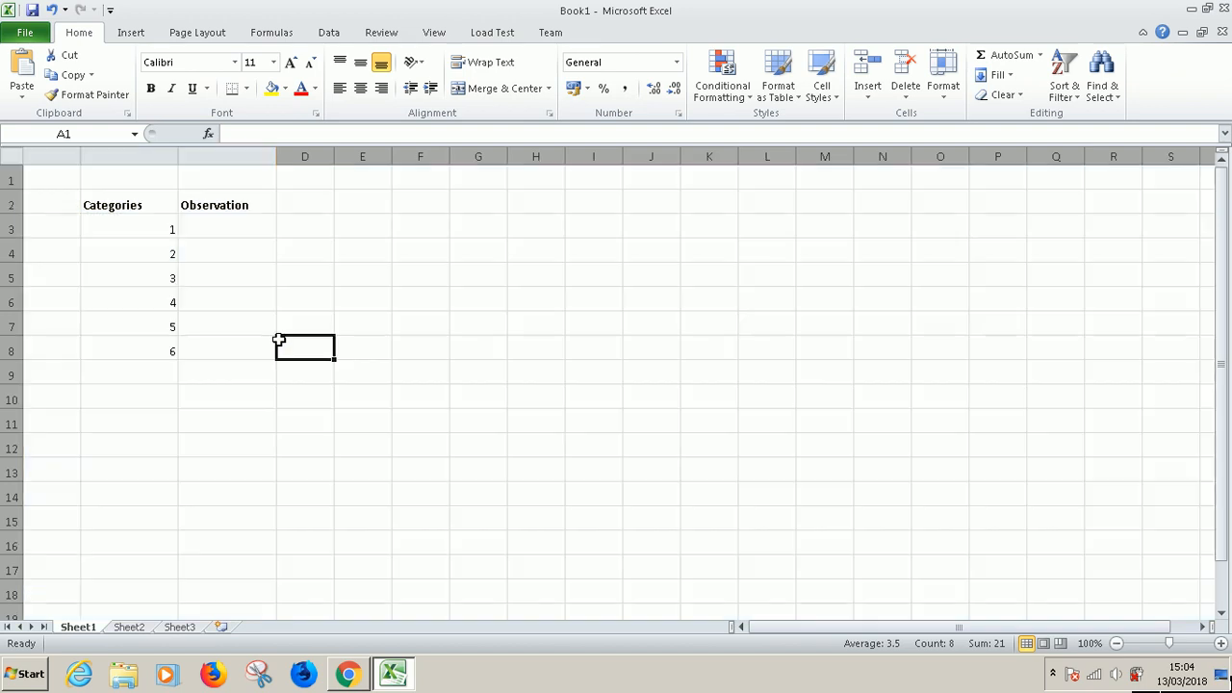
Select the whole sheet, enlarge its font to 14 and centre the cell contents
left_click(304, 346)
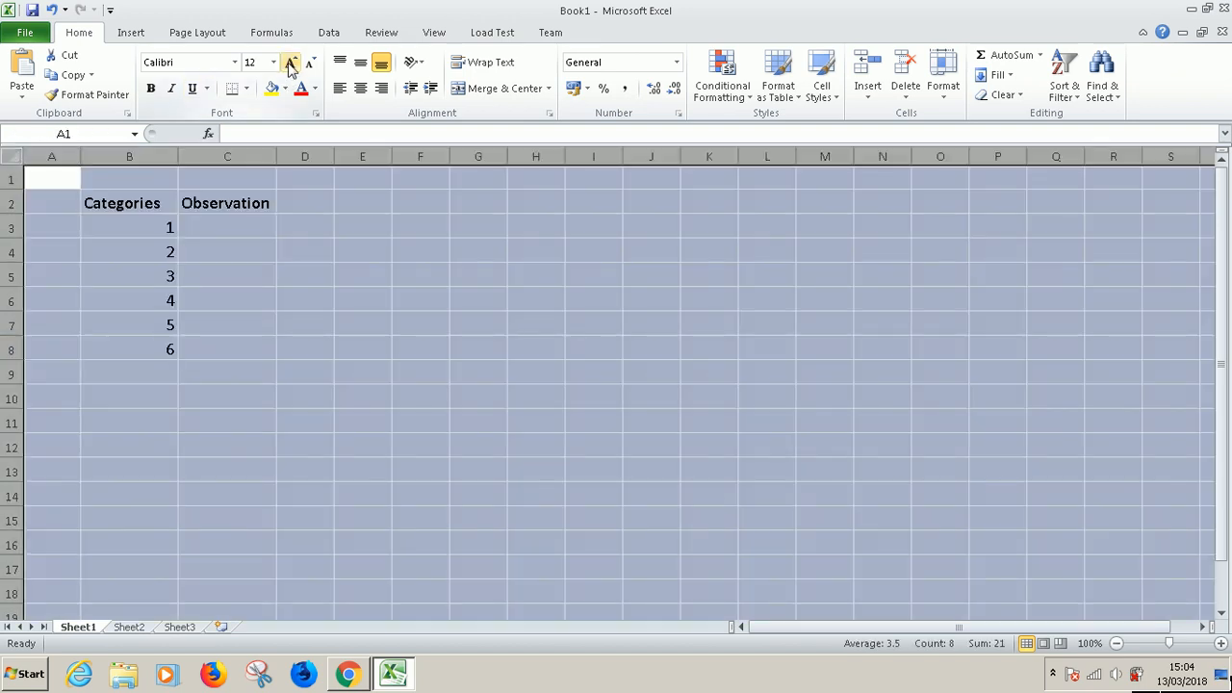
left_click(290, 61)
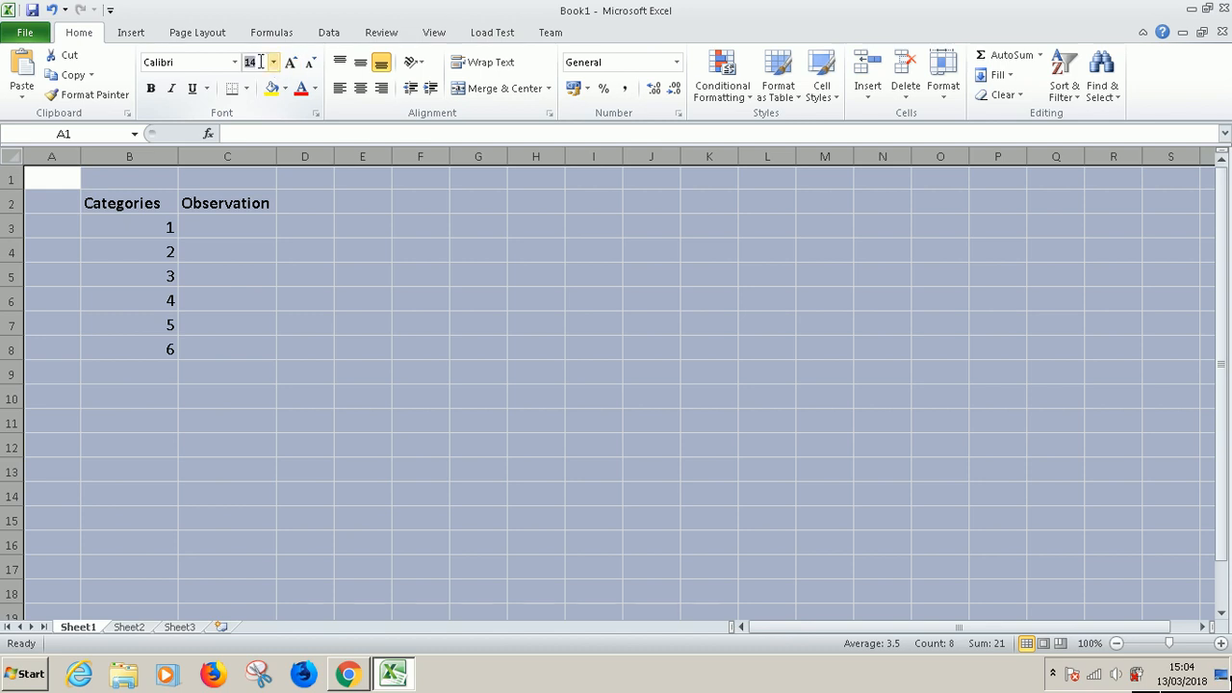
left_click(274, 66)
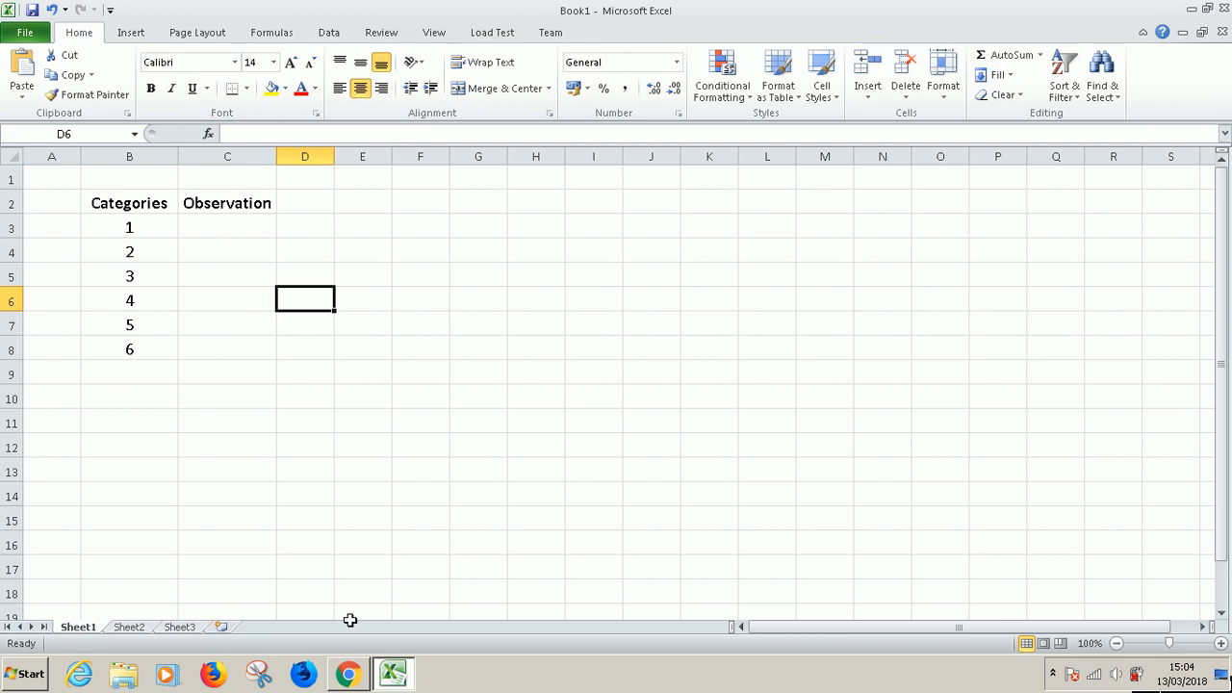
left_click(349, 673)
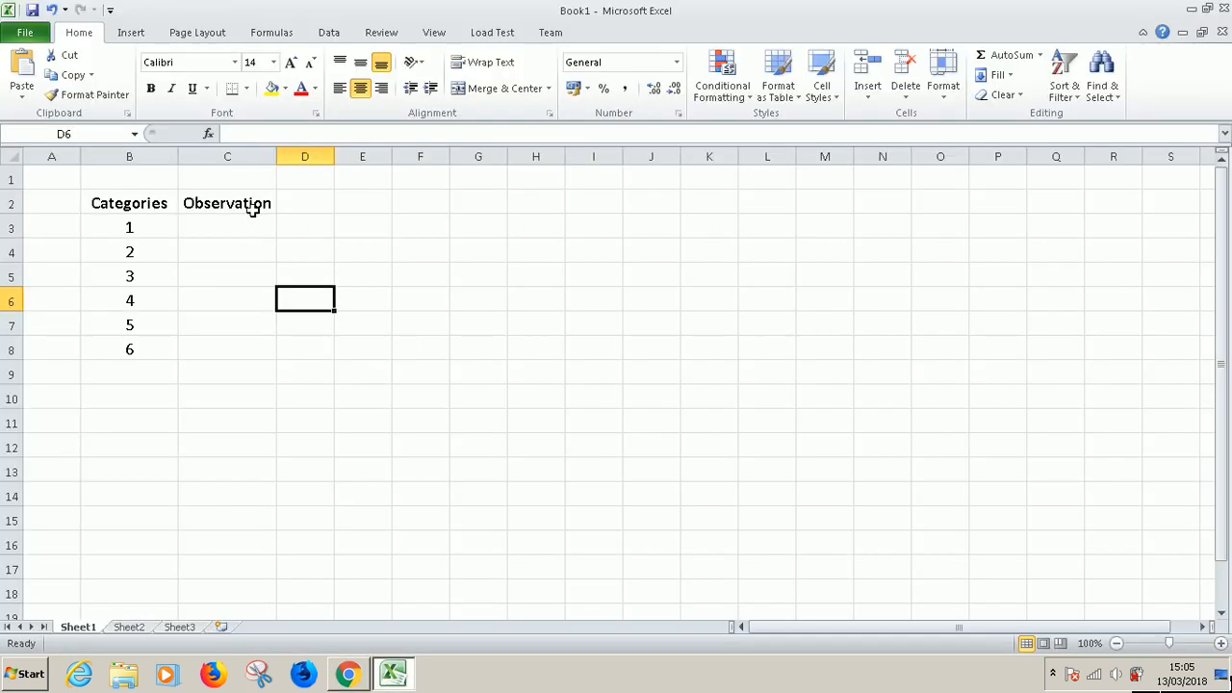
Enter the six observation counts 182, 154, 162, 175, 151 and 176, checking the browser's frequency table
type("18")
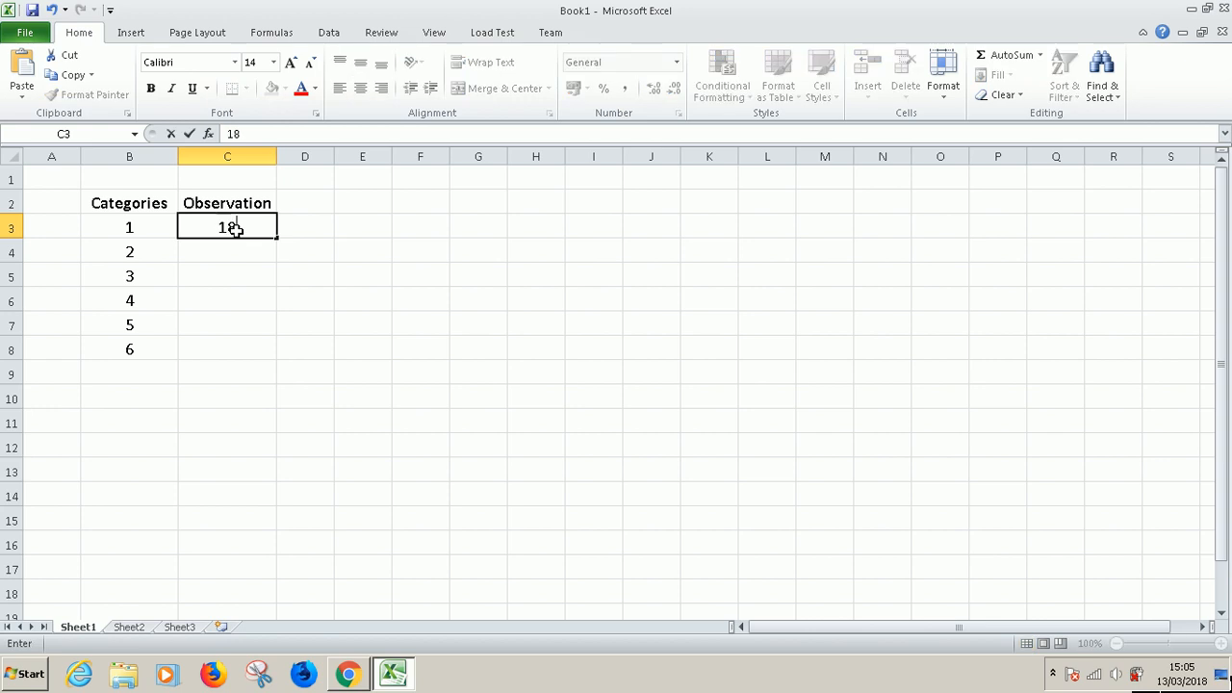
type("154")
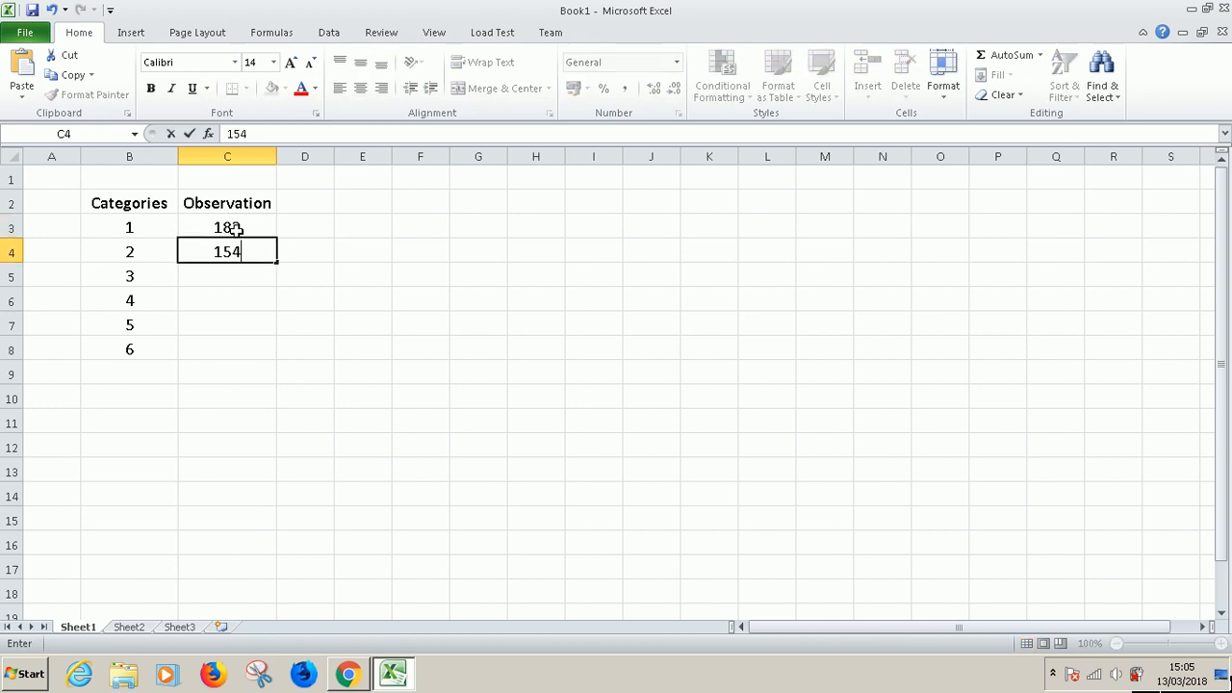
type("162")
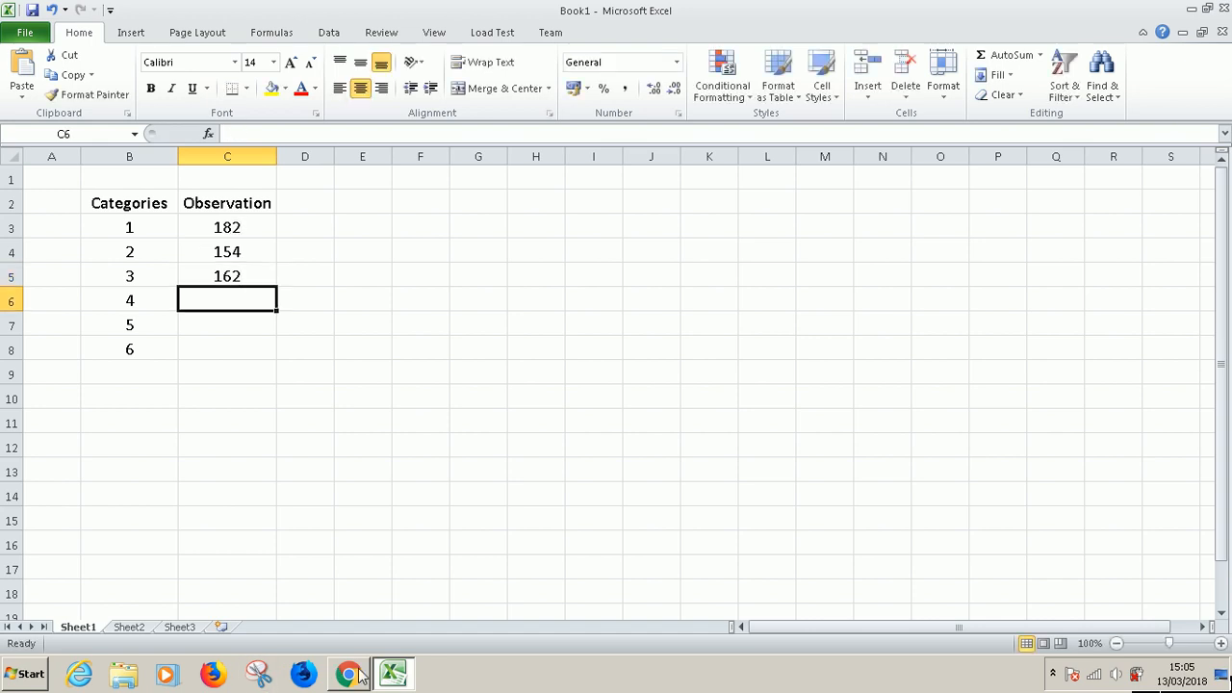
left_click(349, 673)
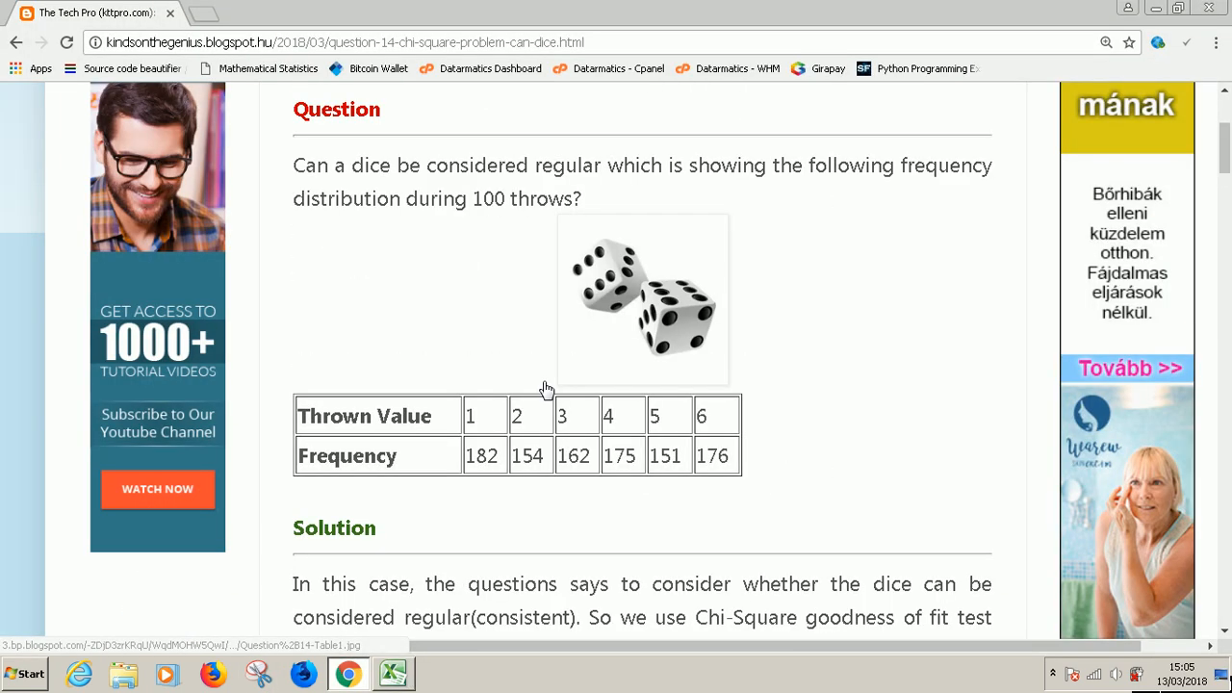
mouse_move(653, 530)
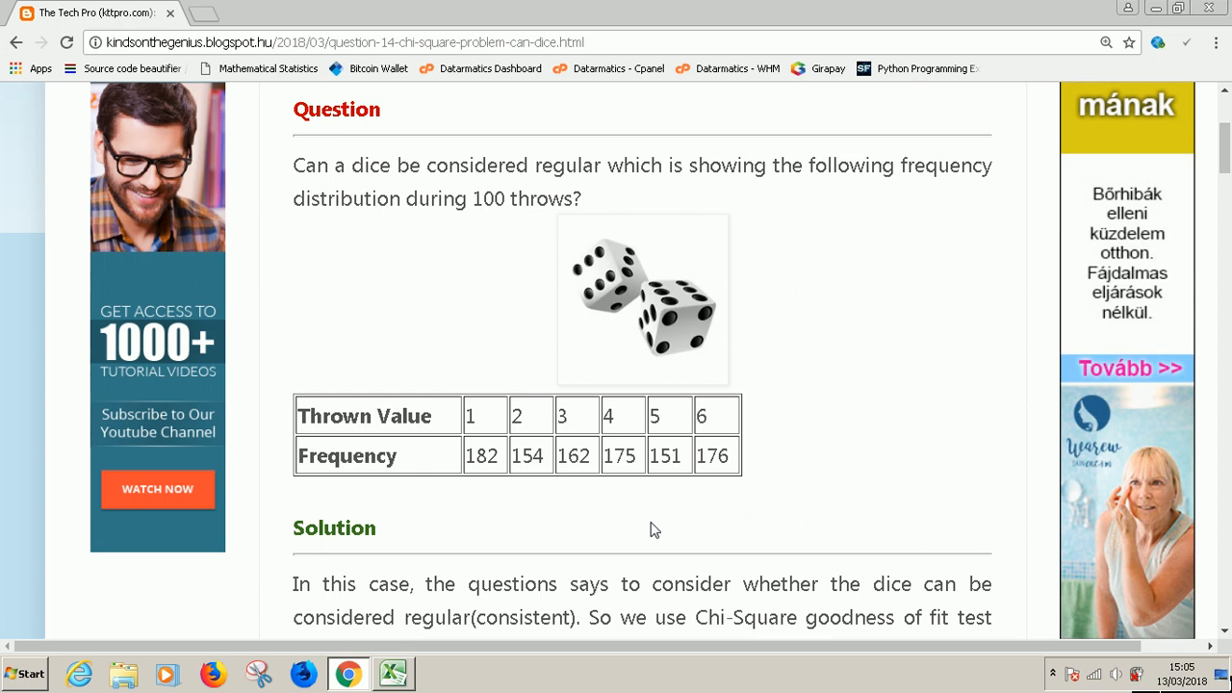
scroll("down", 3)
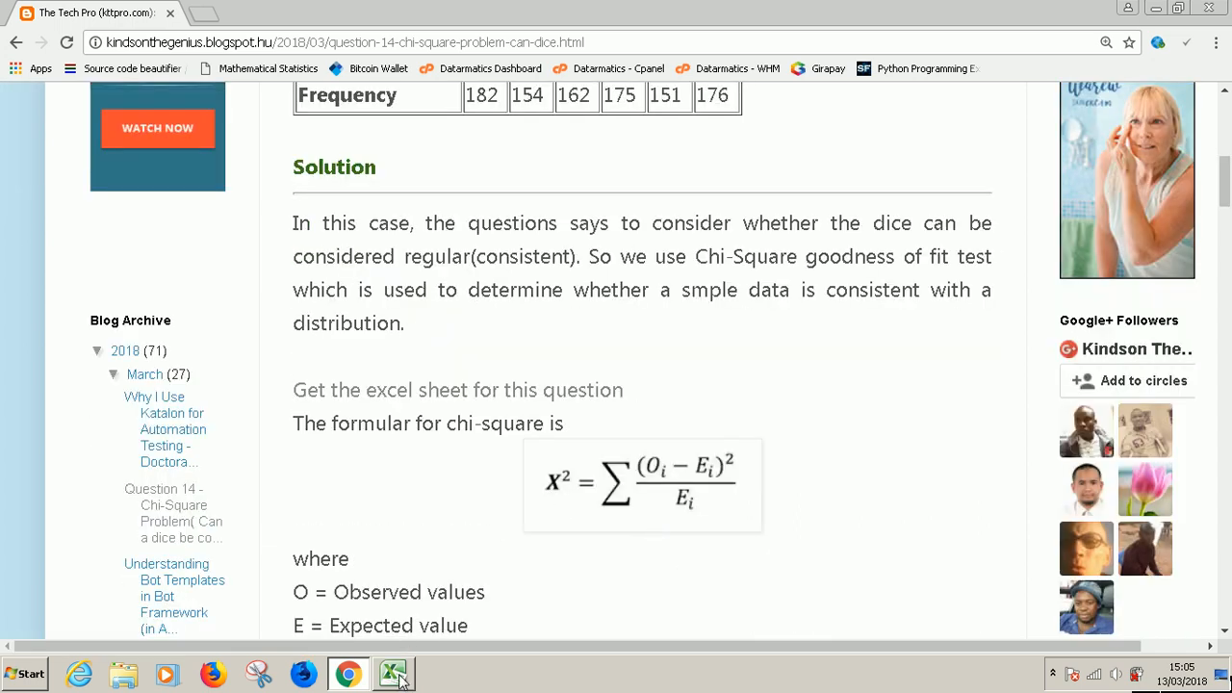
left_click(393, 674)
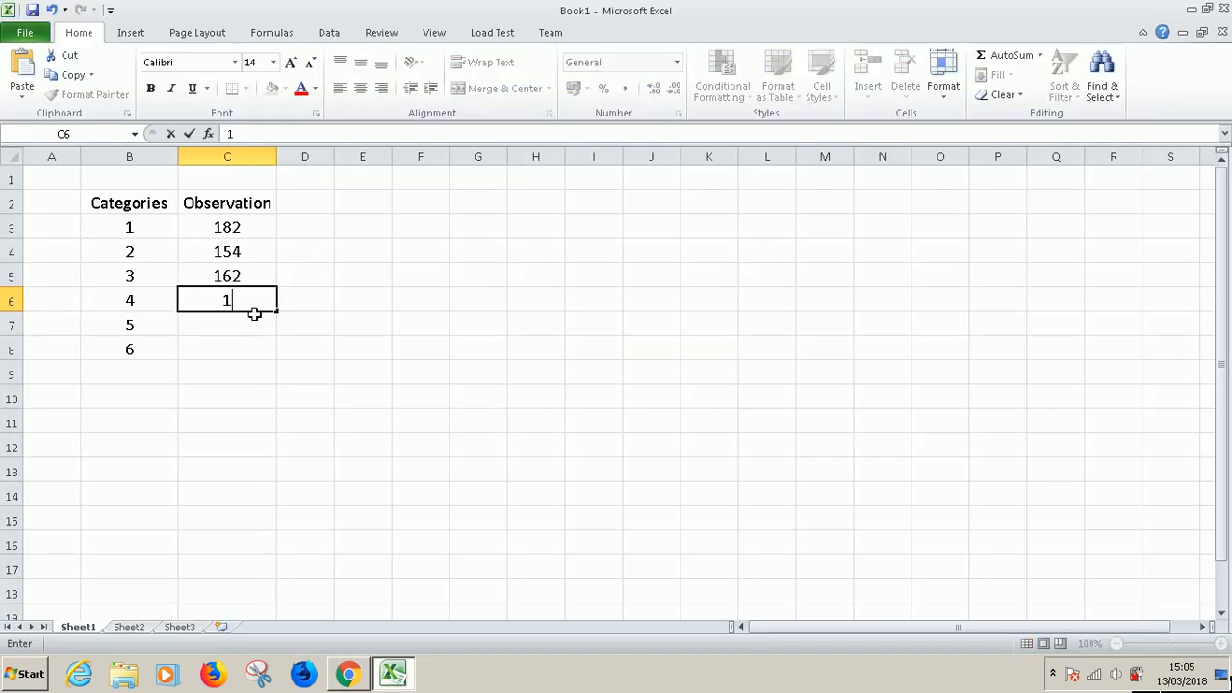
type("151")
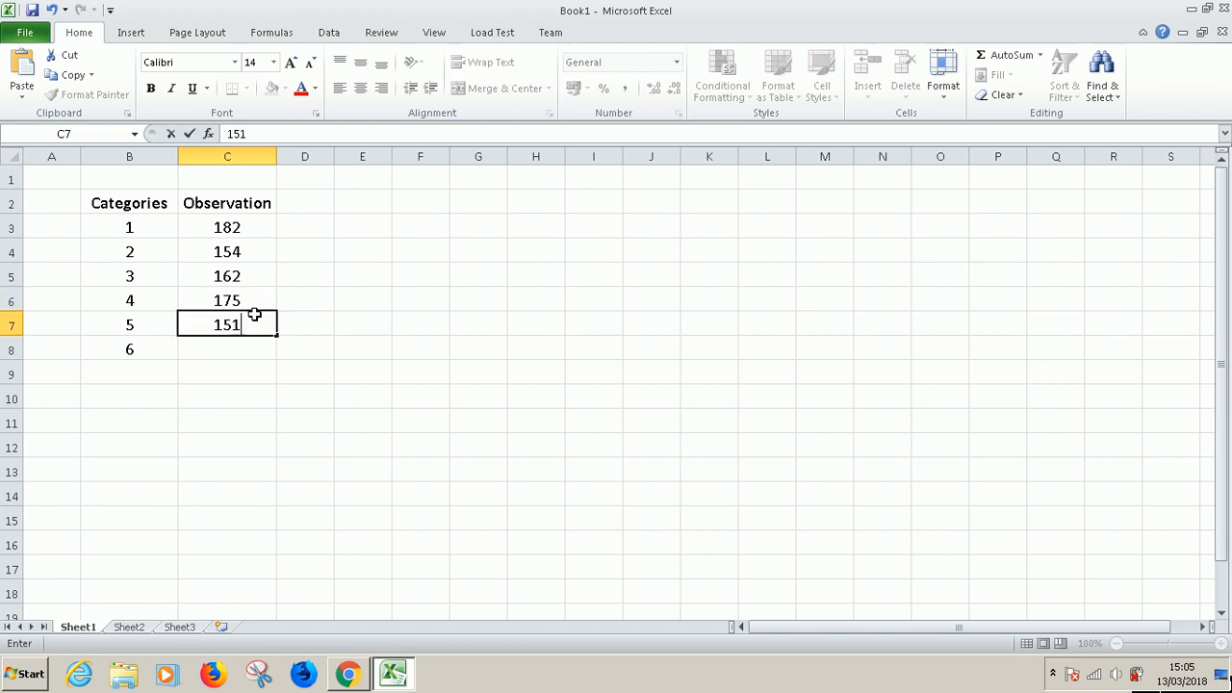
type("176")
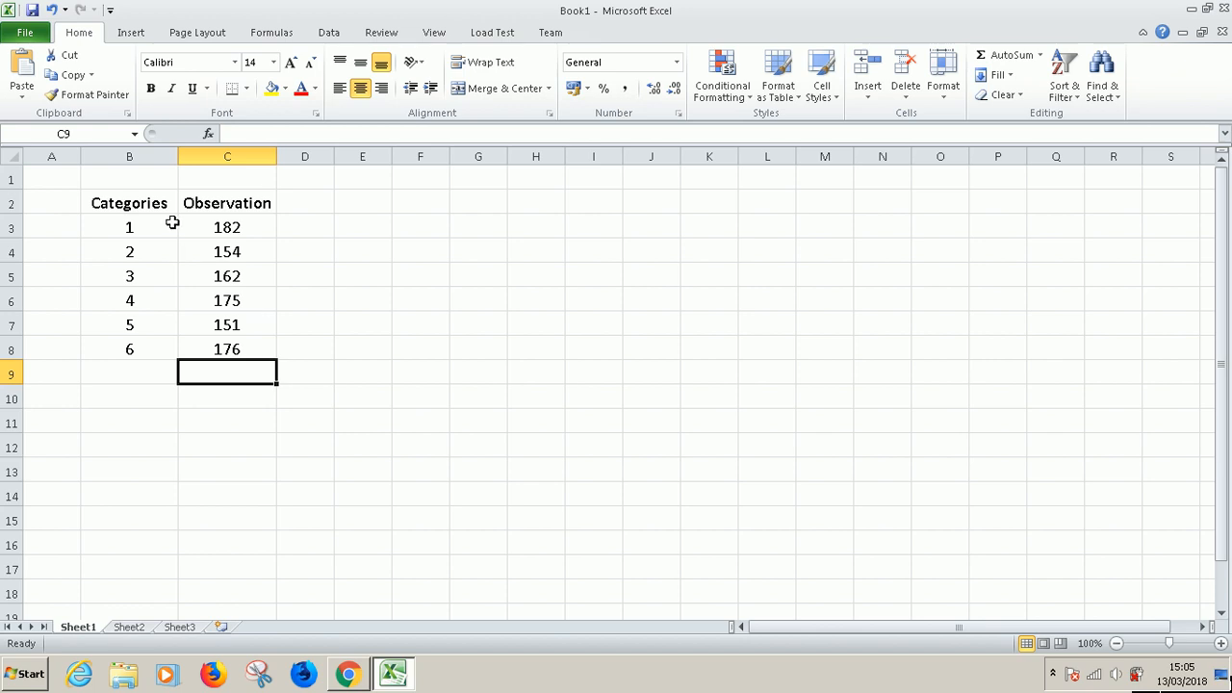
Apply All Borders to the B2:C8 Categories and Observation table
left_click(129, 204)
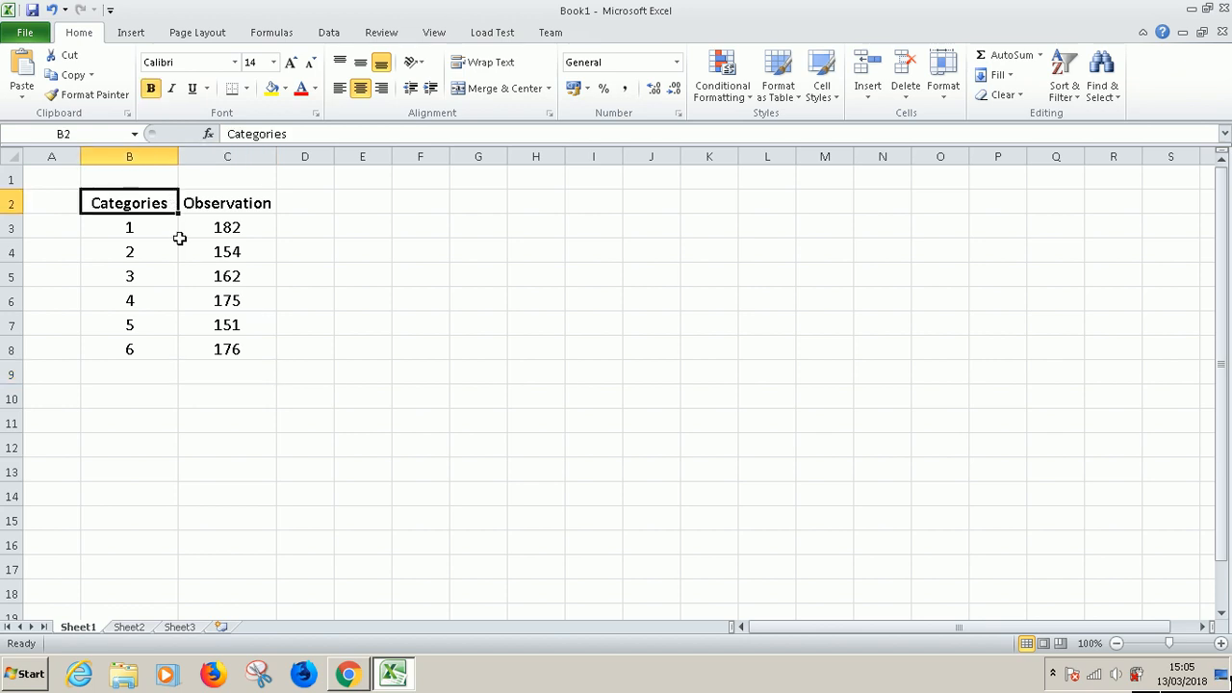
left_click_drag(129, 203, 227, 323)
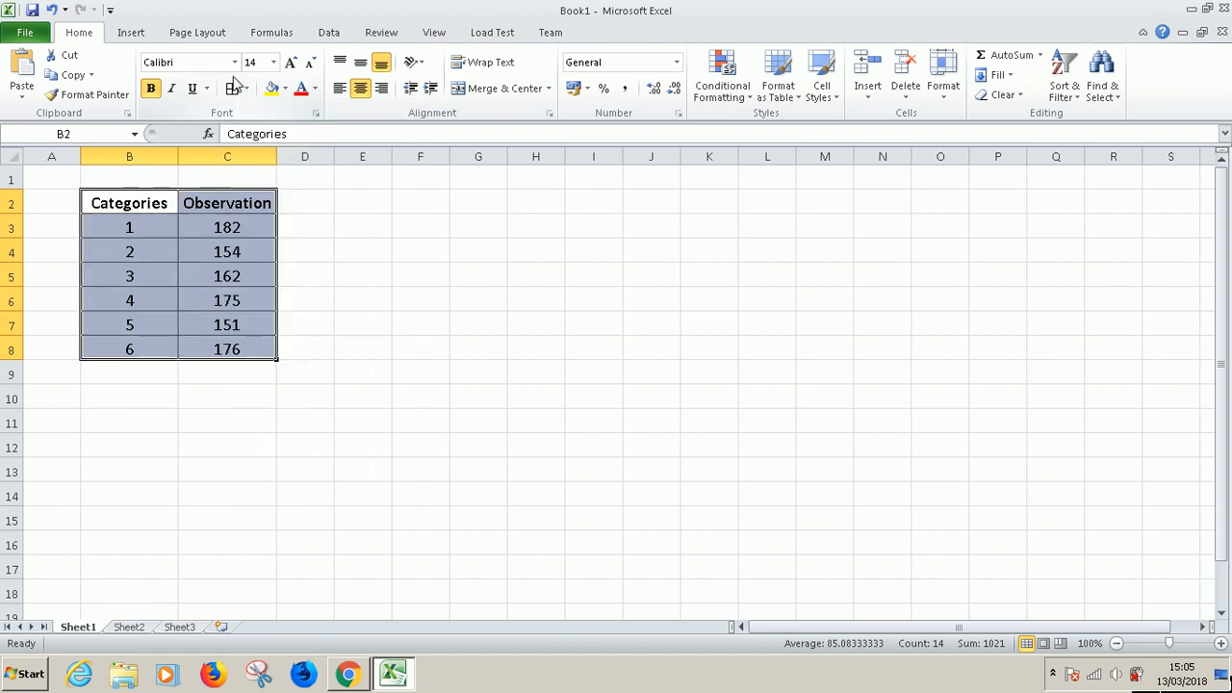
left_click(248, 89)
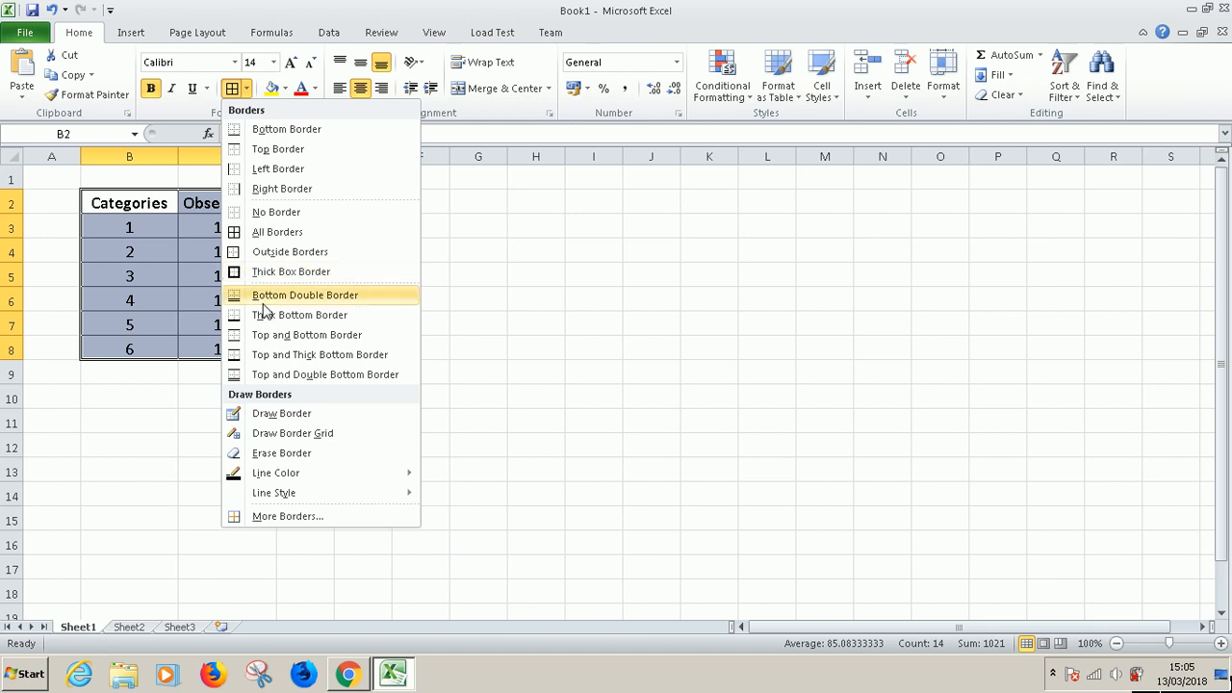
left_click(305, 294)
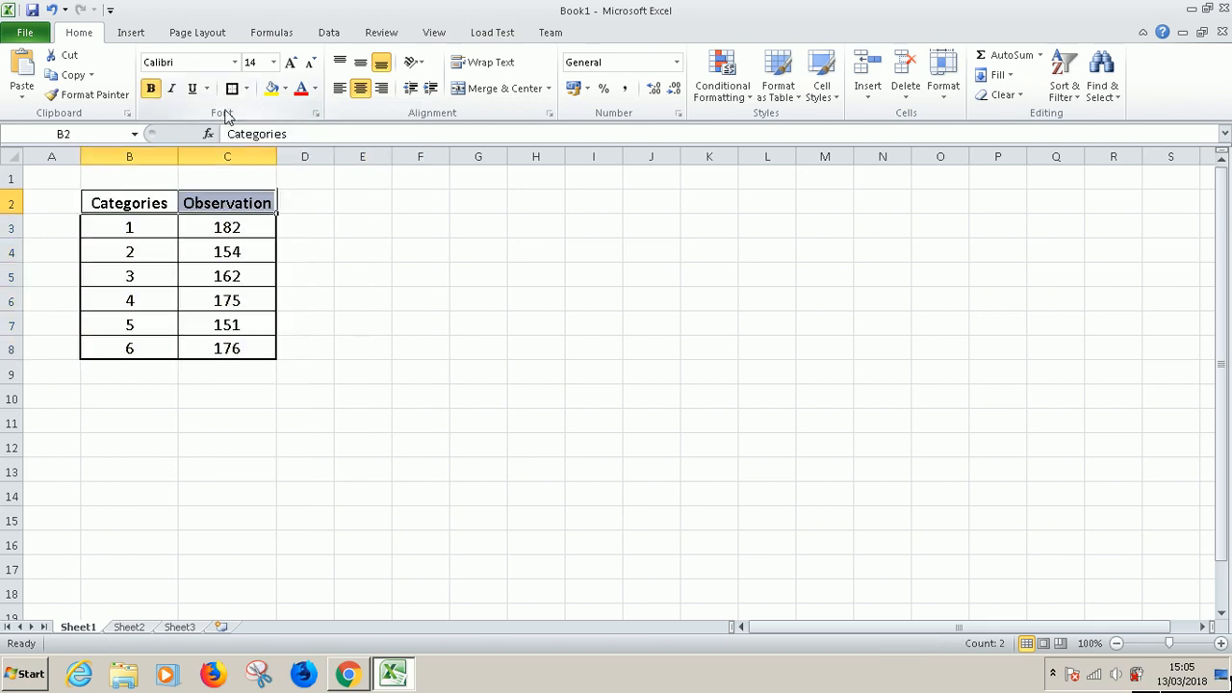
left_click(284, 88)
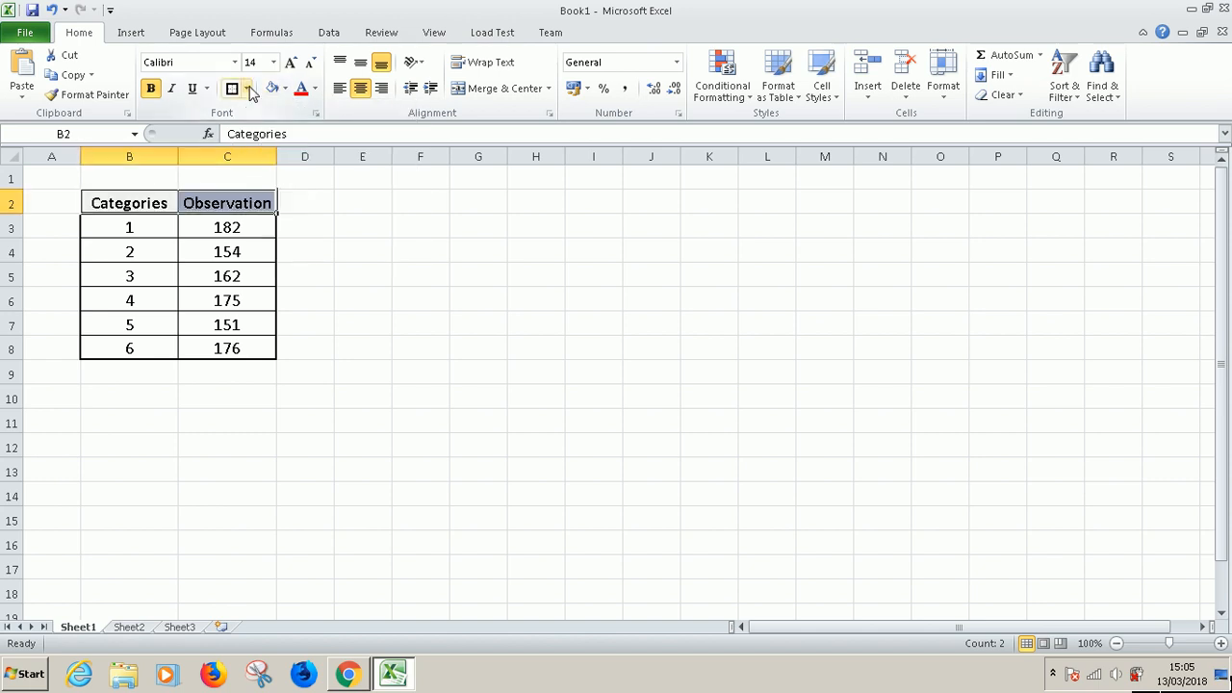
left_click(249, 88)
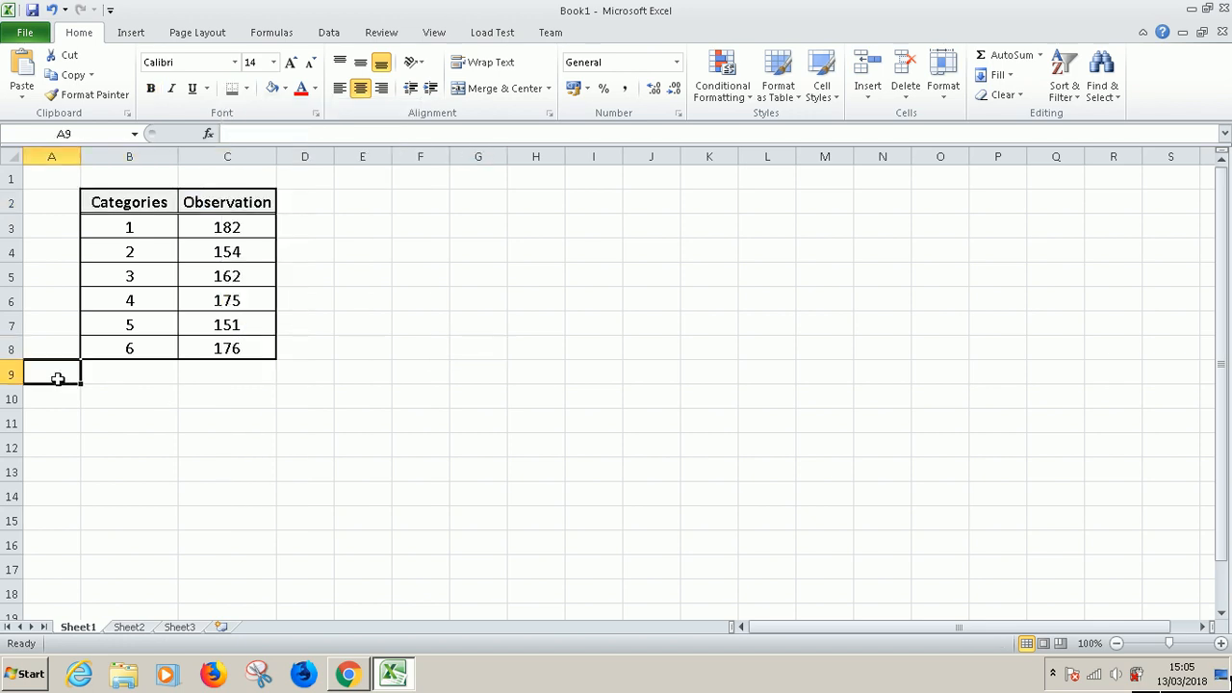
Label row 9 'mean' and enter =AVERAGE(C3:C8) in C9 giving 166.666667
type("mean")
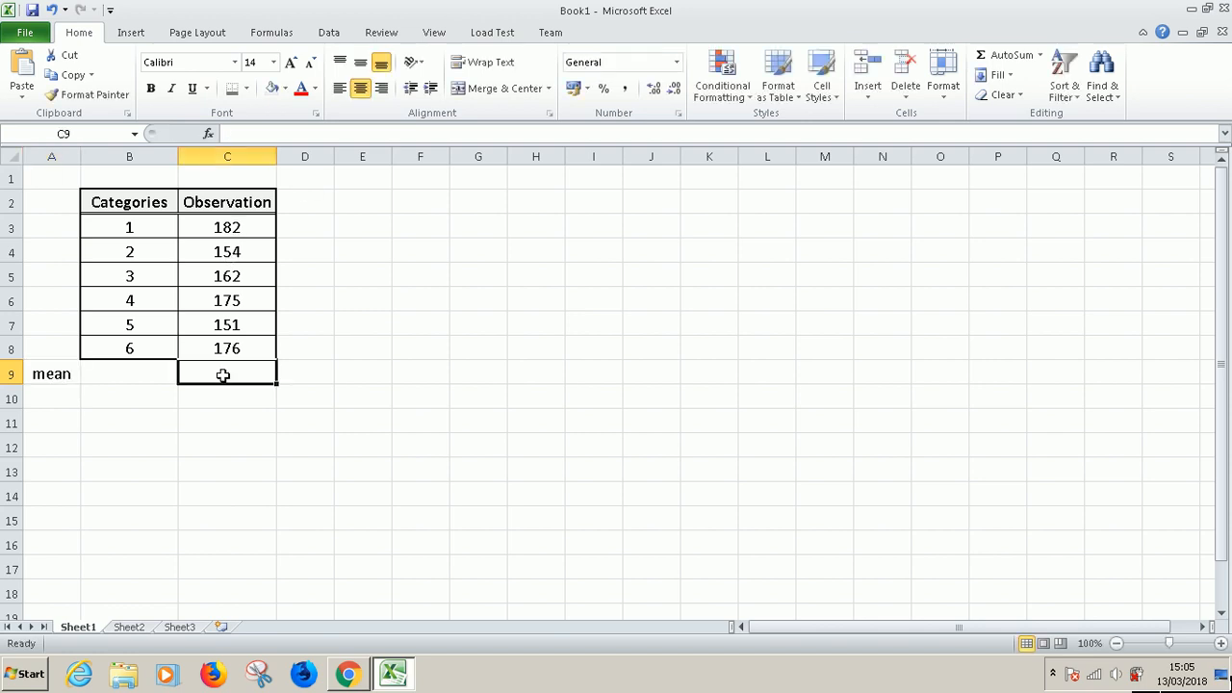
mouse_move(216, 411)
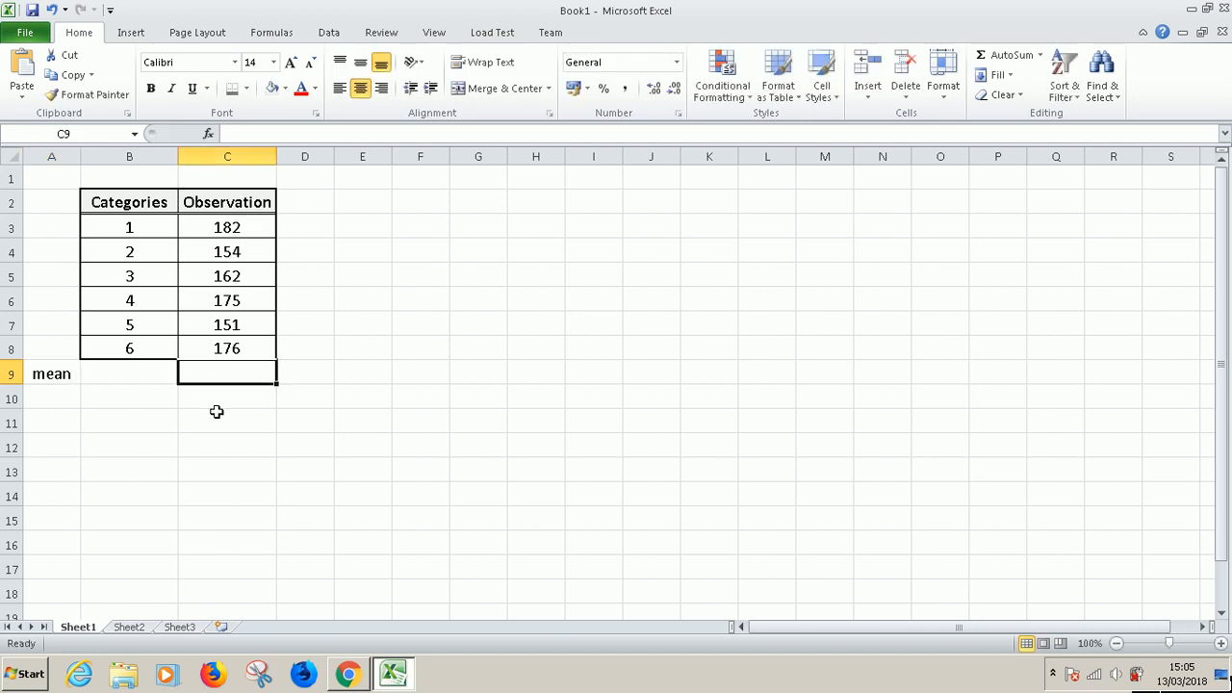
mouse_move(247, 392)
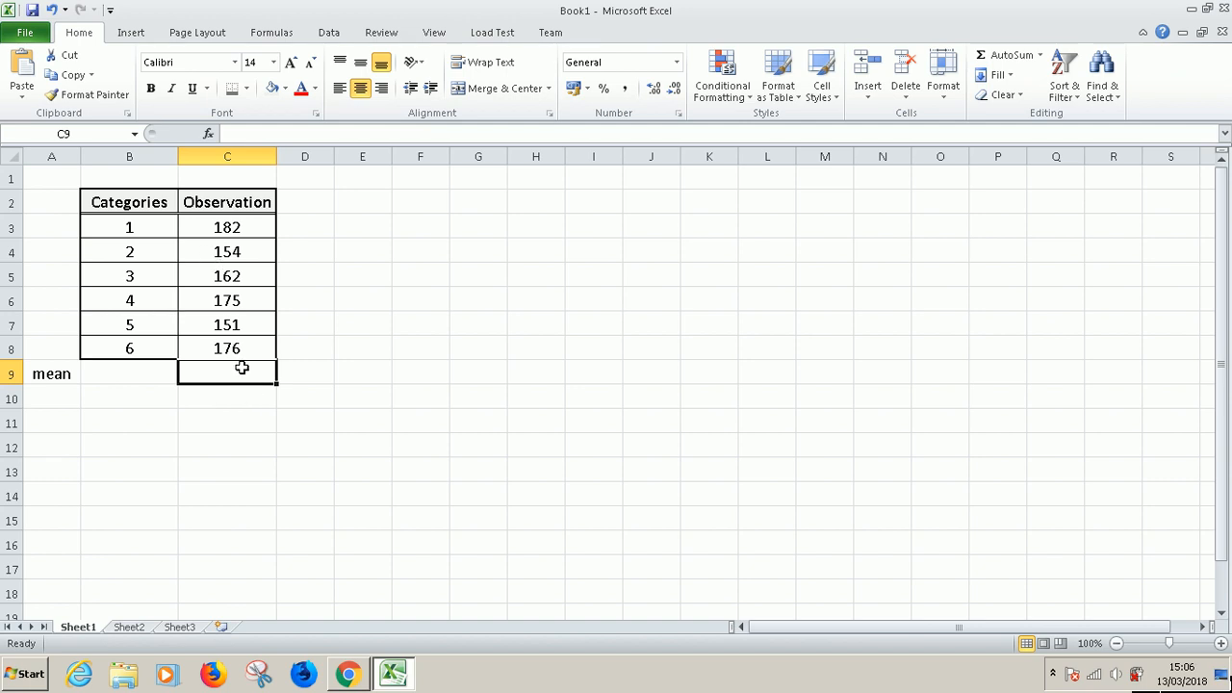
mouse_move(245, 379)
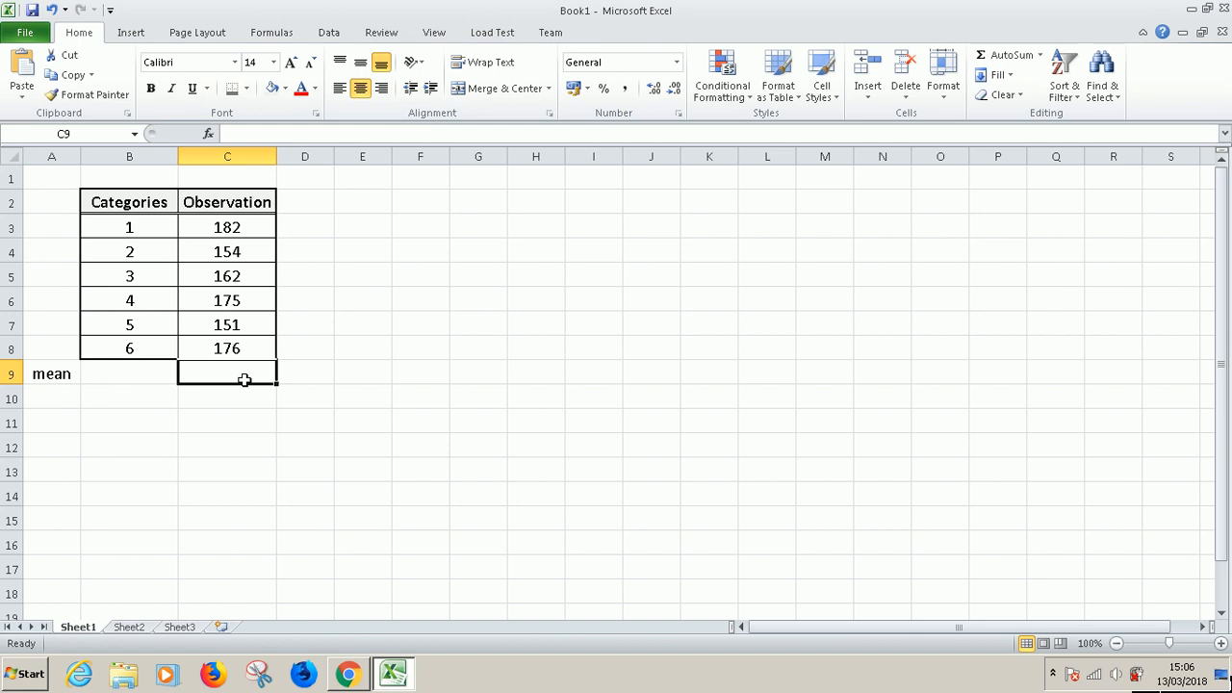
type("=av")
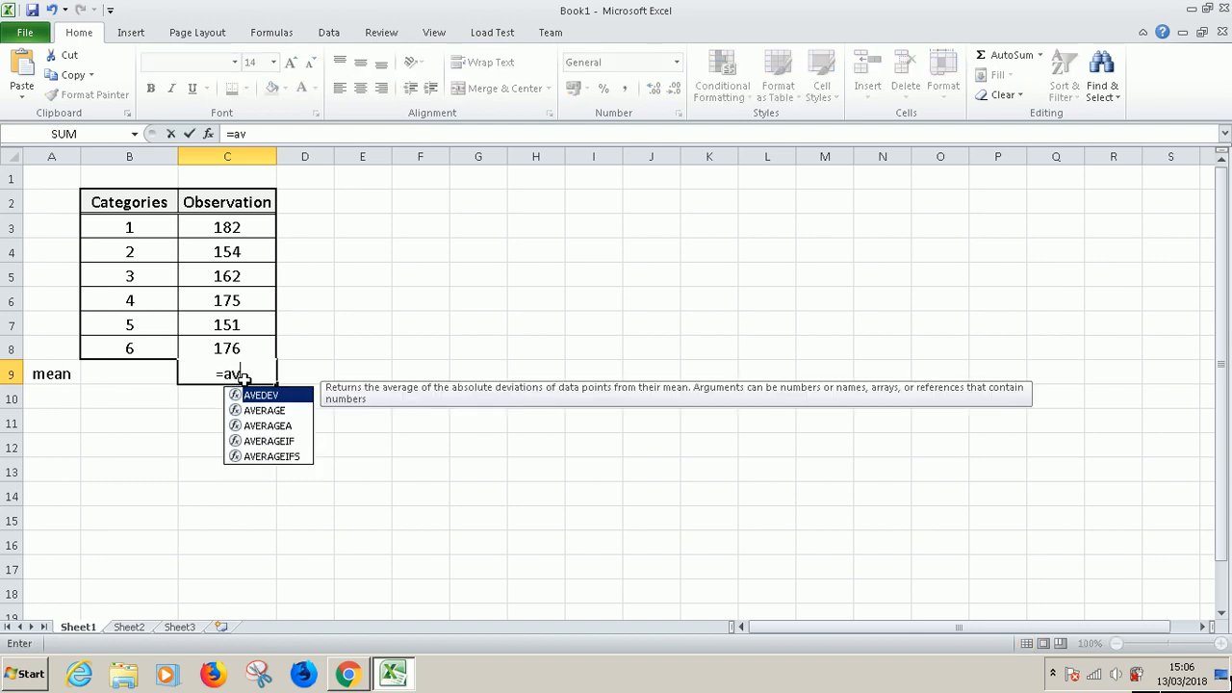
type("eger")
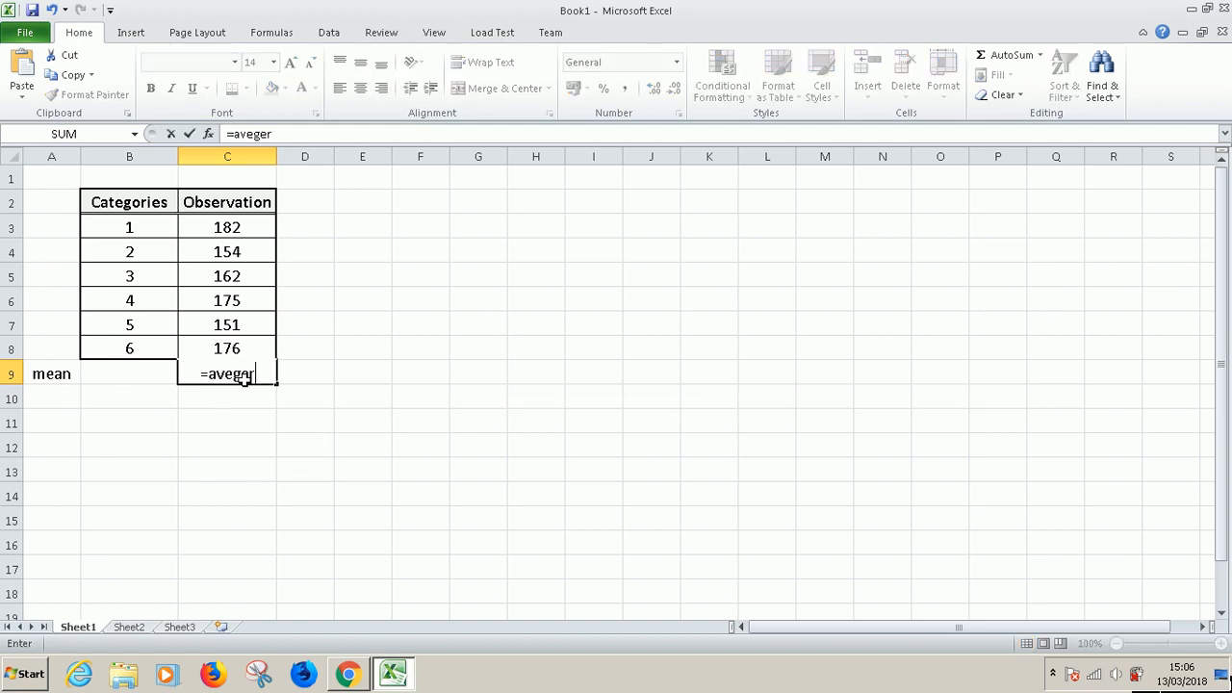
key("BackSpace")
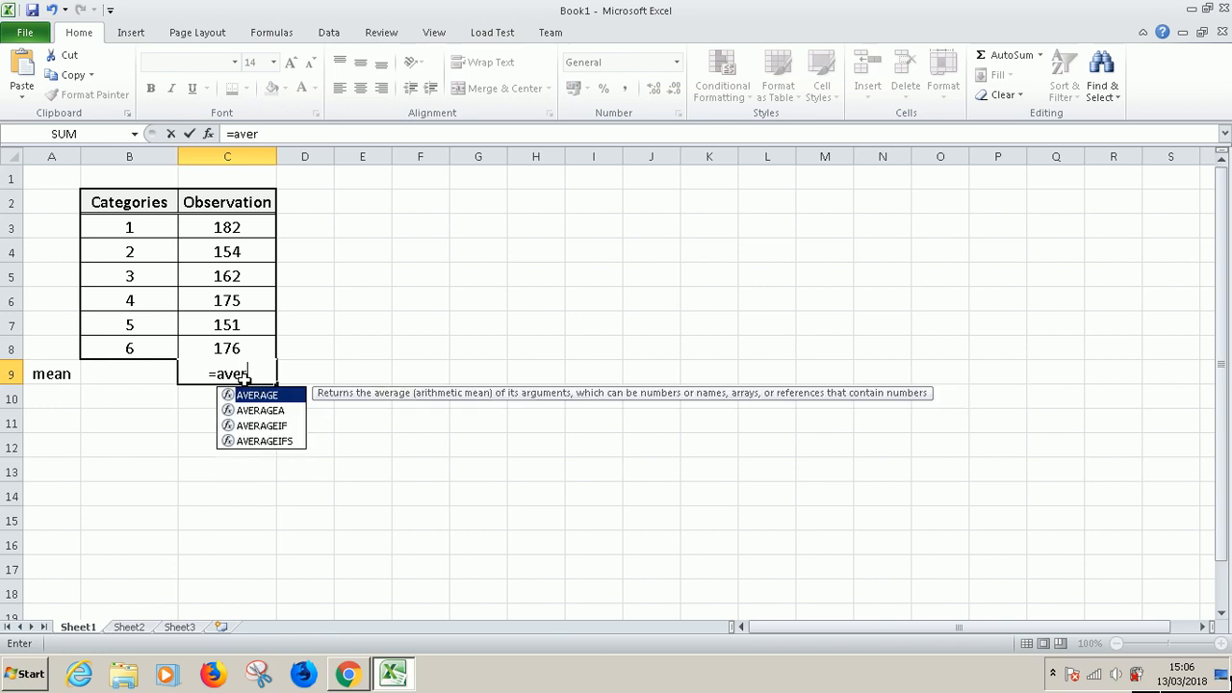
type("g")
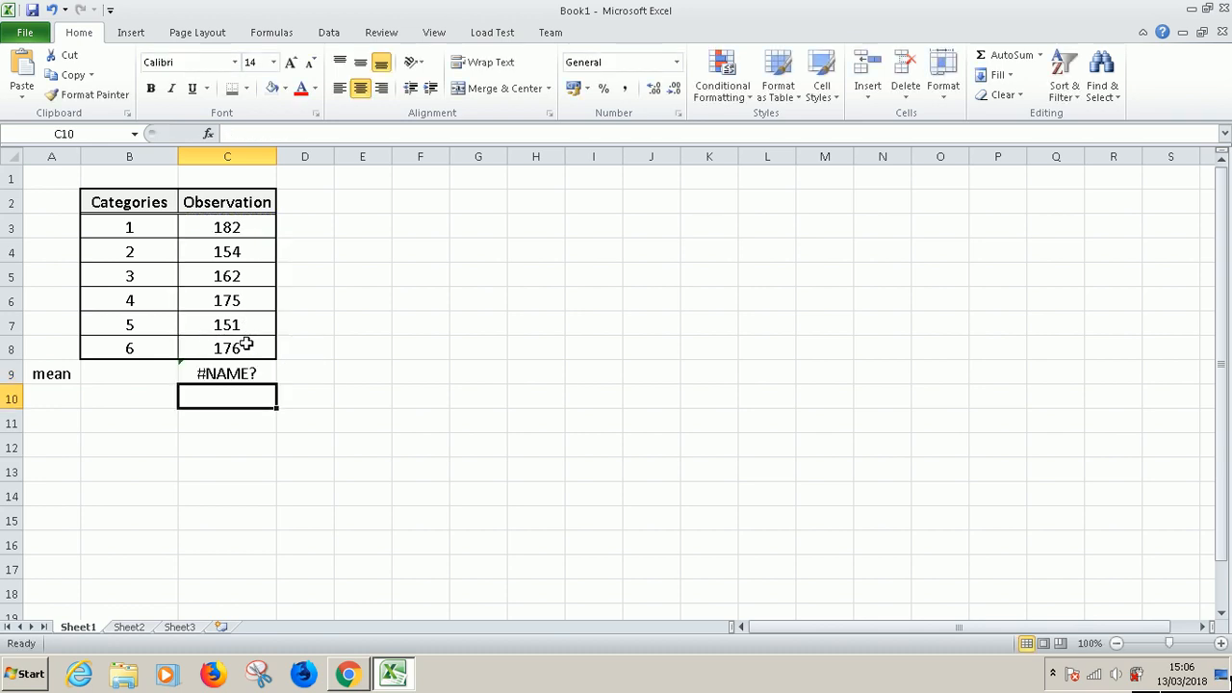
left_click(227, 374)
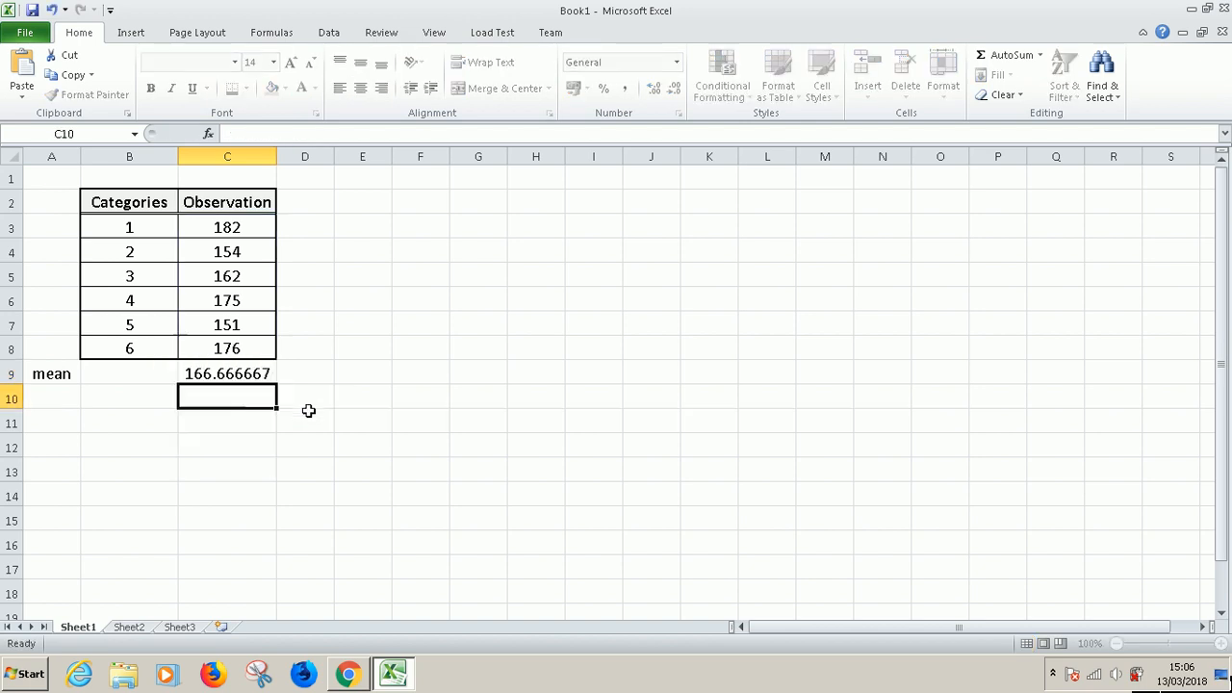
left_click(227, 374)
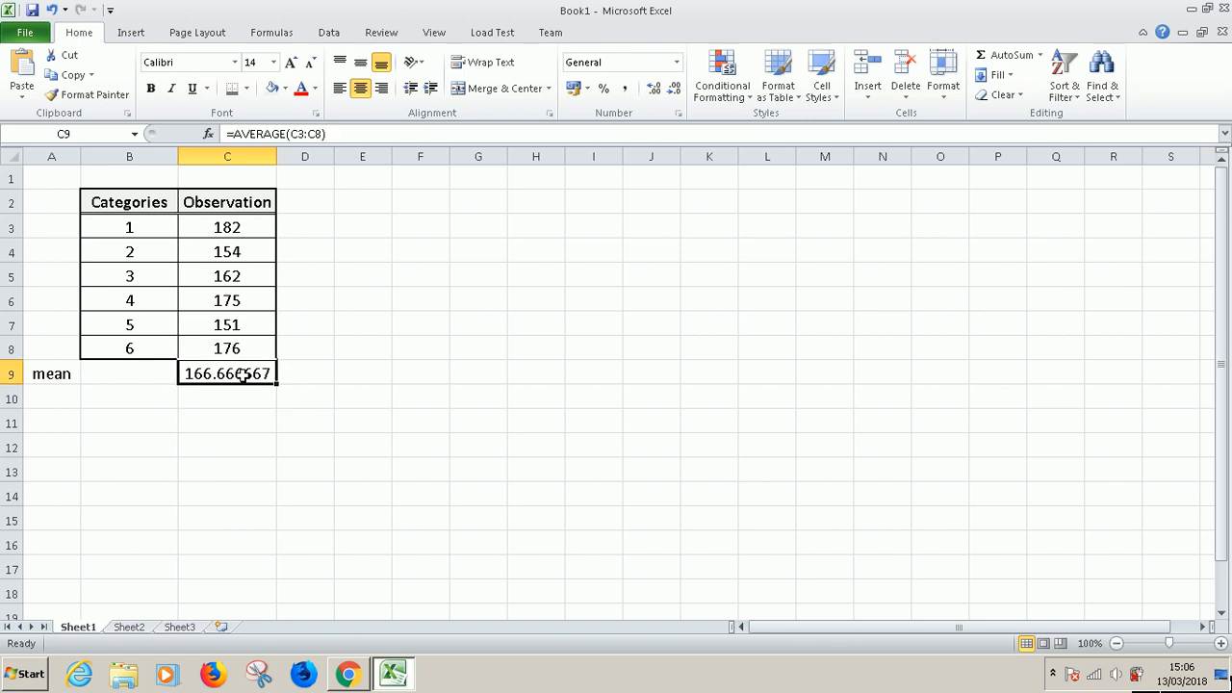
Clear C9 and reinsert the observations' average via AutoSum's Average option
key("Delete")
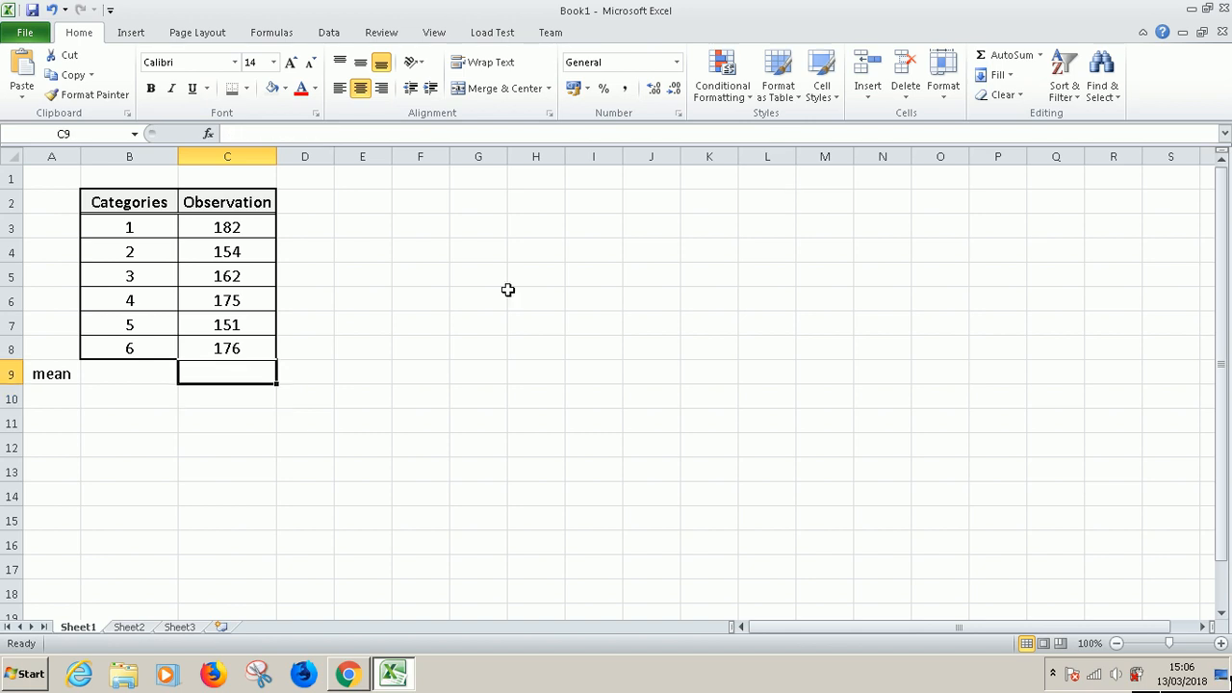
mouse_move(241, 374)
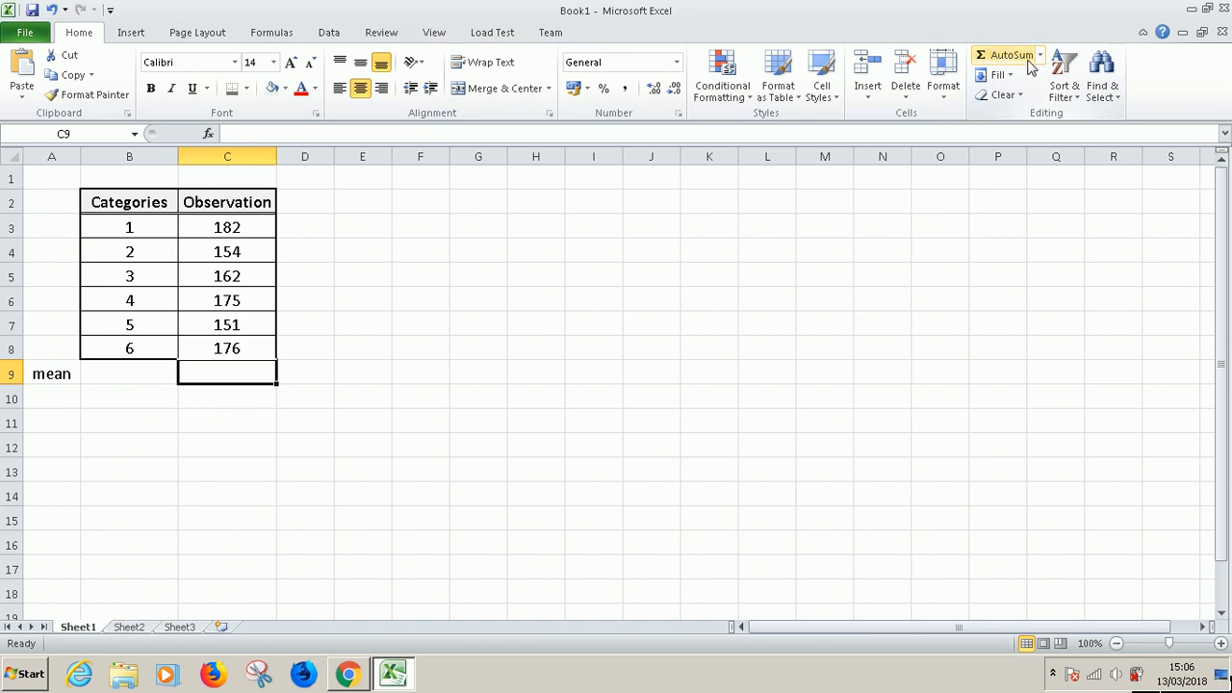
mouse_move(1010, 54)
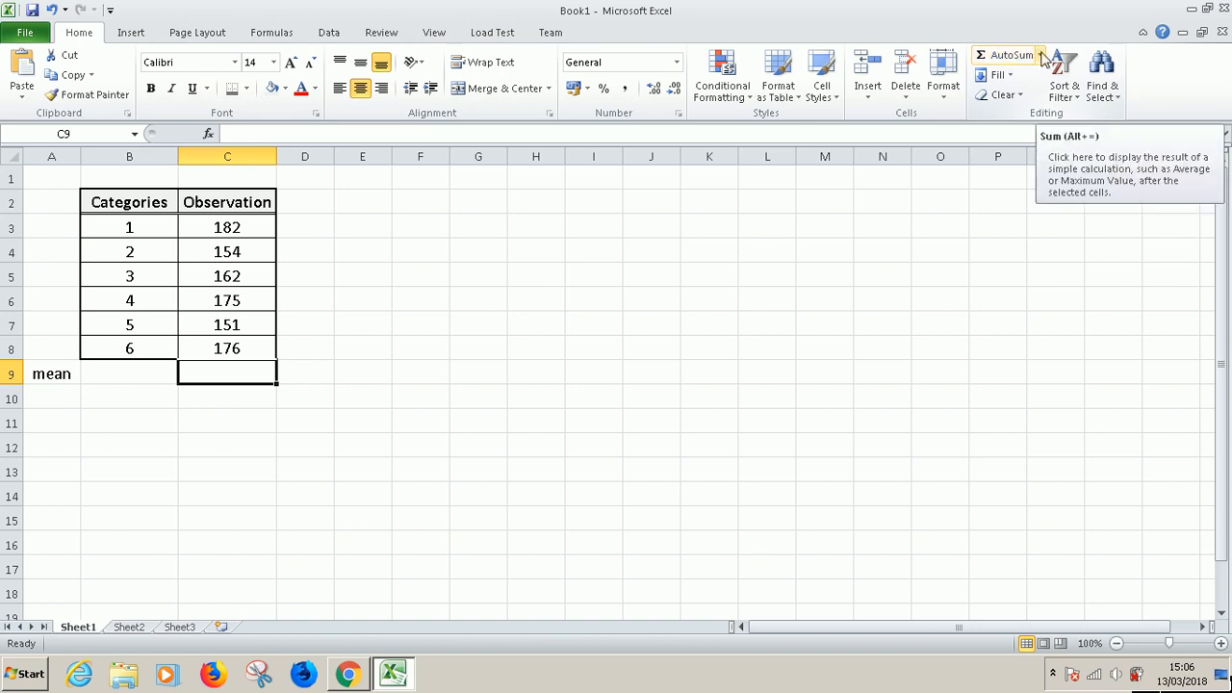
left_click(1038, 54)
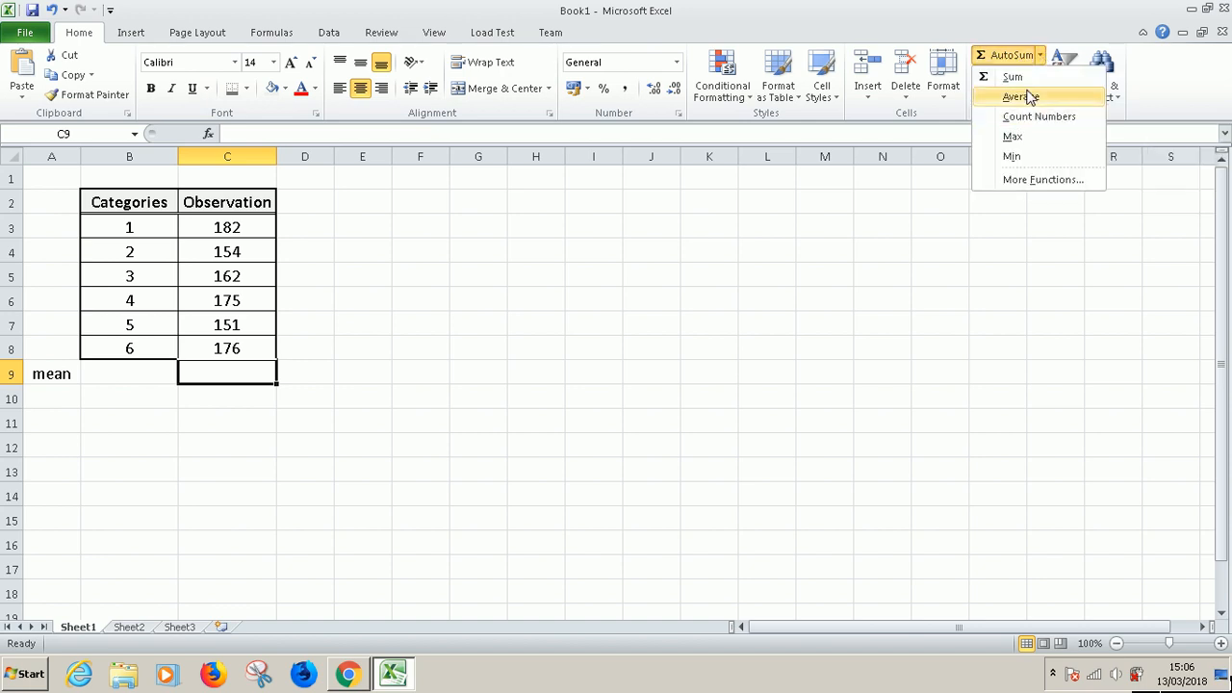
left_click(1018, 96)
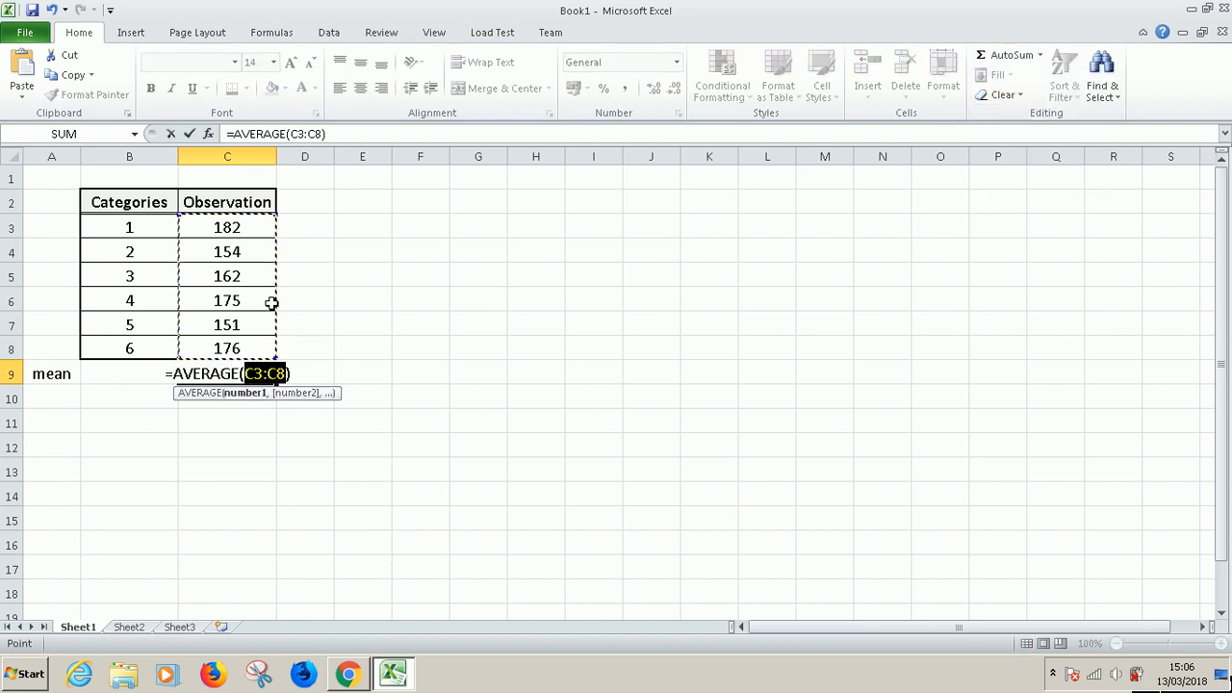
mouse_move(252, 341)
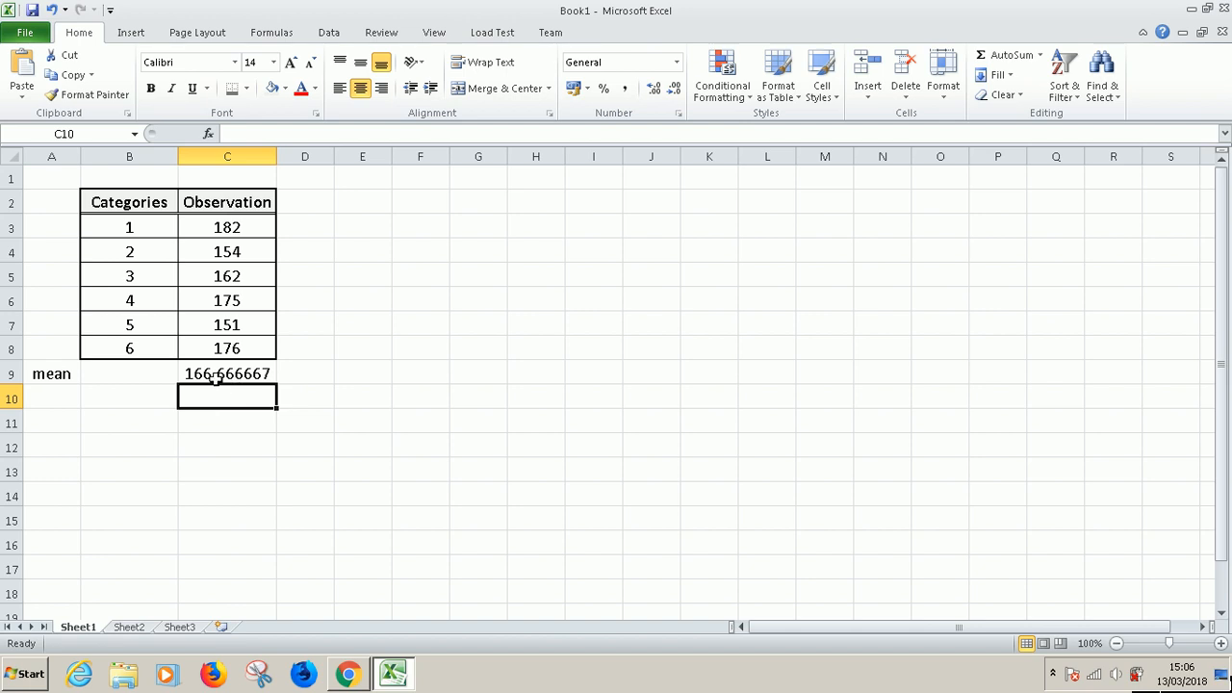
left_click(227, 373)
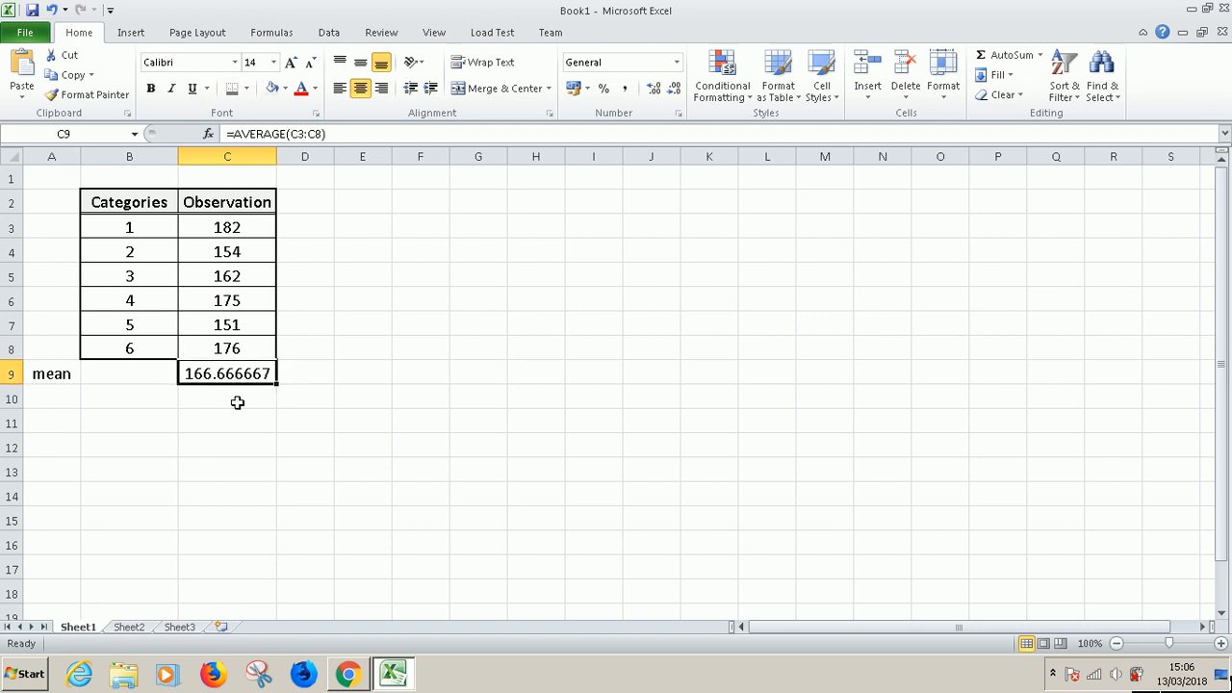
right_click(227, 399)
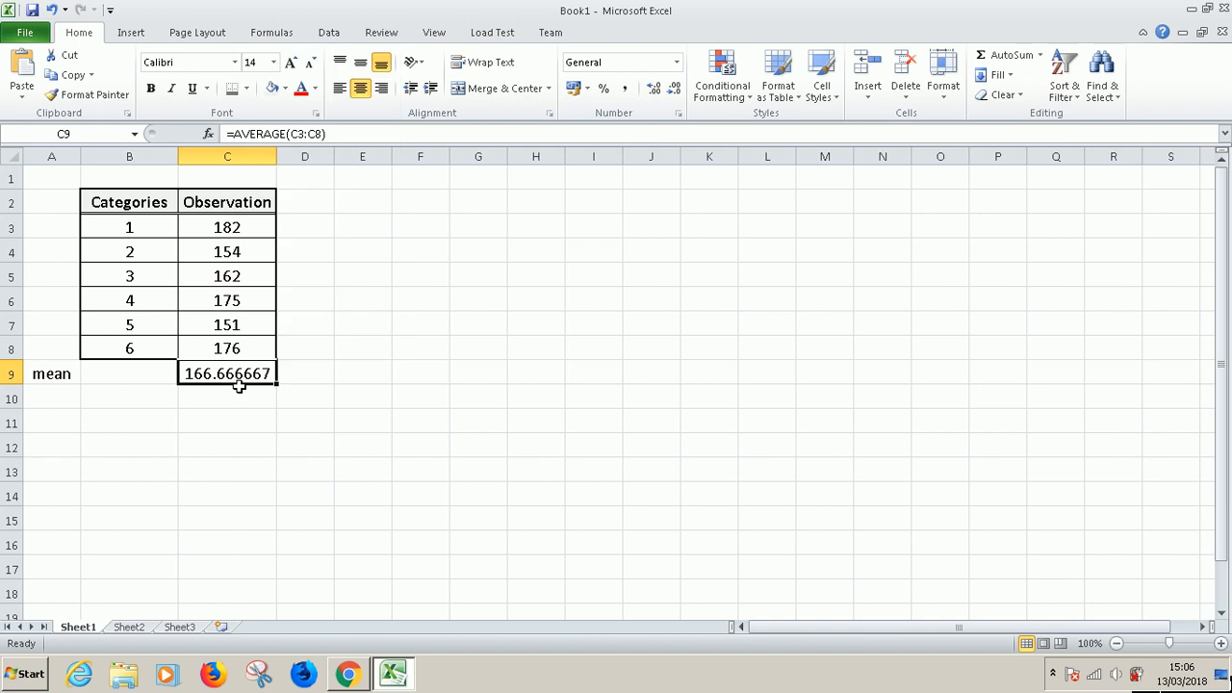
mouse_move(221, 381)
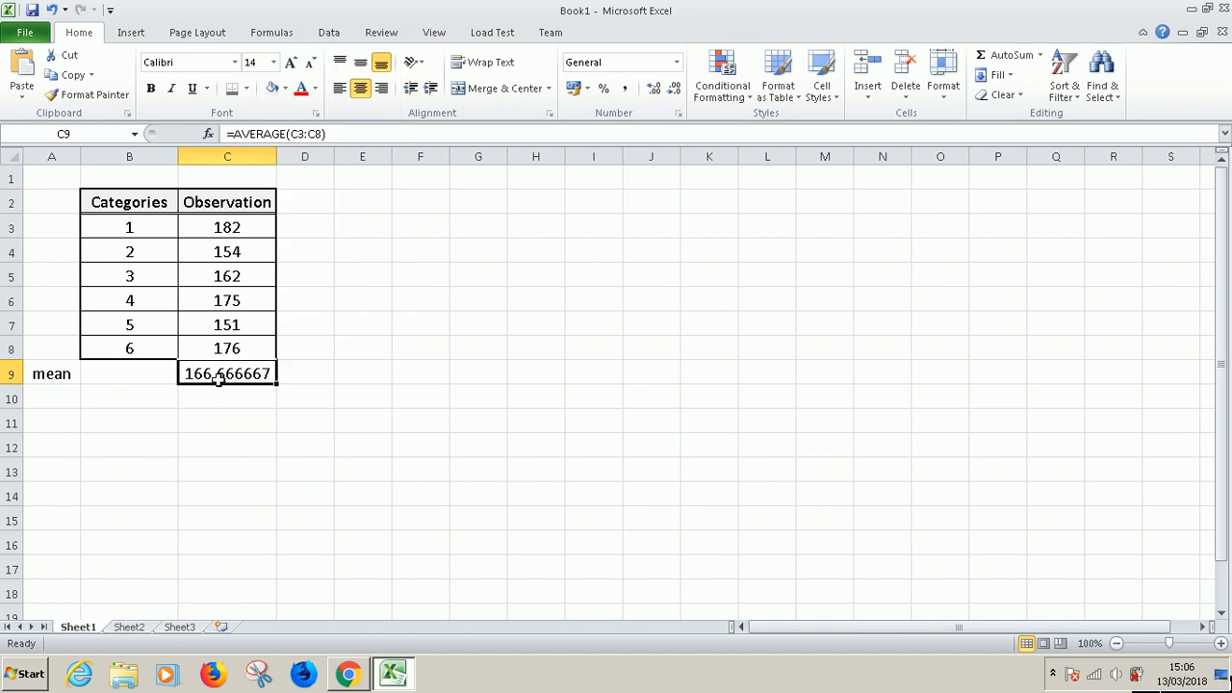
Format C9 as Number with 2 decimal places so the mean shows 166.67
right_click(227, 374)
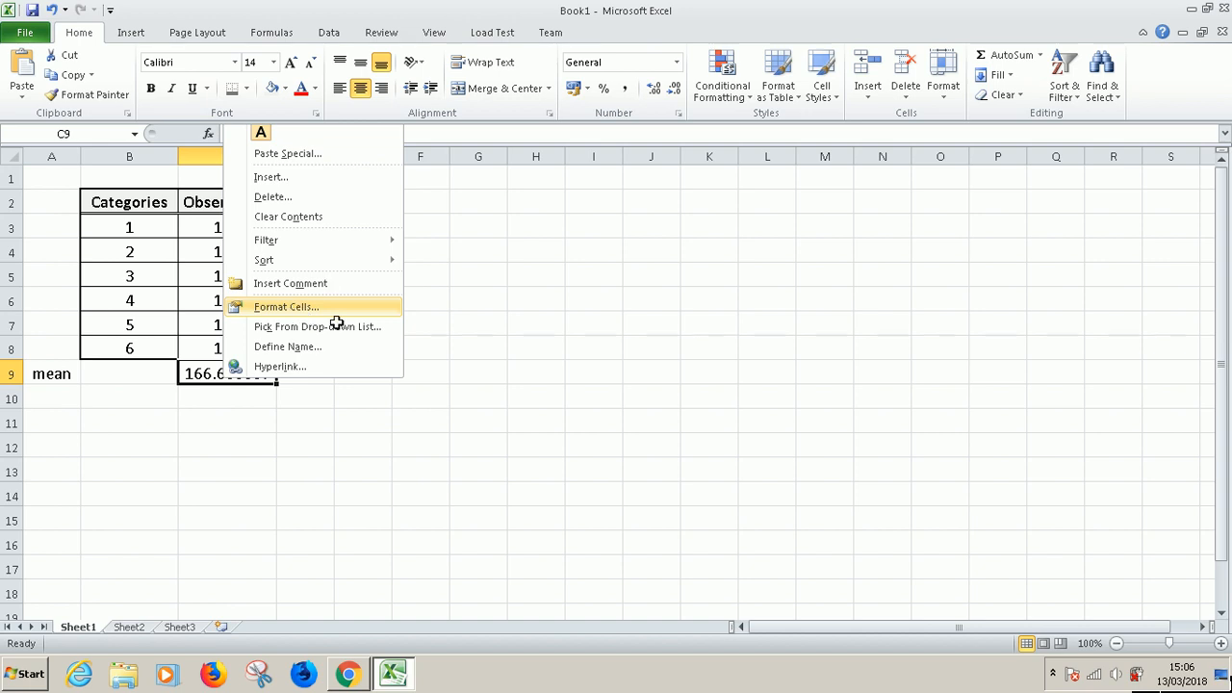
mouse_move(296, 308)
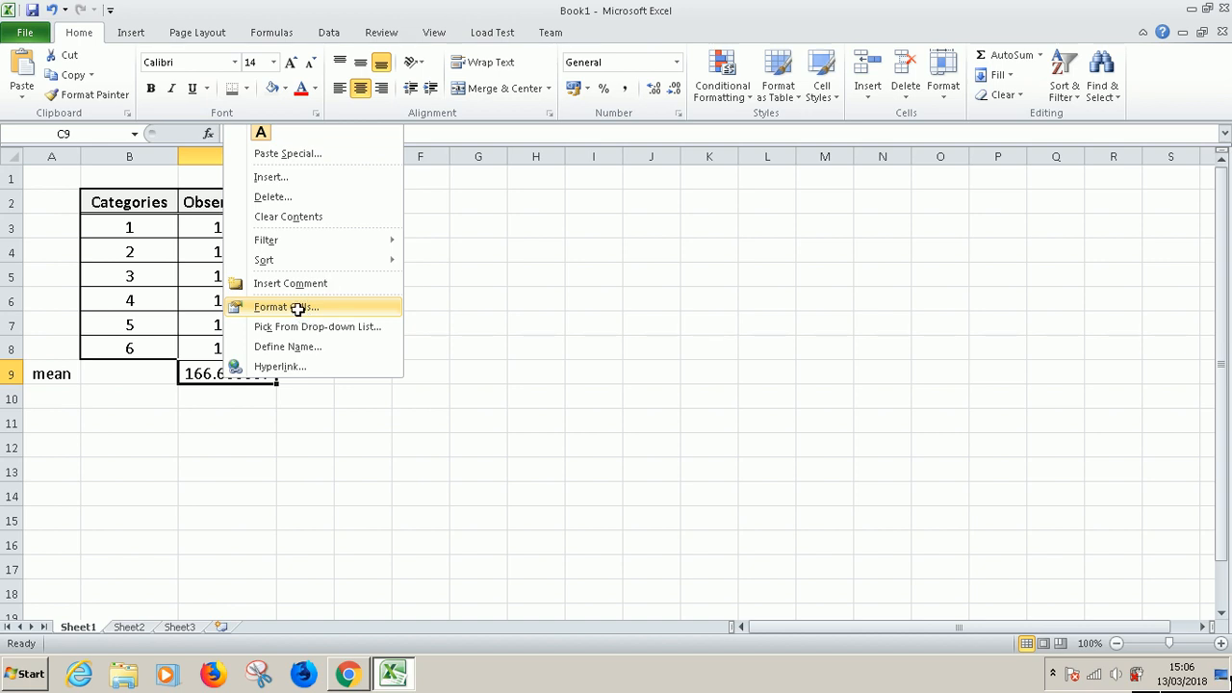
left_click(285, 306)
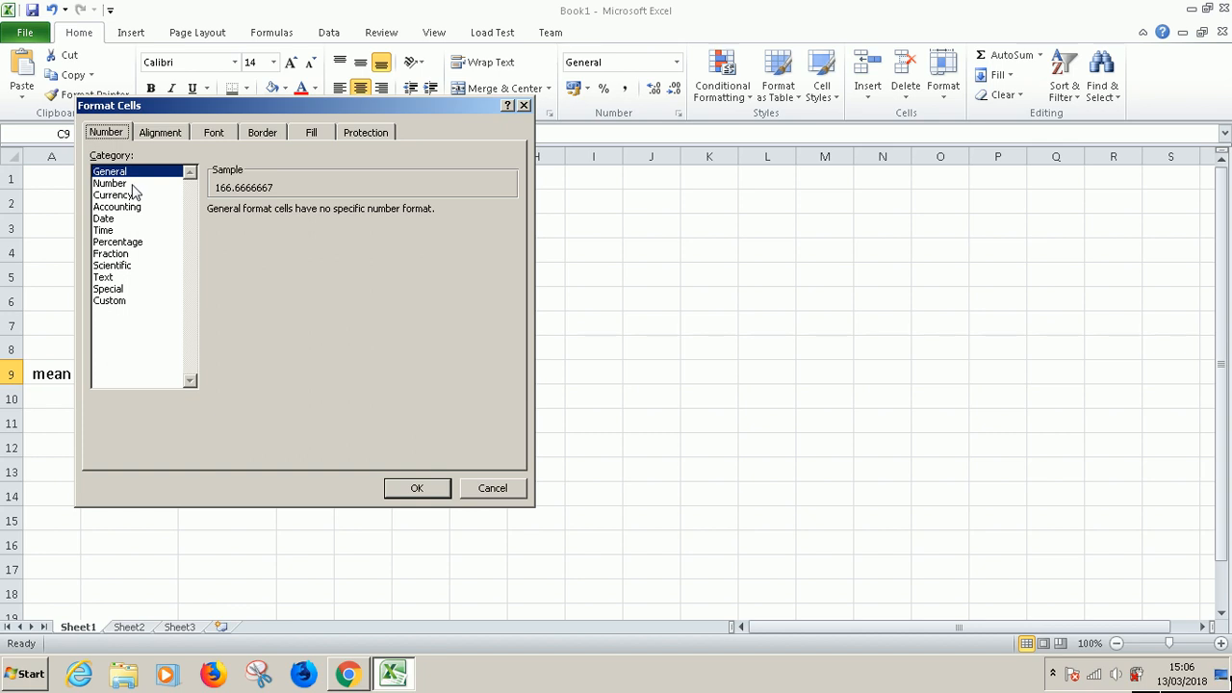
left_click(110, 183)
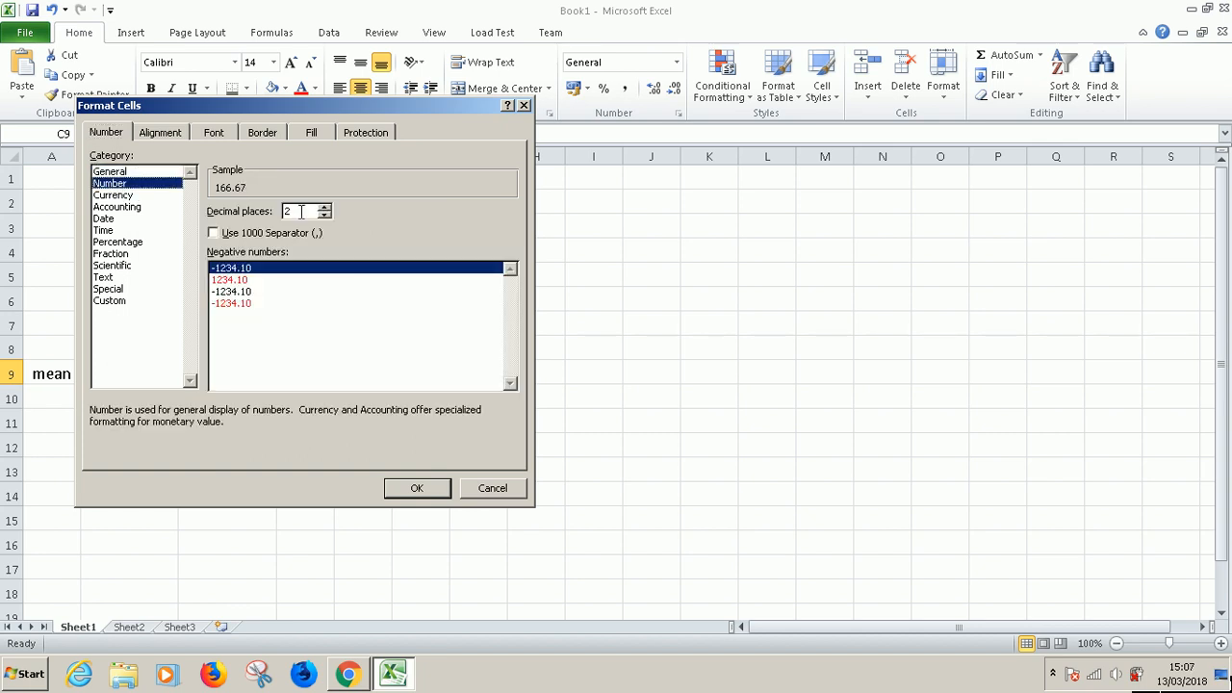
left_click(415, 489)
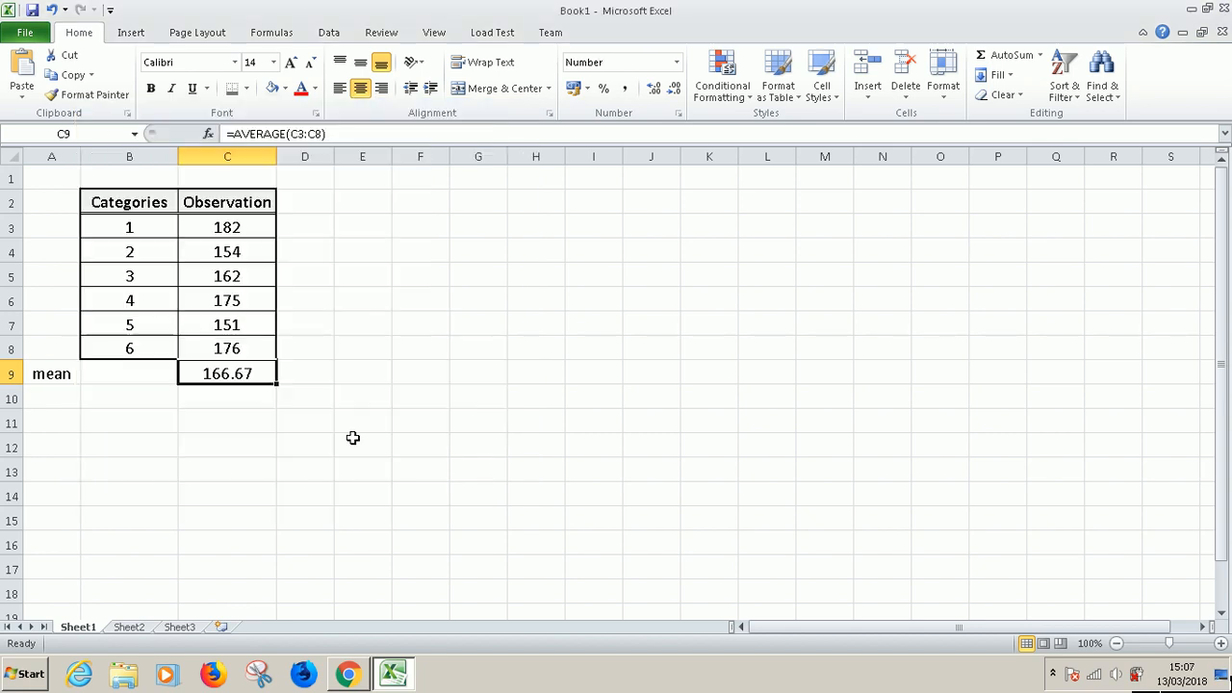
mouse_move(462, 256)
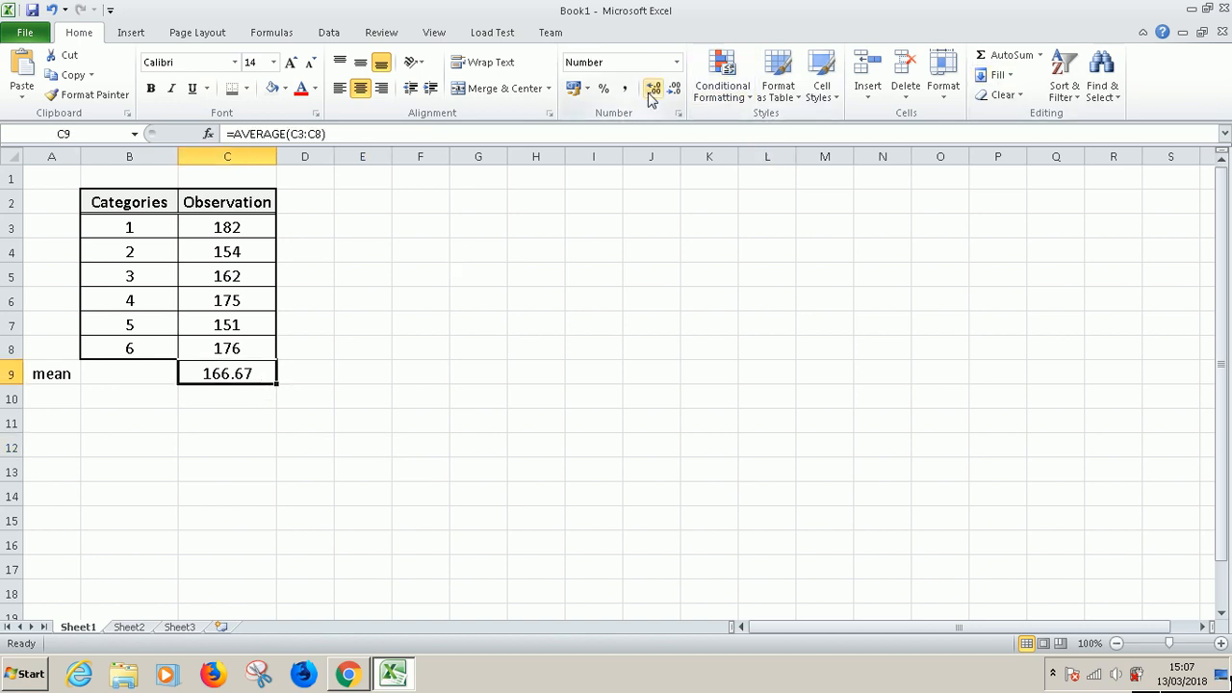
mouse_move(652, 85)
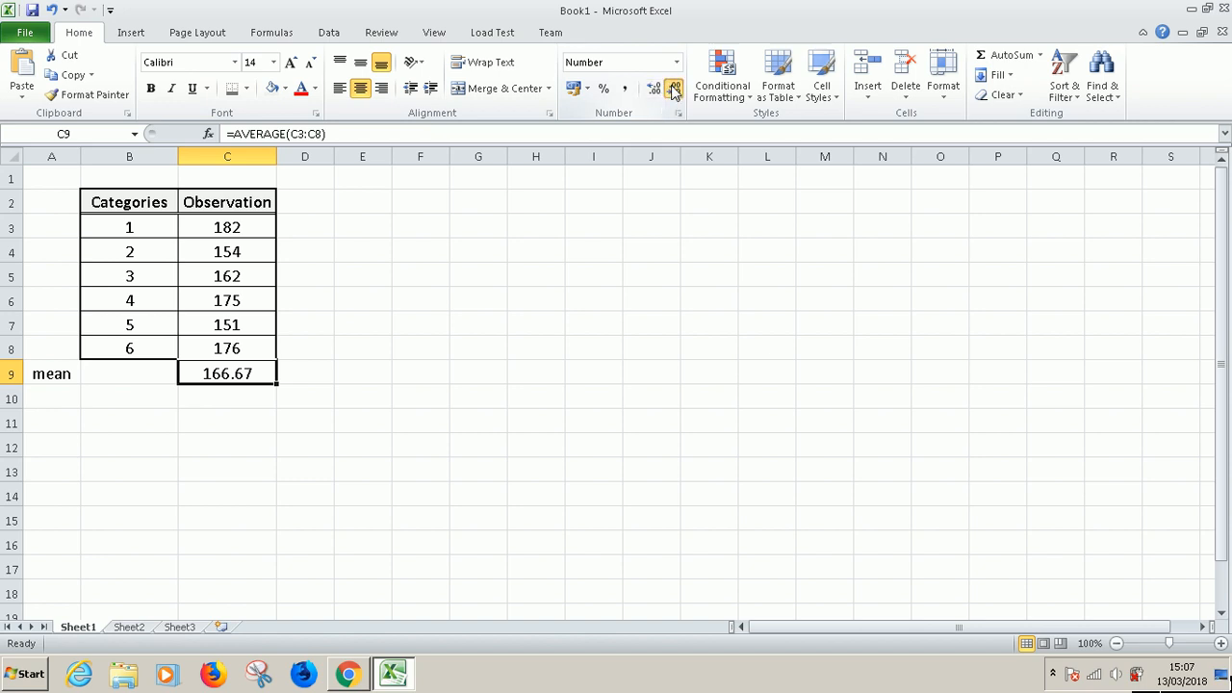
left_click(654, 89)
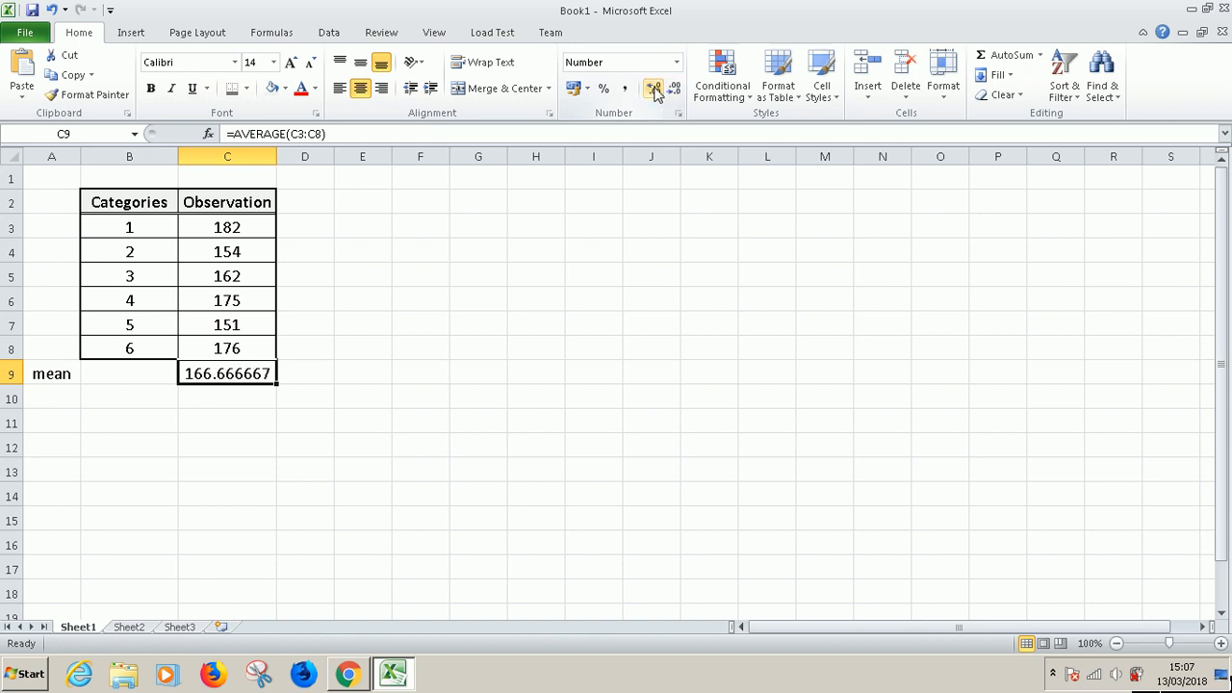
left_click(674, 88)
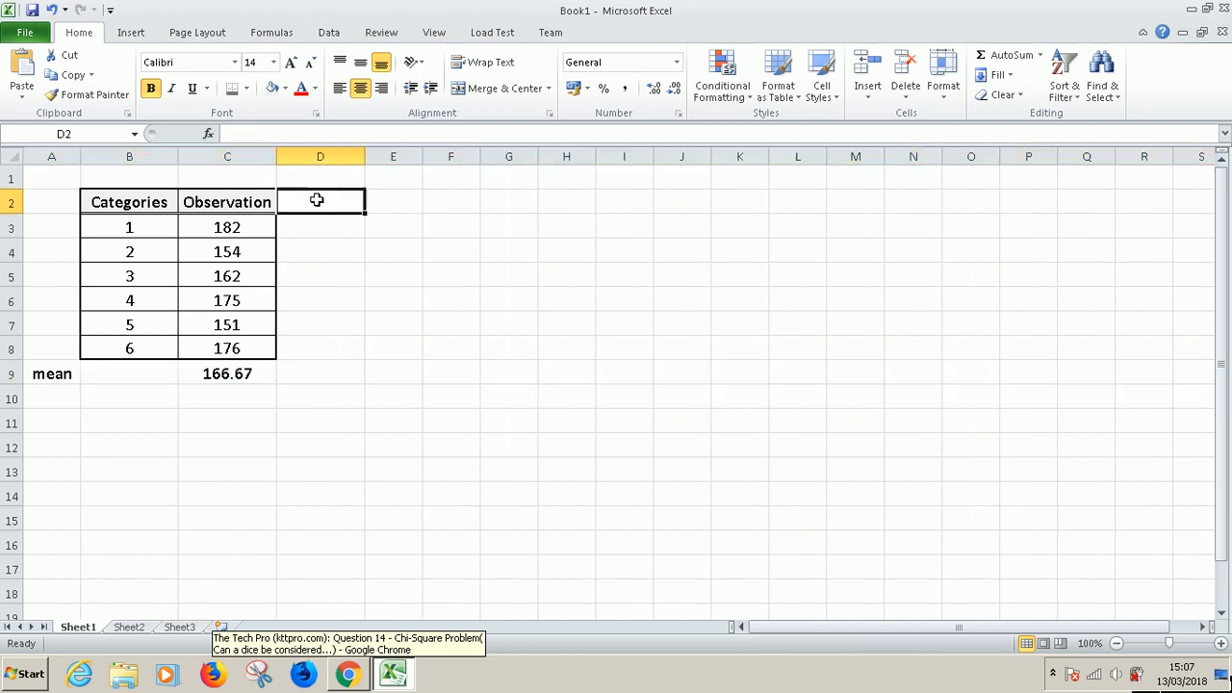
Enter the heading 'Expected Value' in D2 above the new column
type("Ex")
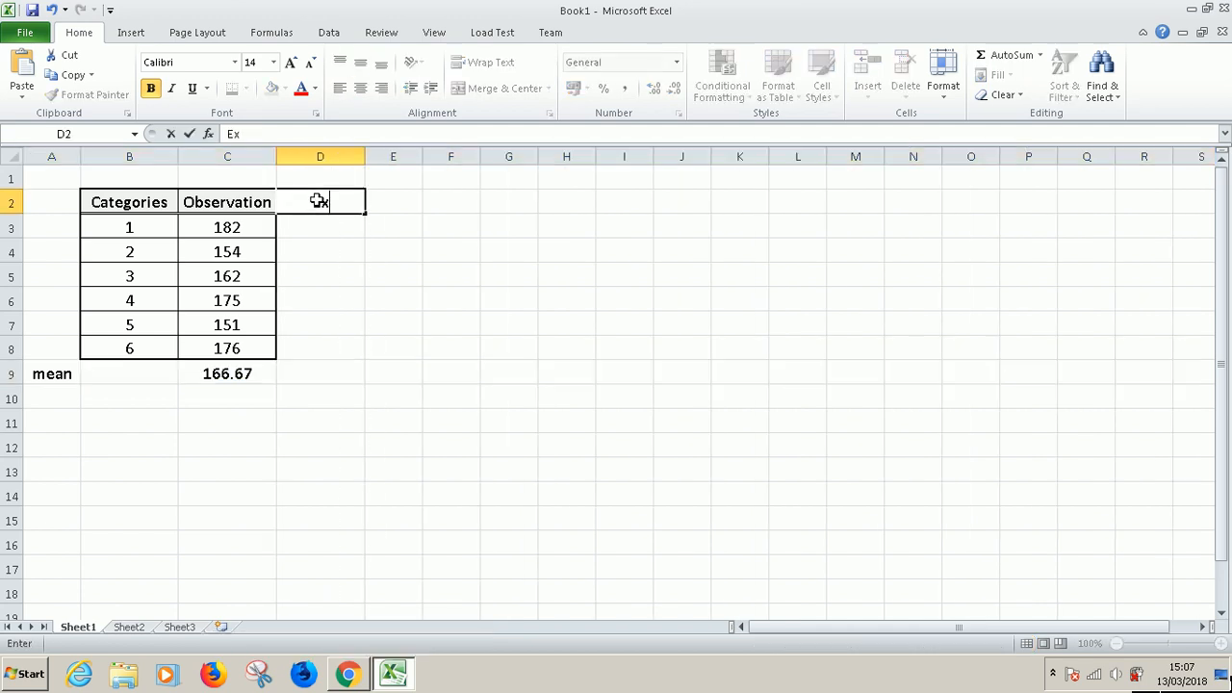
type("Expected Value")
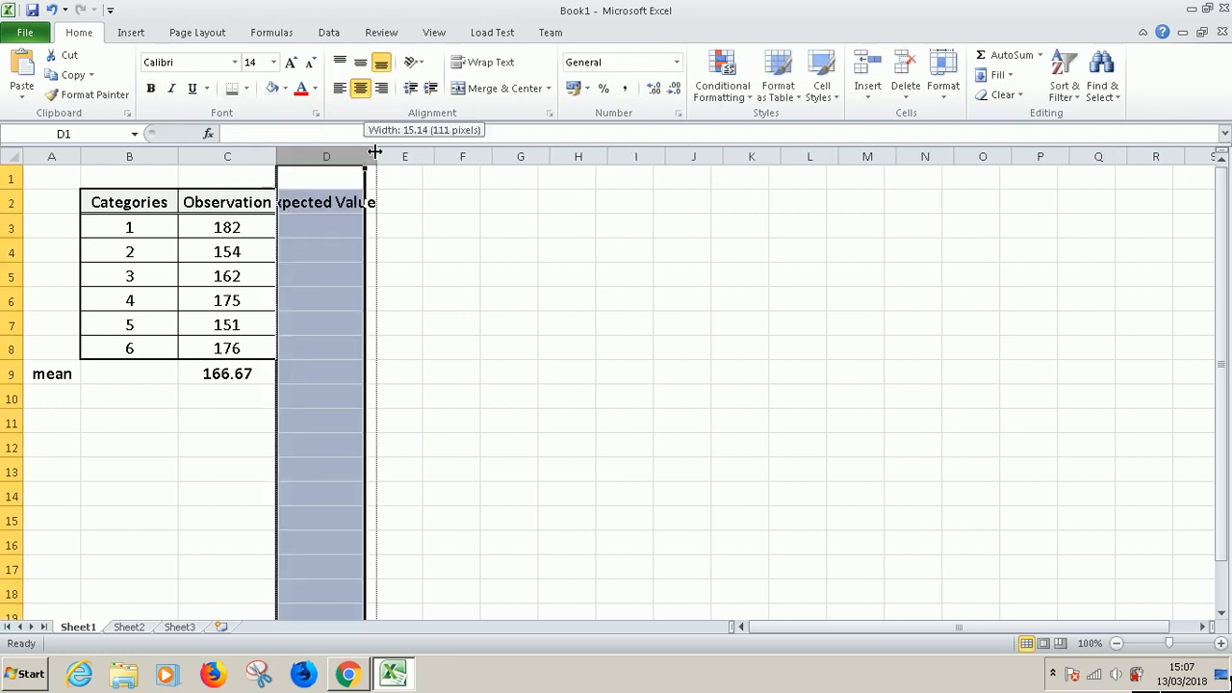
Scroll the chi-square tutorial down to Step 3 on the expected value (E = 166.67)
left_click(348, 674)
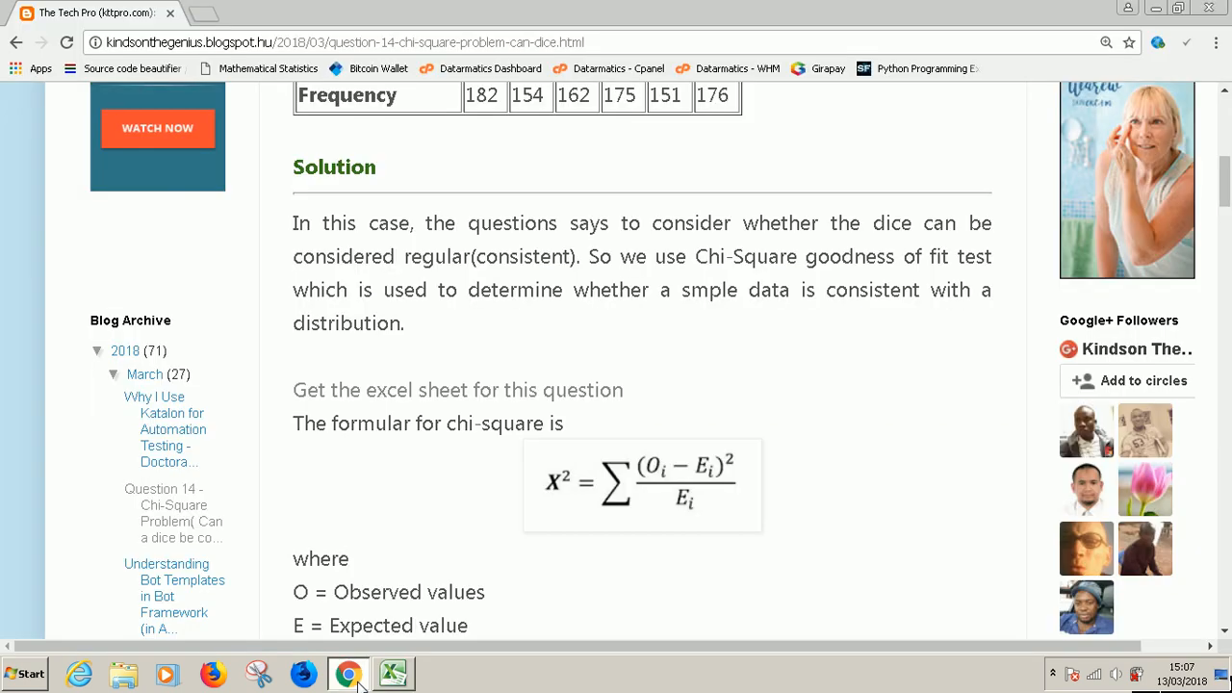
scroll("down", 3)
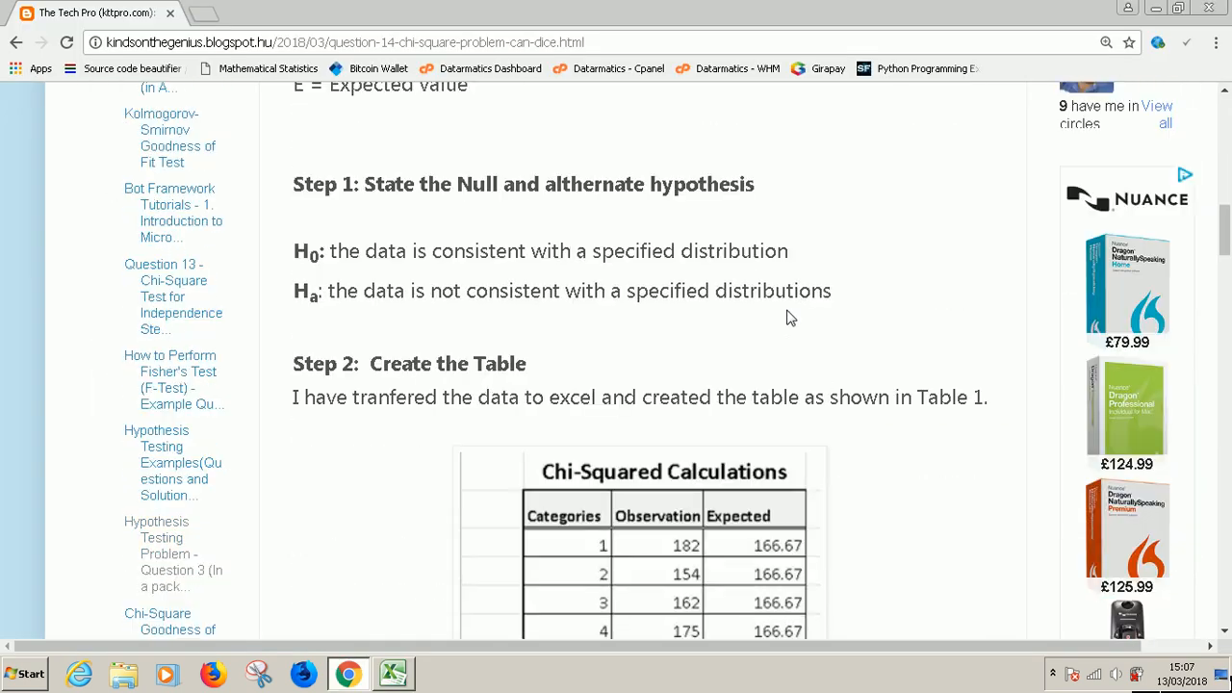
scroll("down", 3)
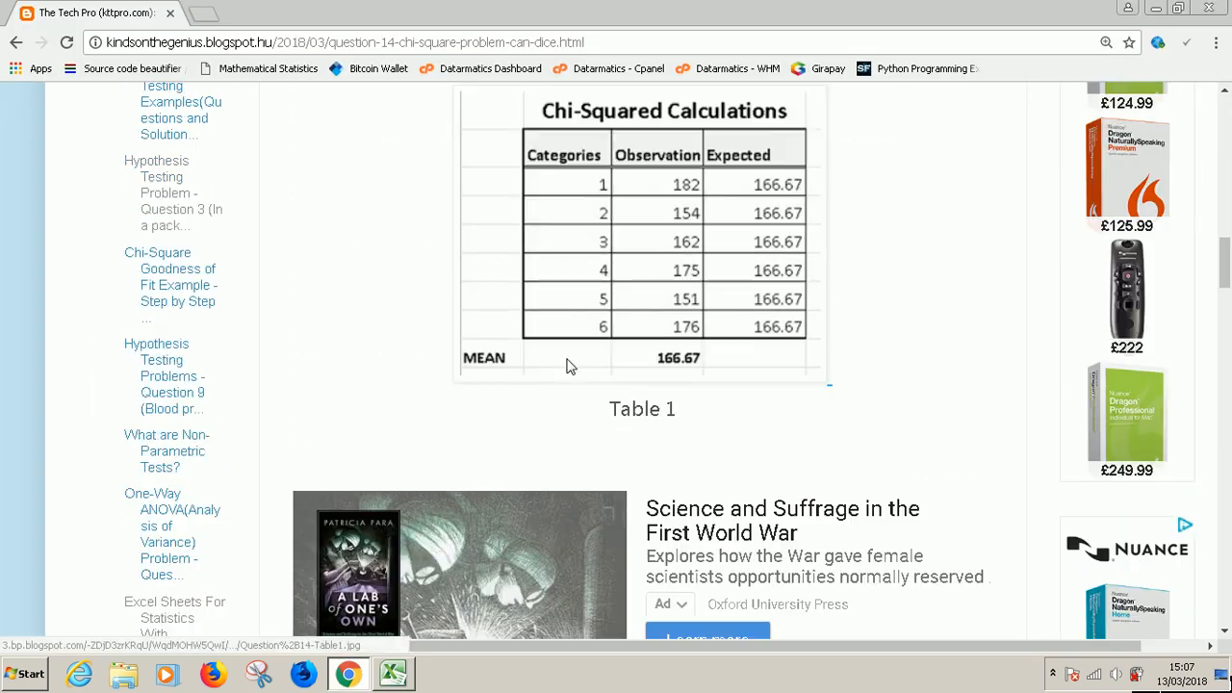
scroll("down", 3)
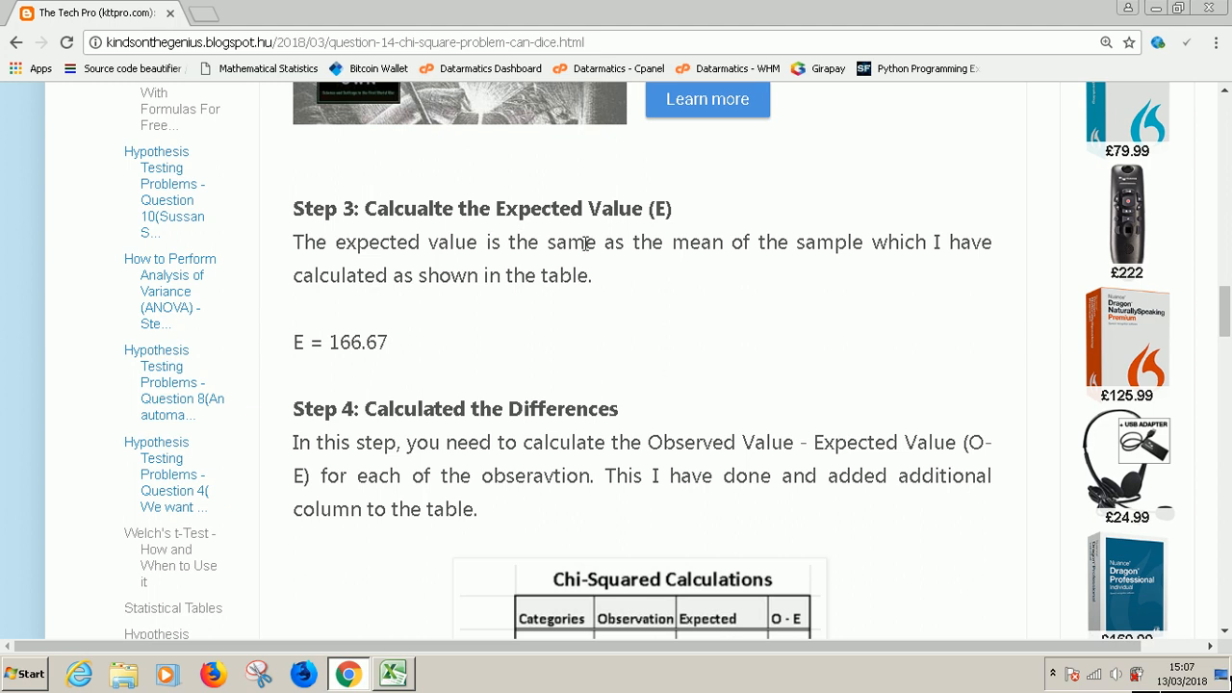
mouse_move(866, 242)
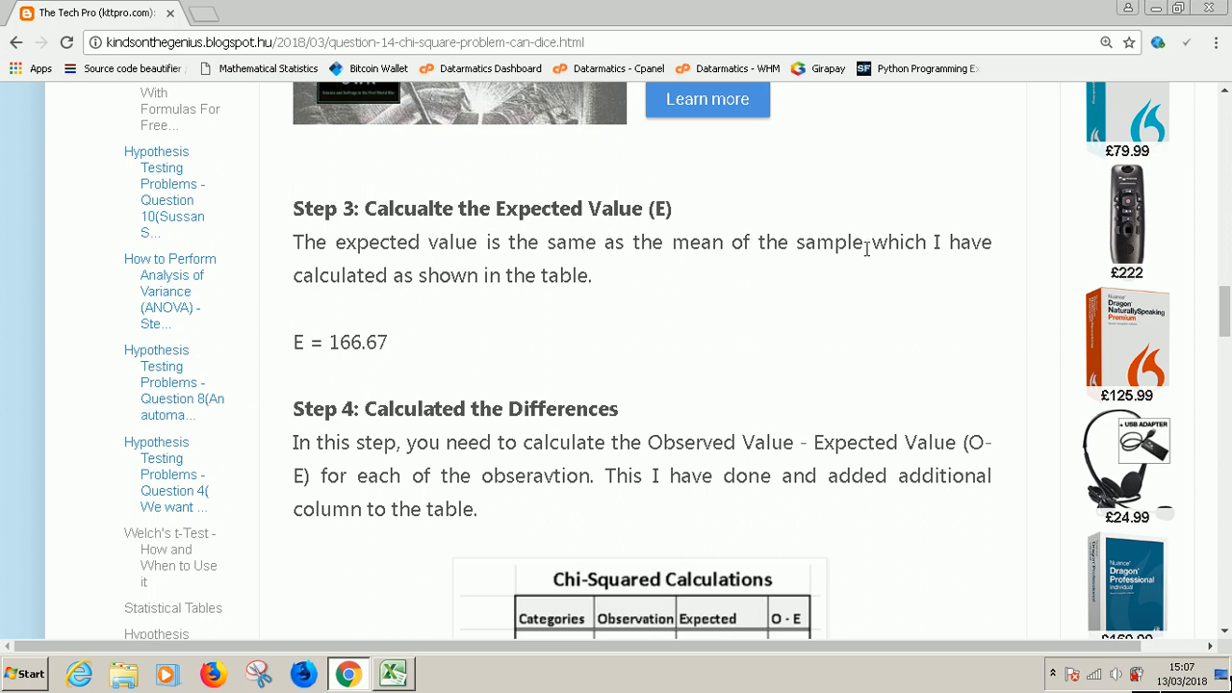
mouse_move(835, 277)
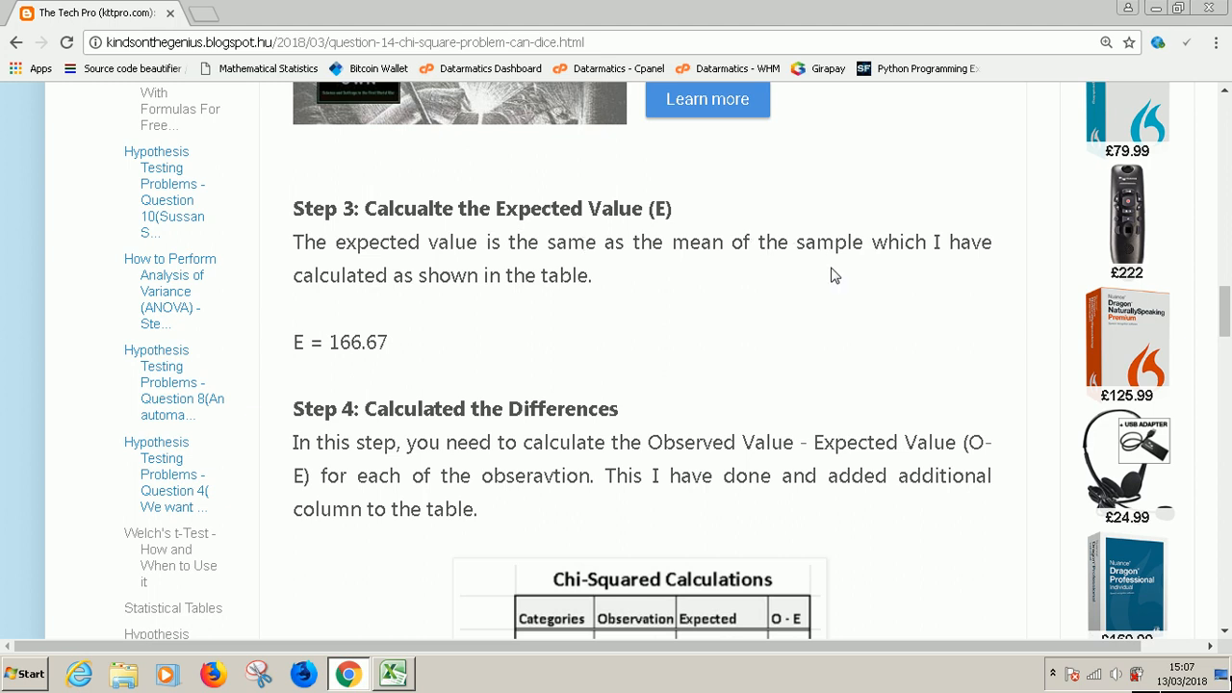
mouse_move(535, 299)
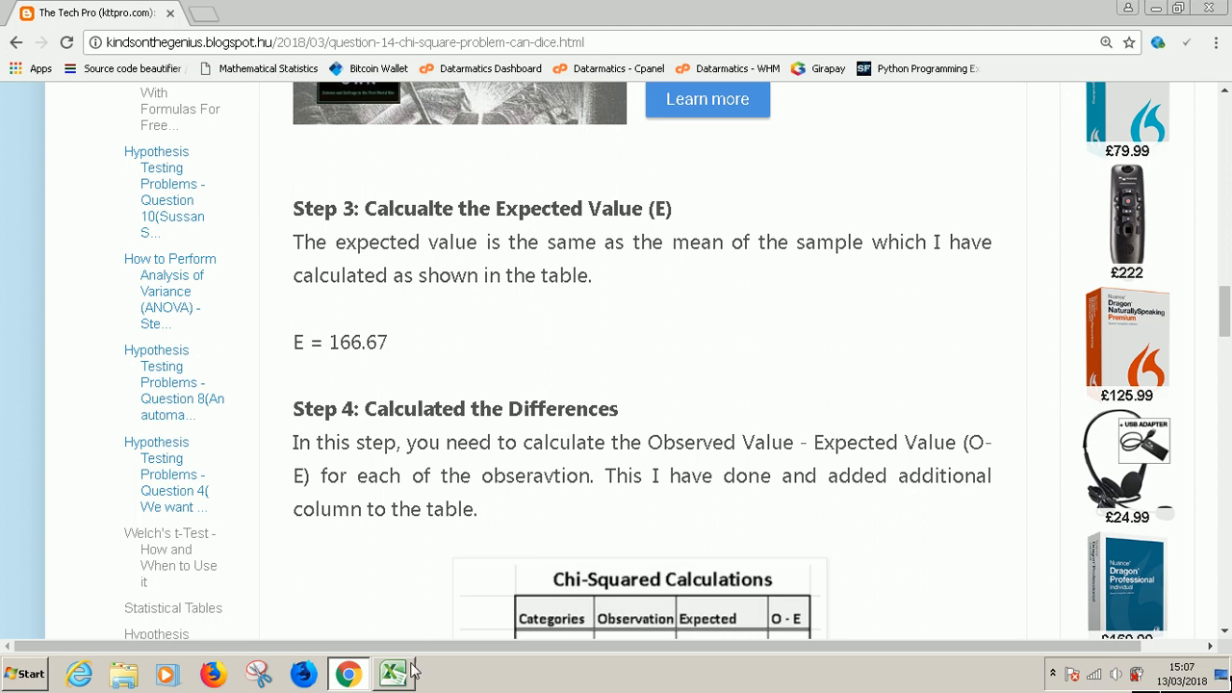
Enter =$C$9 in D3 and fill the 166.67 expected value down to D8
left_click(393, 674)
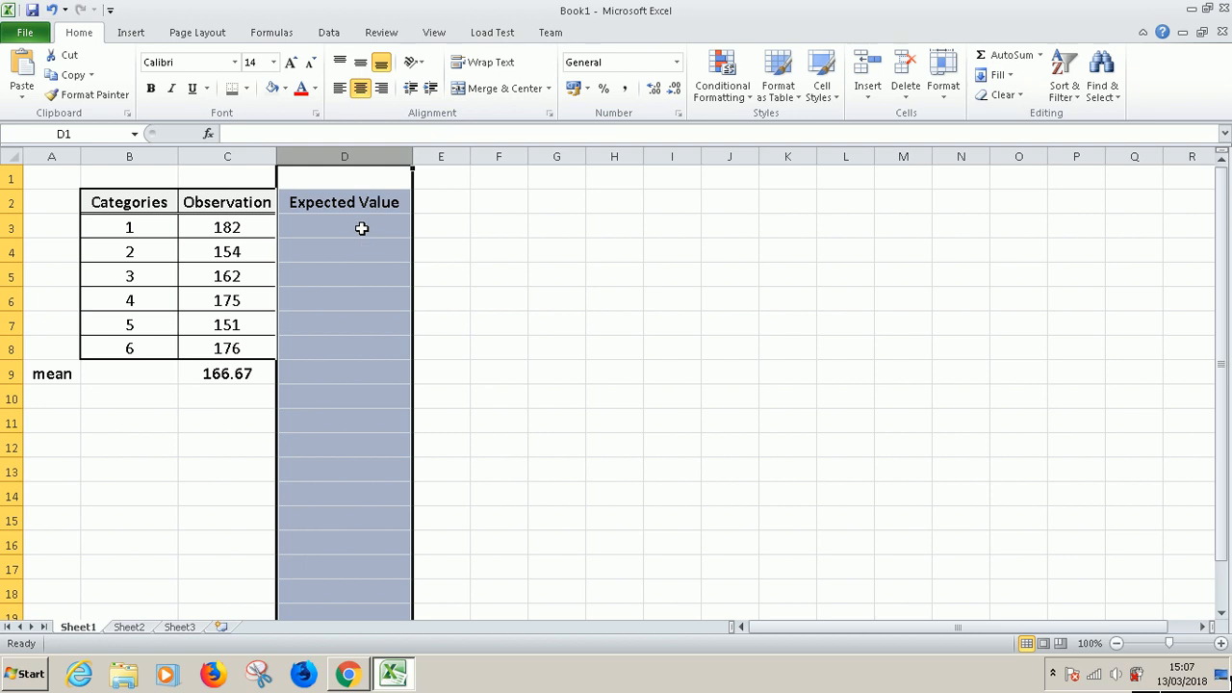
left_click(342, 227)
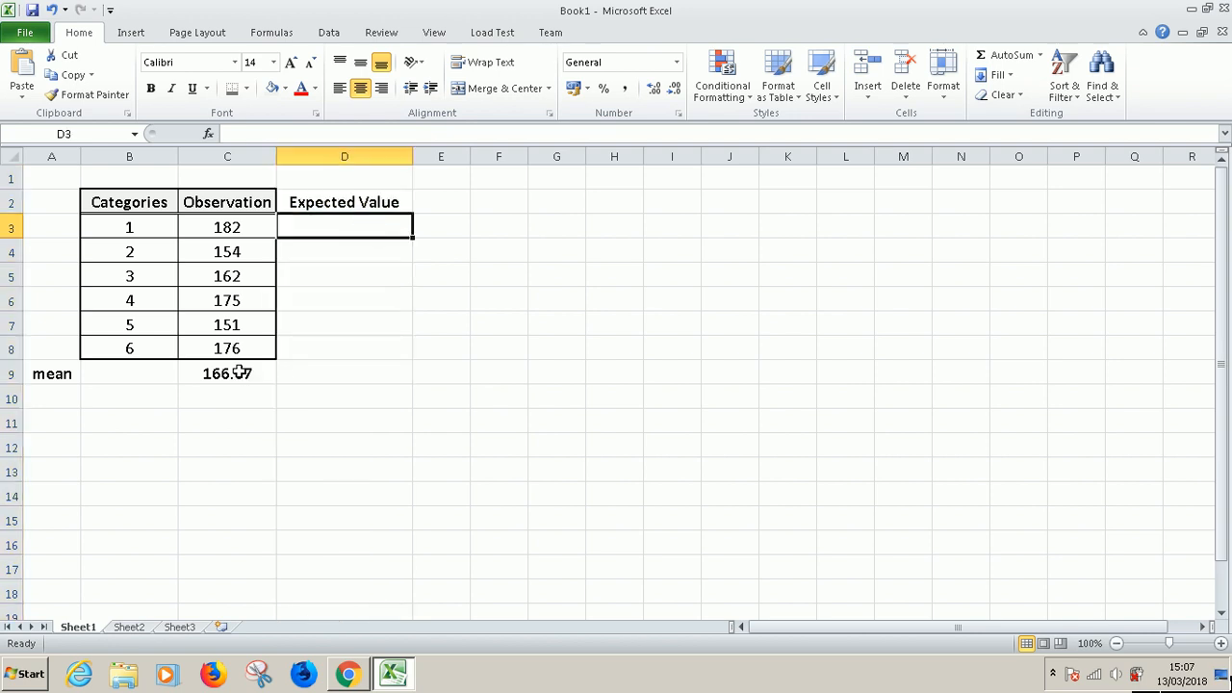
type("=")
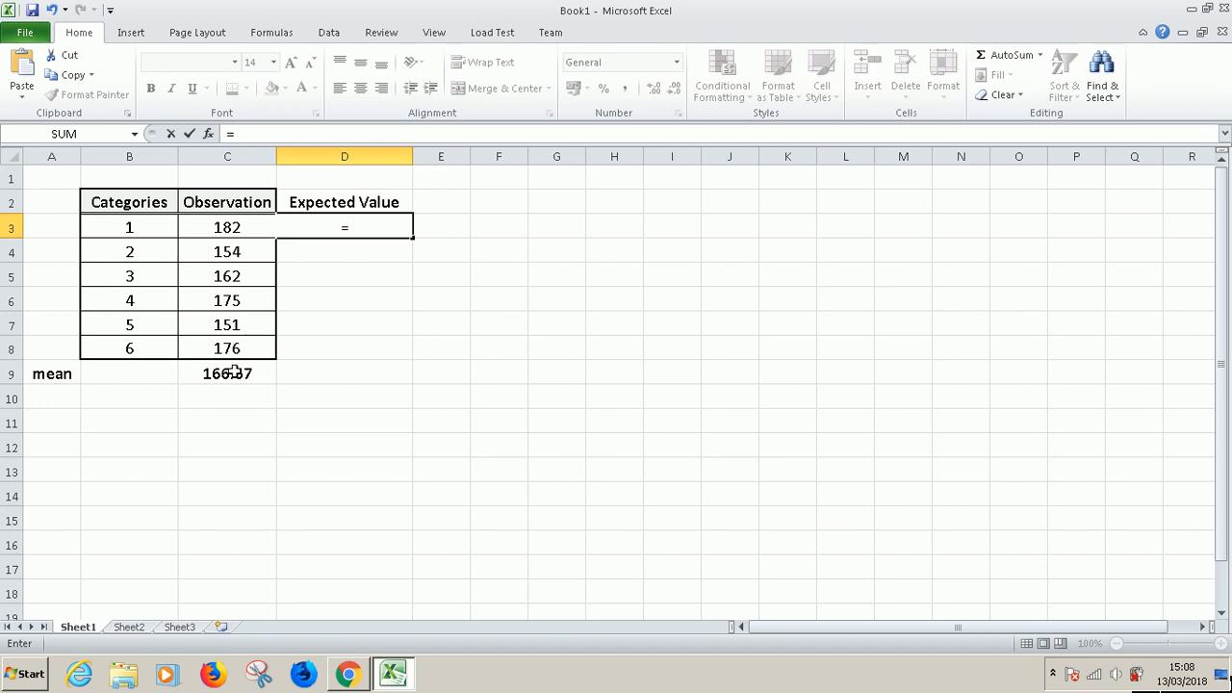
left_click(228, 373)
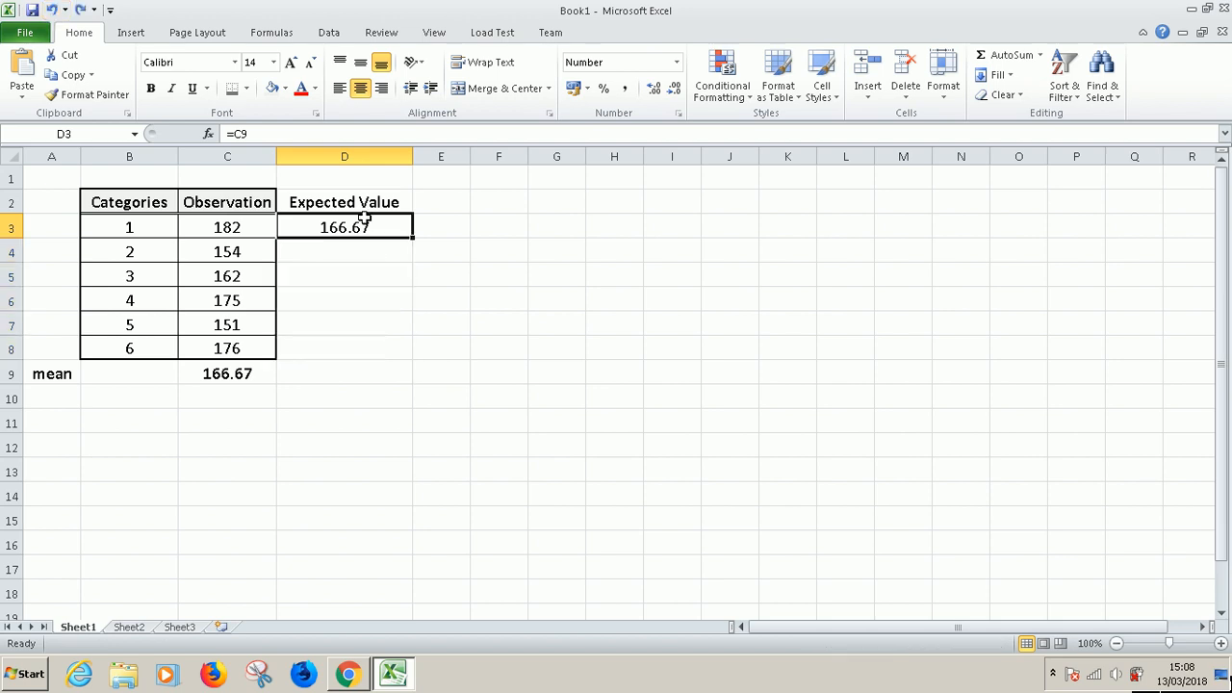
mouse_move(224, 373)
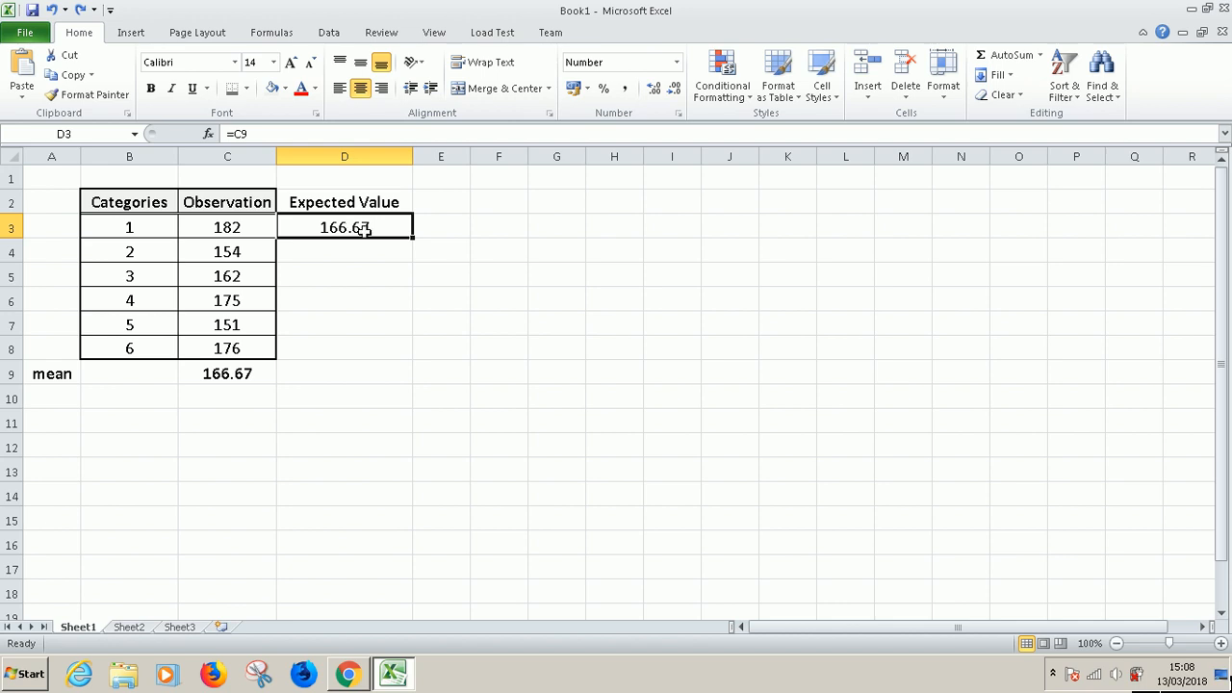
double_click(342, 228)
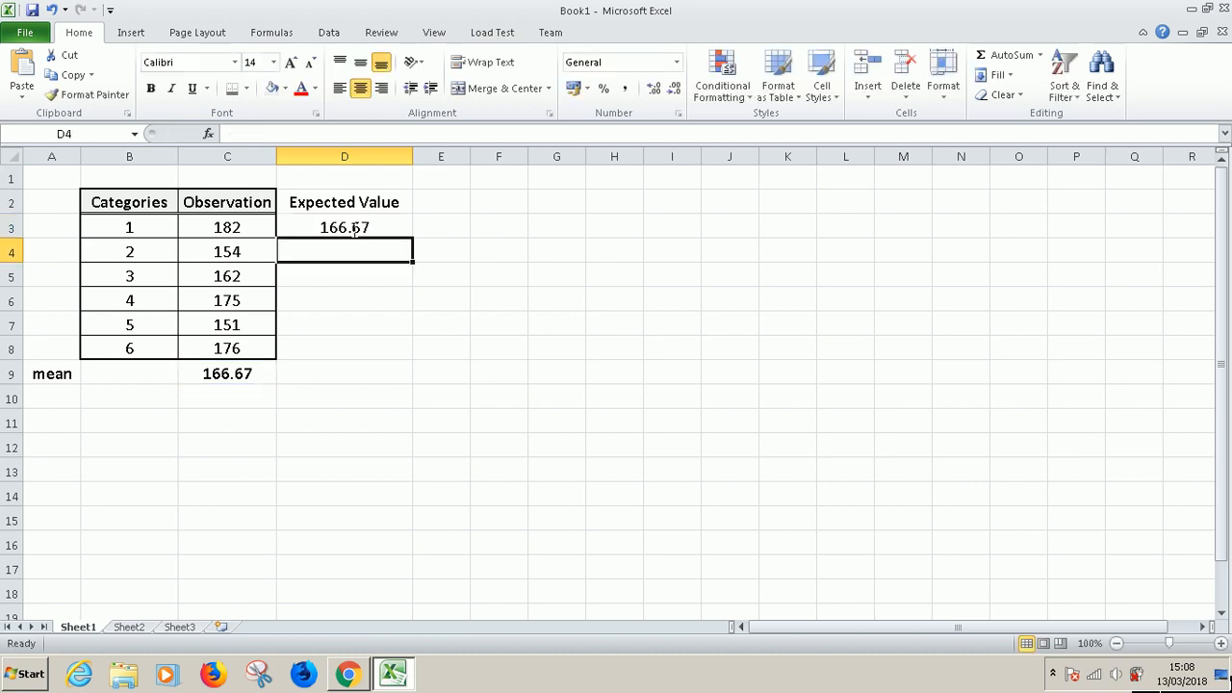
left_click(343, 227)
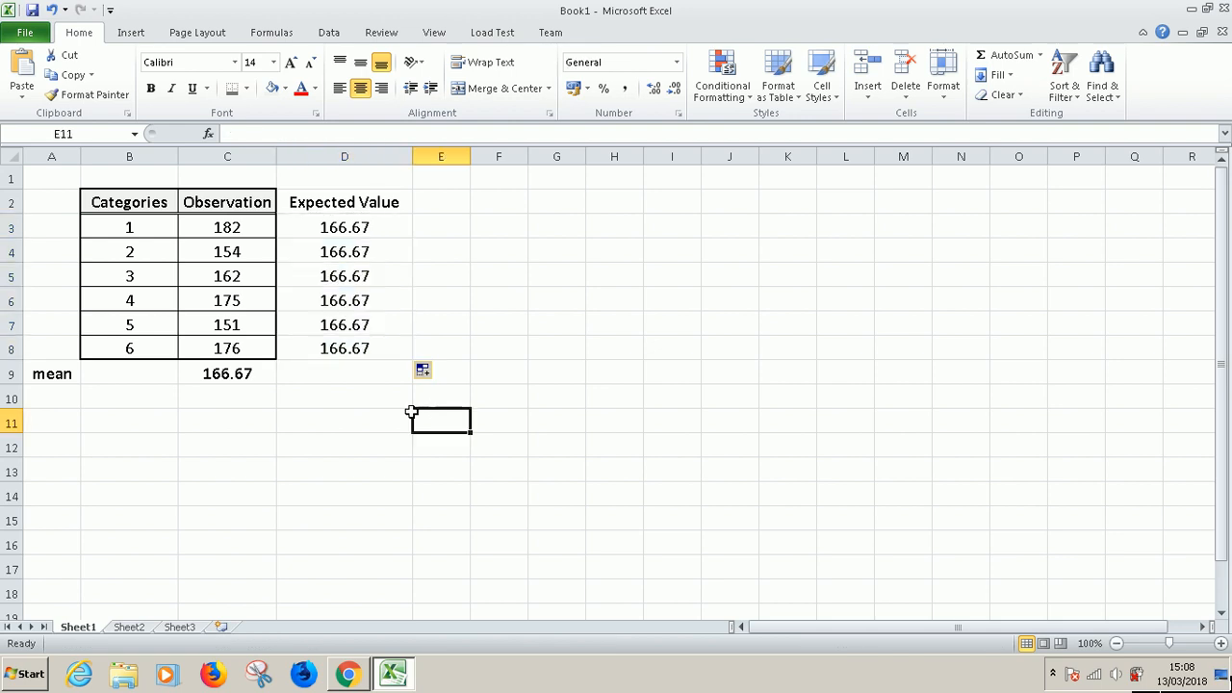
mouse_move(129, 203)
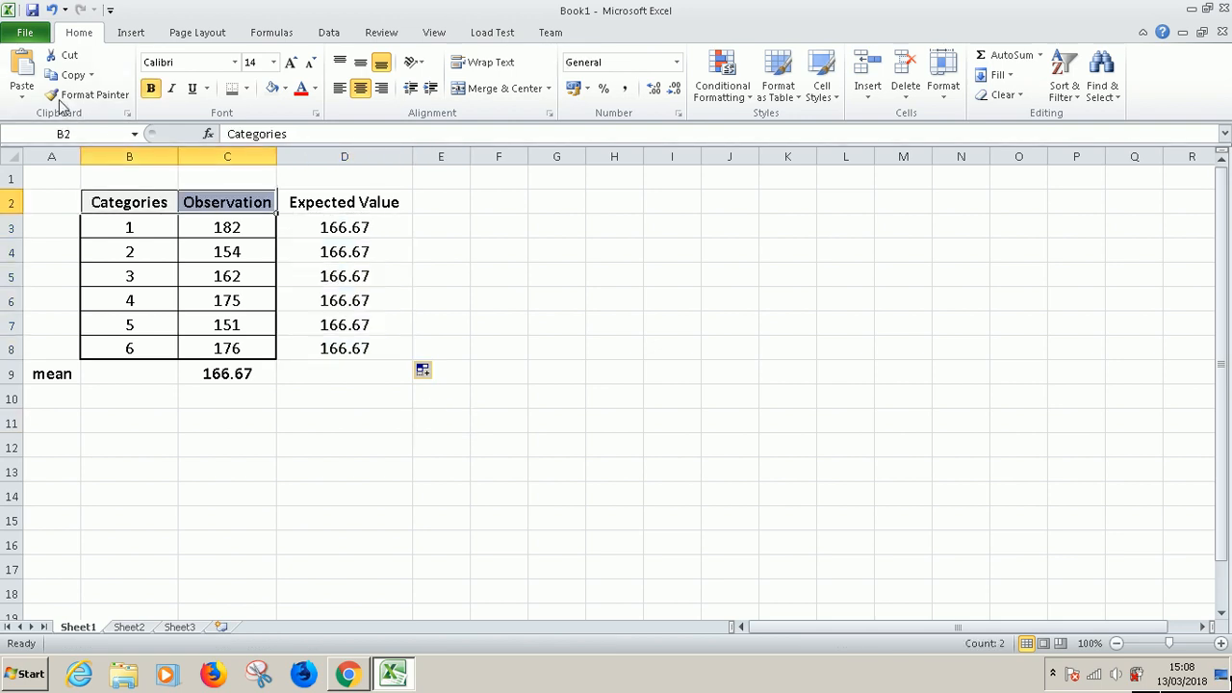
Paint the B2 header formatting onto the Expected Value heading and reselect B2:C8
left_click(94, 94)
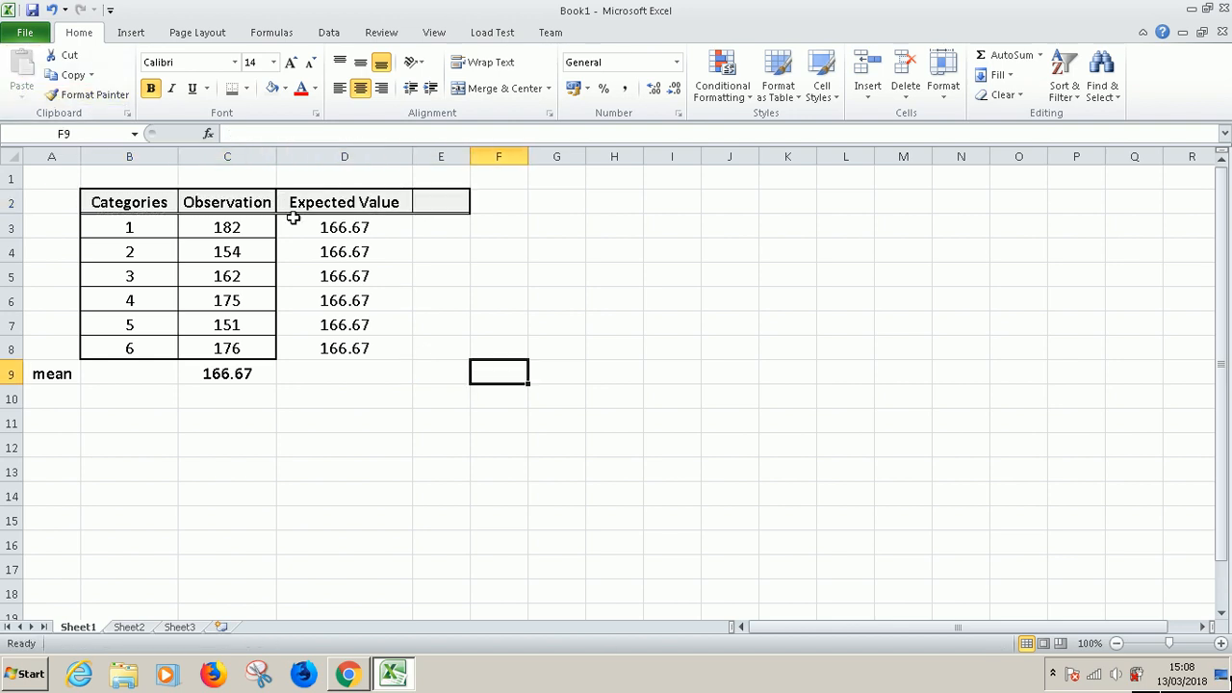
mouse_move(256, 232)
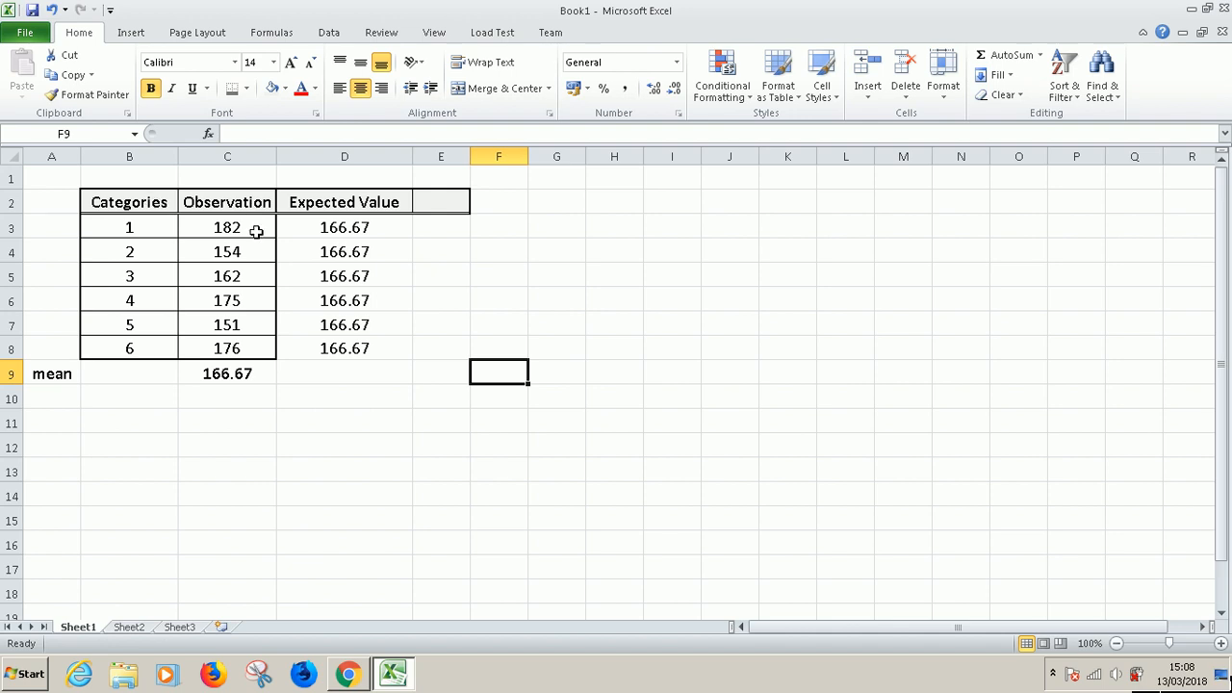
left_click_drag(129, 203, 438, 347)
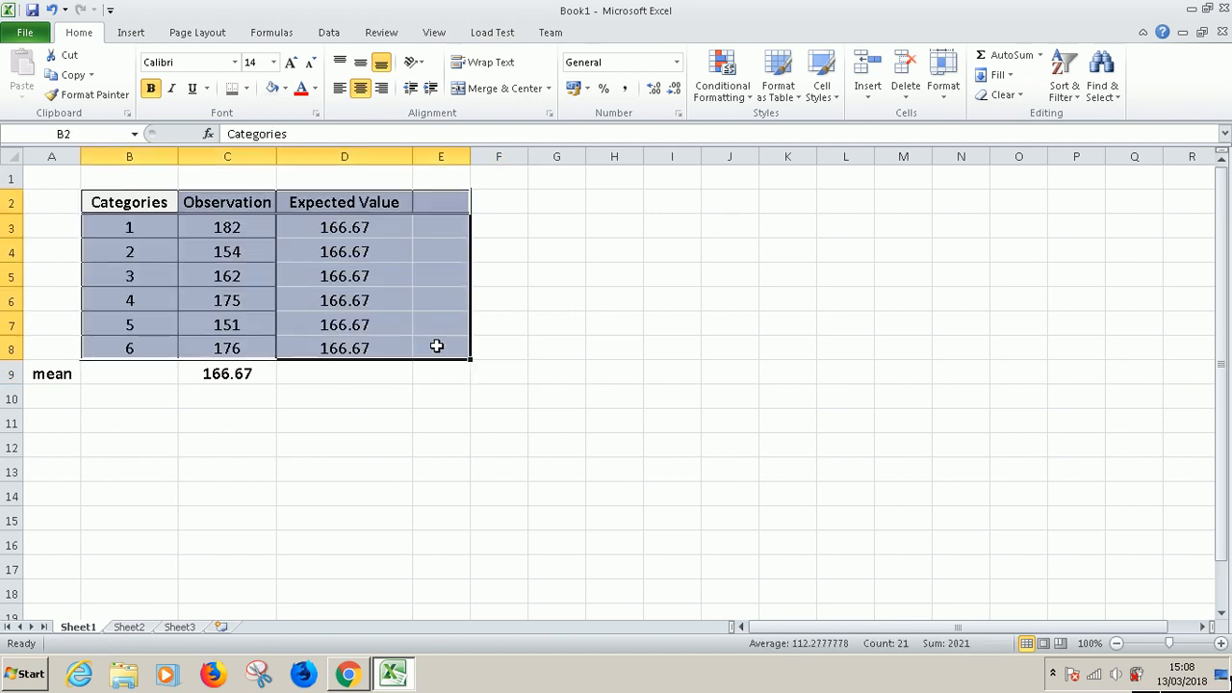
left_click(439, 374)
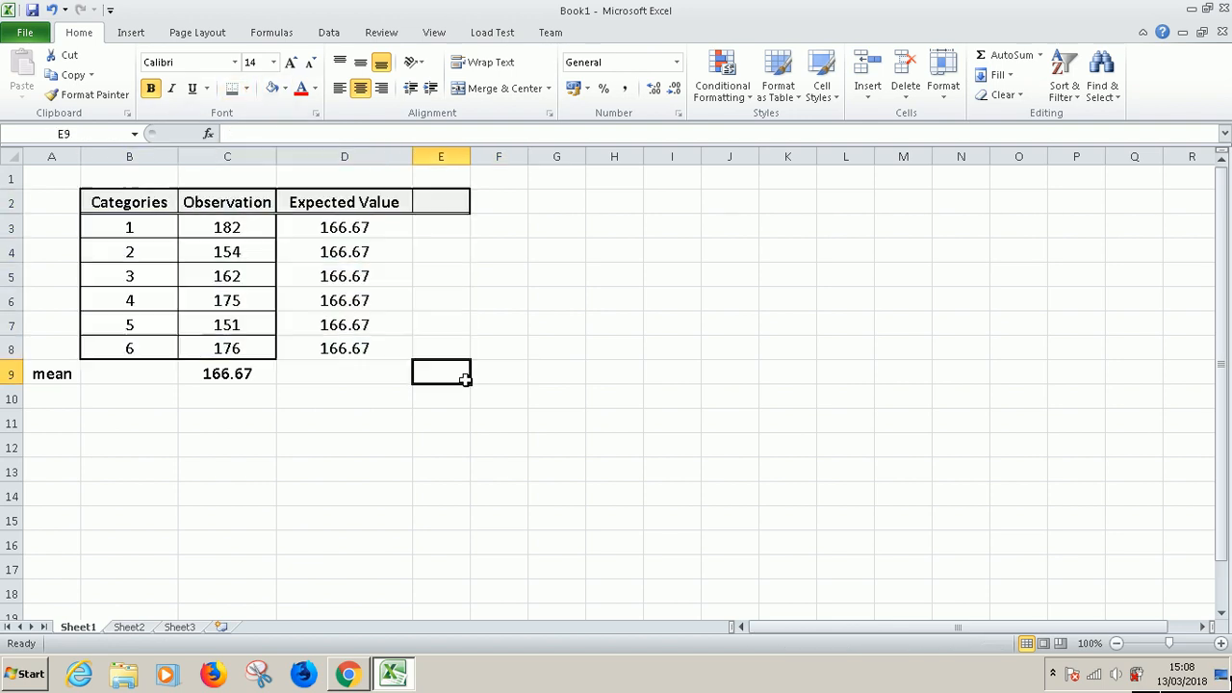
left_click_drag(129, 203, 227, 347)
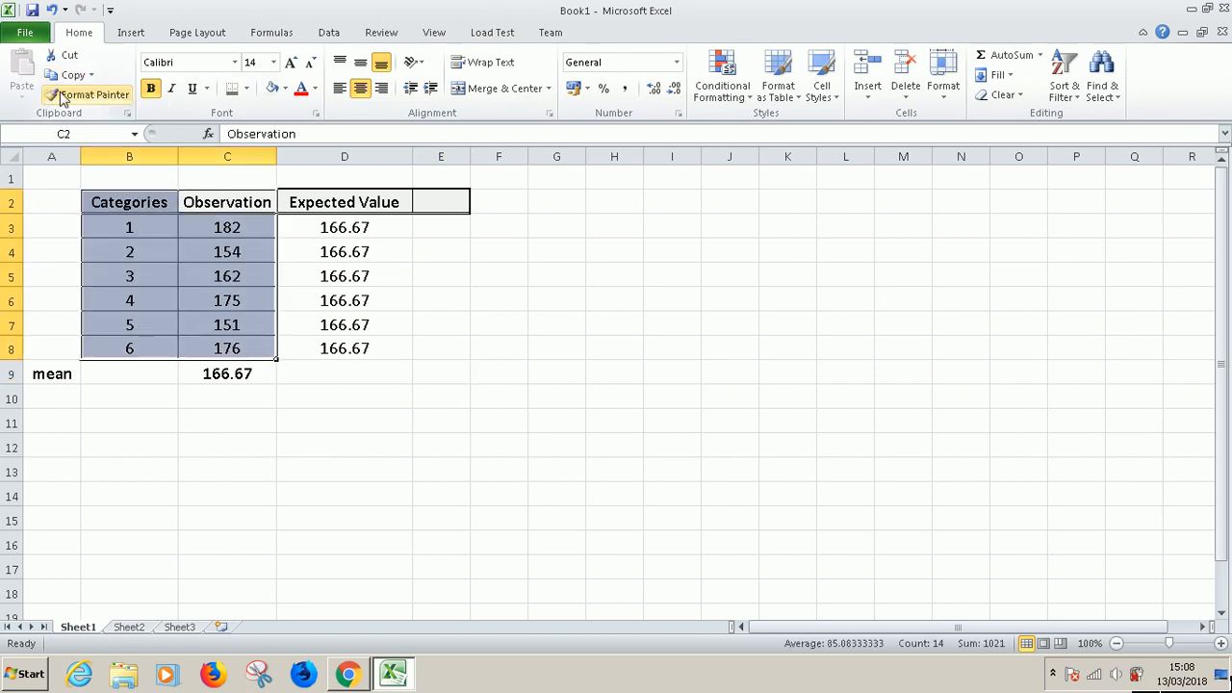
Start Format Painter from B2:C8, cancel it with Esc, and glance at the tutorial
left_click(92, 94)
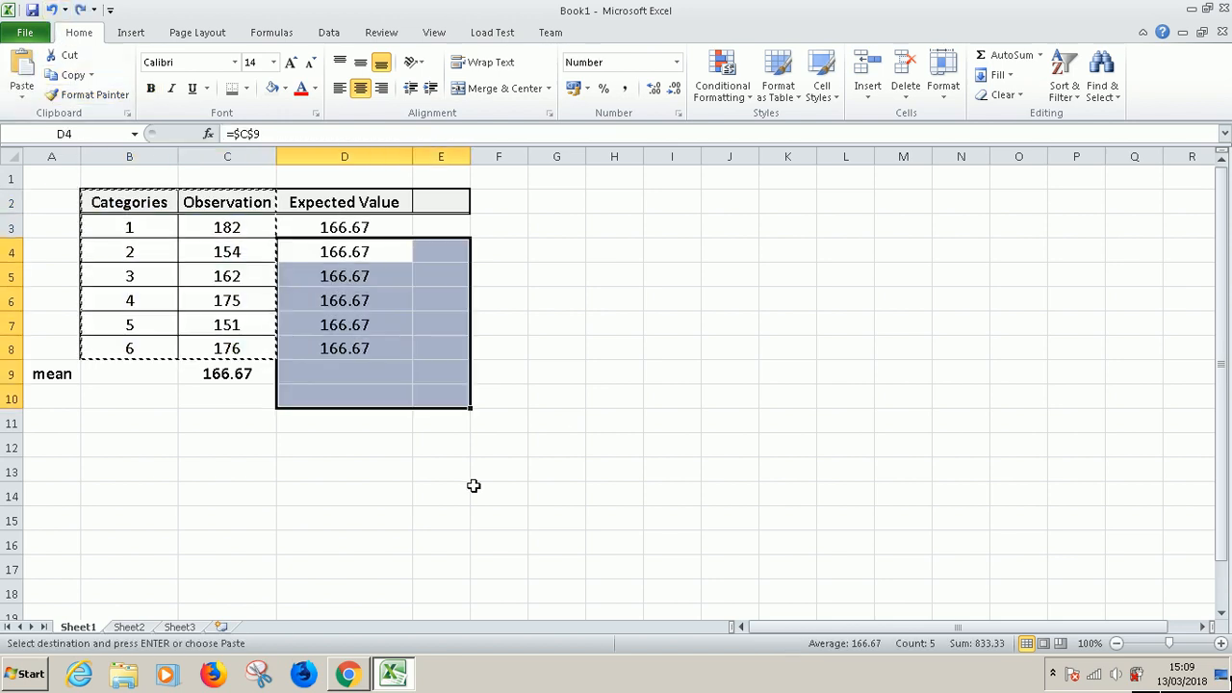
key("Escape")
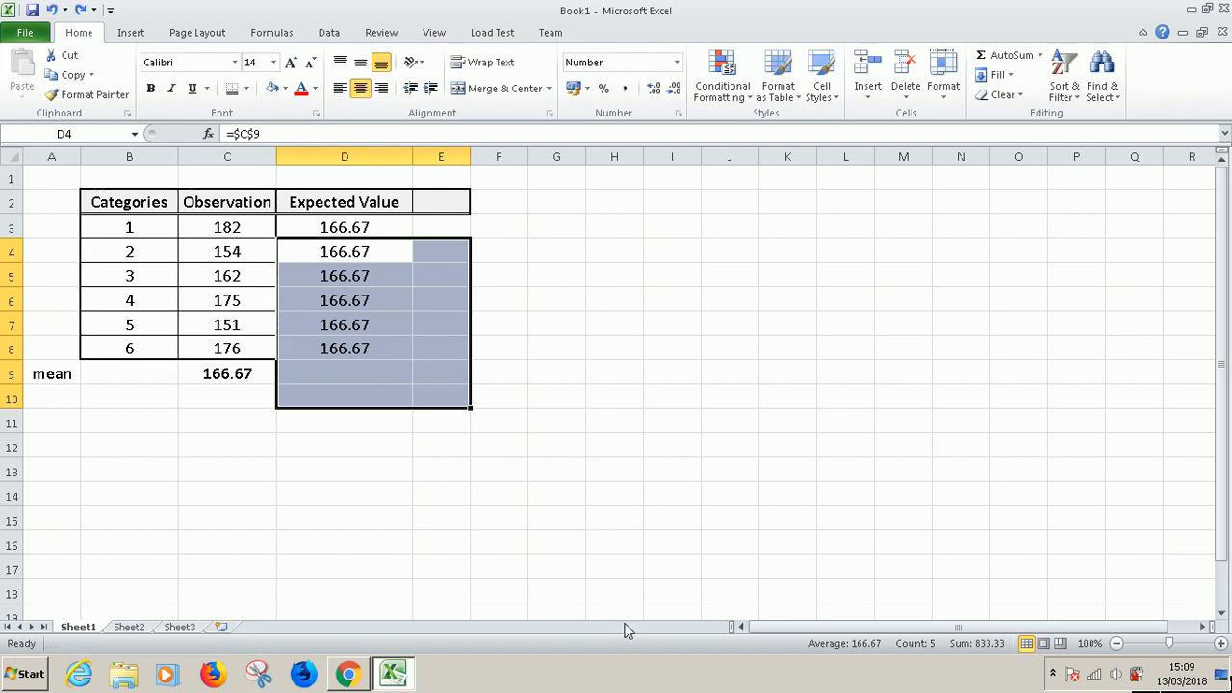
left_click(348, 674)
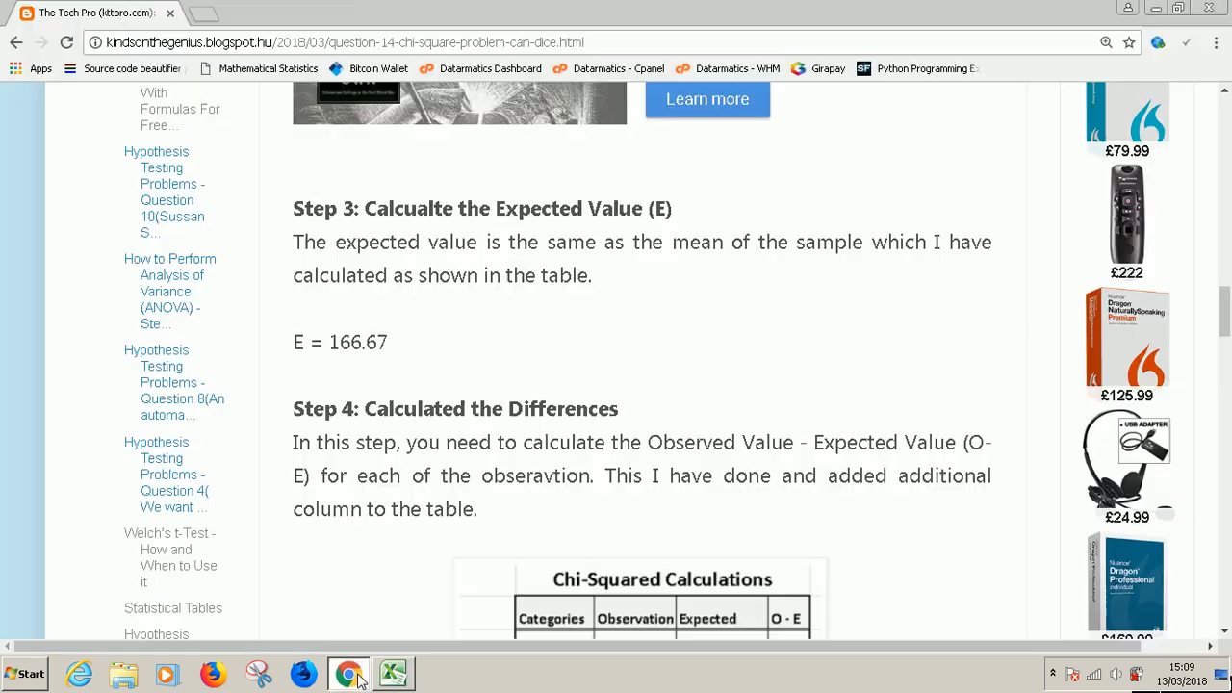
left_click(393, 674)
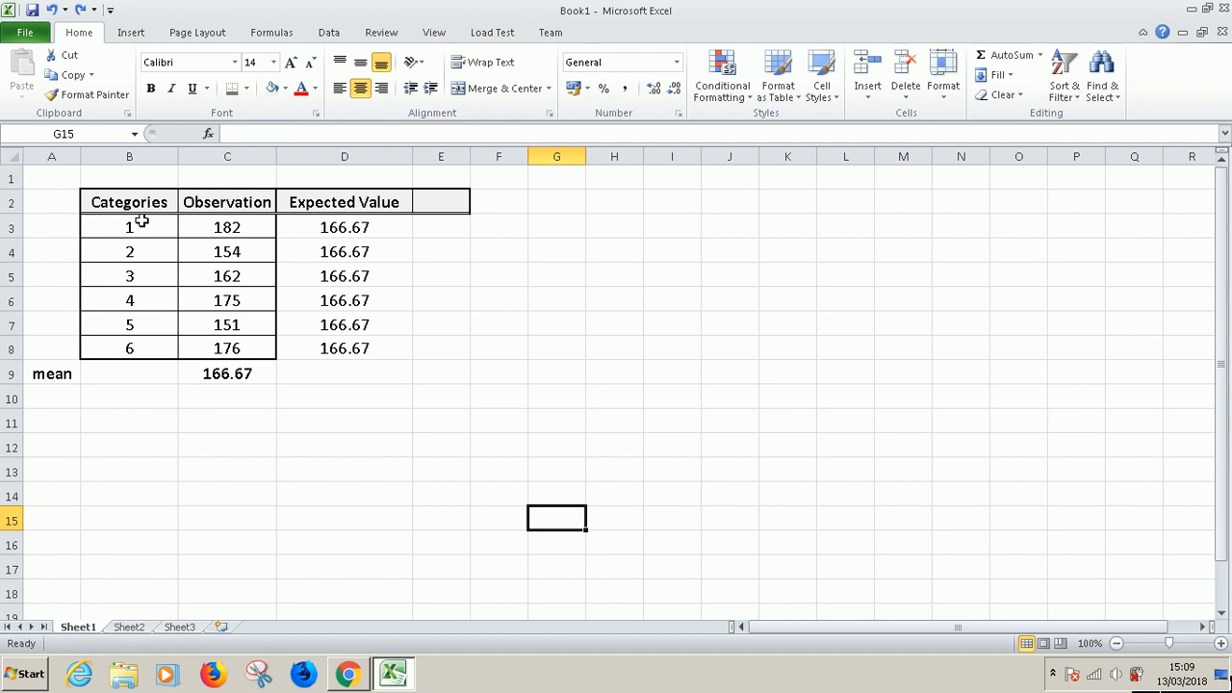
Apply All Borders to B2:E8 so the Expected Value column joins the bordered table
left_click_drag(129, 203, 439, 346)
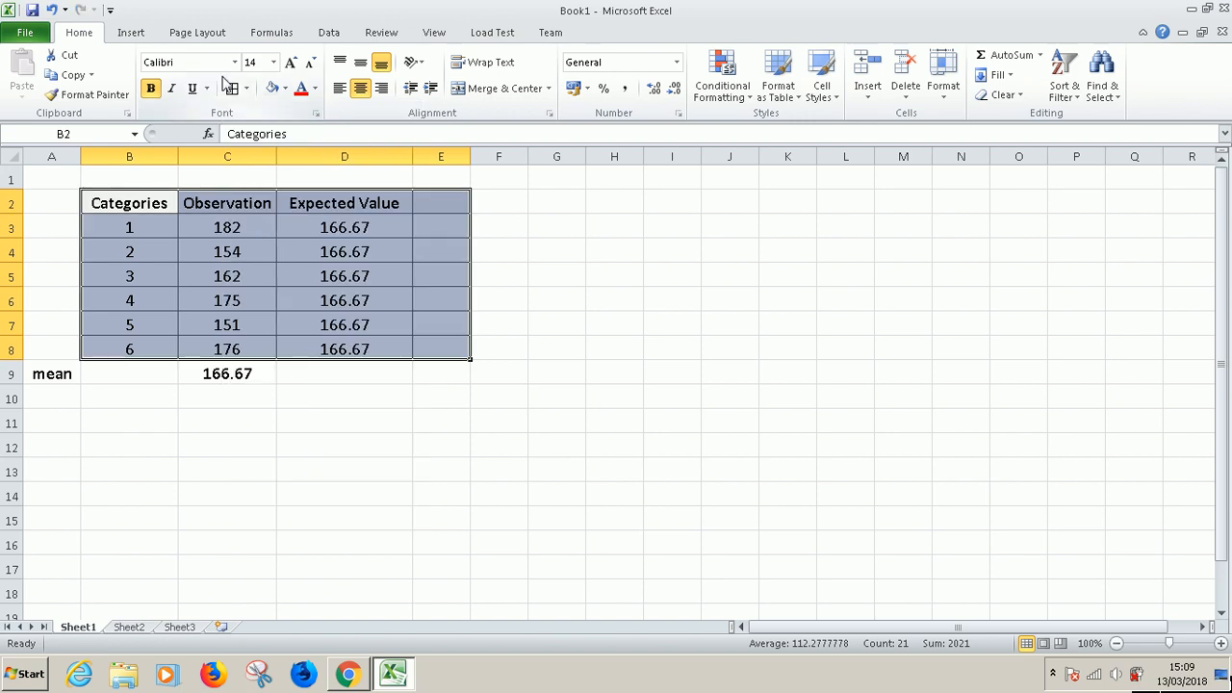
left_click(229, 88)
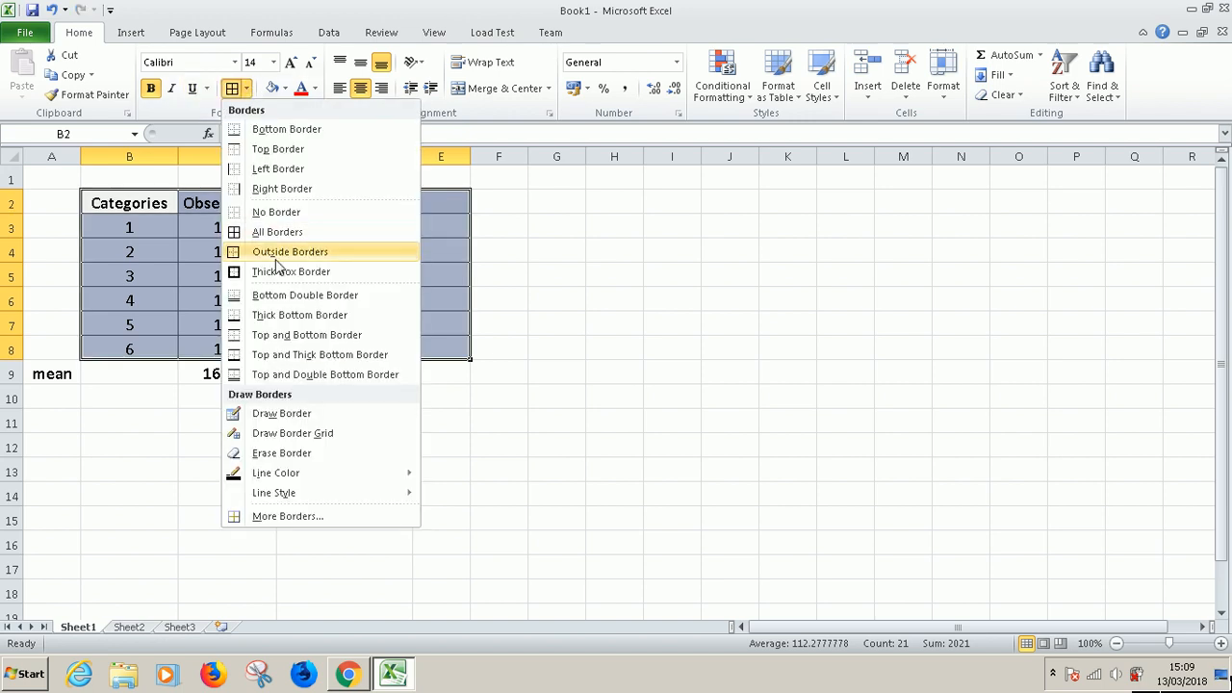
left_click(289, 250)
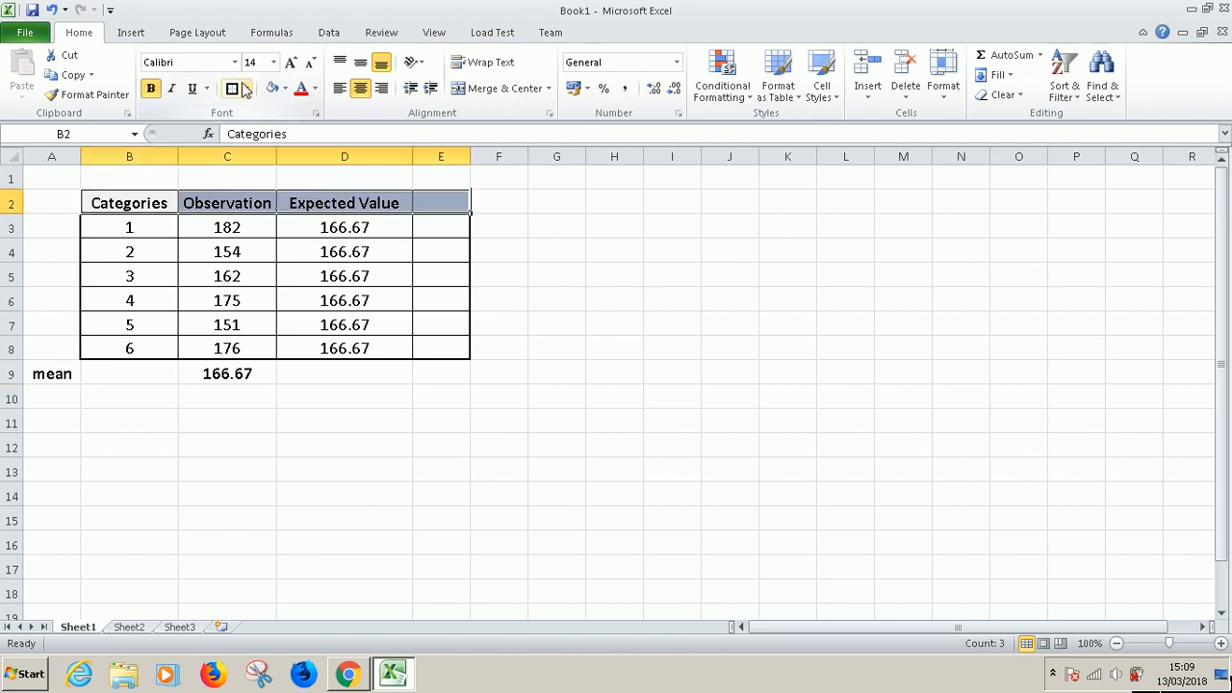
left_click(231, 89)
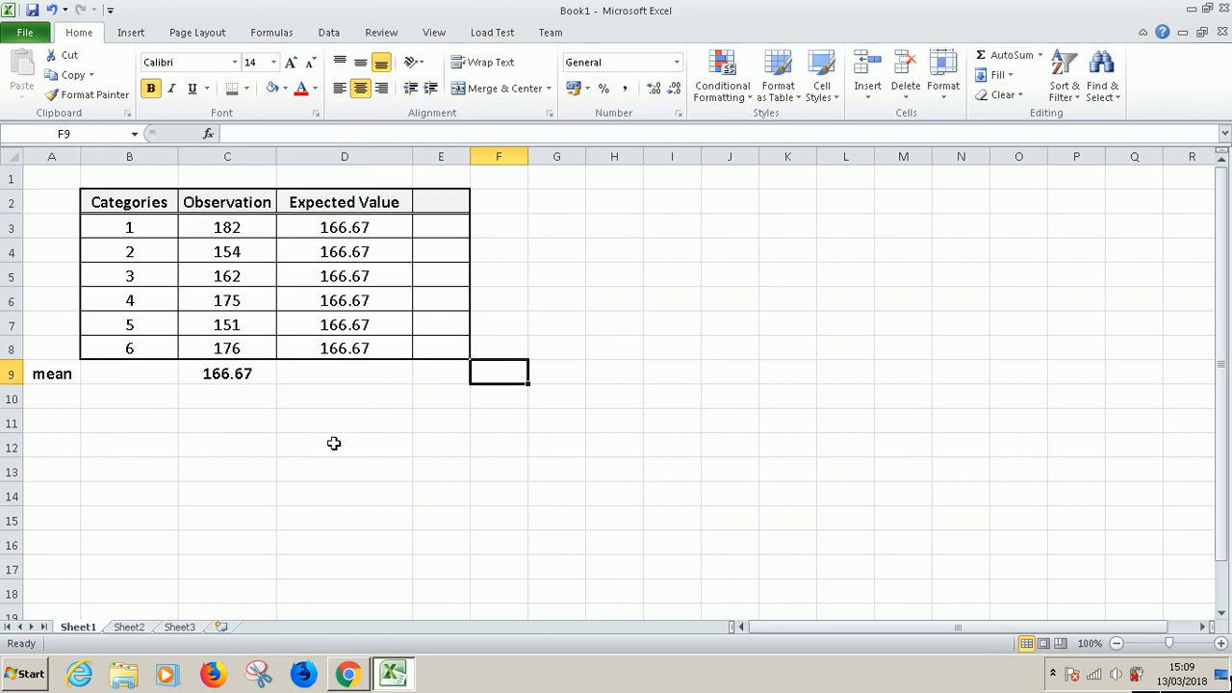
Scroll the tutorial to Step 4 and highlight 'Observed Value - Expected Value'
left_click(348, 673)
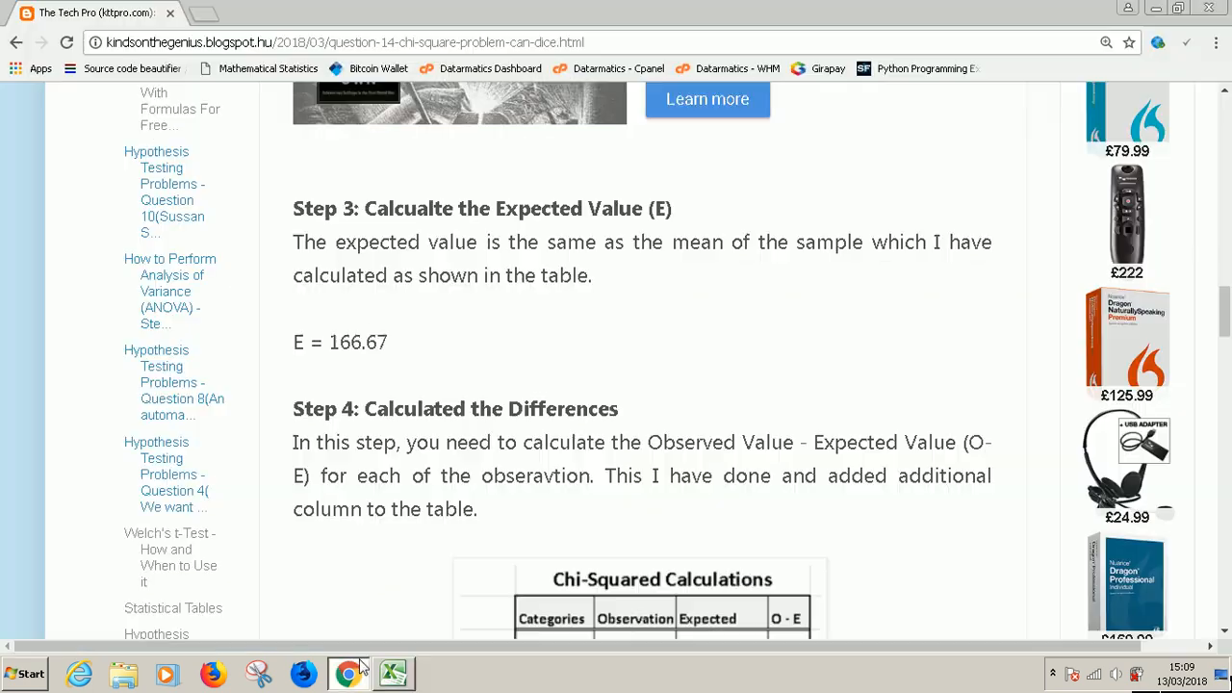
mouse_move(750, 262)
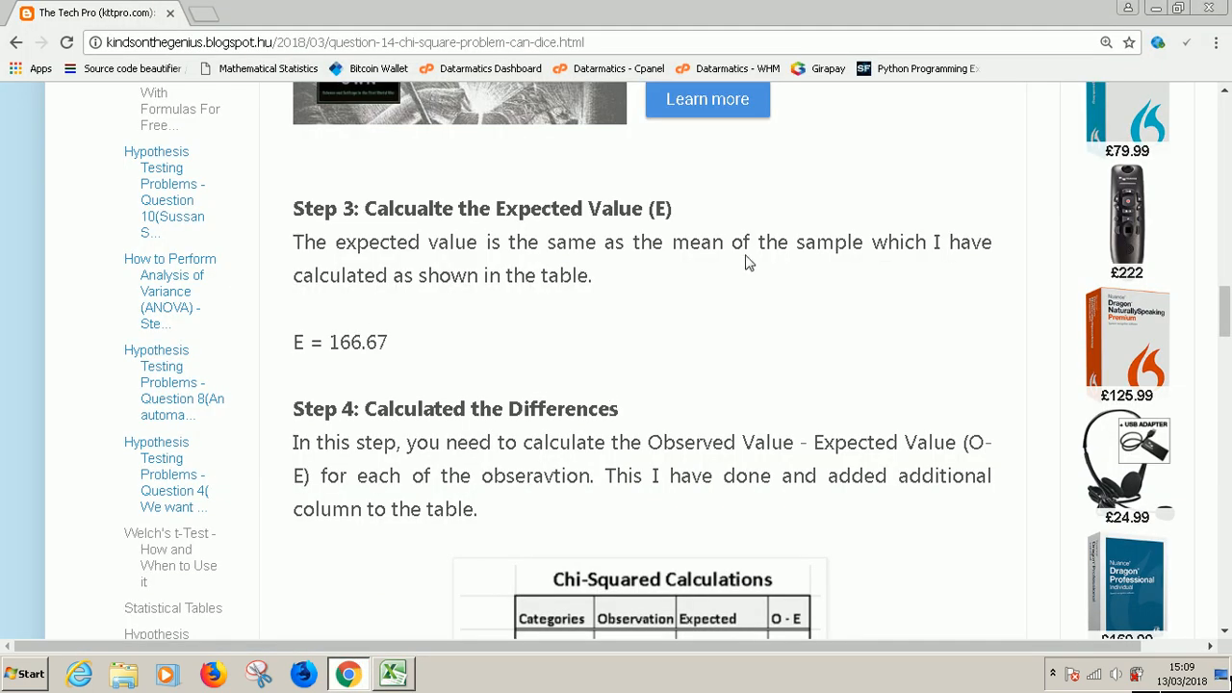
mouse_move(566, 262)
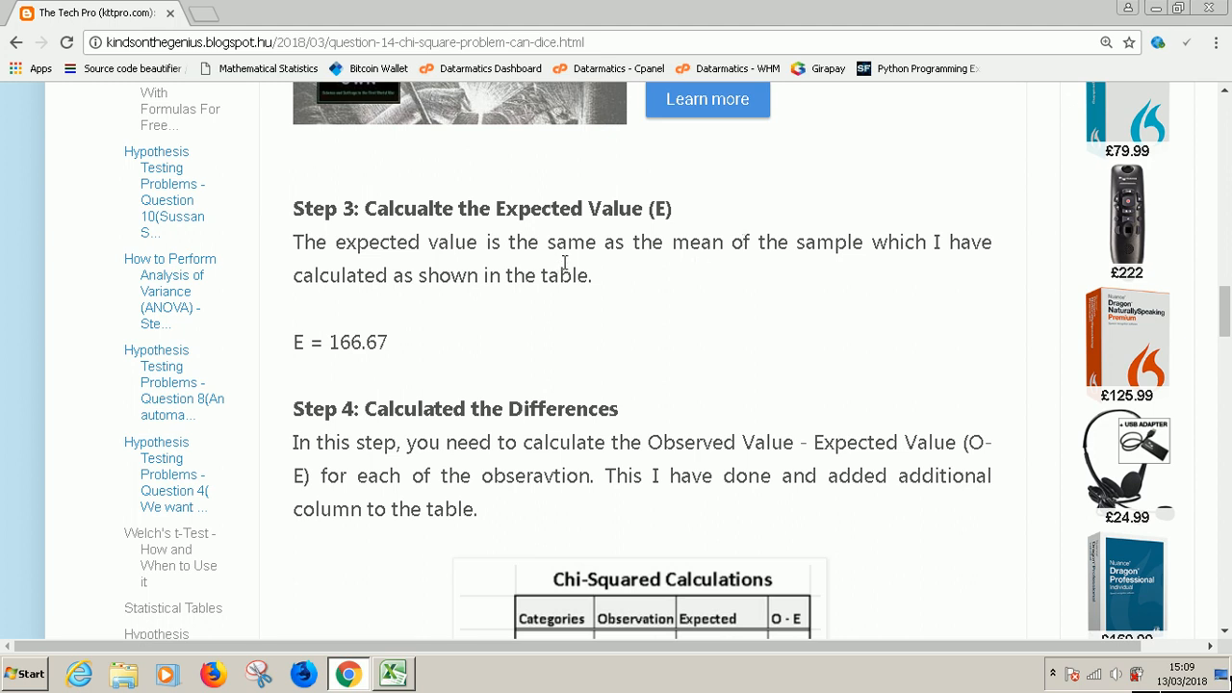
mouse_move(913, 241)
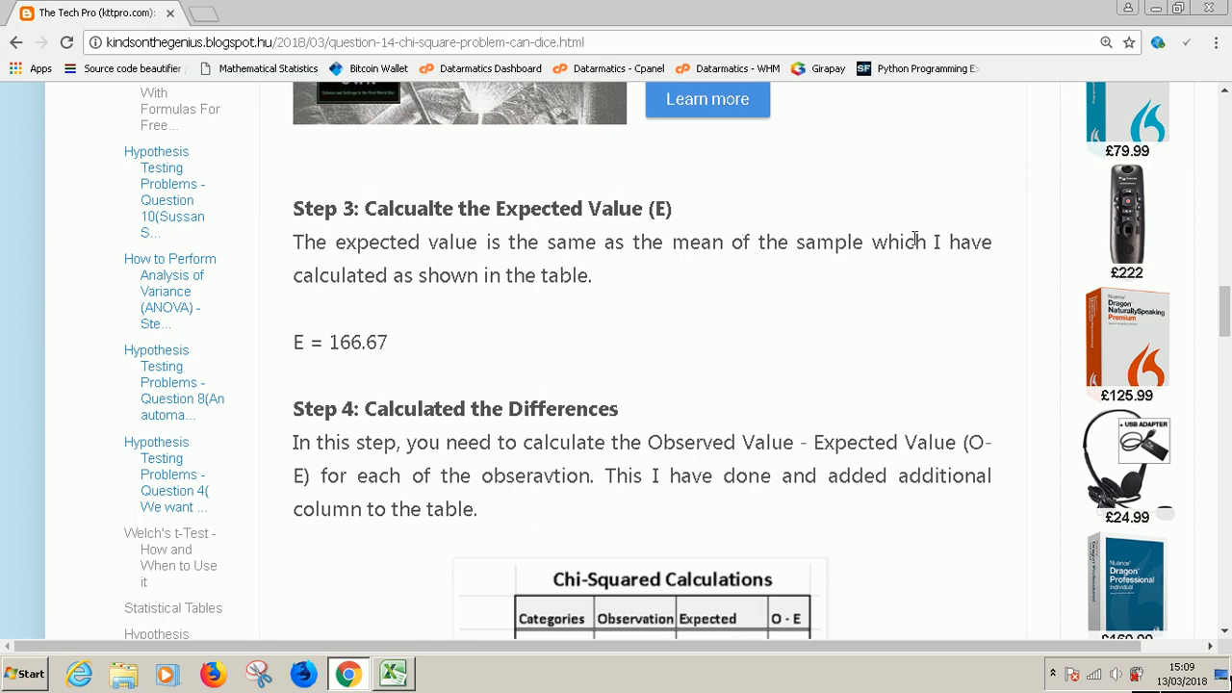
mouse_move(292, 356)
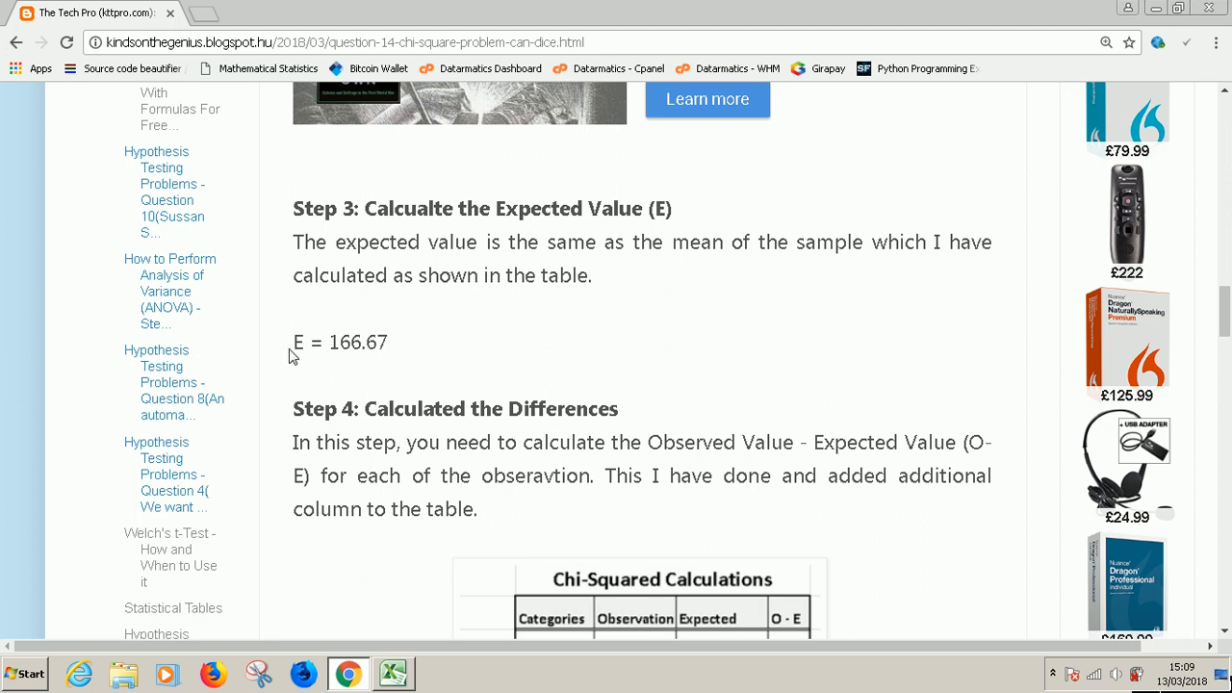
scroll("down", 3)
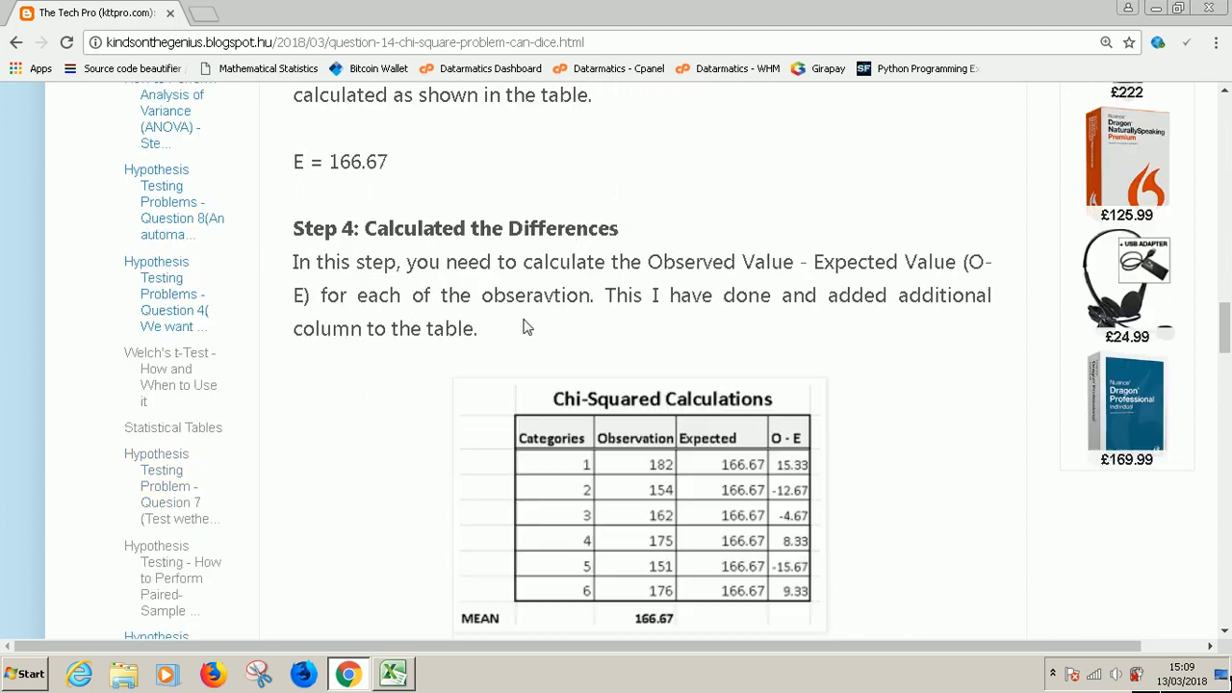
mouse_move(585, 254)
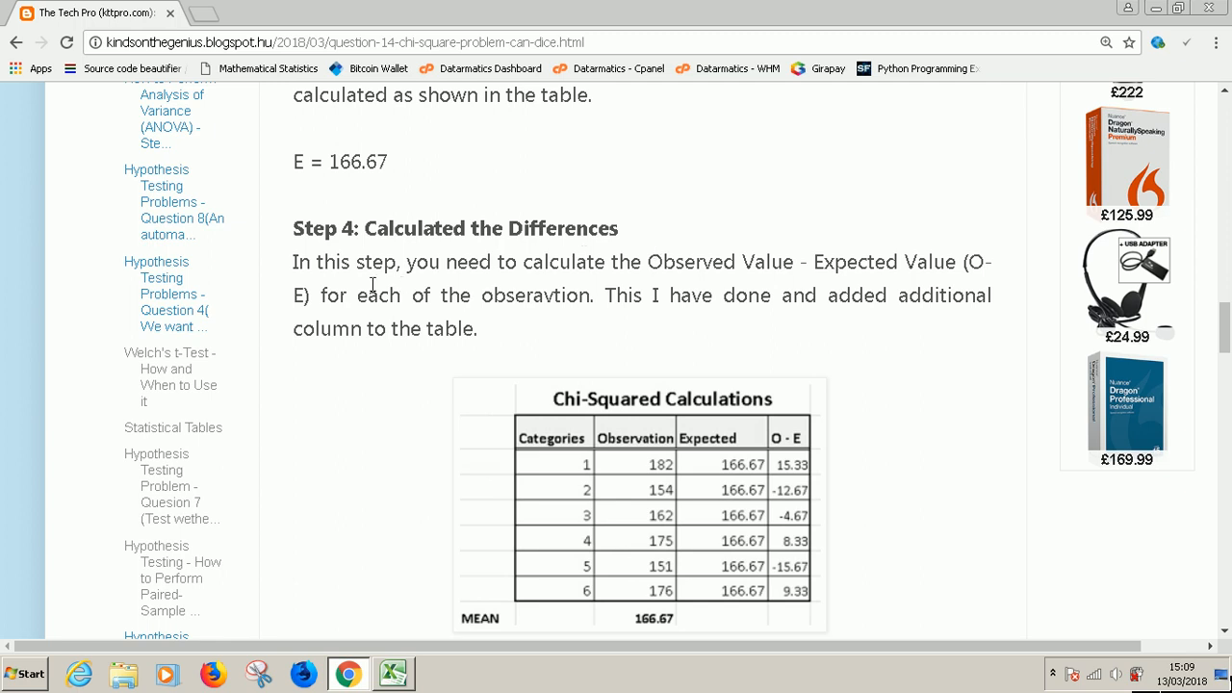
mouse_move(685, 262)
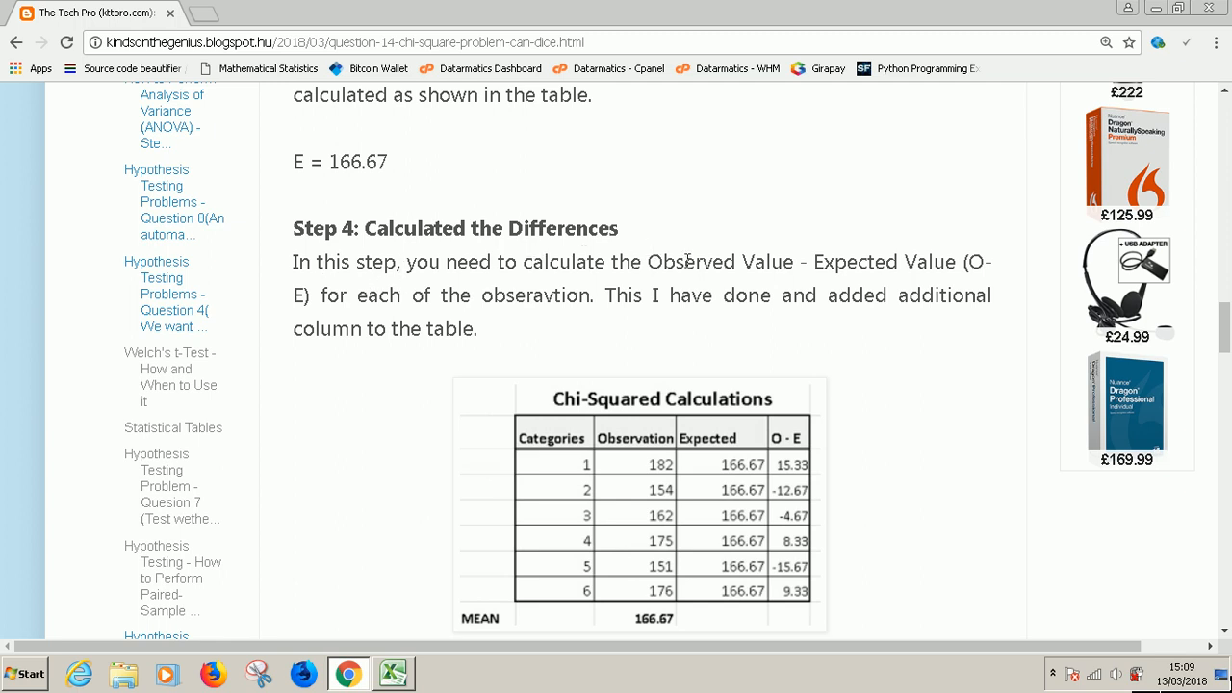
left_click_drag(647, 262, 959, 262)
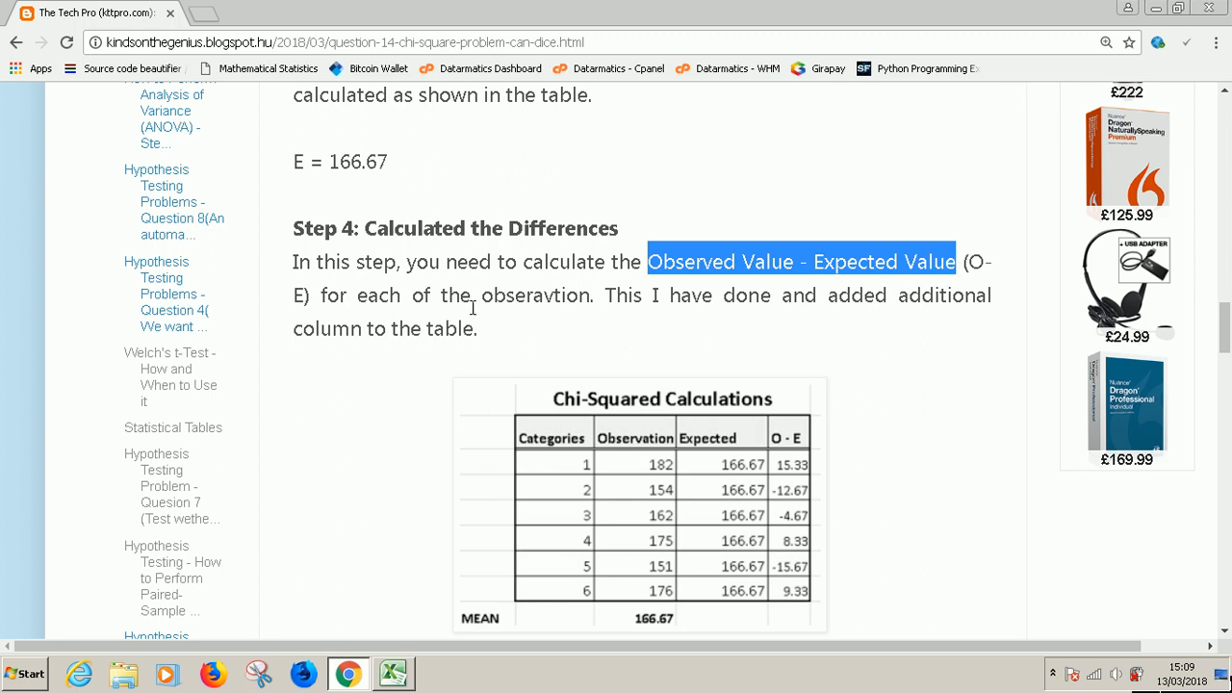
mouse_move(791, 435)
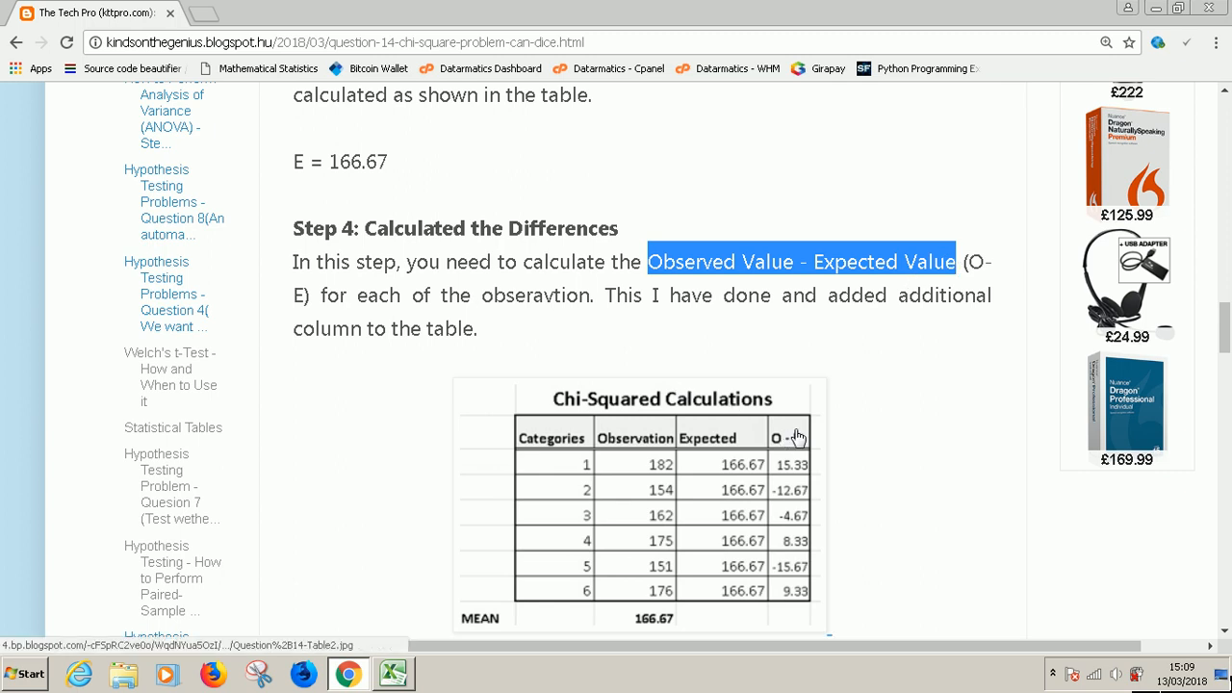
mouse_move(790, 431)
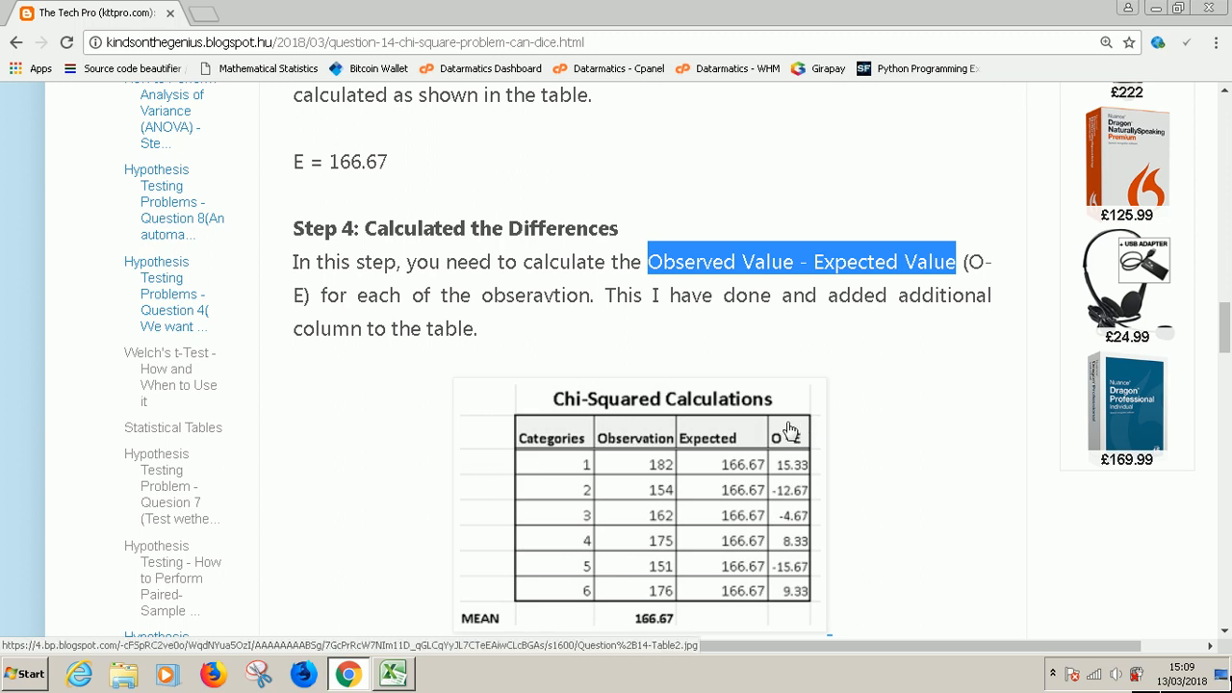
mouse_move(709, 458)
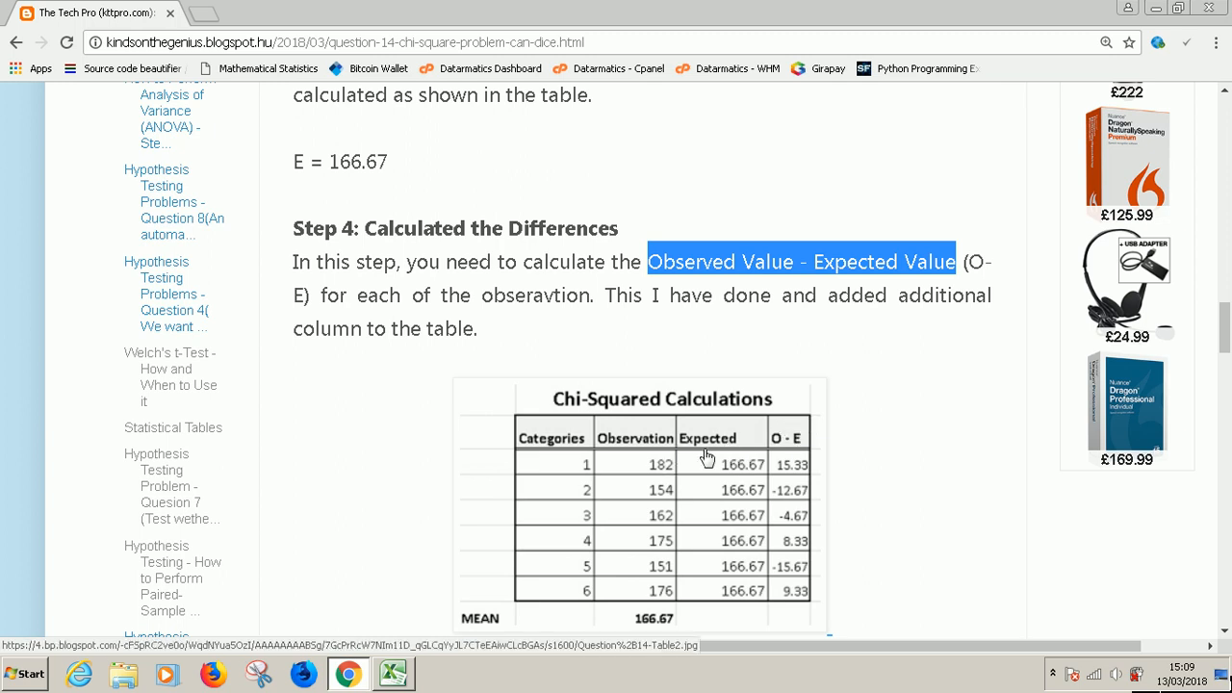
mouse_move(666, 464)
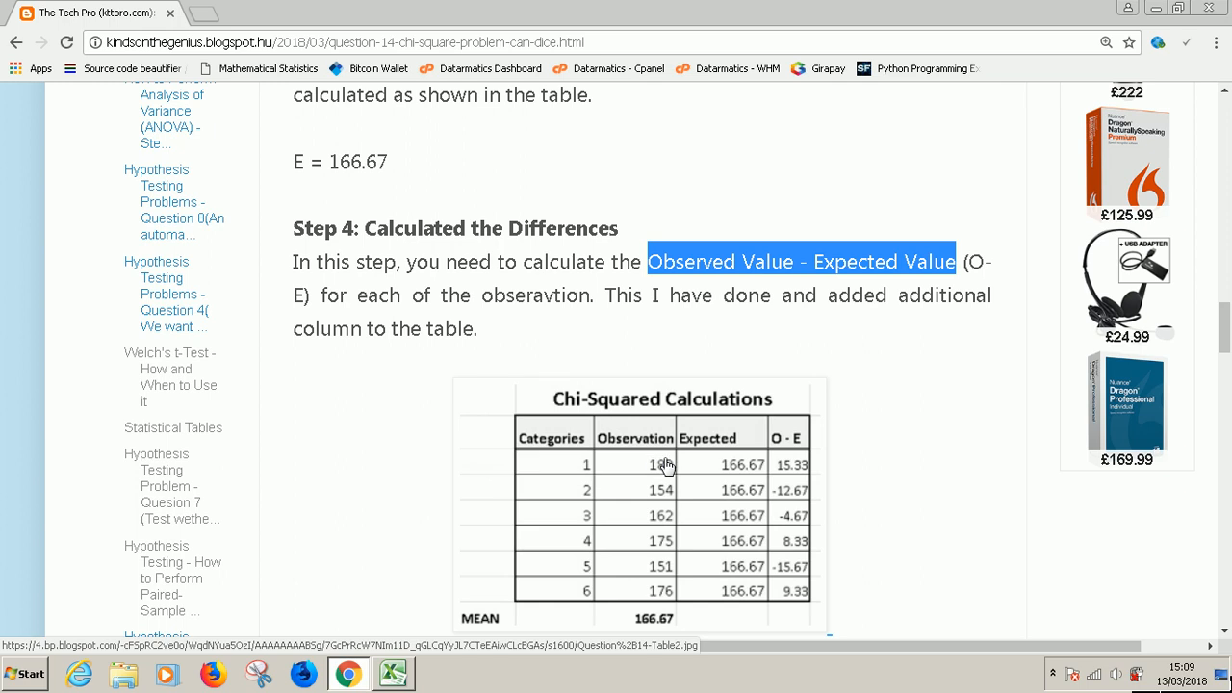
mouse_move(735, 470)
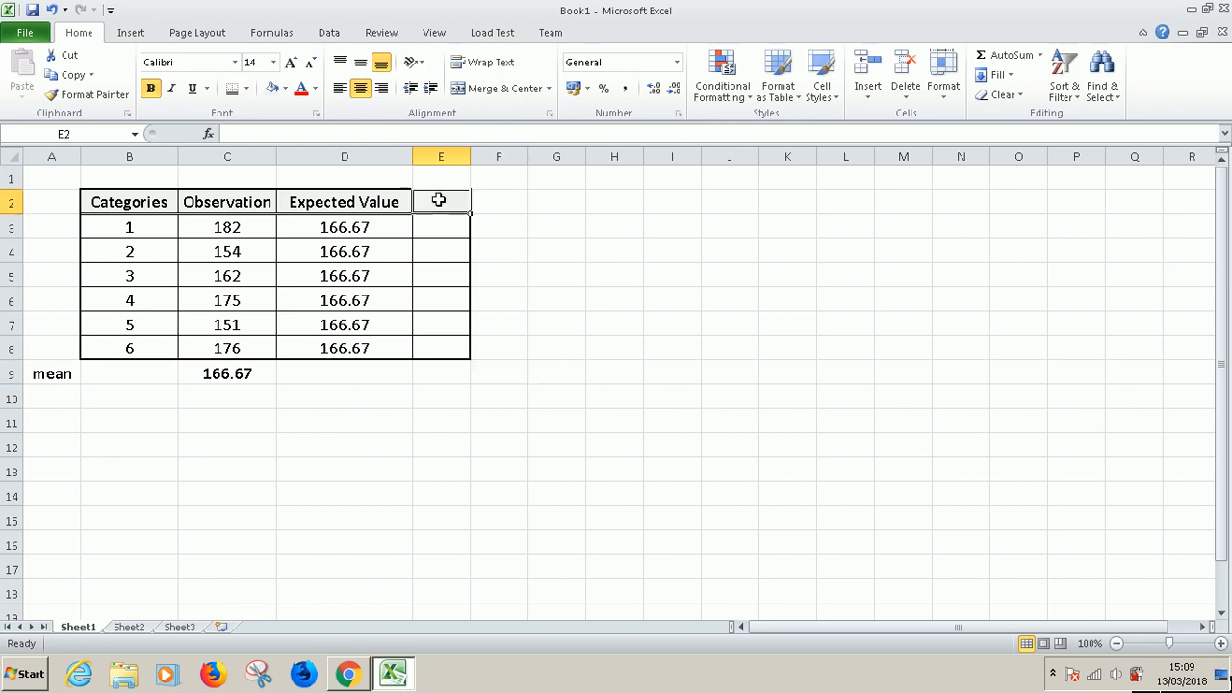
Enter the heading '(O - E)' in E2
type("(")
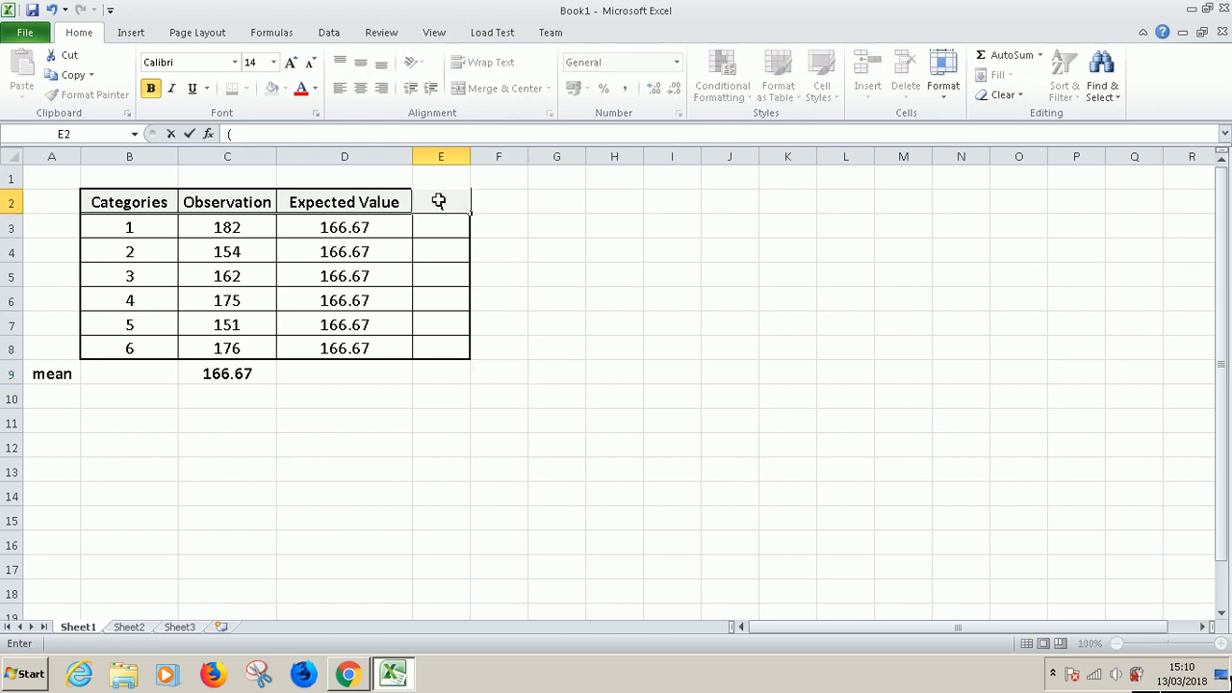
type("O-")
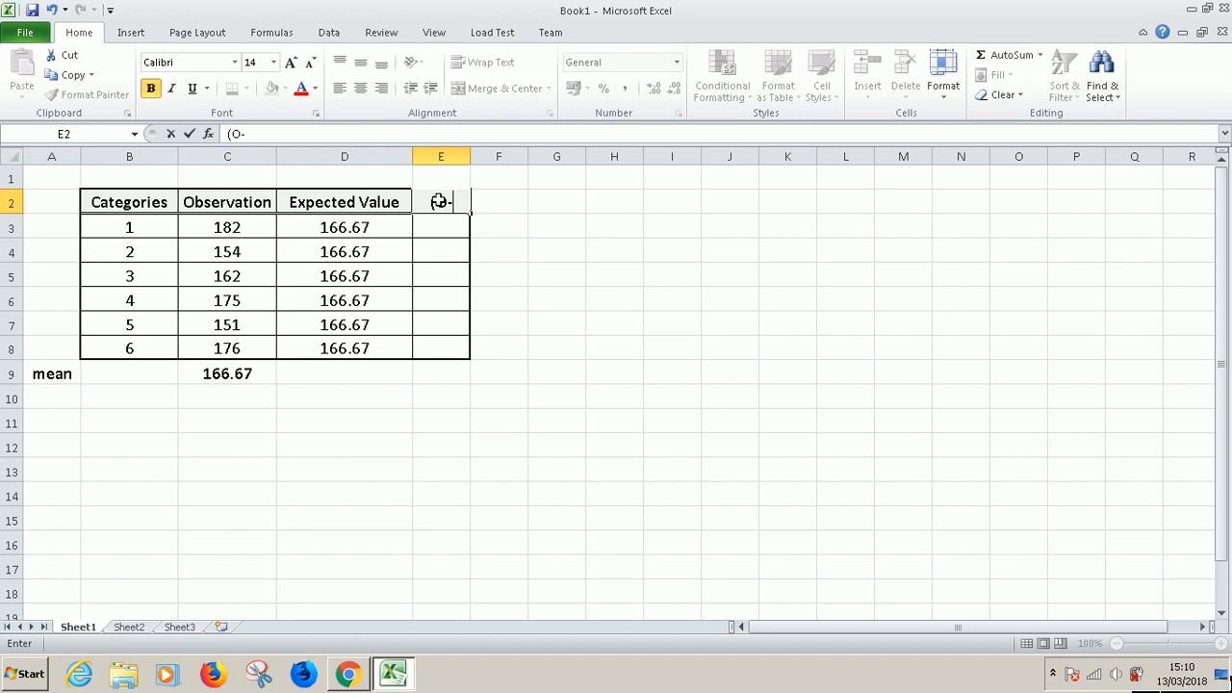
key("Backspace")
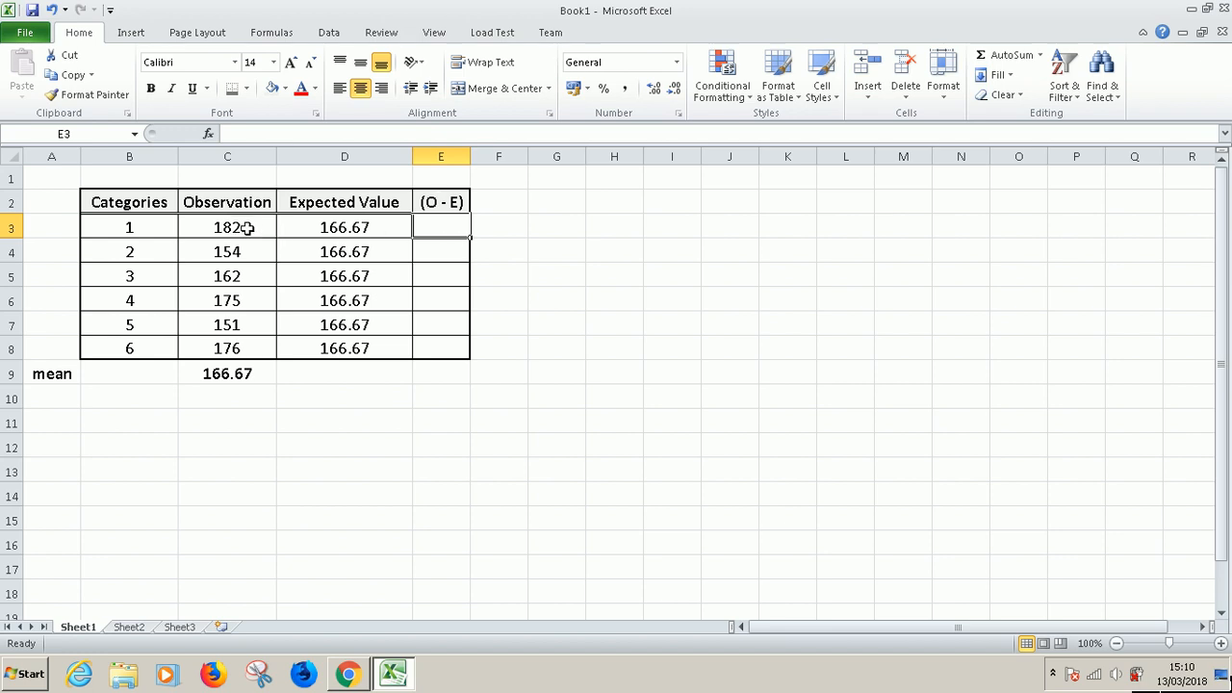
Enter =C3-D3 in E3 and fill the differences down to E8 (15.33 to 9.33)
type("=")
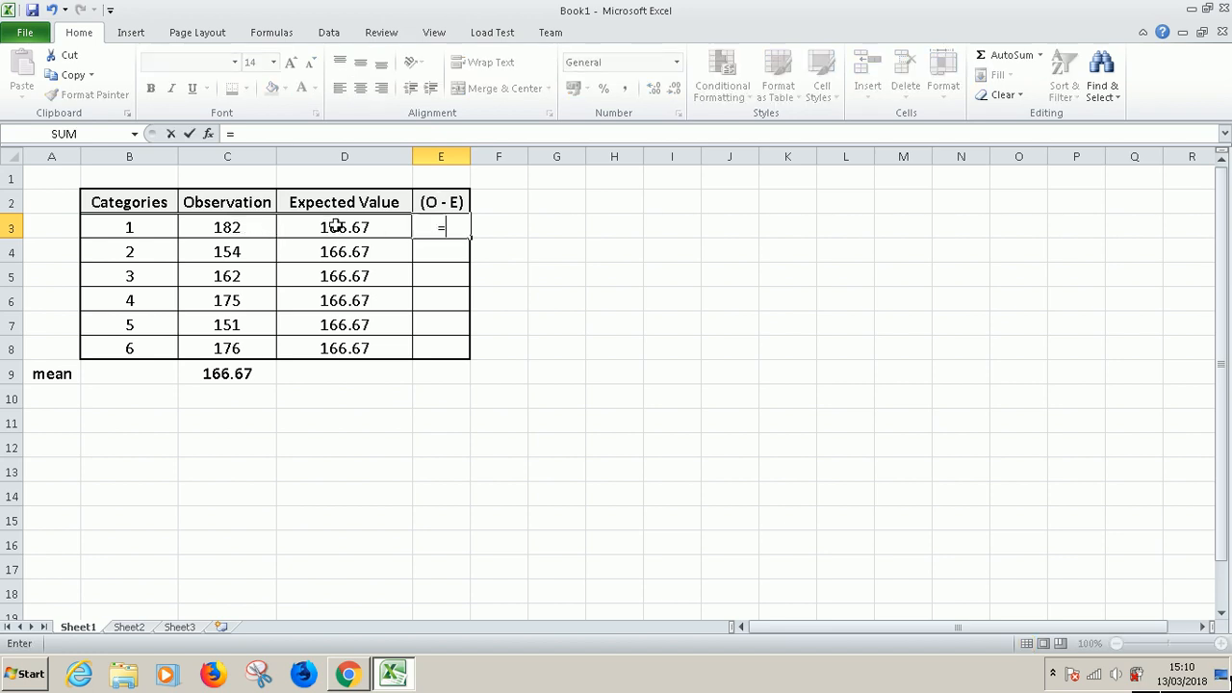
left_click(227, 227)
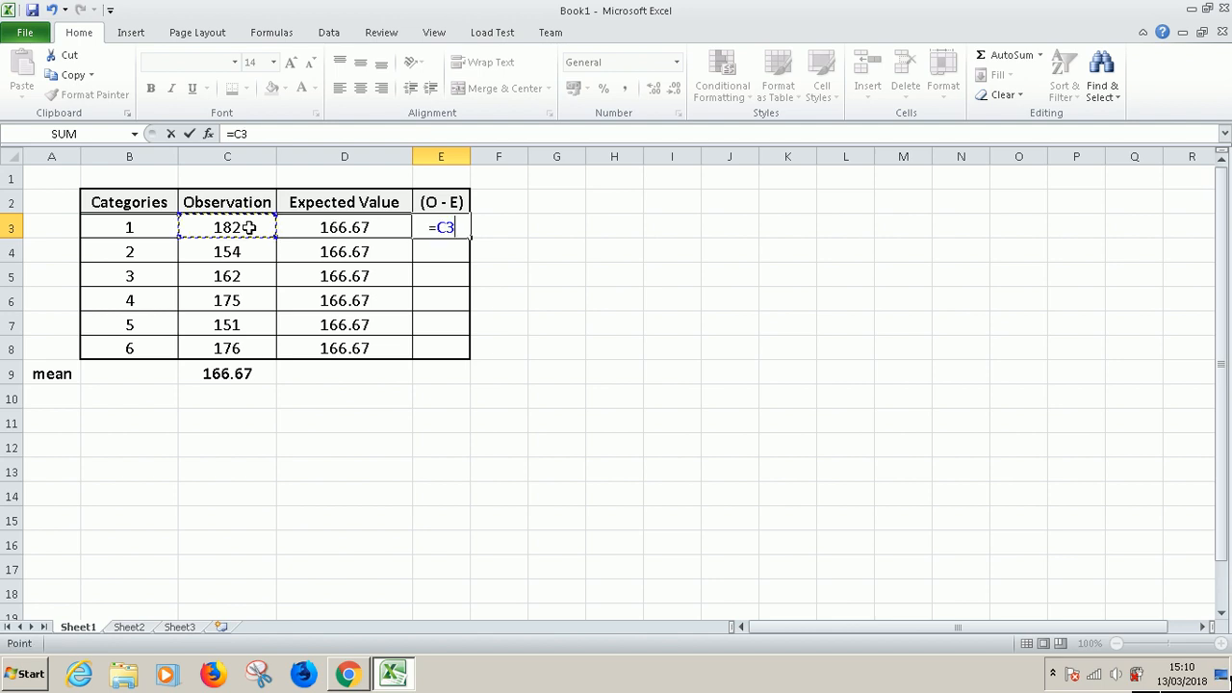
type("-D3")
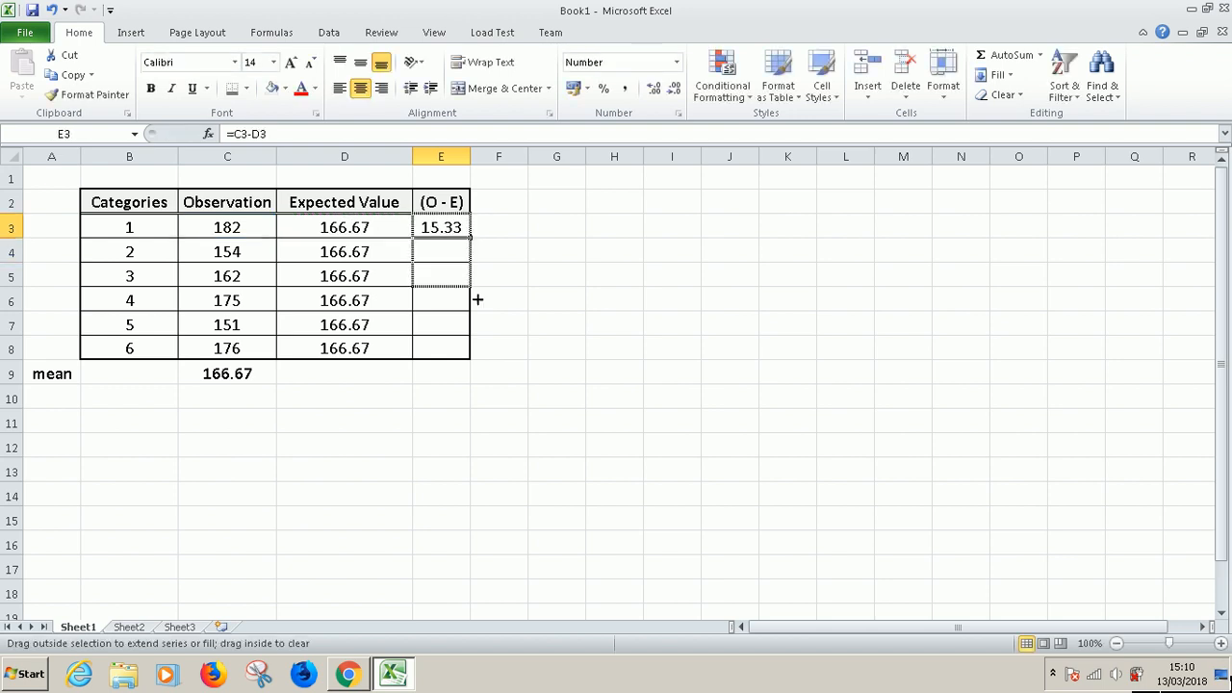
left_click_drag(441, 227, 441, 347)
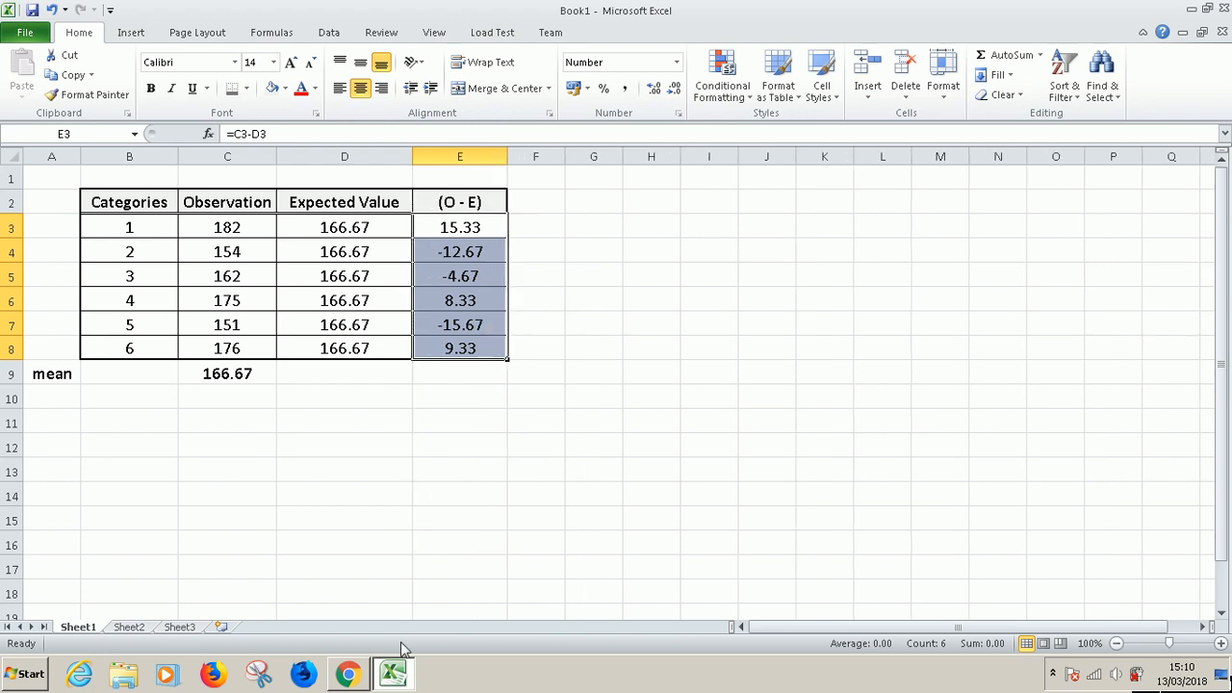
left_click(348, 673)
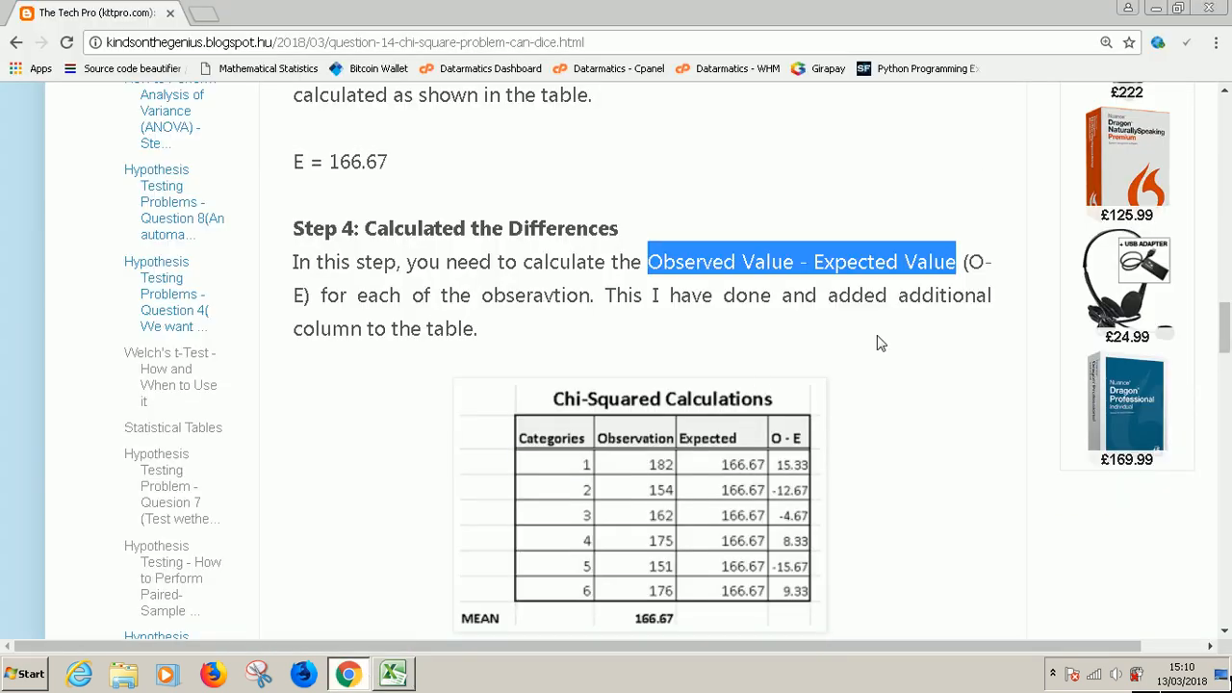
scroll("down", 3)
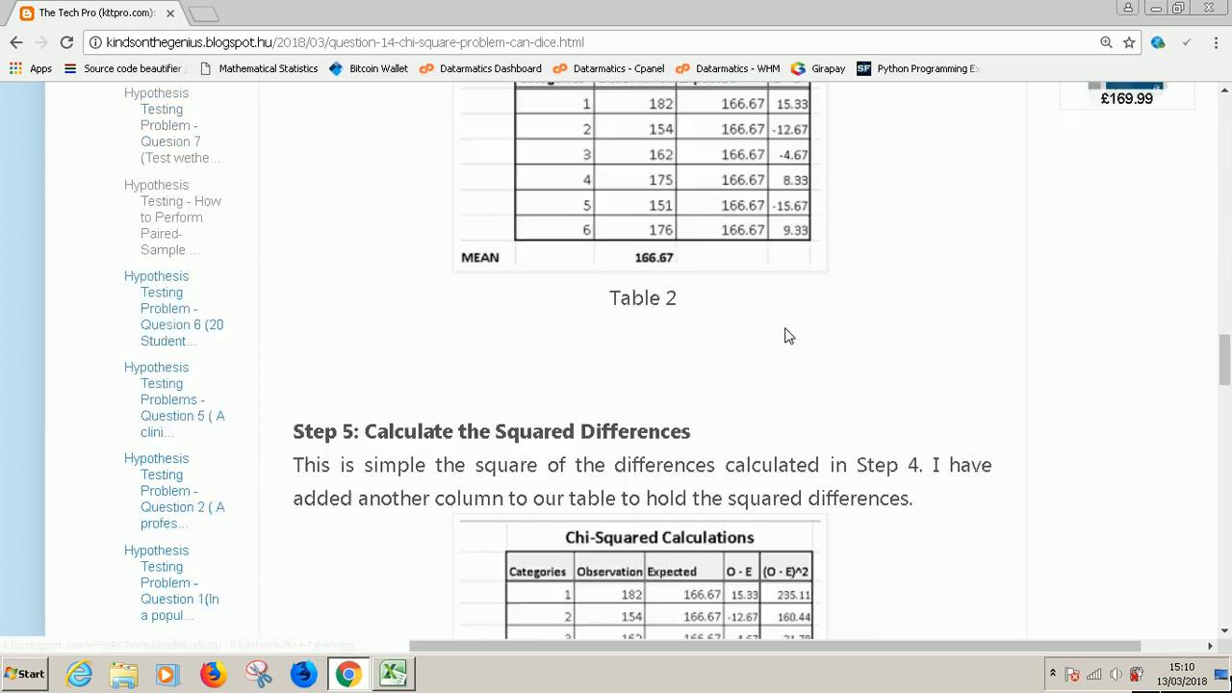
mouse_move(779, 188)
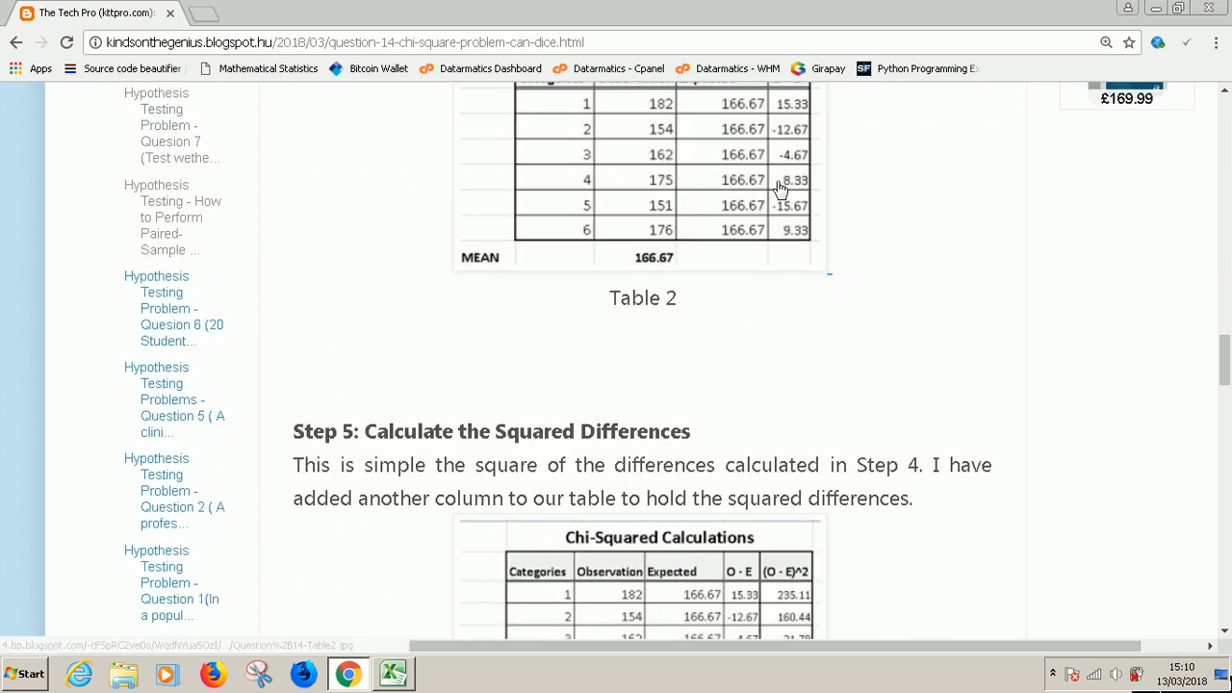
mouse_move(804, 274)
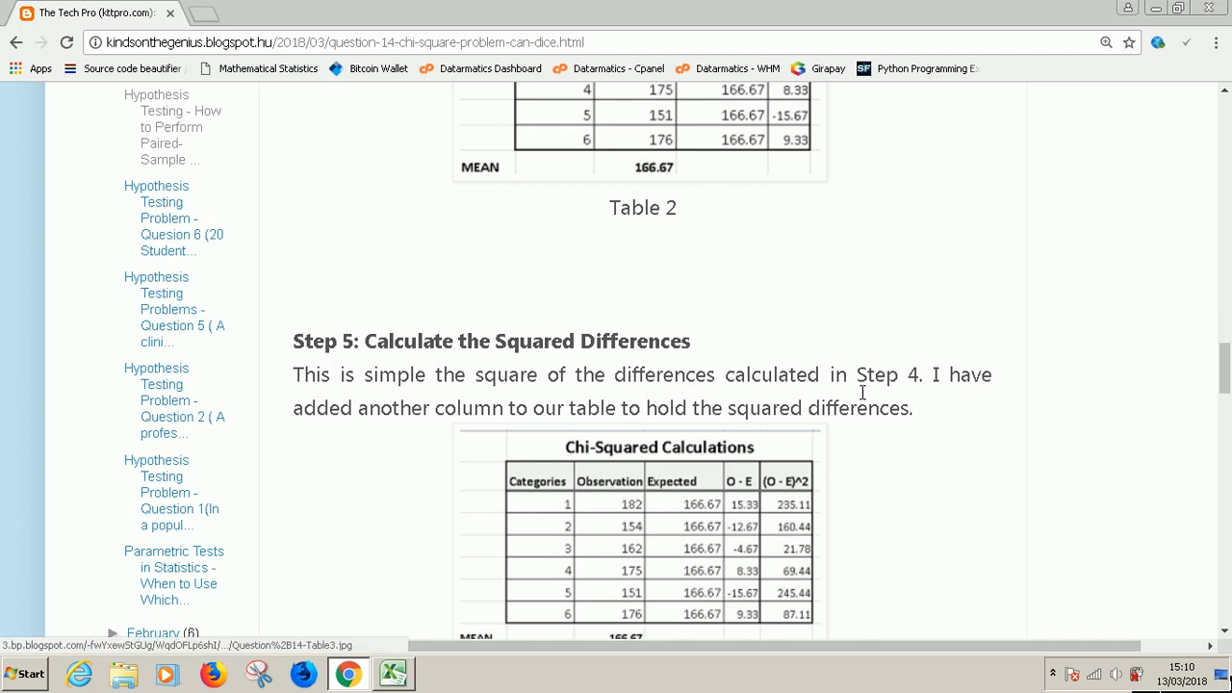
scroll("down", 3)
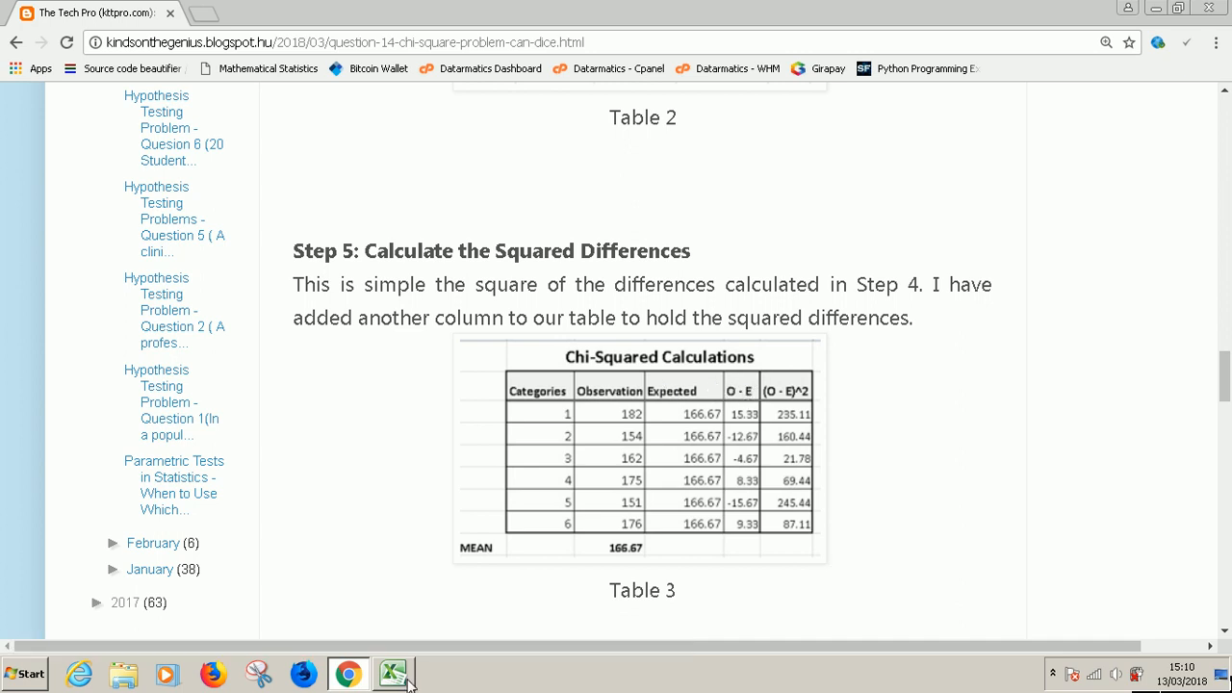
left_click(393, 673)
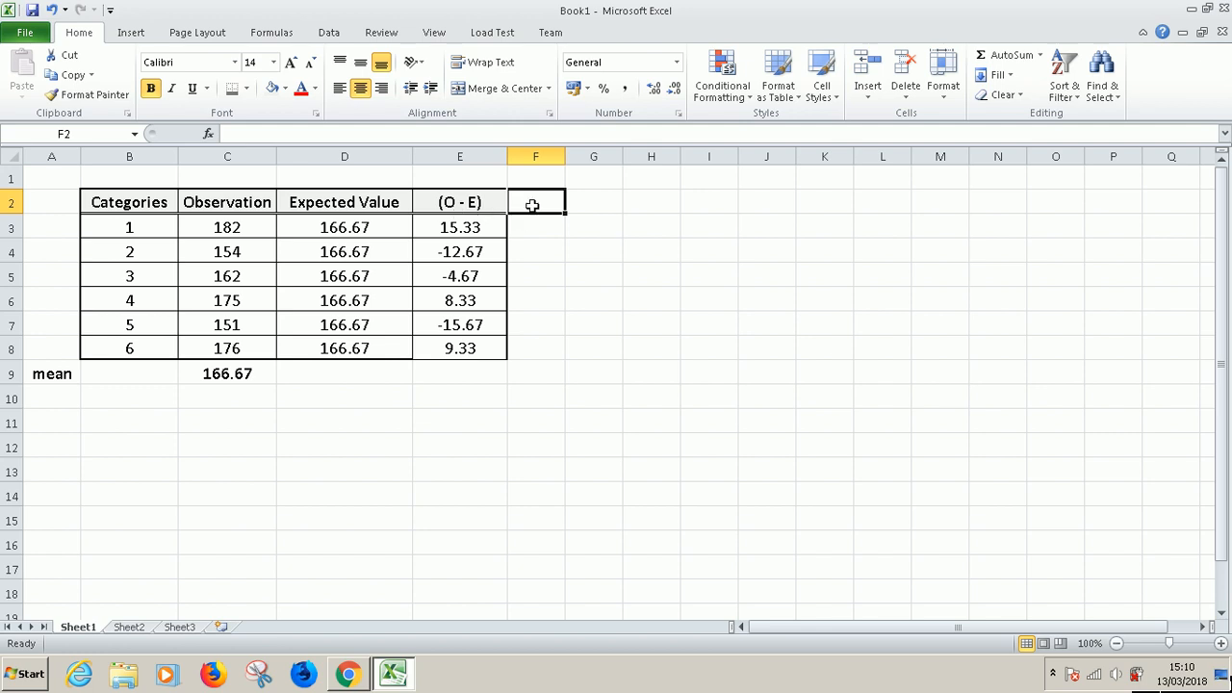
Enter the heading '(O - E)^2' in F2 and copy column D's formatting onto F2:F8
type("(")
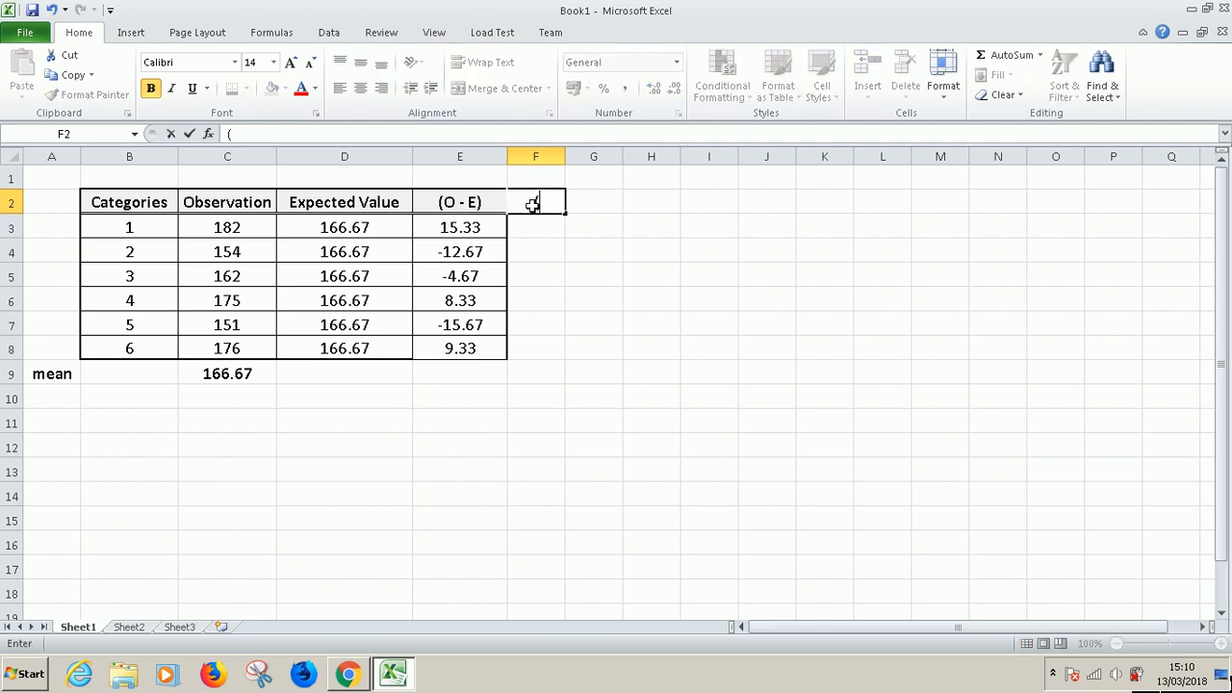
type("O-")
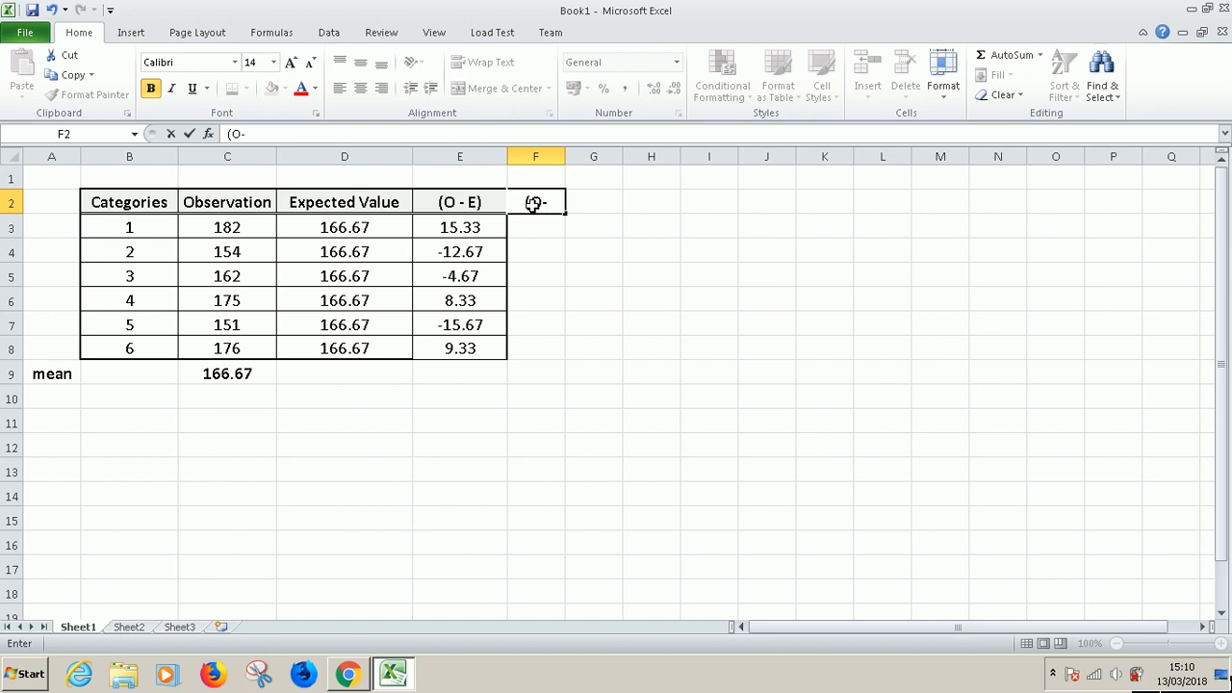
type("E)^2")
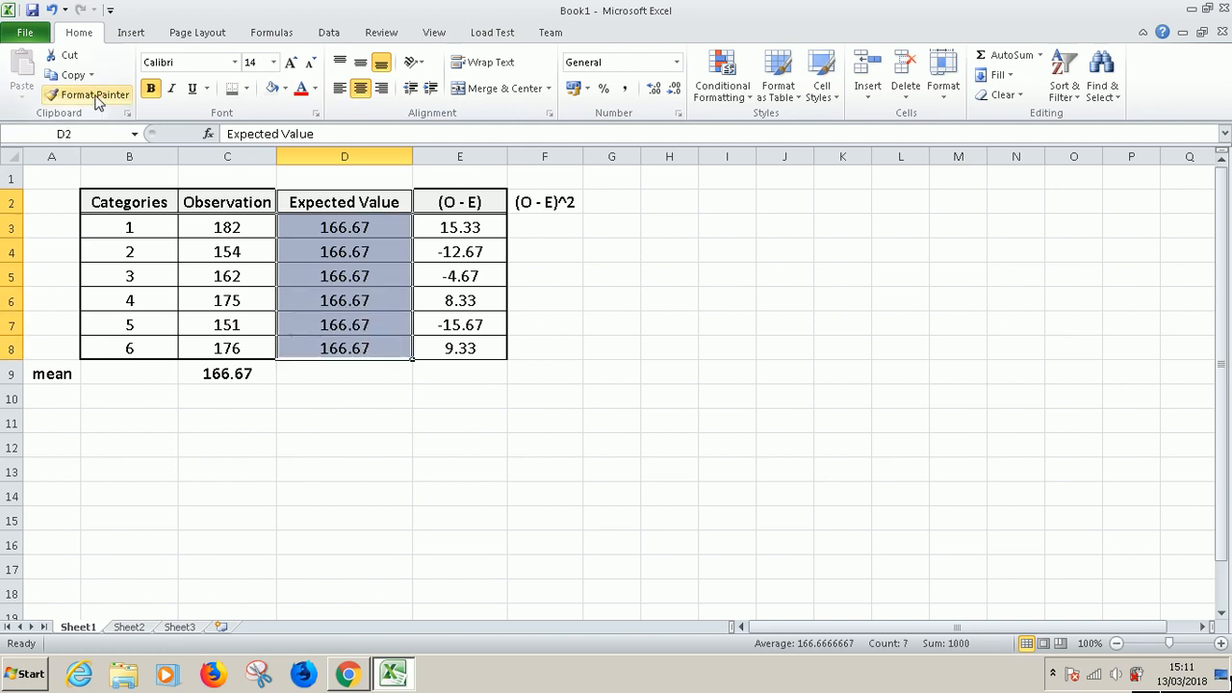
left_click(93, 94)
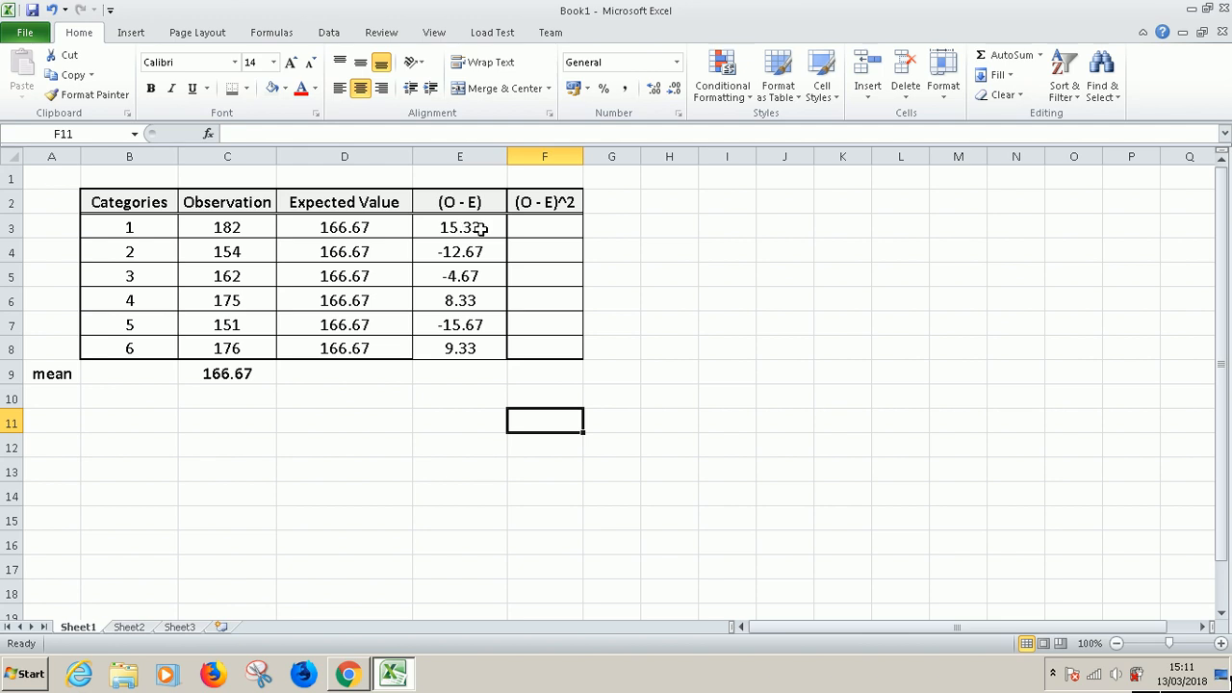
Enter =E3^2 in F3 and fill the squared differences down to F8
type("=E3")
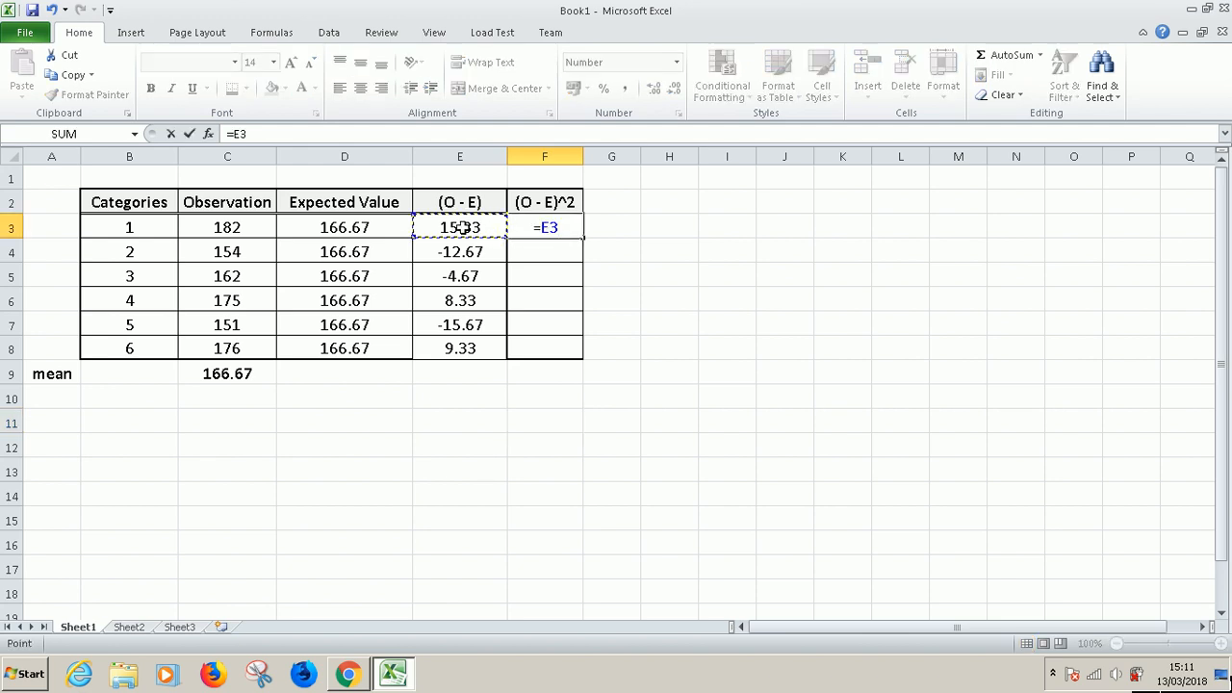
key("enter")
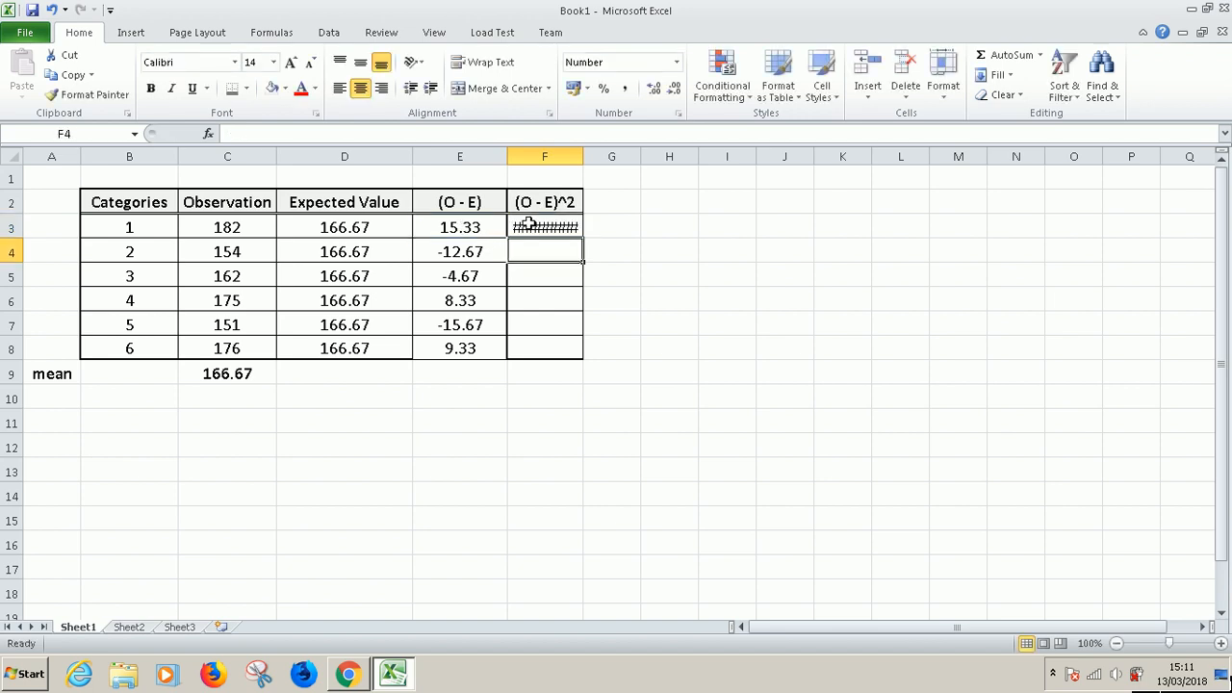
left_click(543, 227)
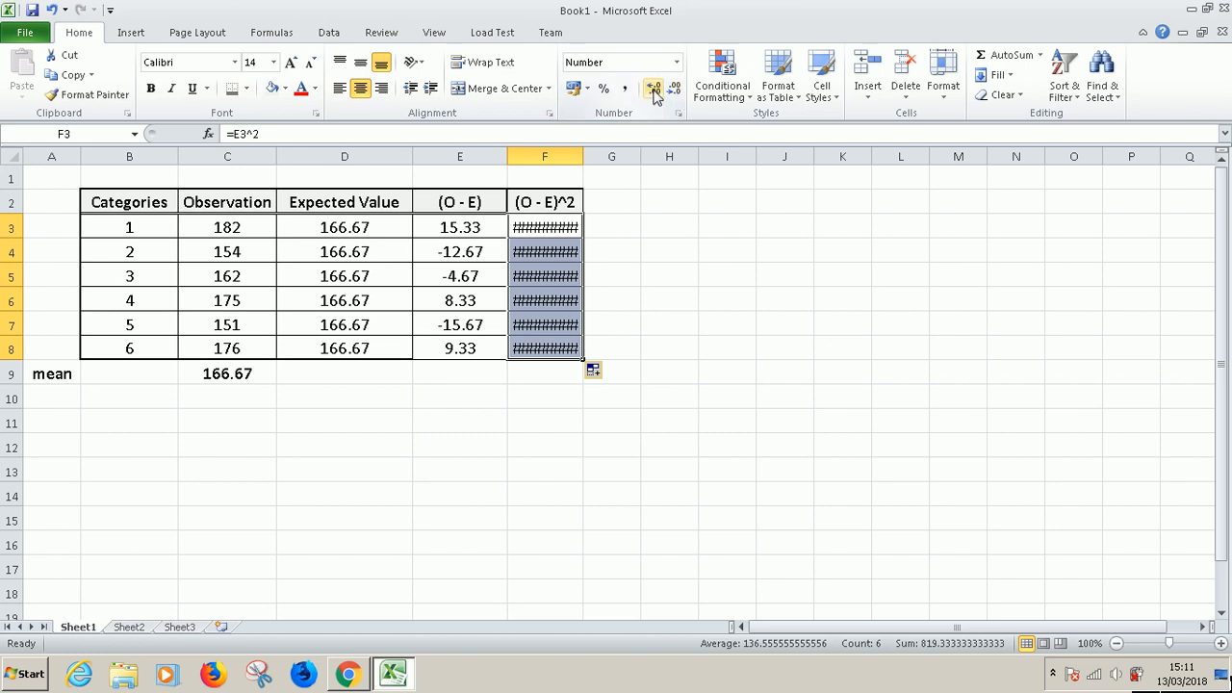
Widen column F and round the squared values to two decimals (235.11 to 87.11)
left_click_drag(582, 156, 591, 156)
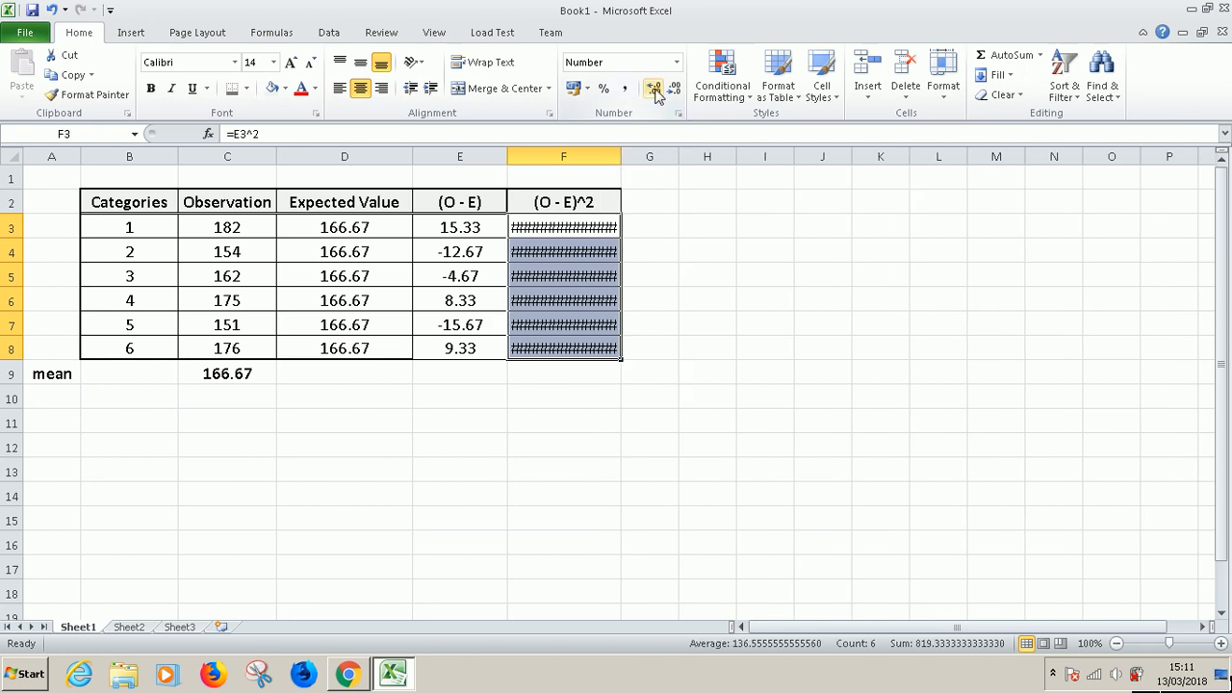
left_click(653, 88)
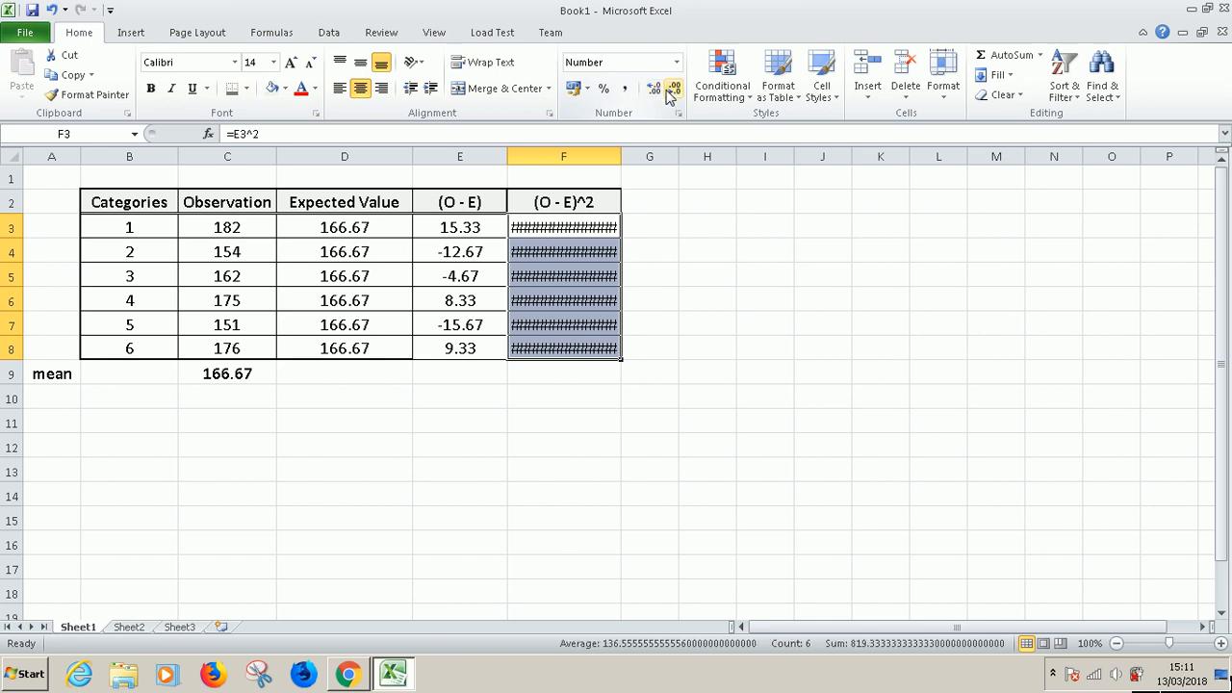
left_click(673, 89)
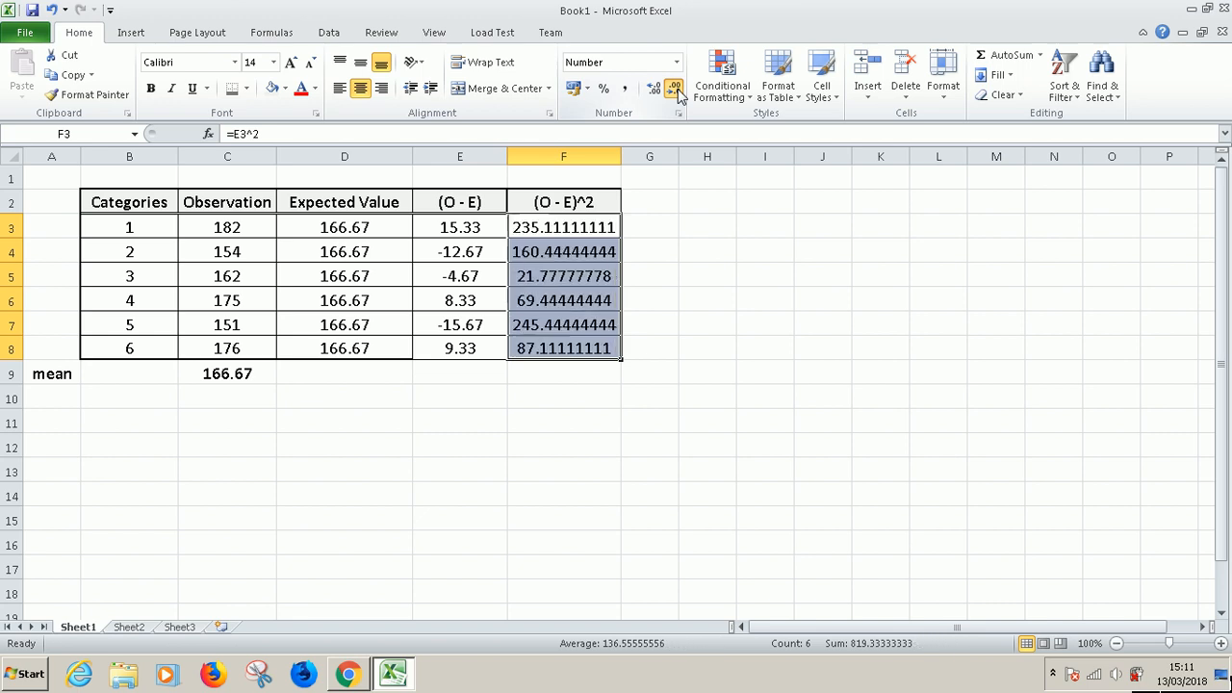
left_click(674, 89)
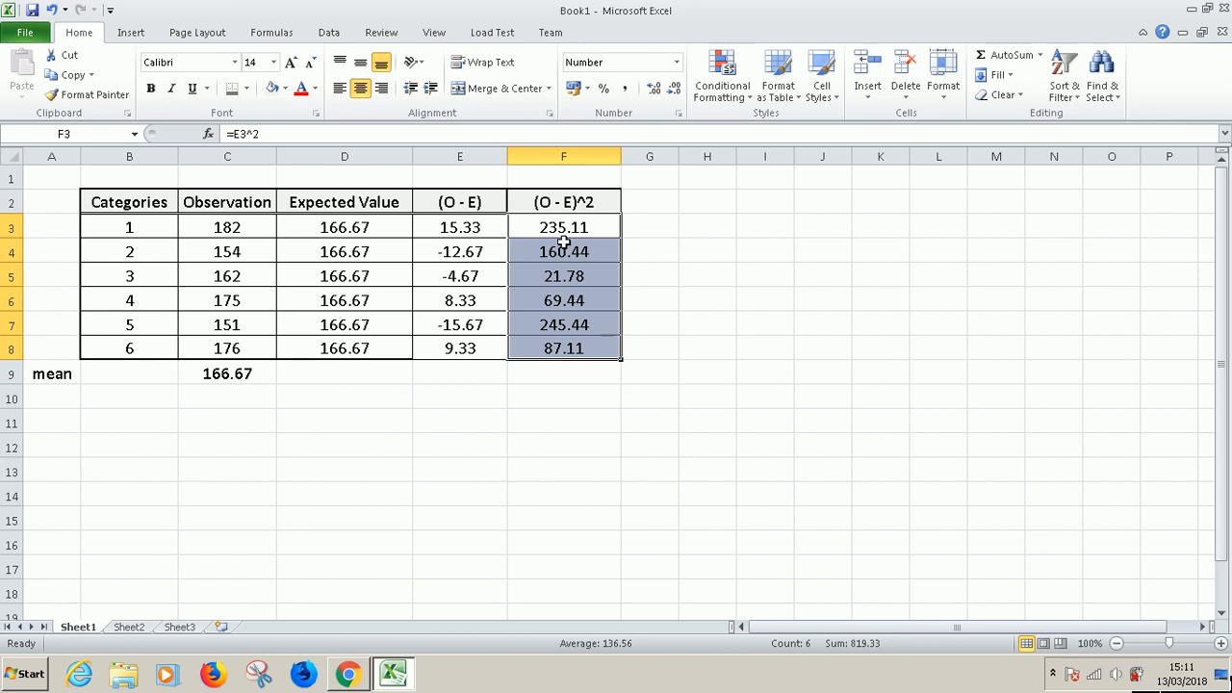
mouse_move(446, 658)
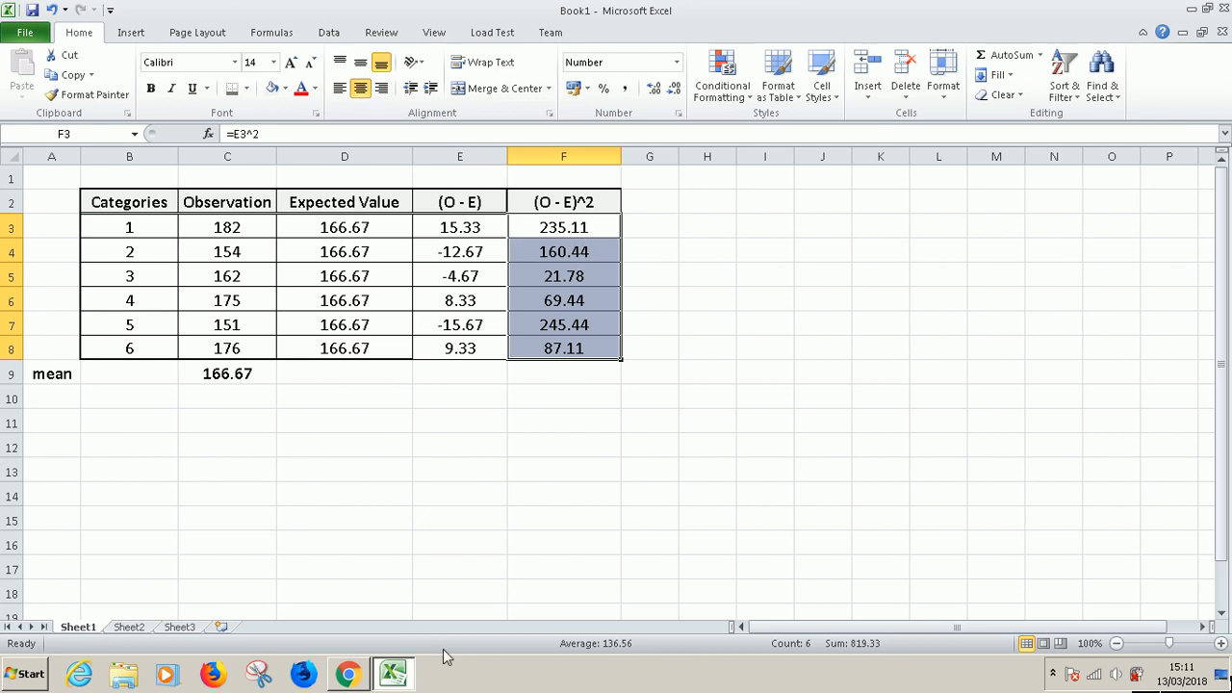
left_click(708, 421)
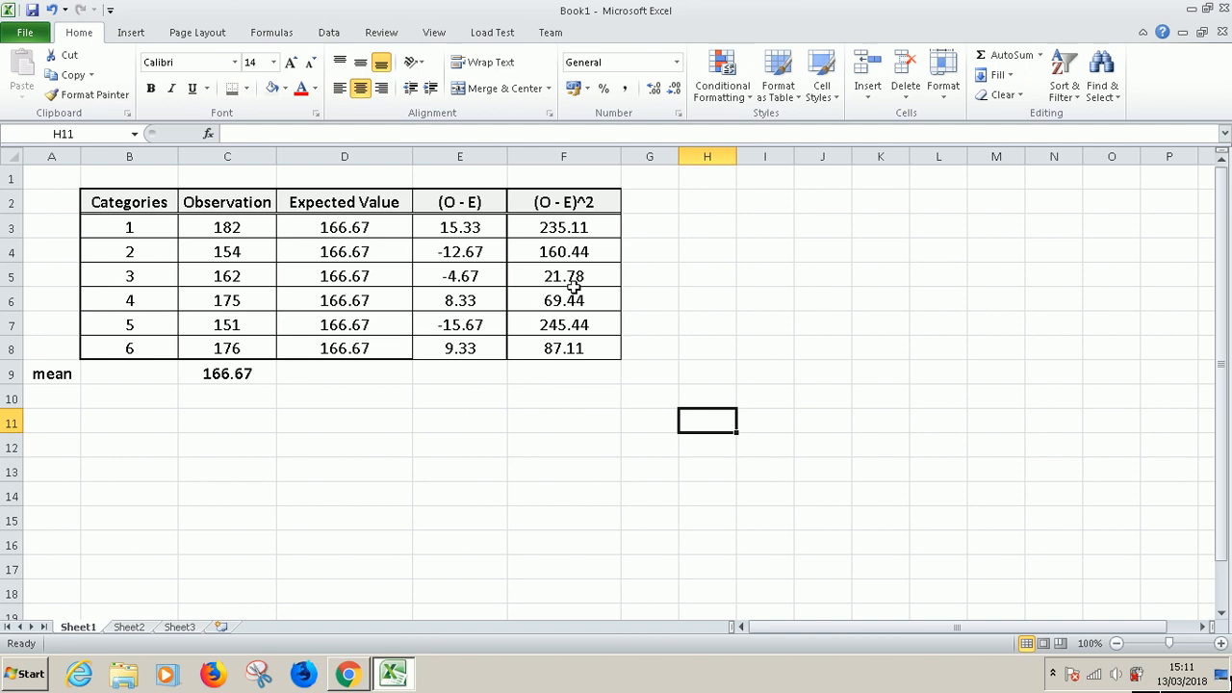
mouse_move(705, 501)
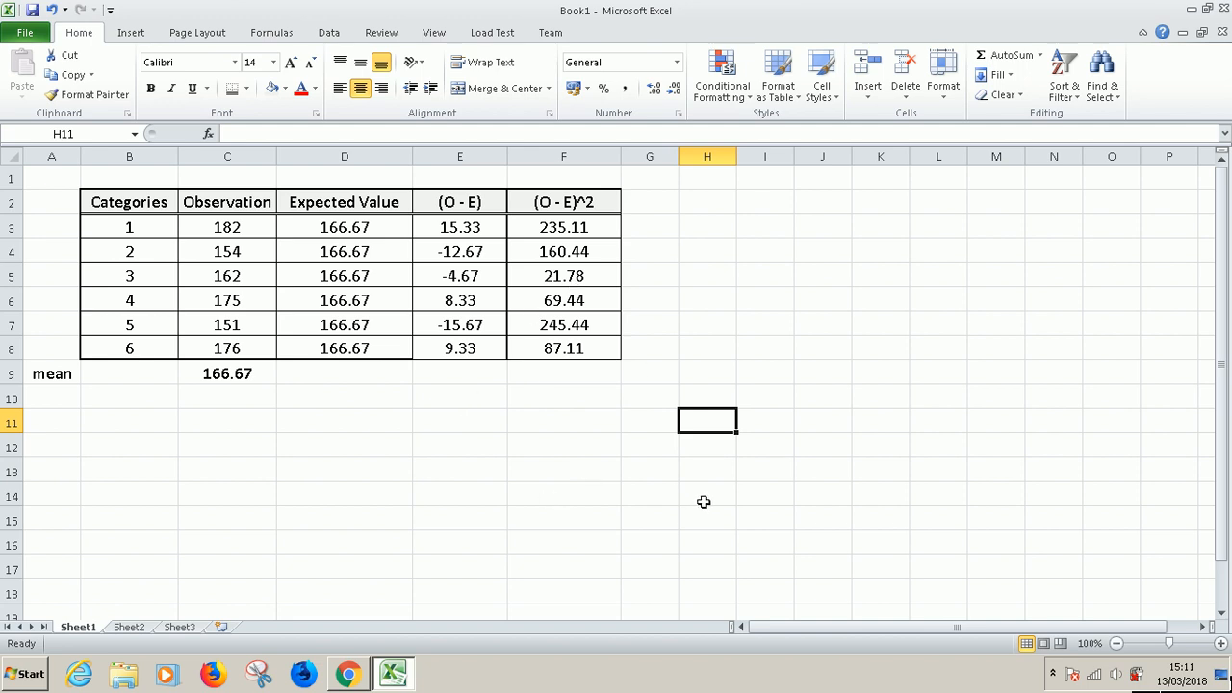